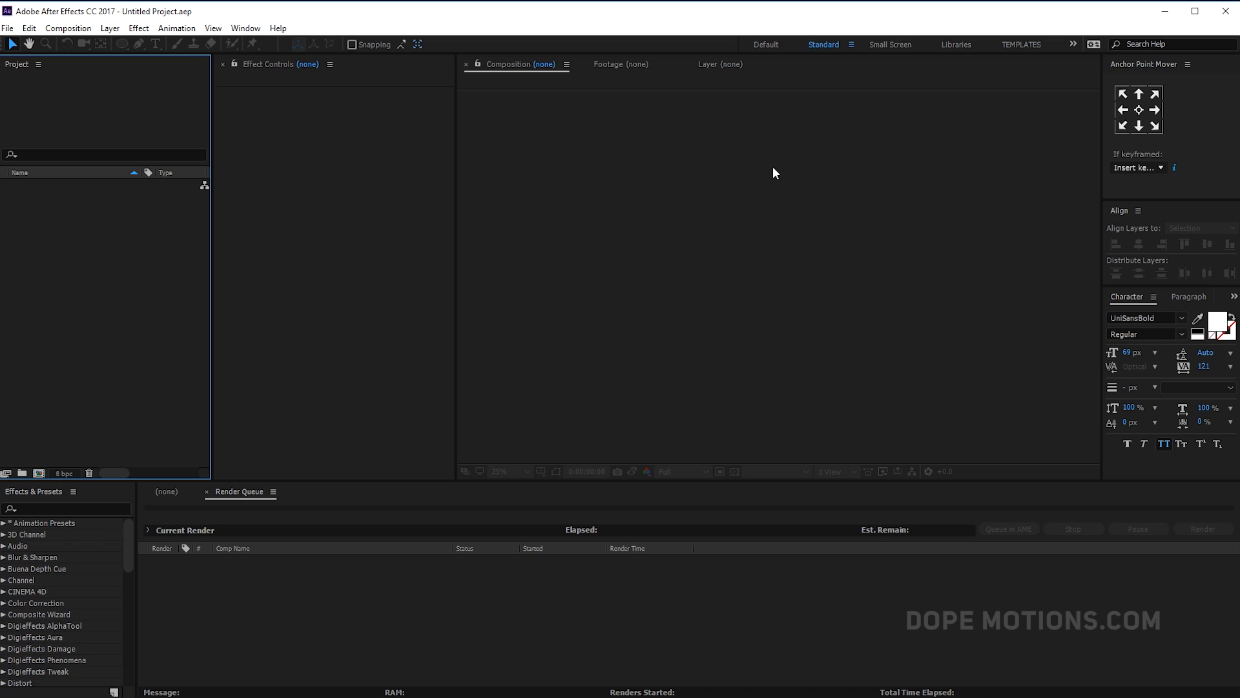
mouse_move(37, 427)
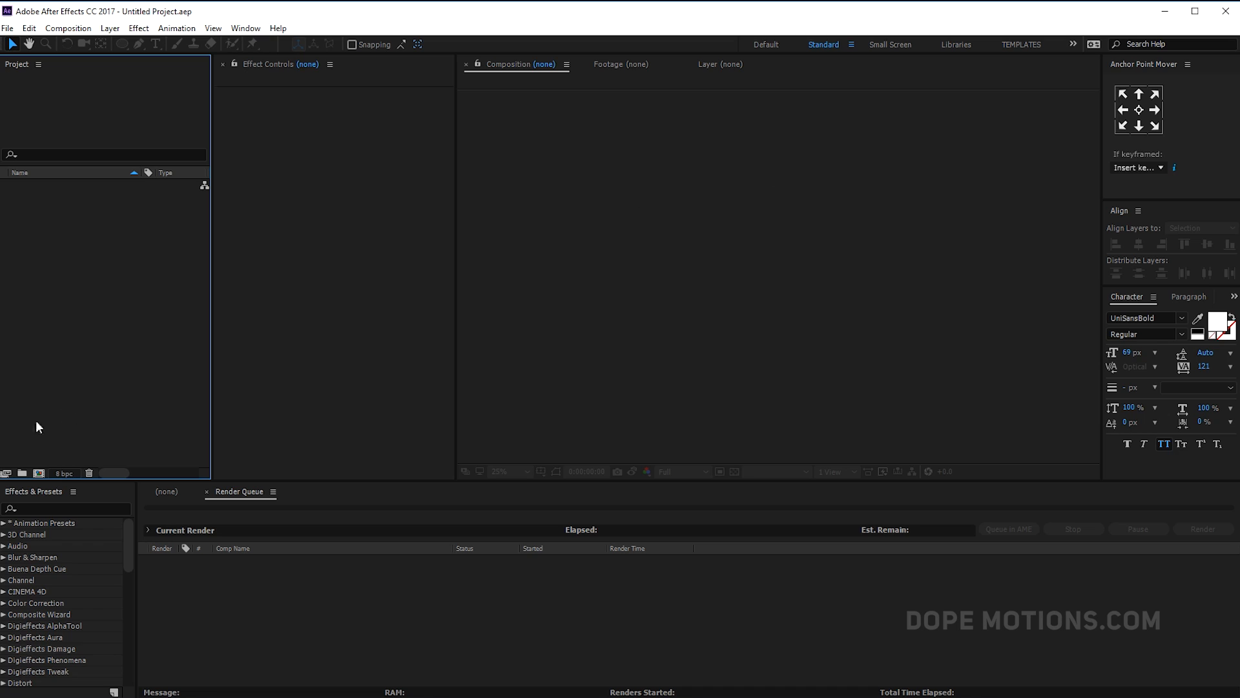
Create a new 1920×1080, 30 fps, ten-second composition named Main.
click(67, 27)
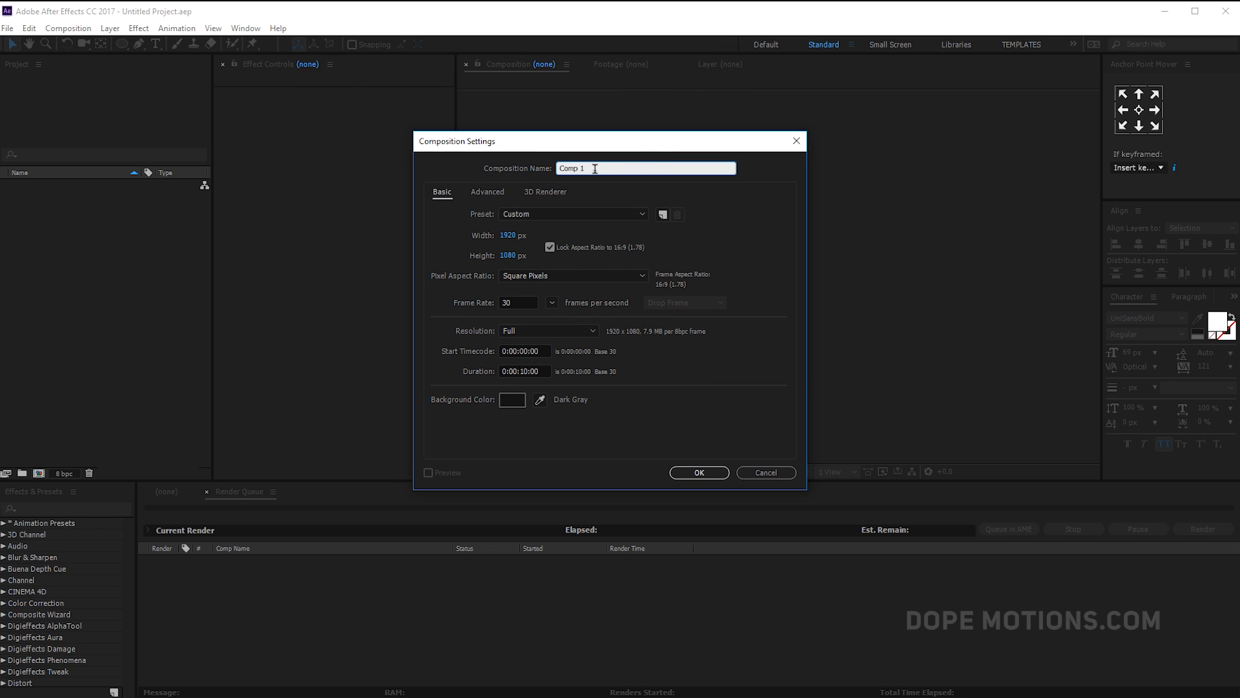
double_click(570, 168)
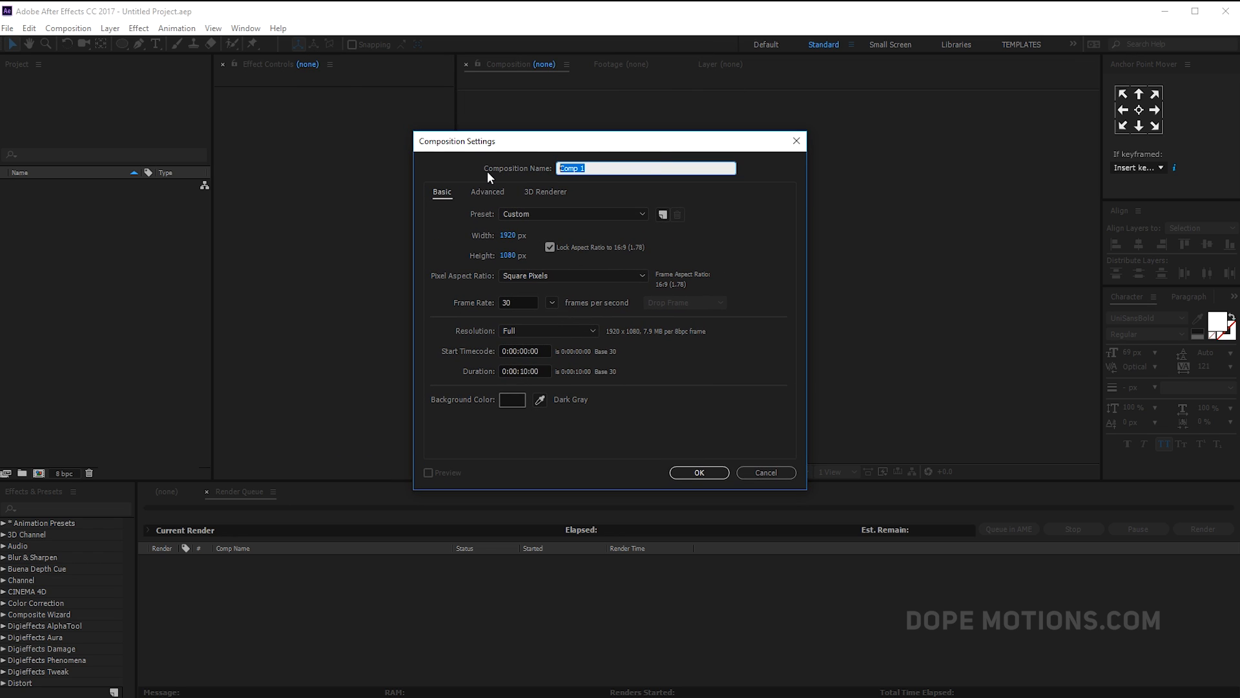
text(Main)
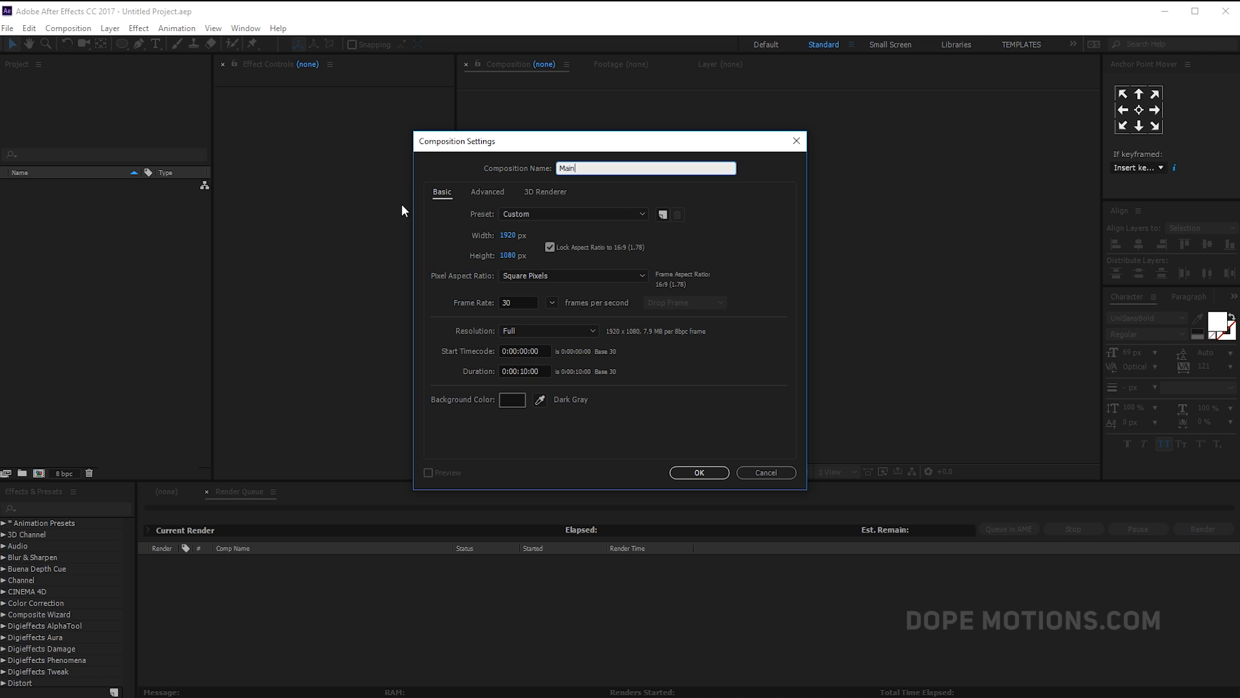
mouse_move(517, 302)
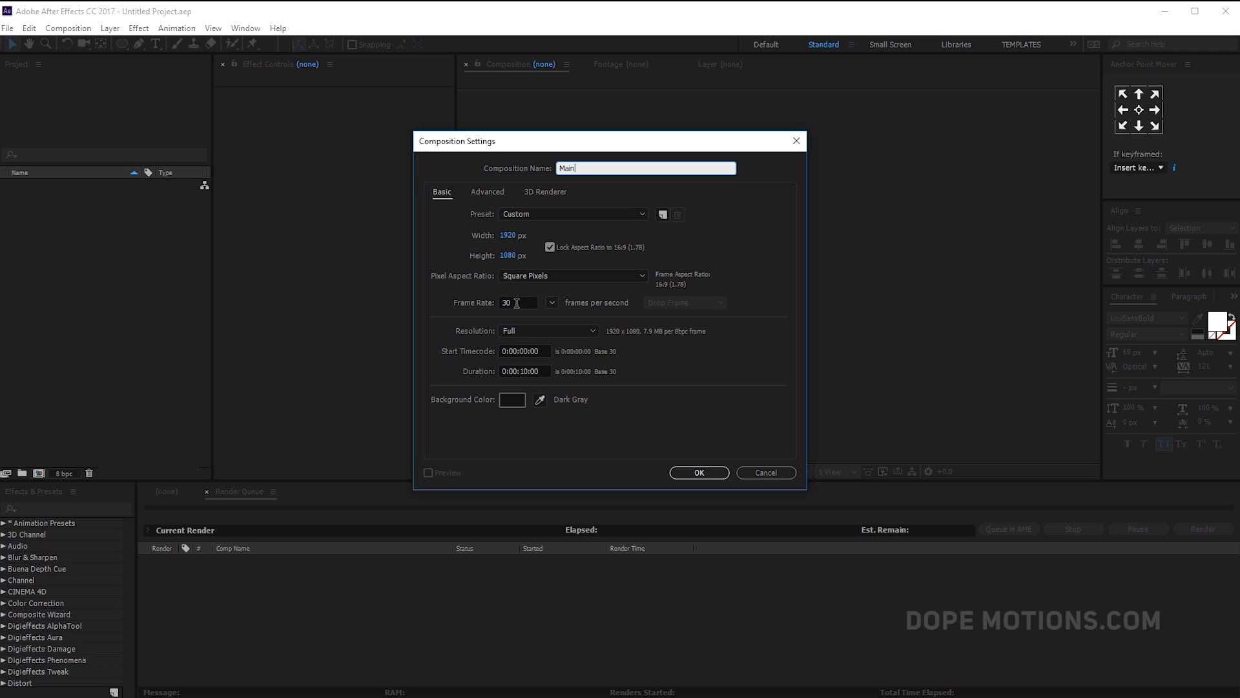
click(698, 472)
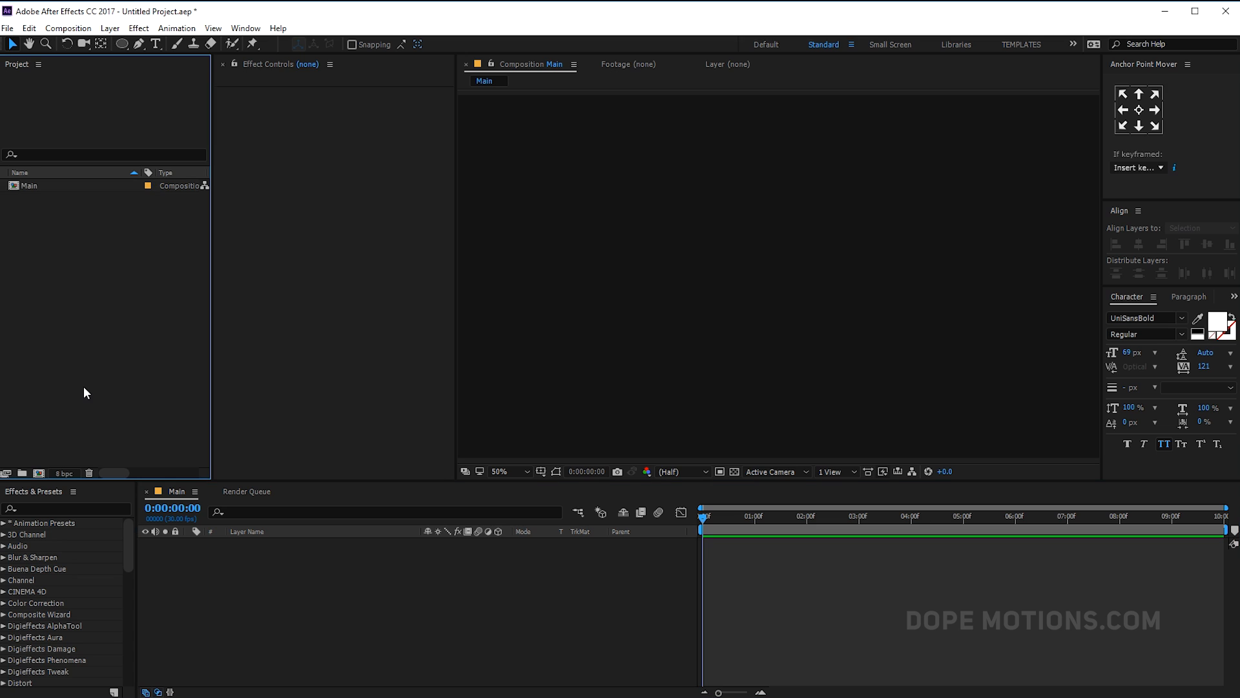
mouse_move(322, 588)
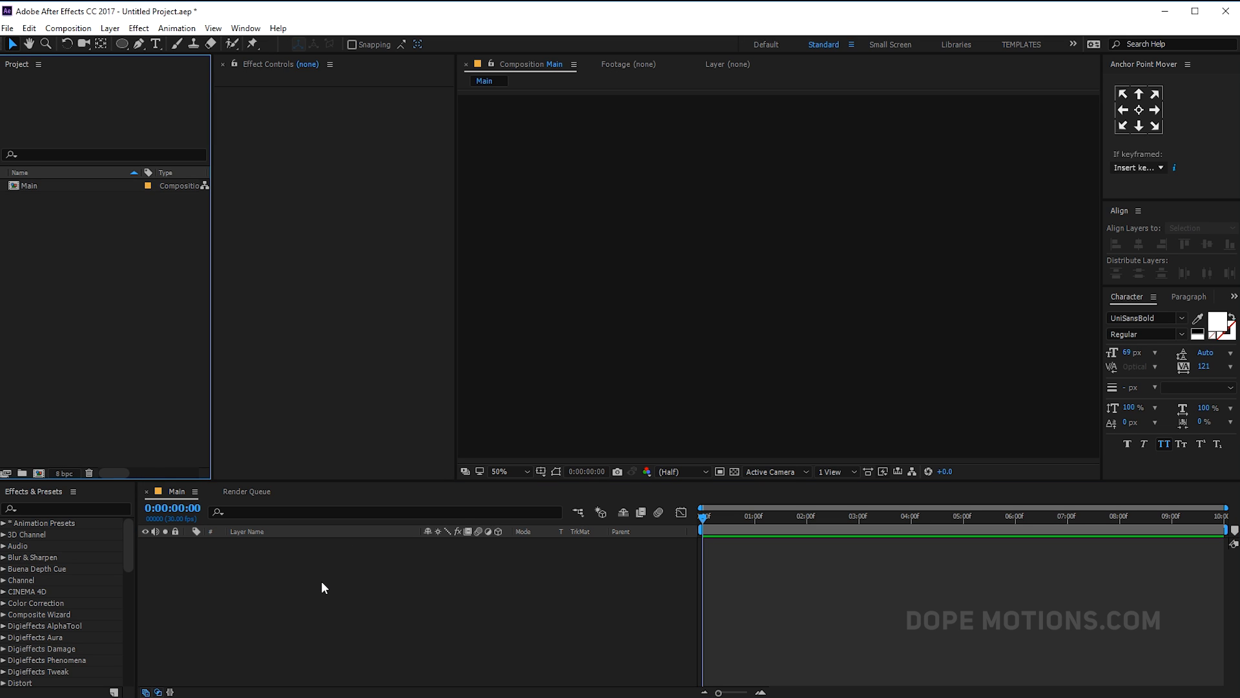
Add a white point light named Emitter via the timeline's New > Light option.
right_click(323, 587)
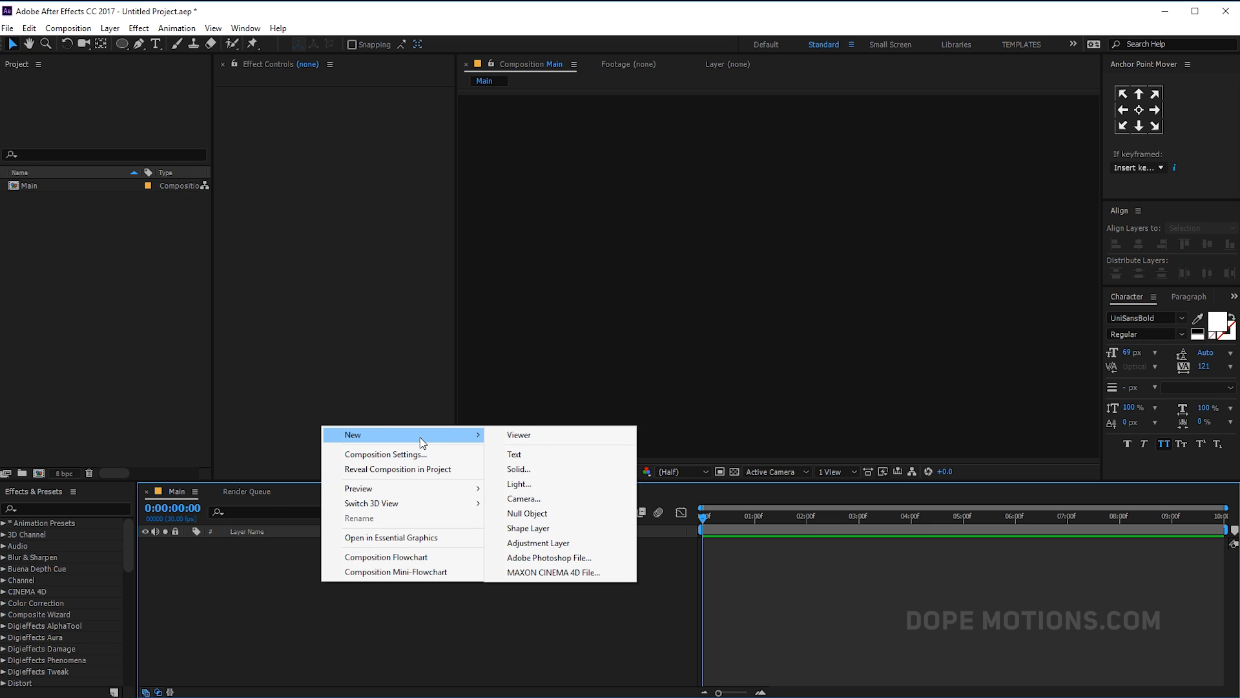
click(520, 483)
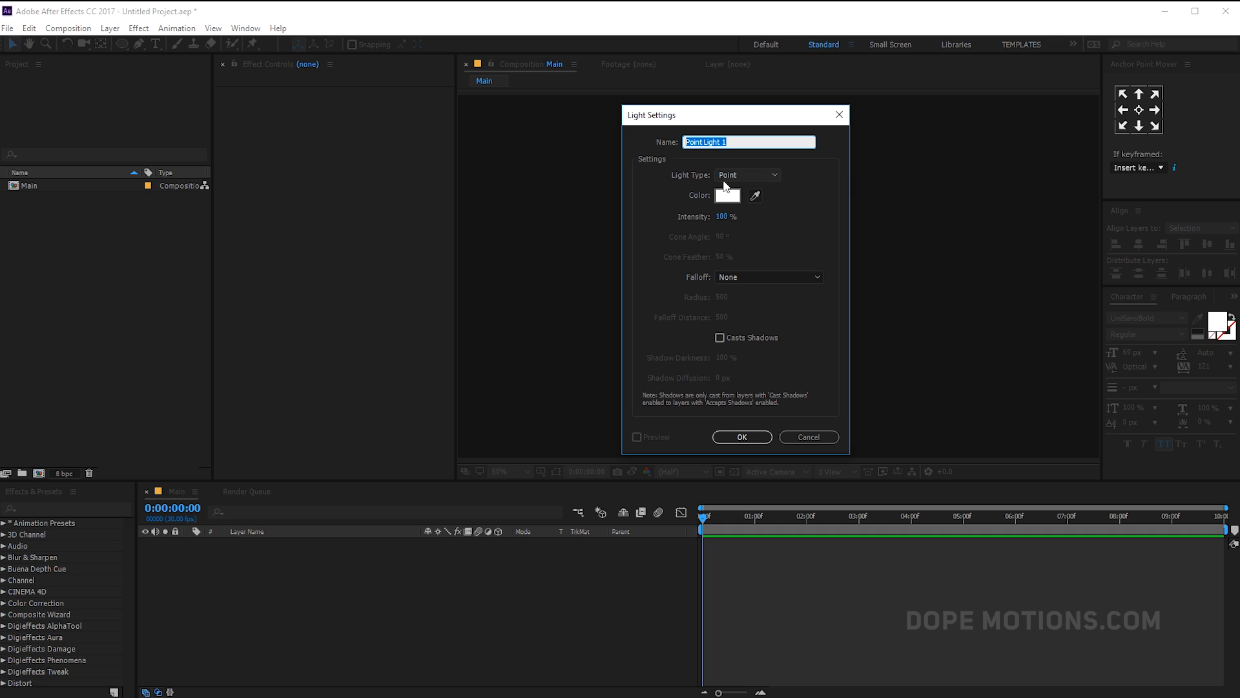
click(728, 142)
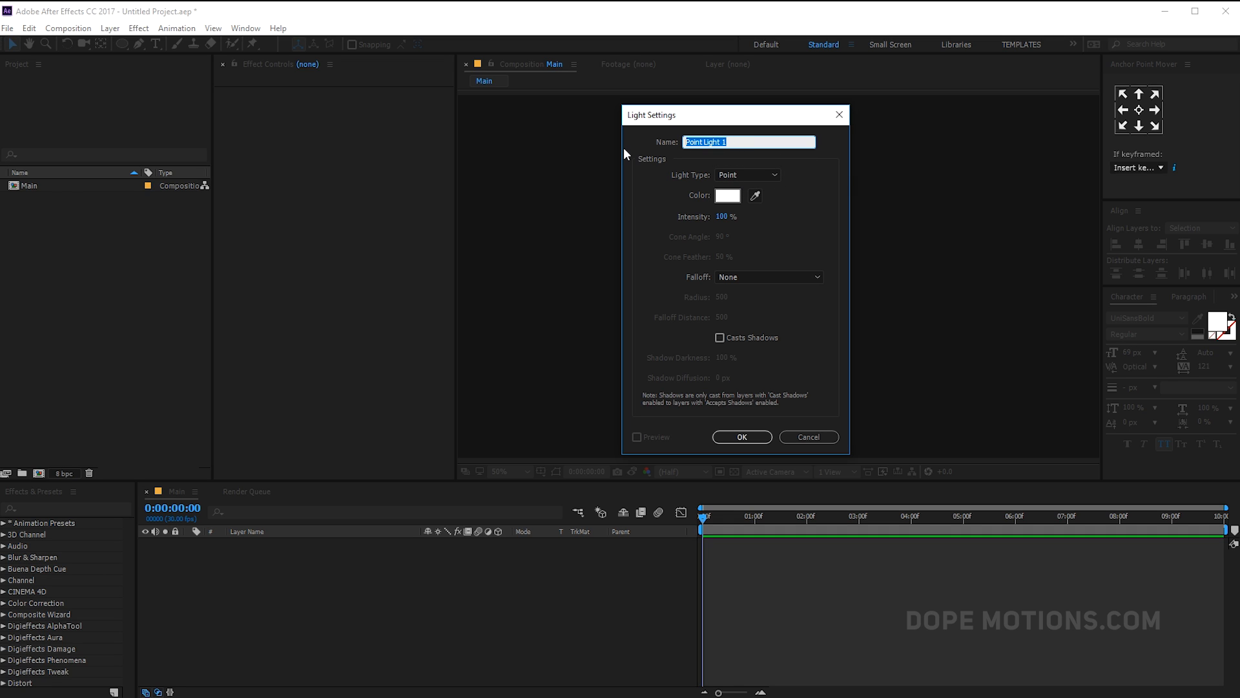
text(Emitter)
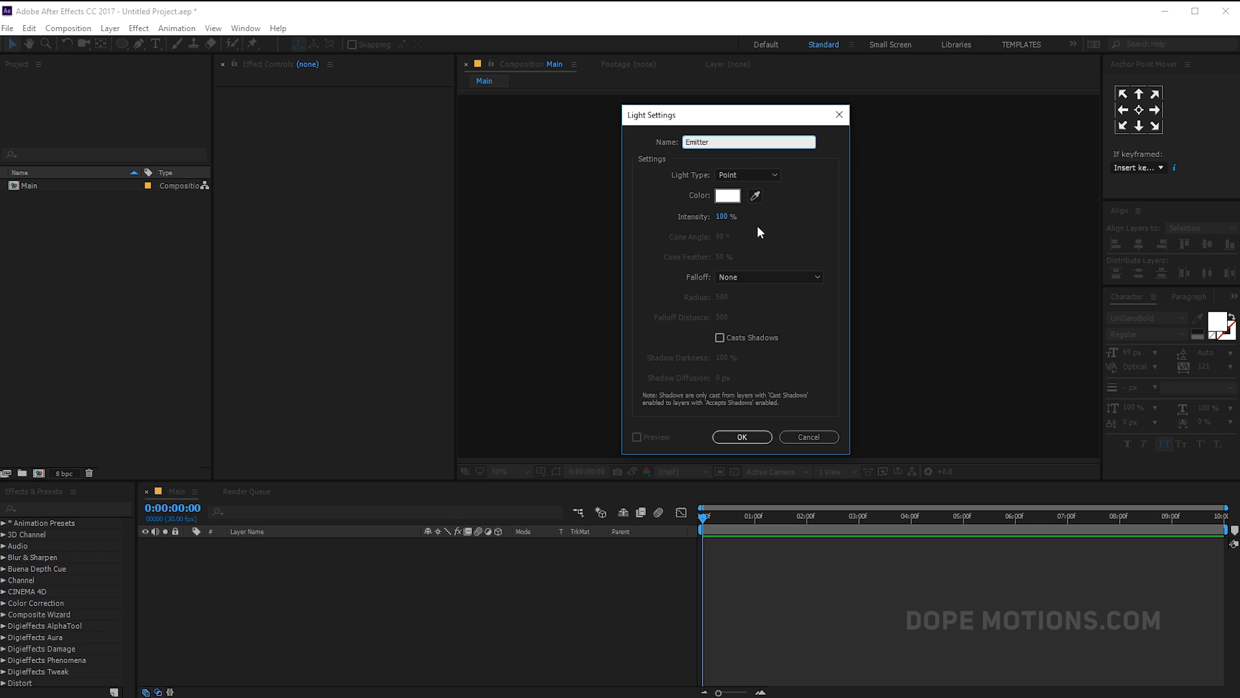
mouse_move(761, 308)
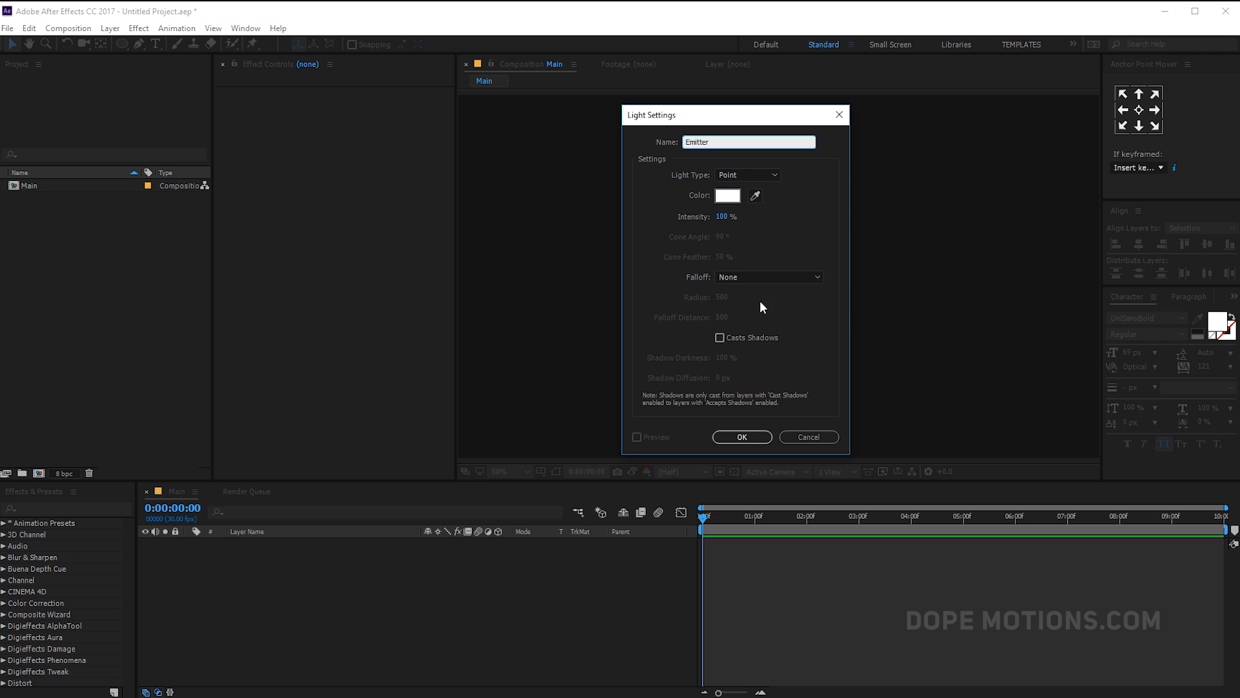
click(740, 436)
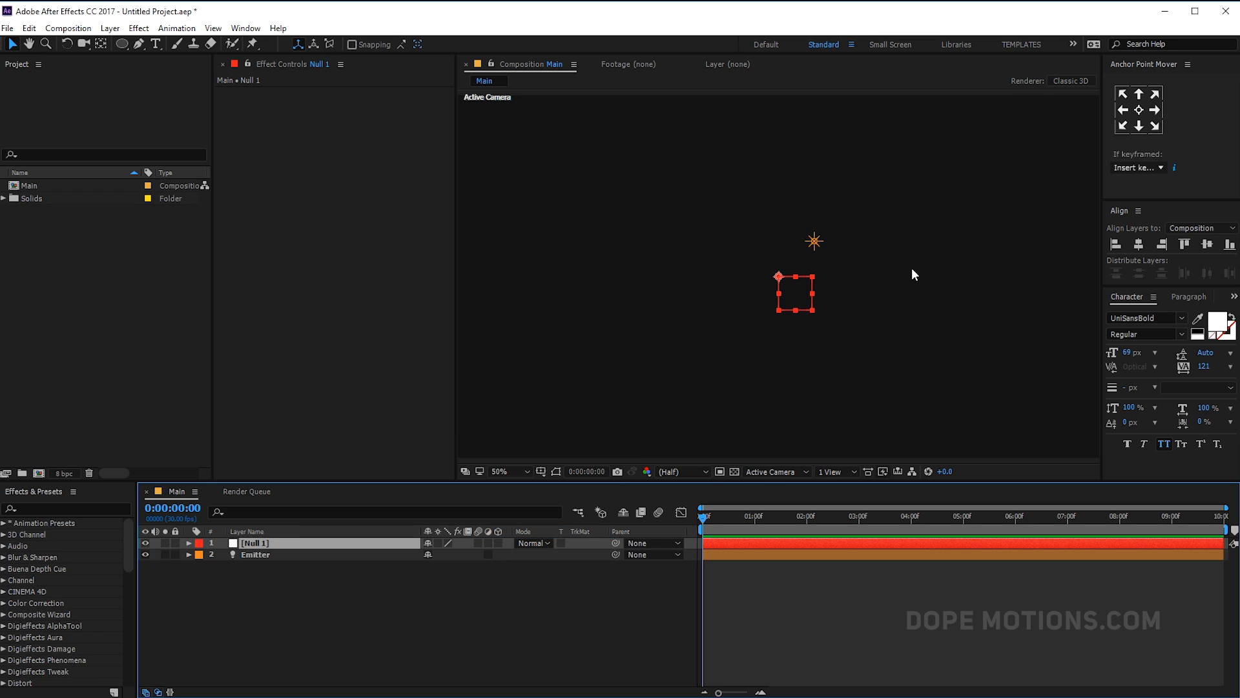
Centre the 3D null with the Align panel and rename it Controller.
click(1138, 244)
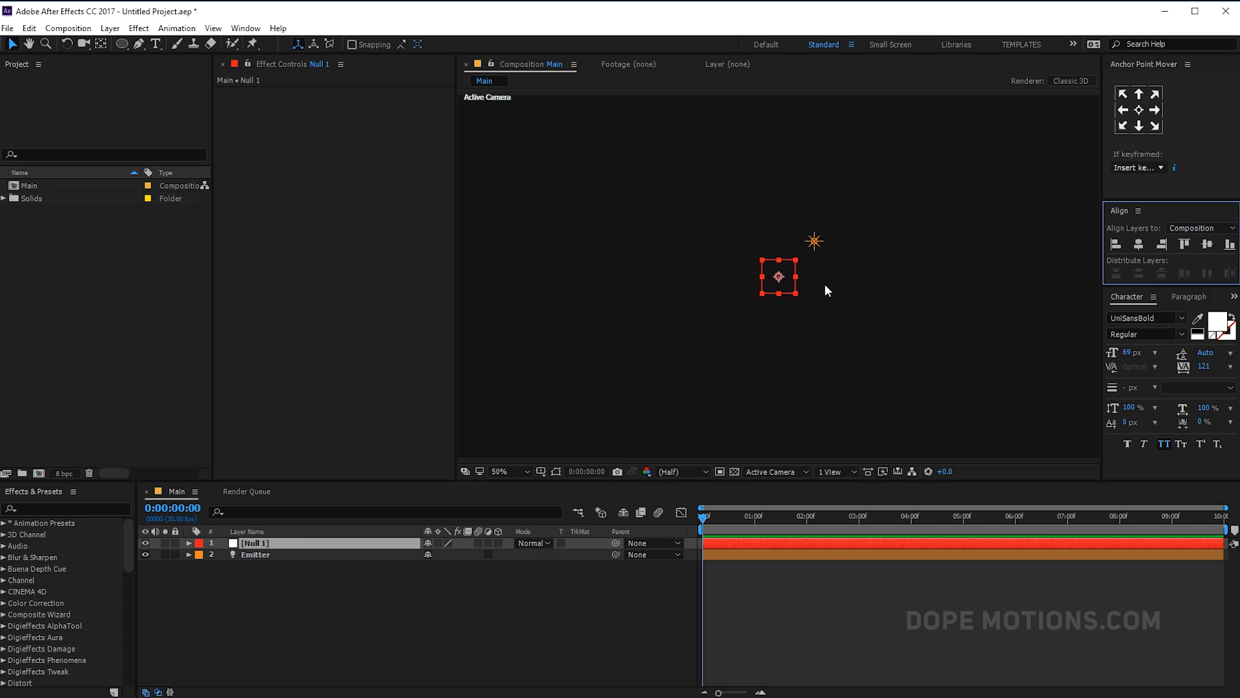
mouse_move(801, 294)
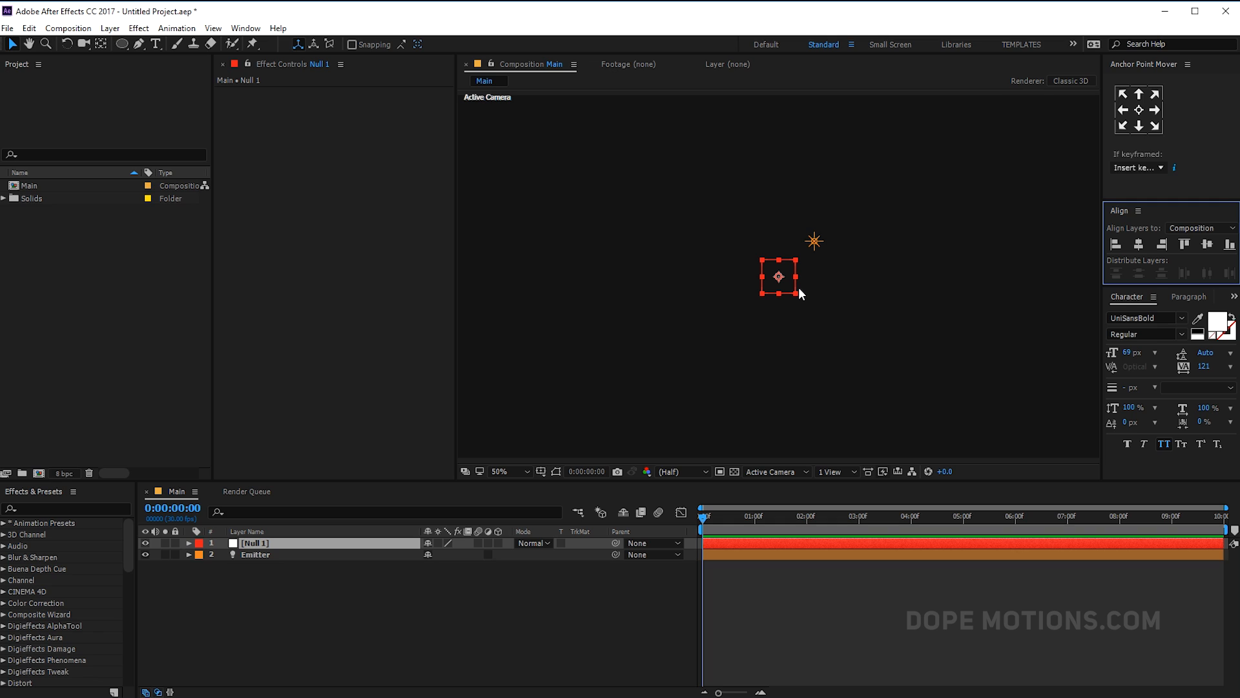
mouse_move(759, 293)
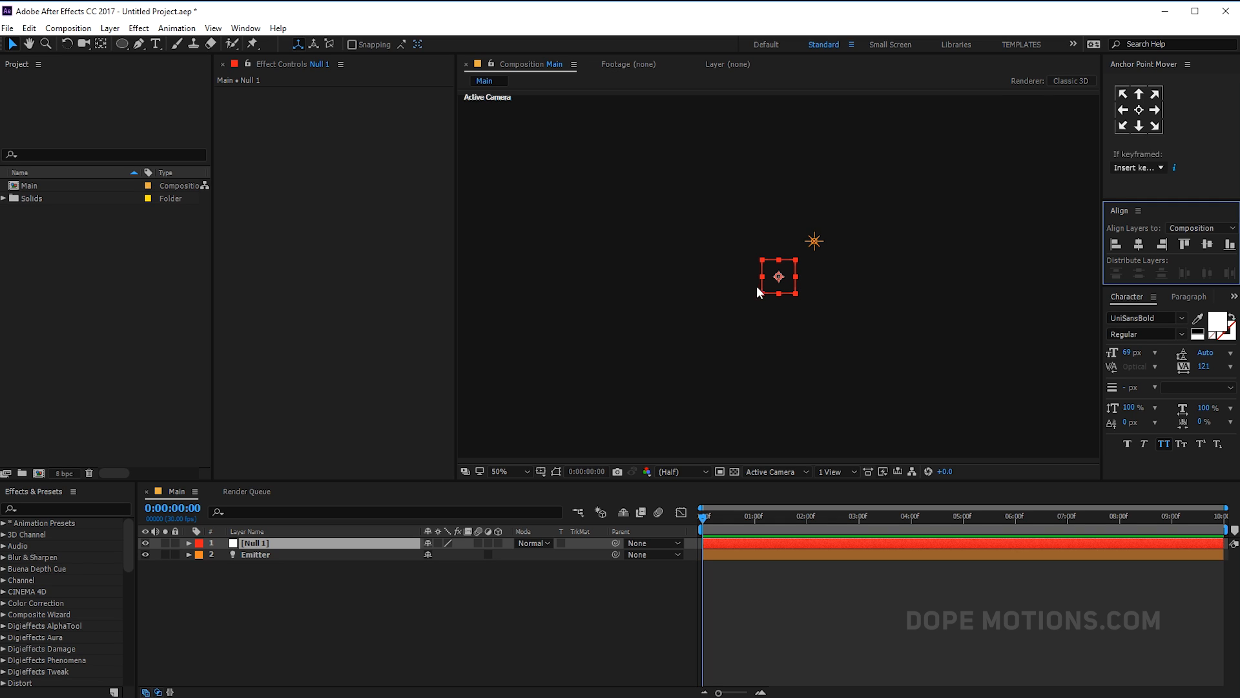
mouse_move(432, 554)
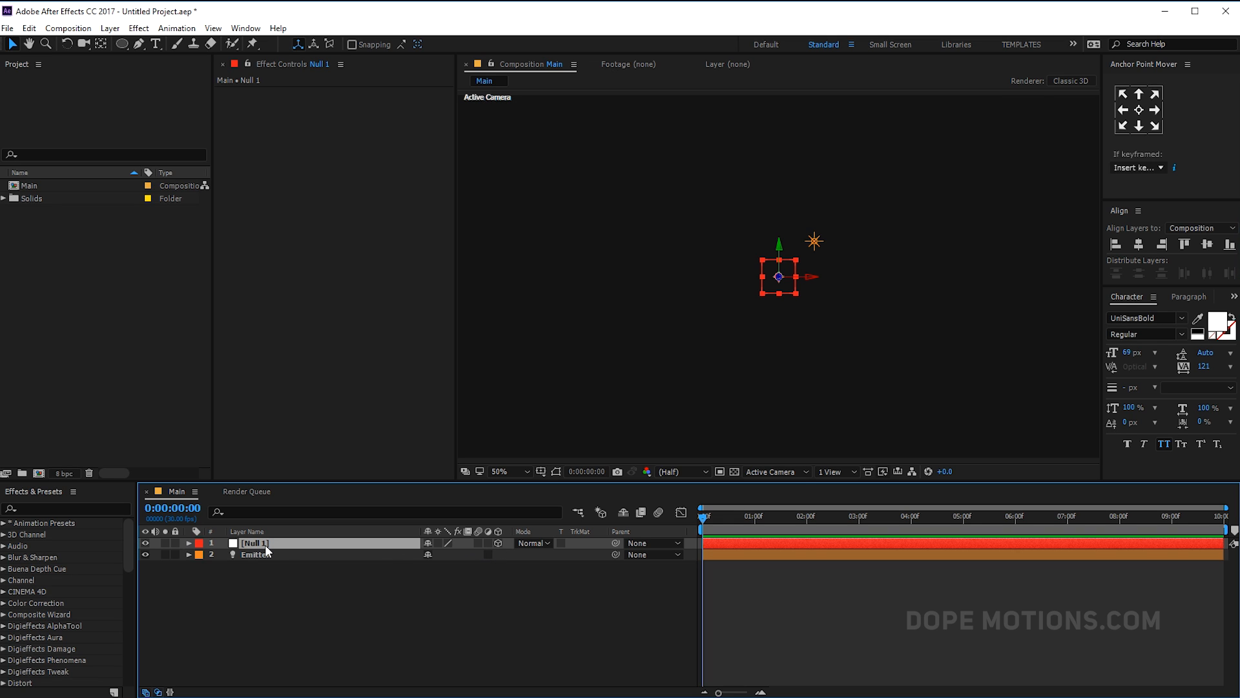
text(Co)
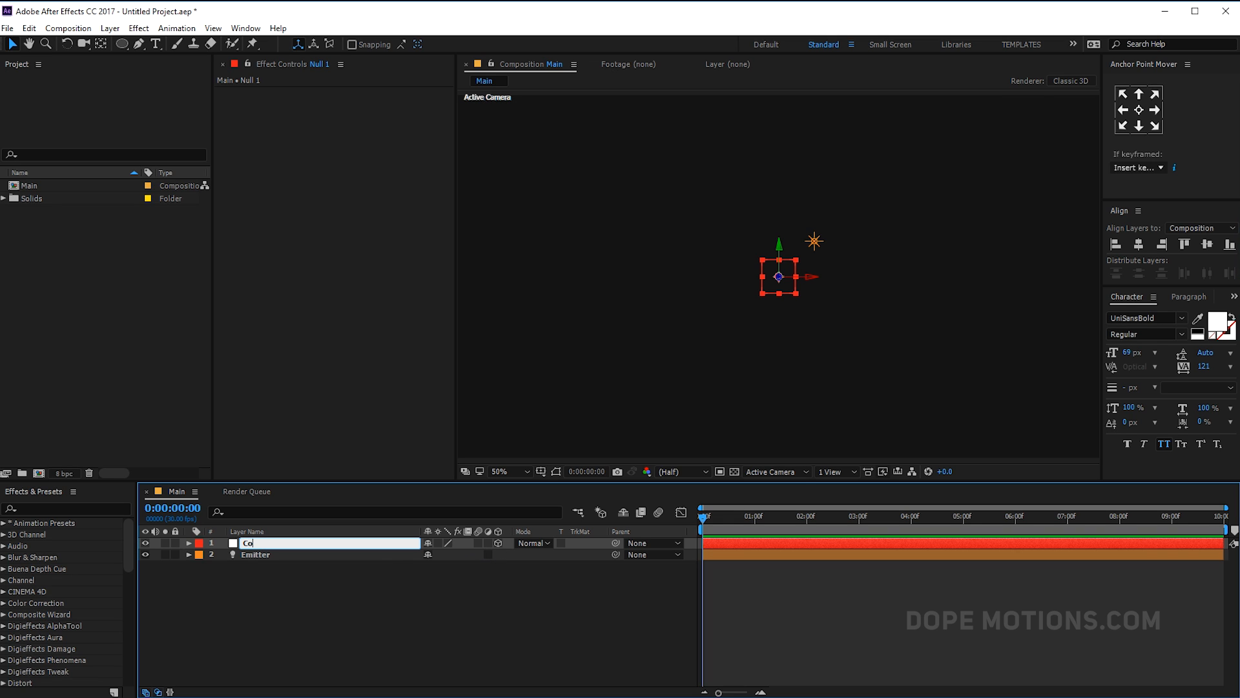
text(Controller)
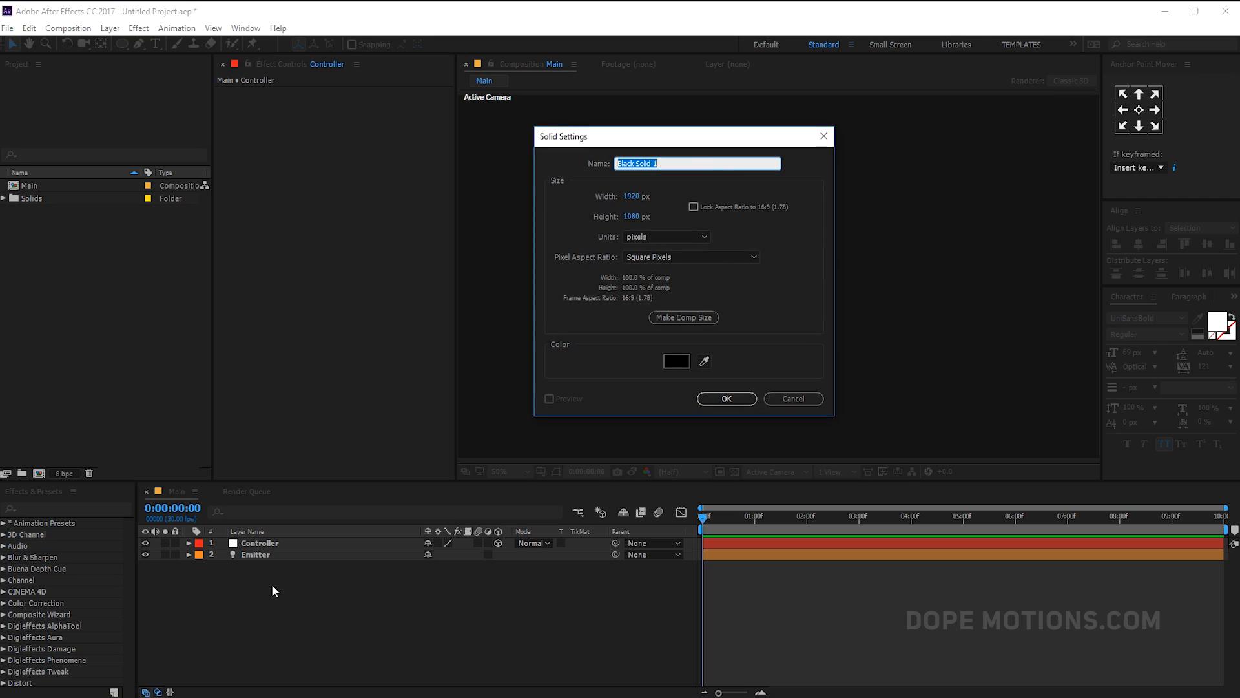
Create a black solid named Mask and draw a large ellipse mask around the comp centre.
text(Mask)
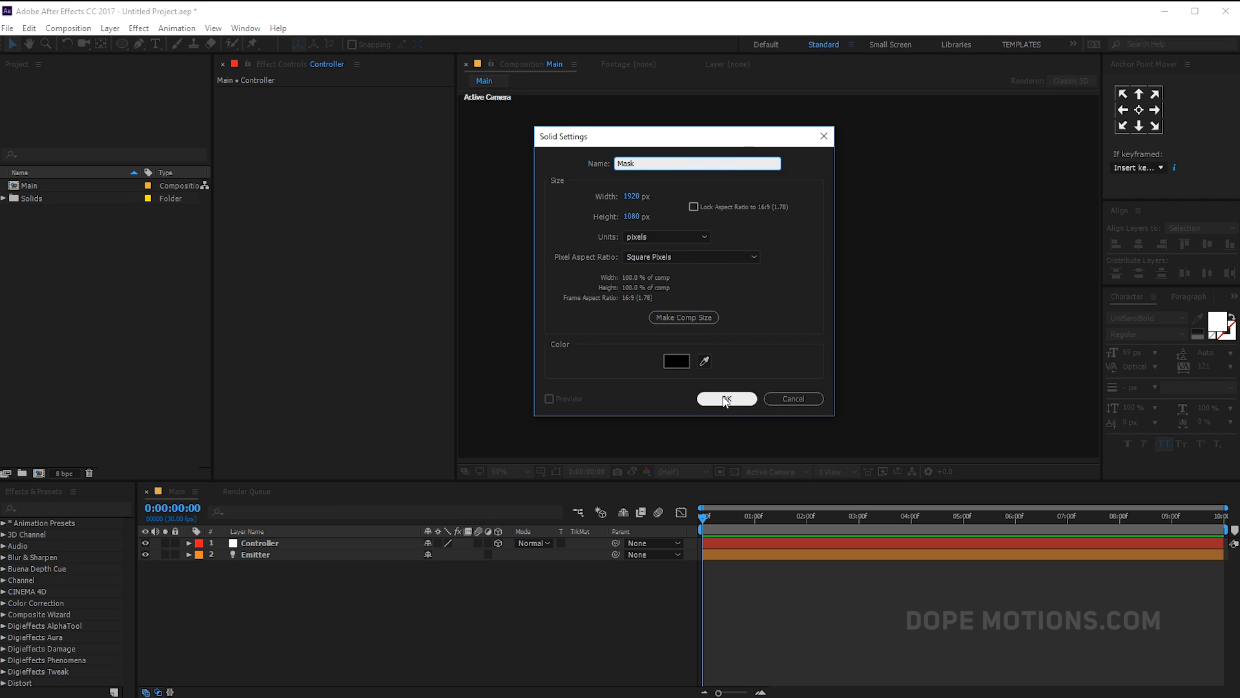
click(725, 398)
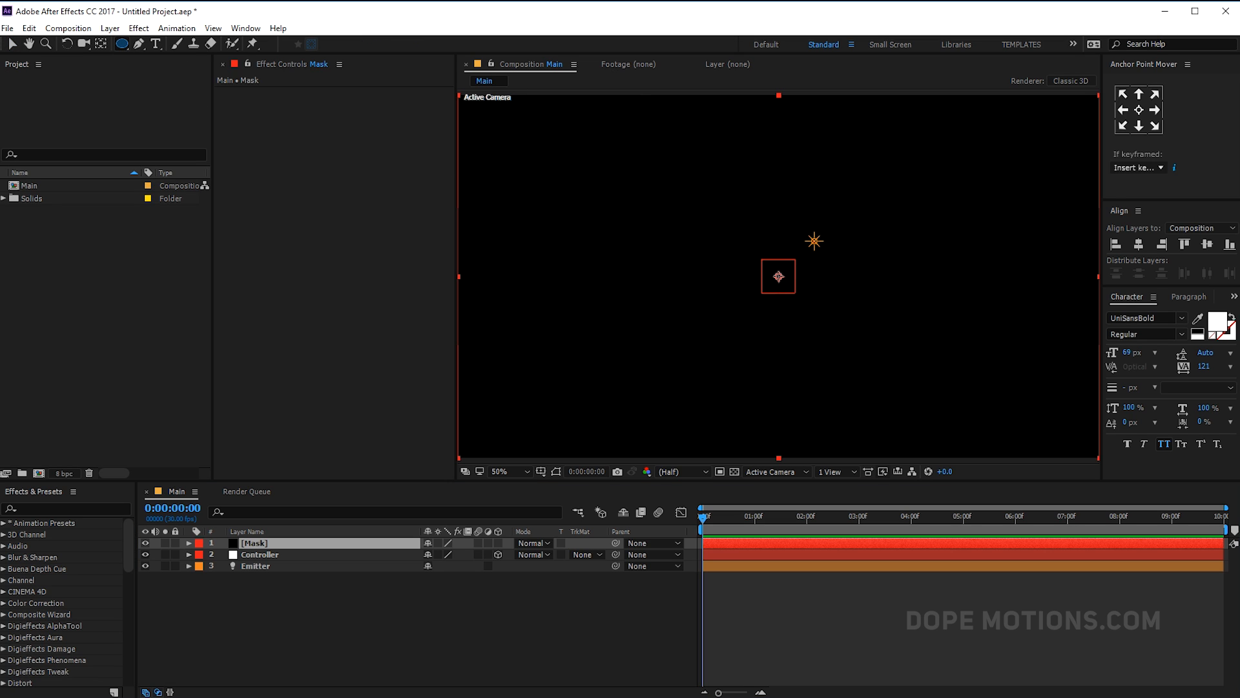
drag(763, 265, 823, 308)
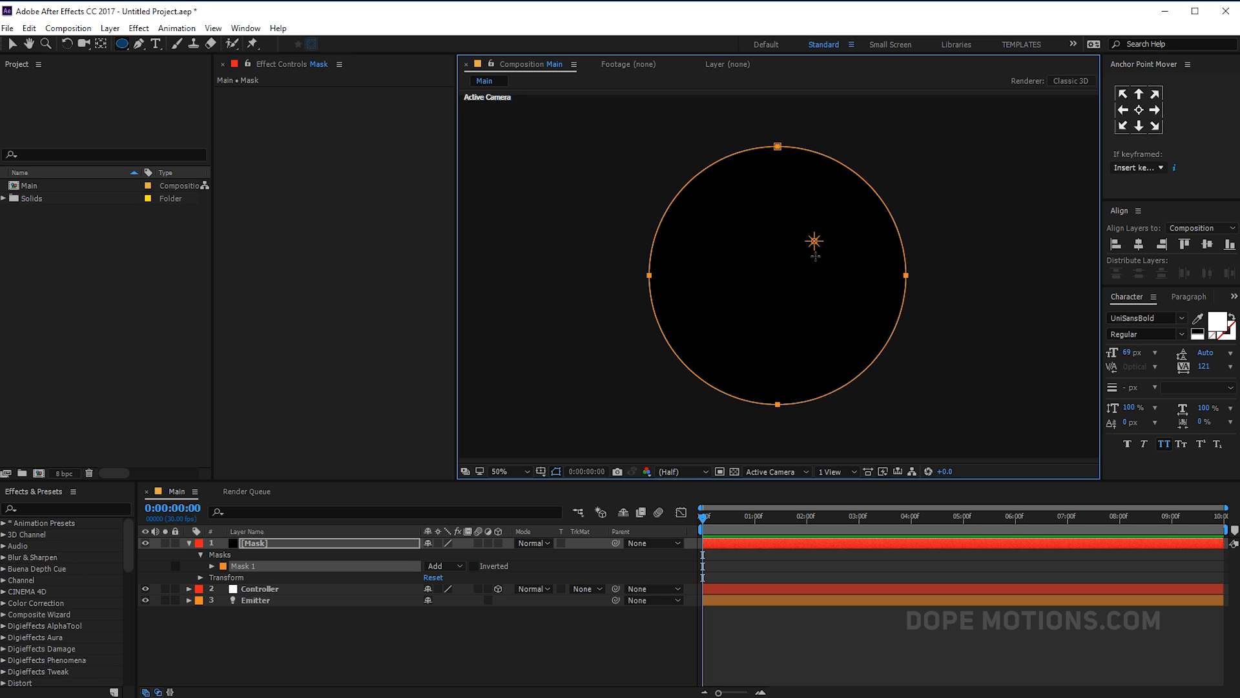
mouse_move(335, 584)
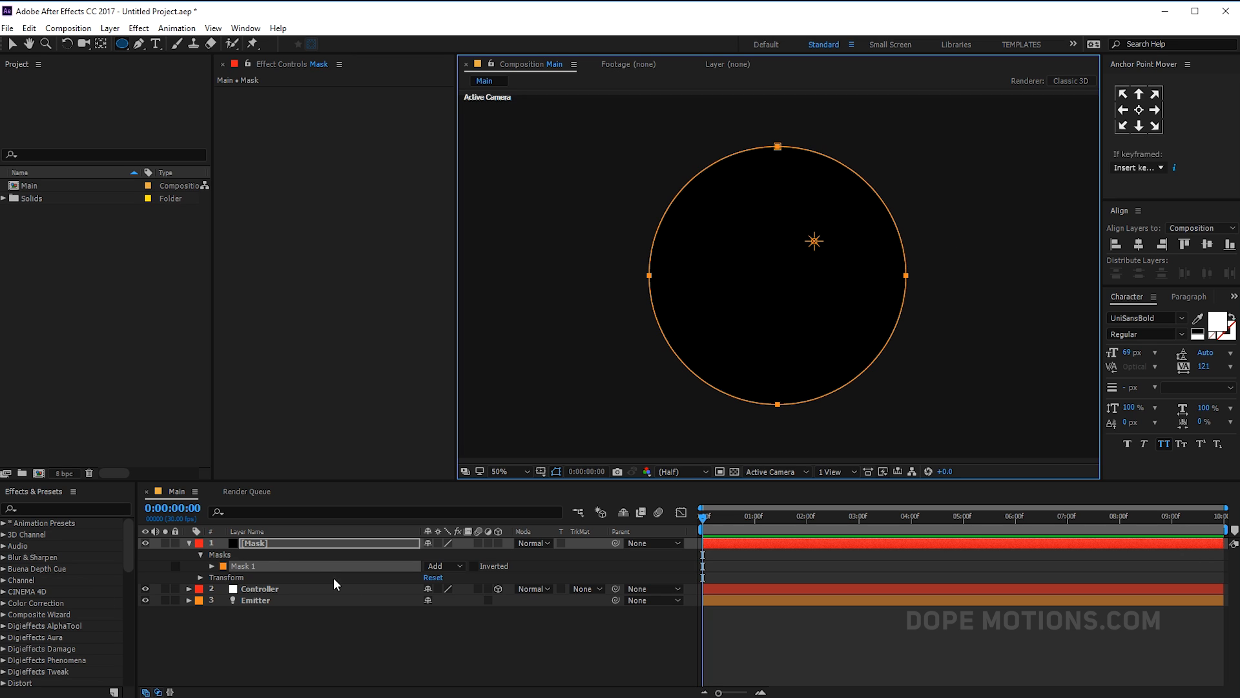
Copy the Mask solid's Mask Path into Controller's Position to animate it on the circle.
click(257, 589)
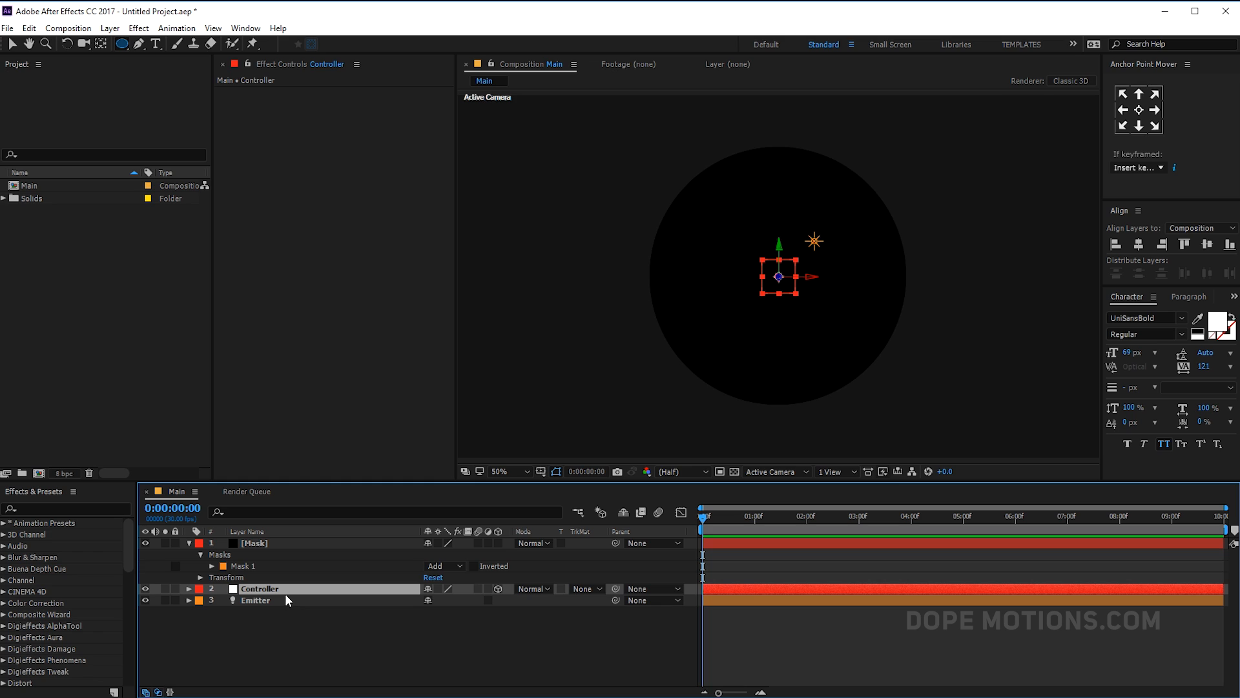
click(190, 589)
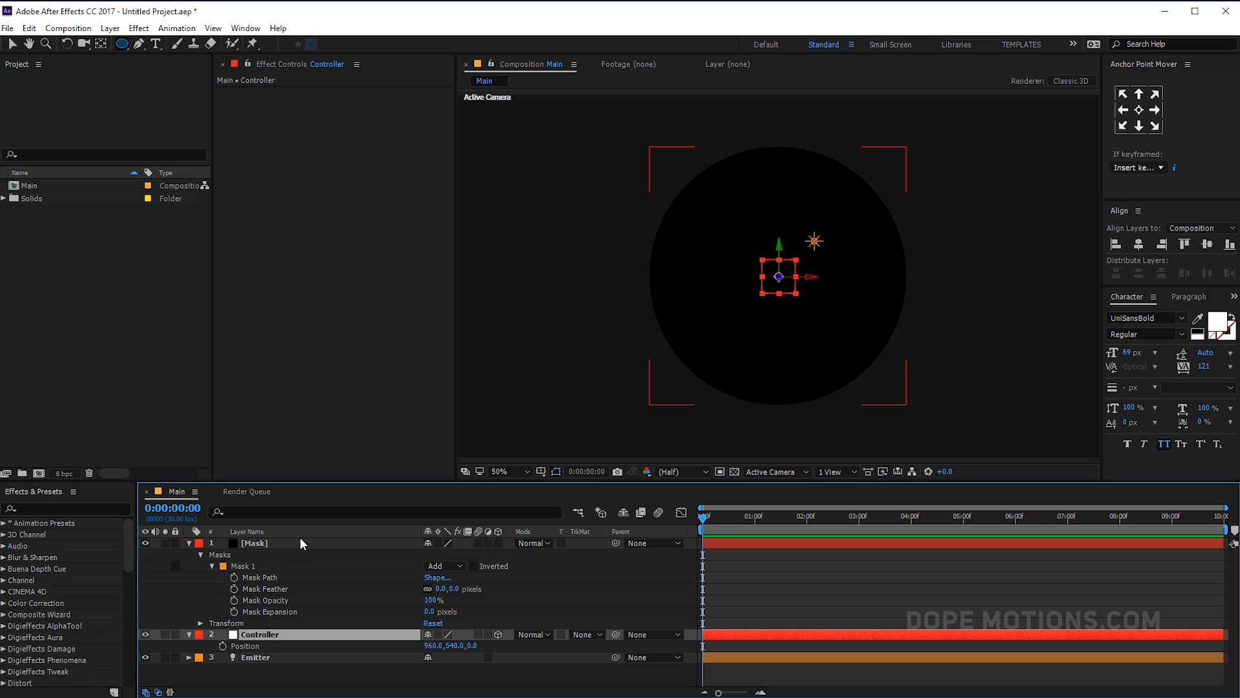
click(260, 578)
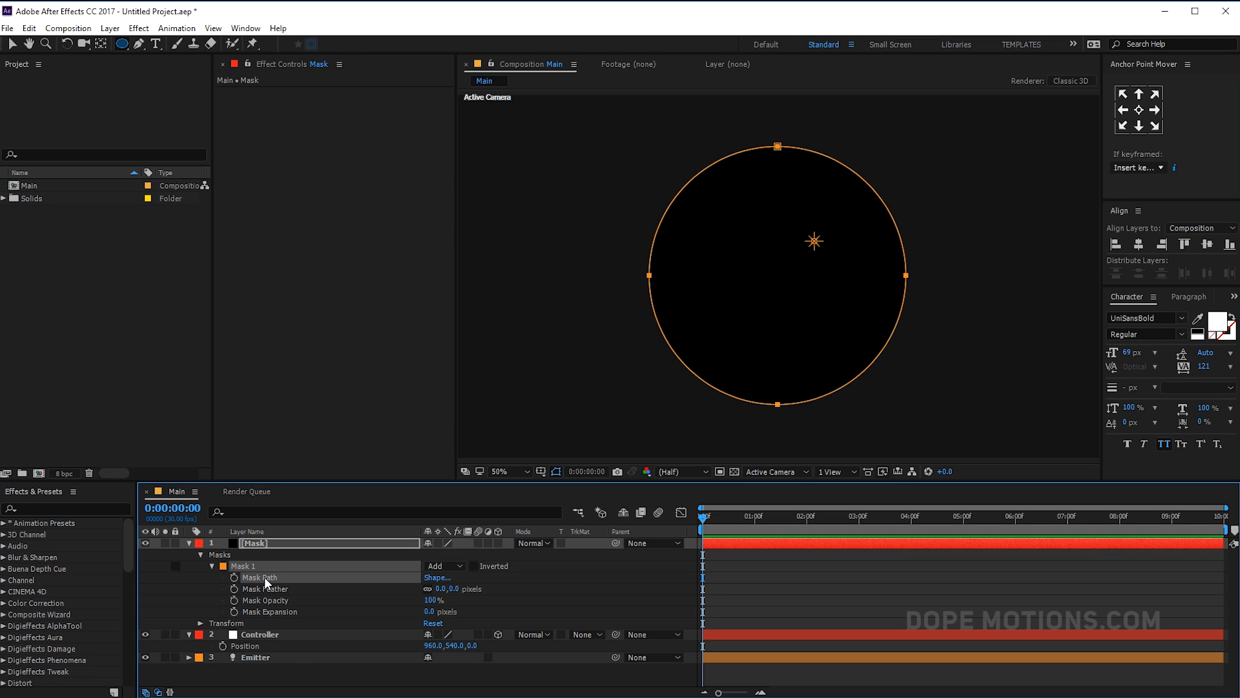
click(256, 633)
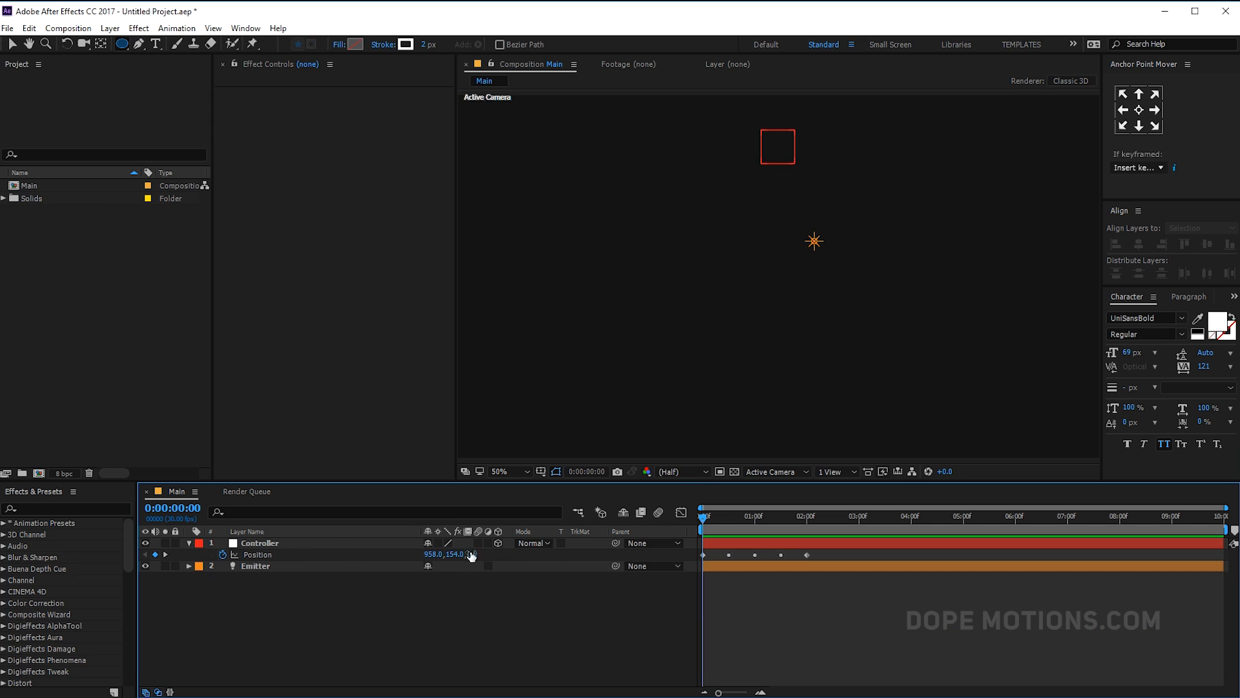
Scrub to check Controller's circular path, collapse it and select the Emitter light.
click(258, 543)
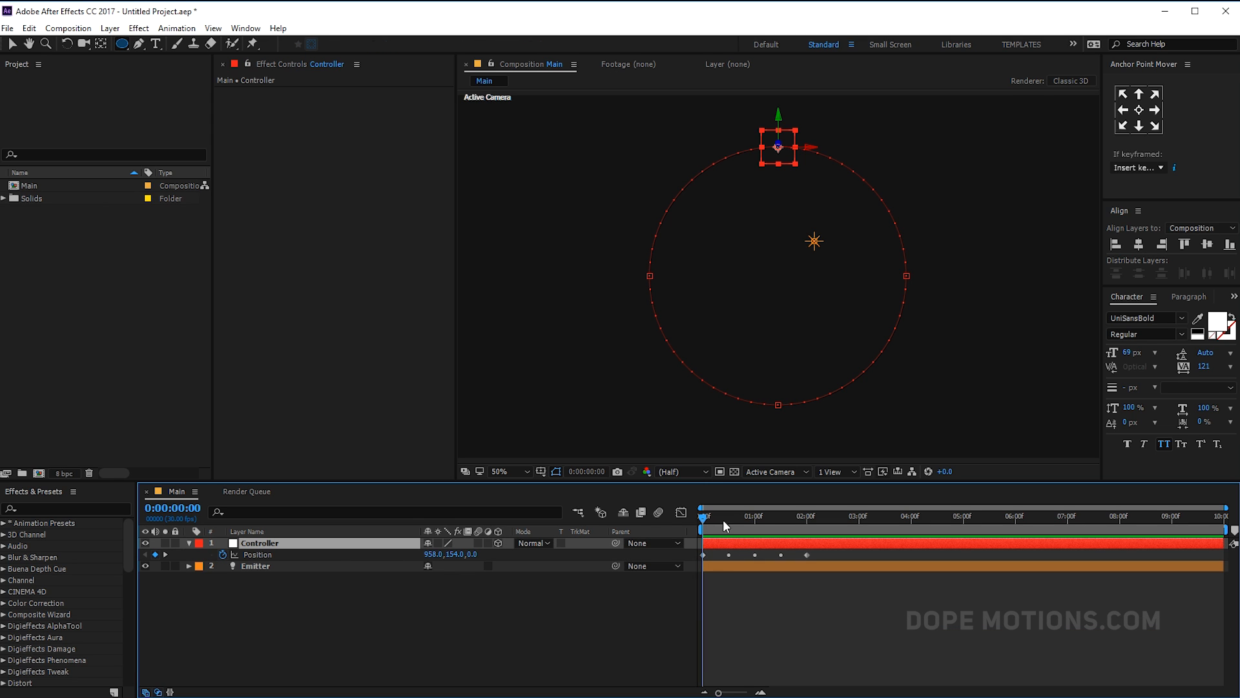
click(809, 516)
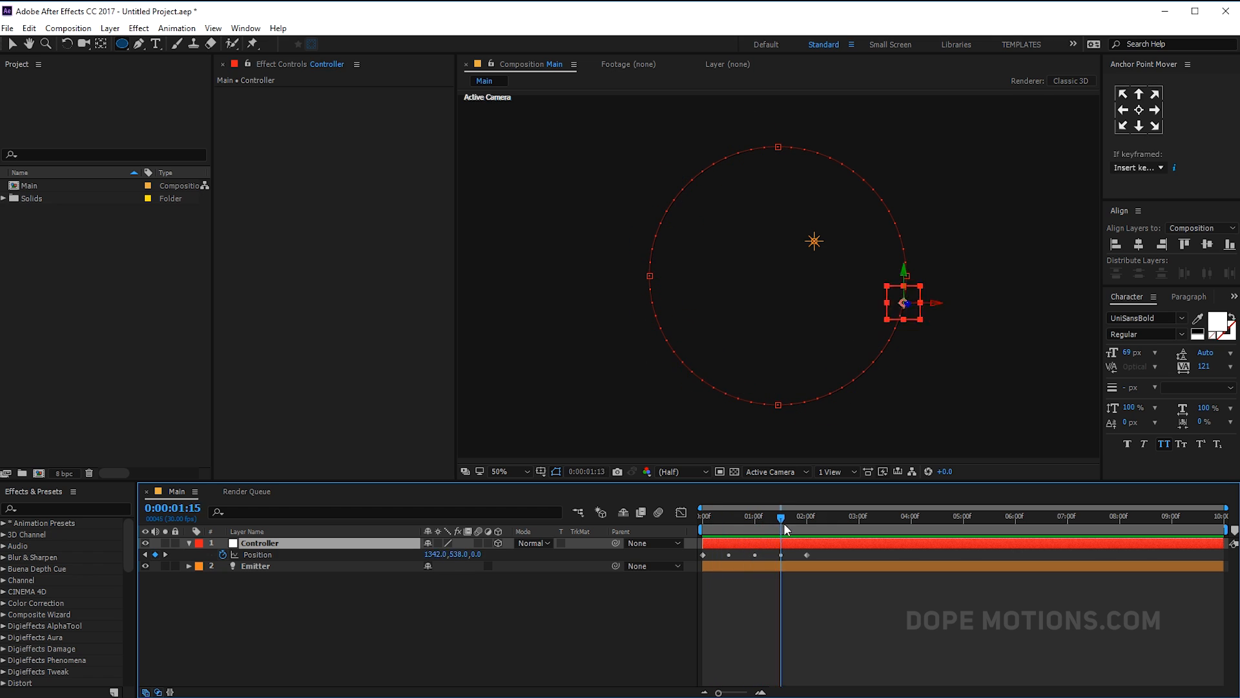
click(812, 515)
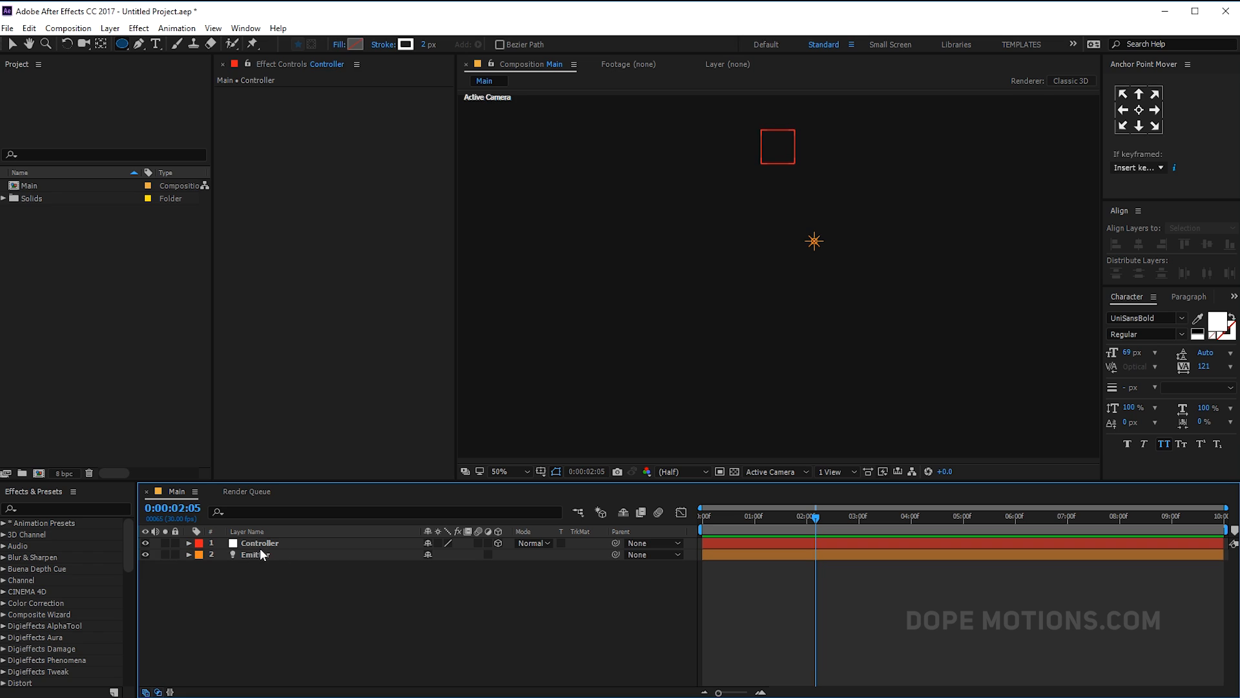
click(255, 554)
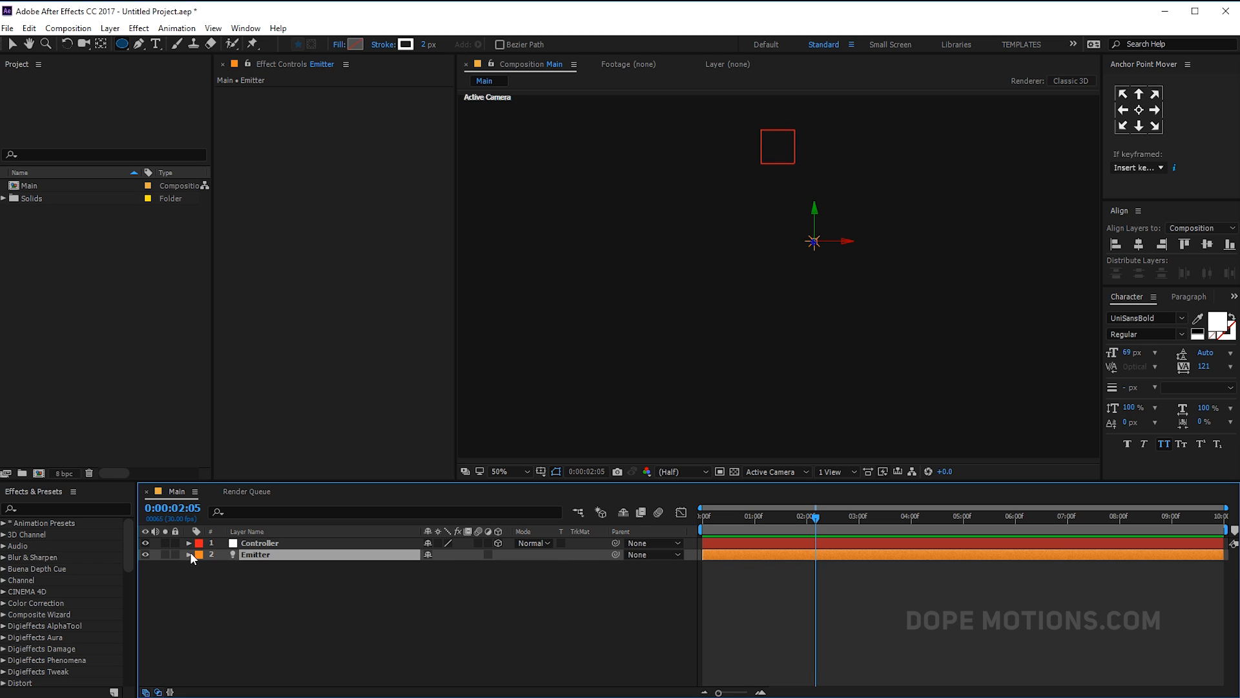
Align the Emitter with the Controller in Top view, then return to Active Camera.
click(678, 471)
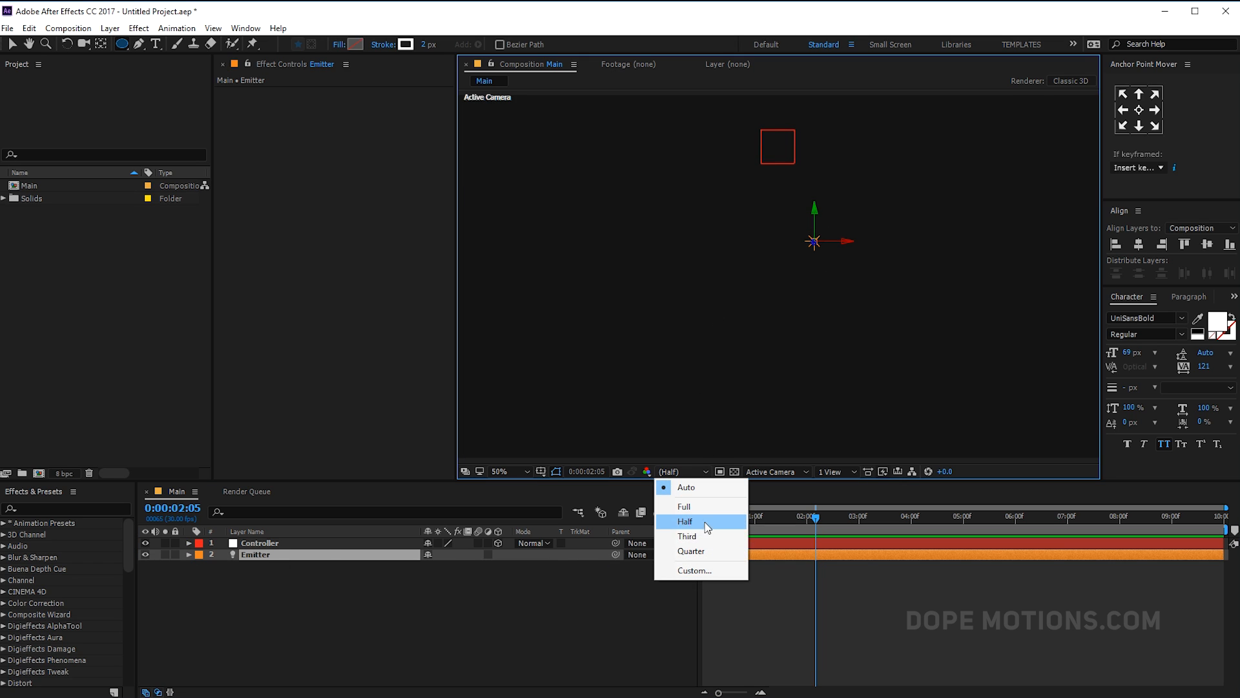
click(772, 471)
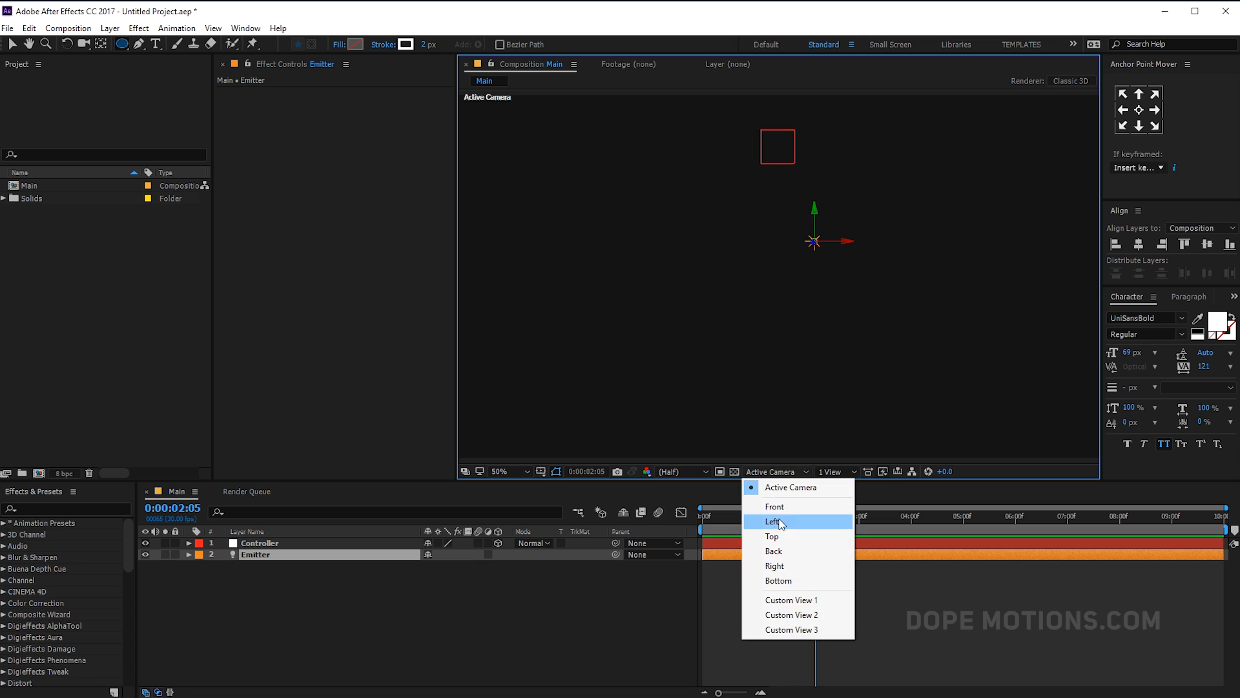
click(772, 536)
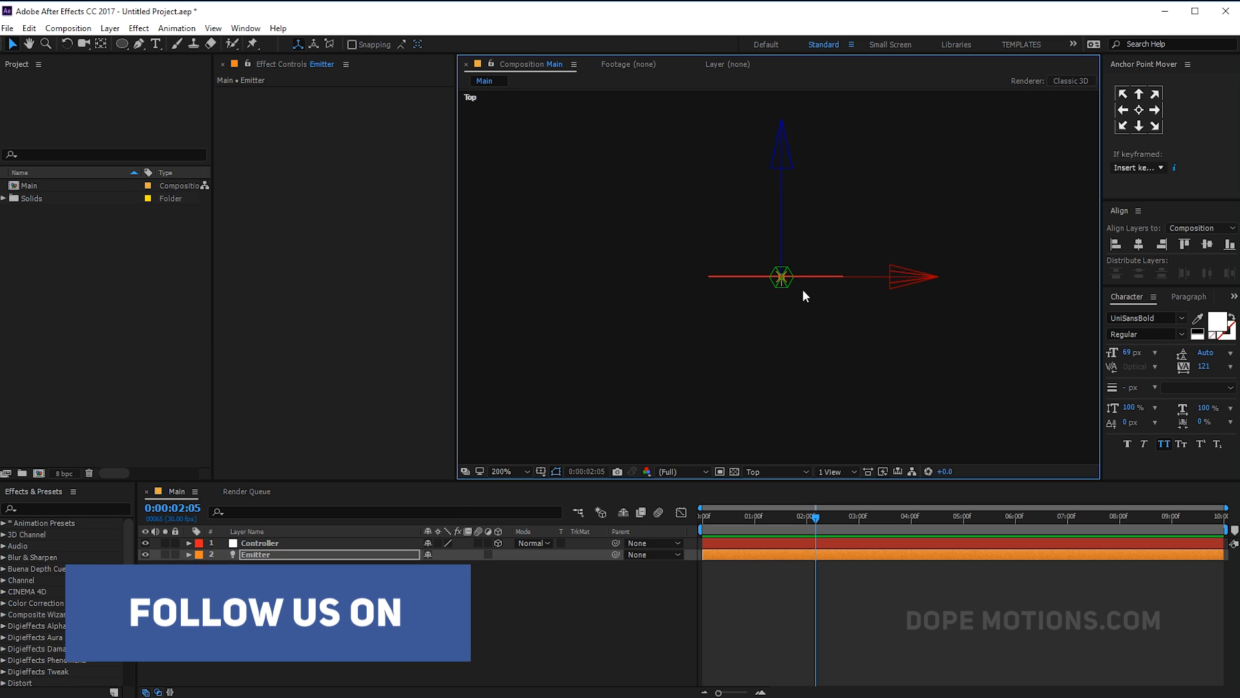
click(775, 472)
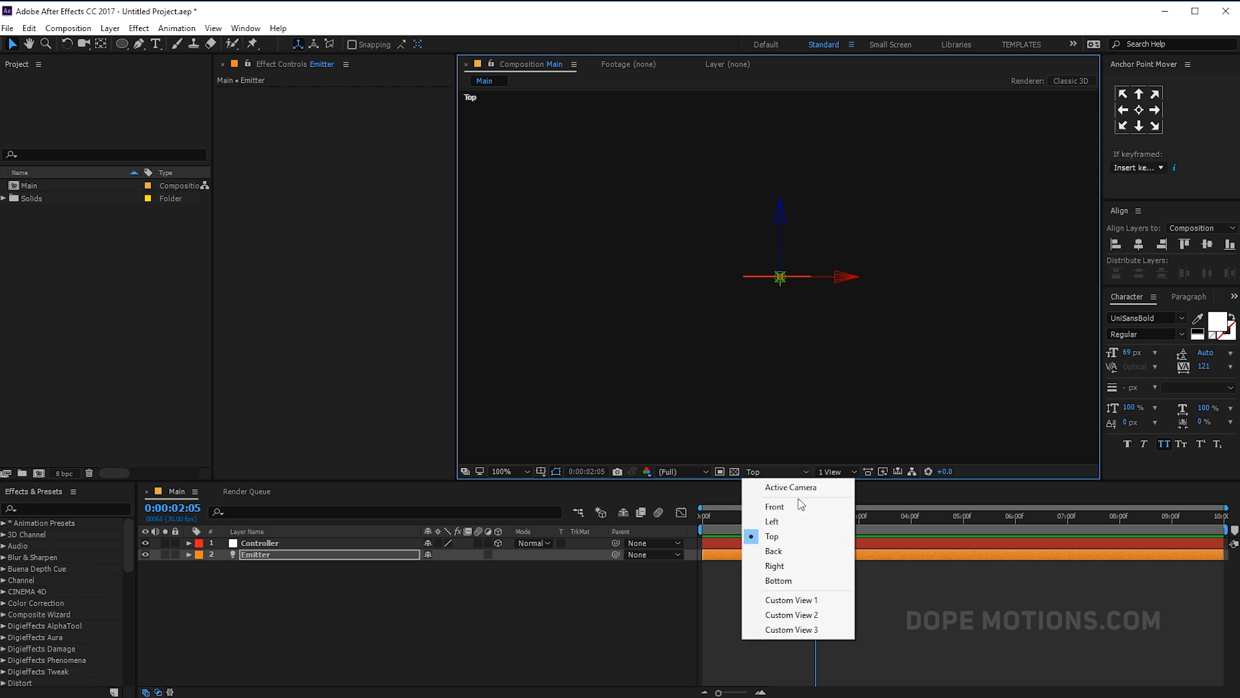
click(789, 487)
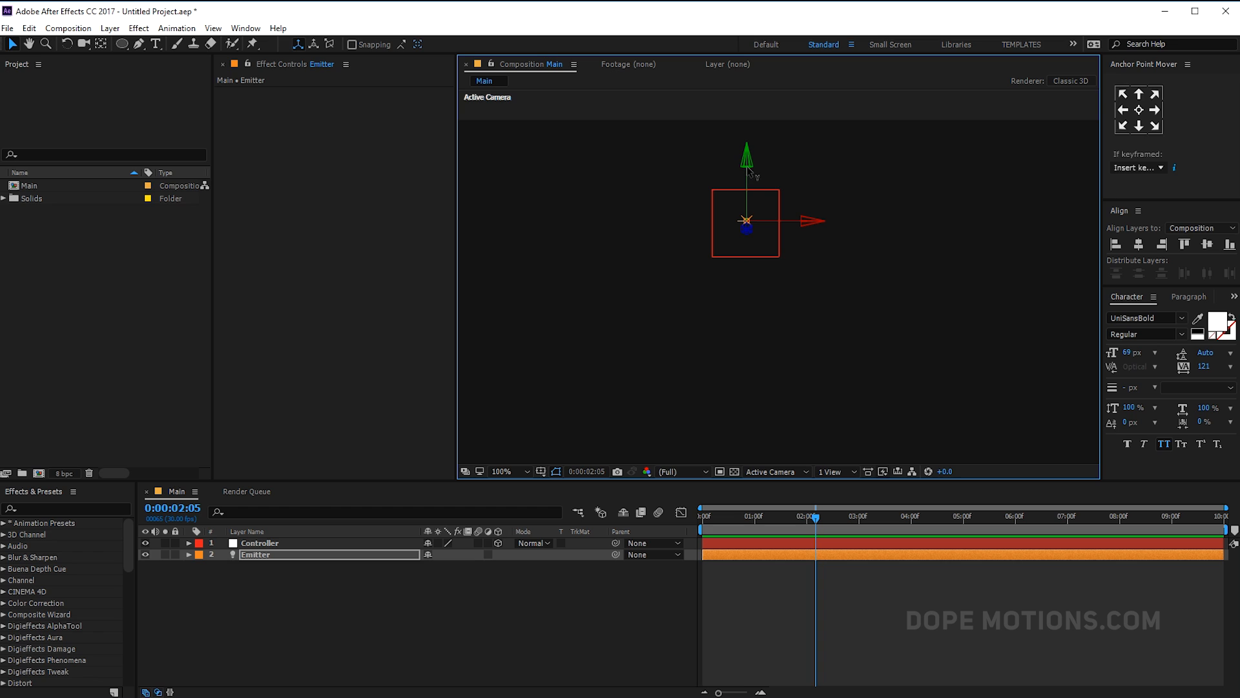
double_click(255, 554)
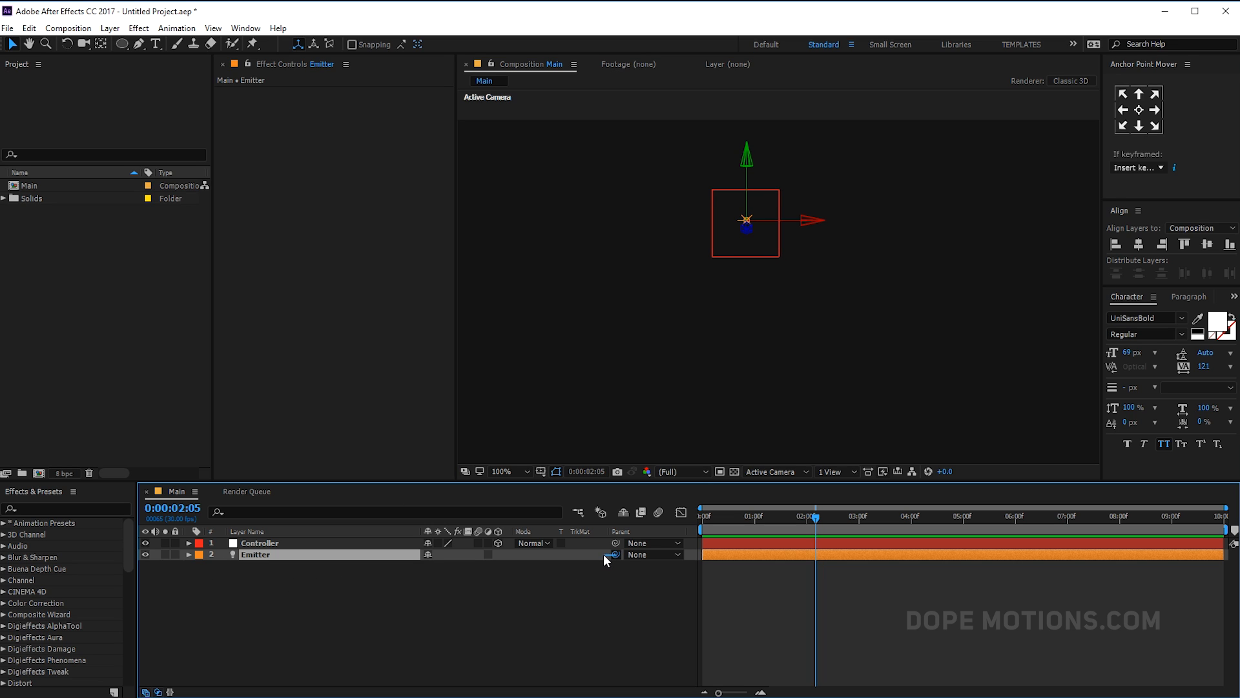
Parent the Emitter light to the Controller null with the pick whip.
drag(613, 554, 274, 542)
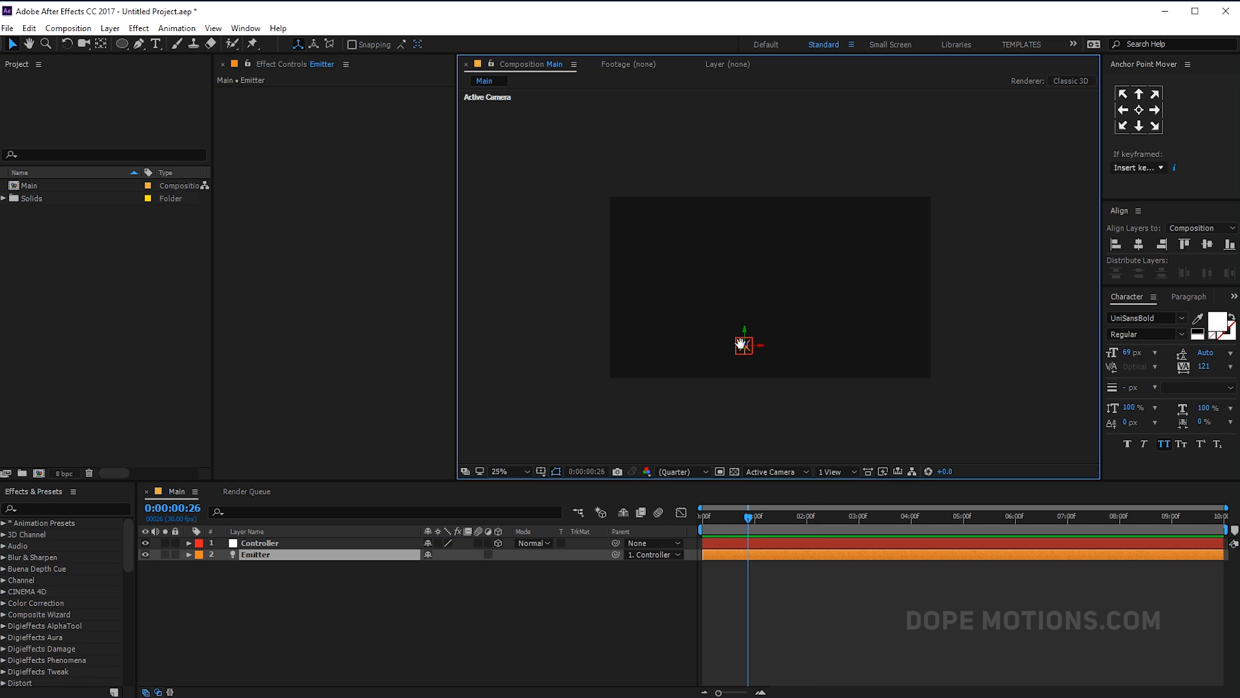
click(506, 470)
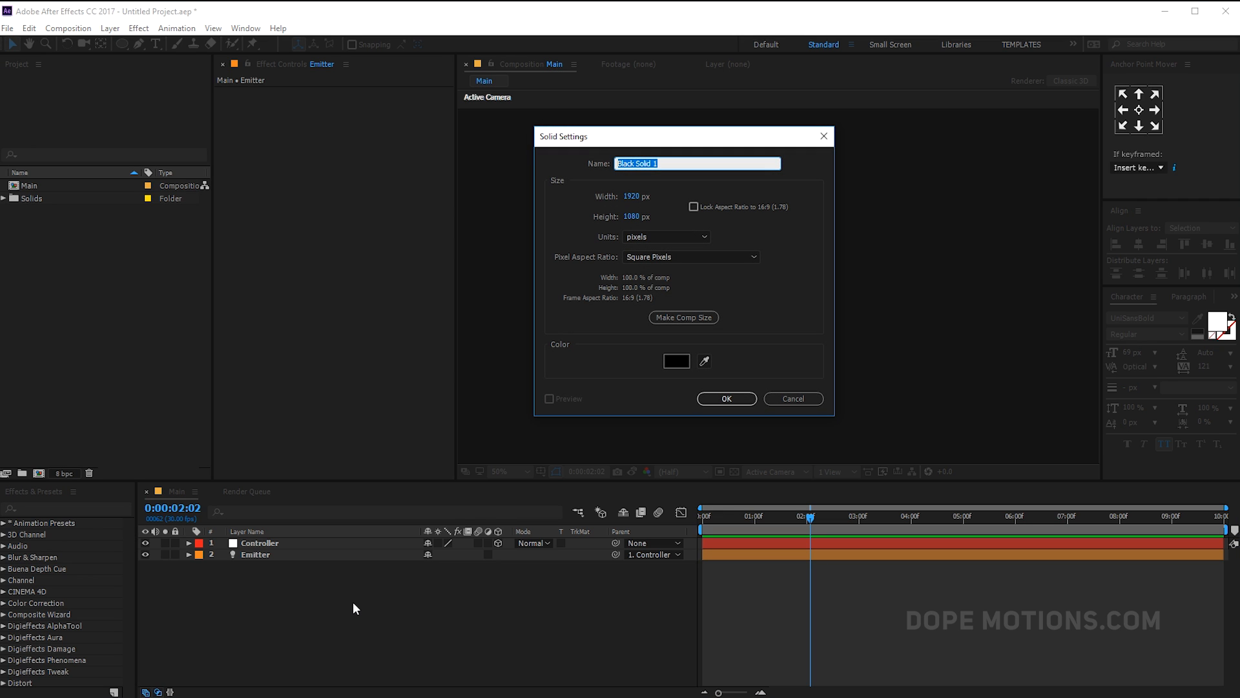
Name the new full-comp black solid Particles and confirm it.
text(Particles)
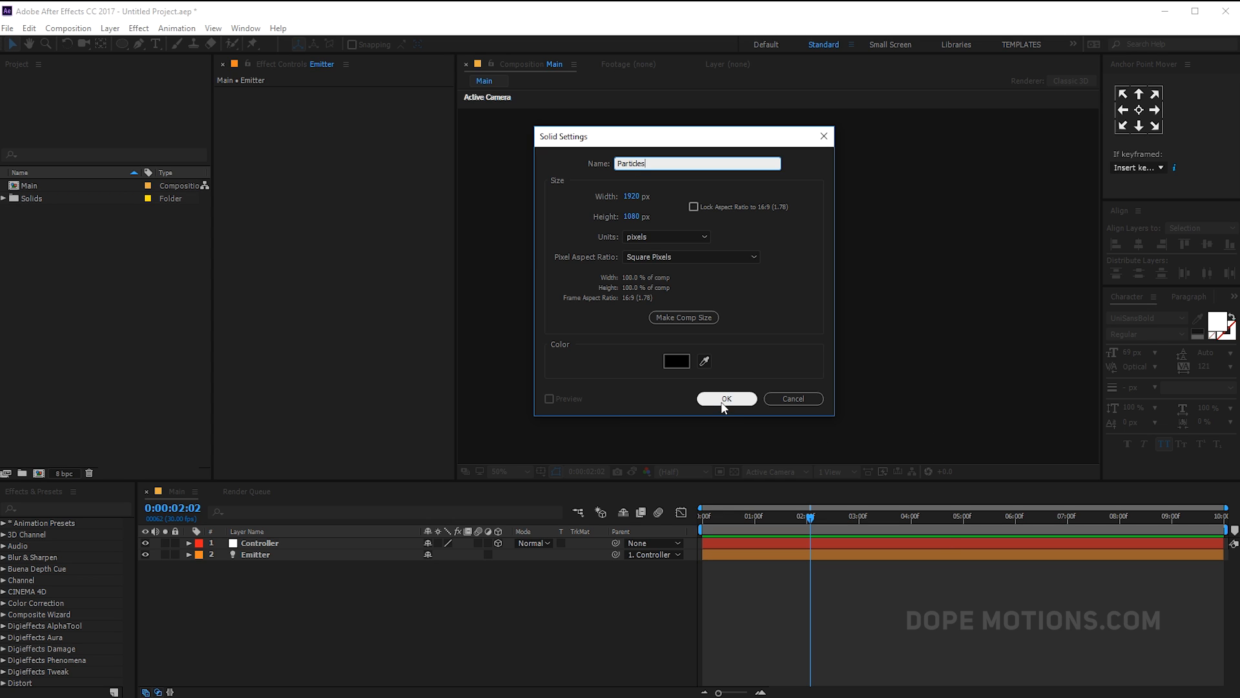
click(724, 398)
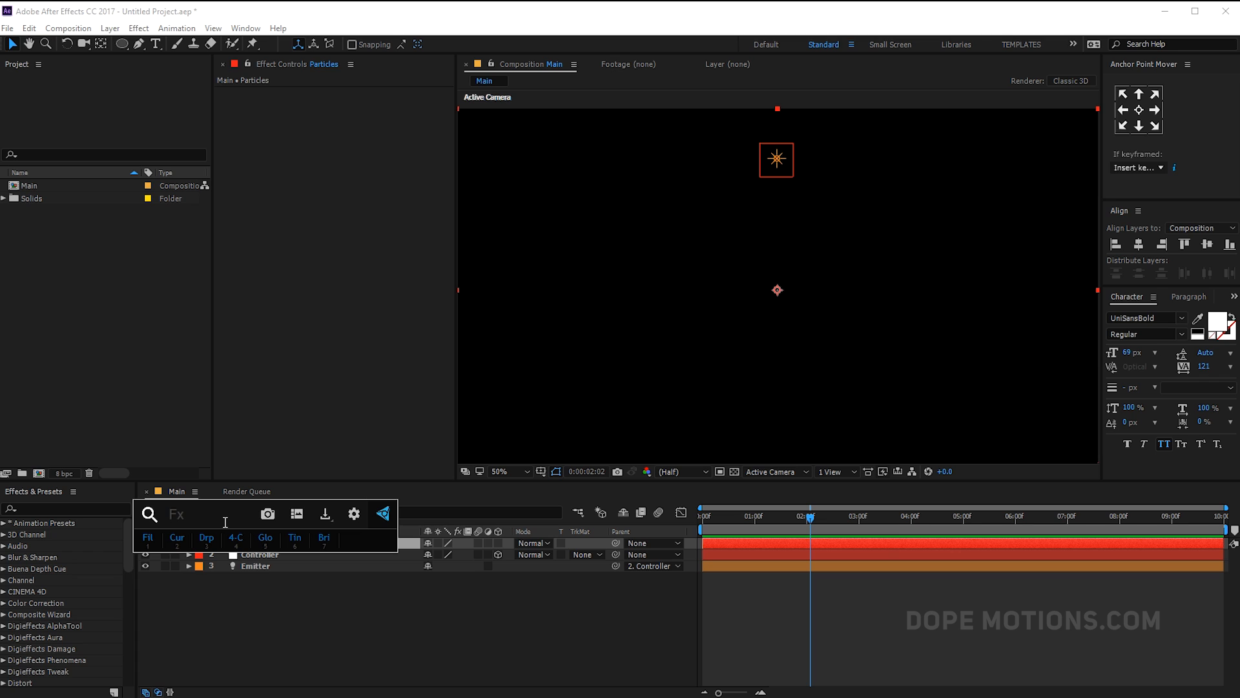
Apply Trapcode Particular to the Particles solid from the effects search for 'part'.
text(part)
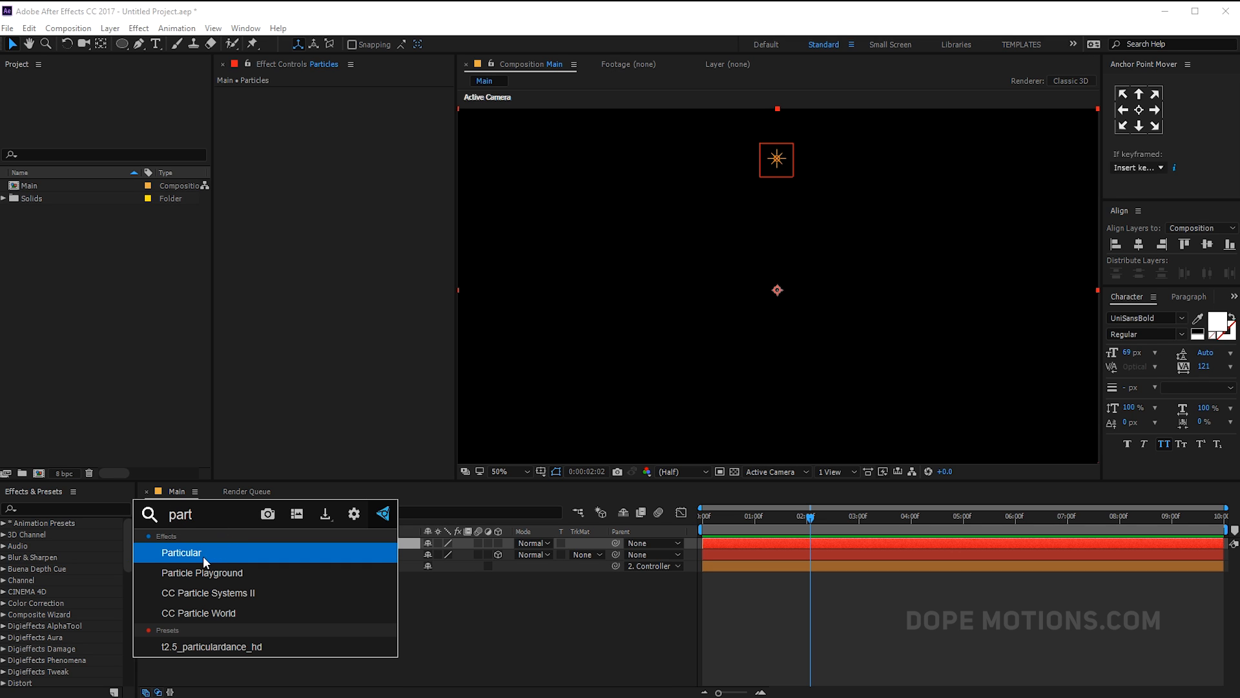
double_click(181, 551)
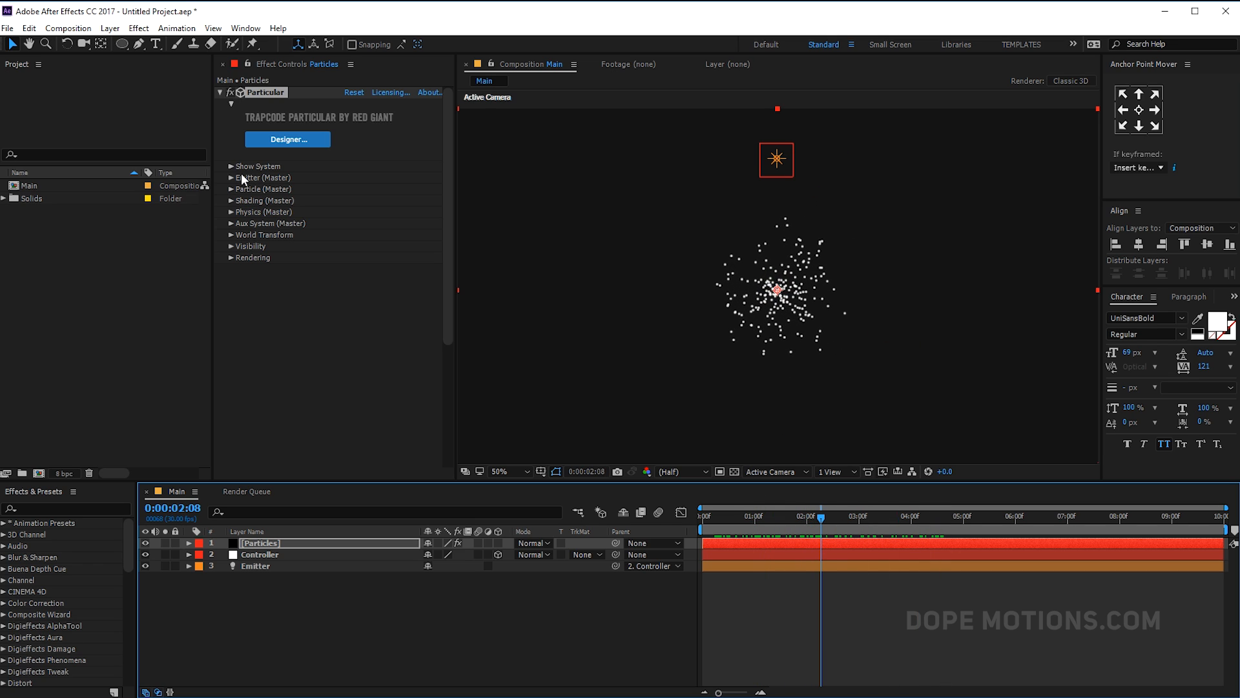
mouse_move(365, 163)
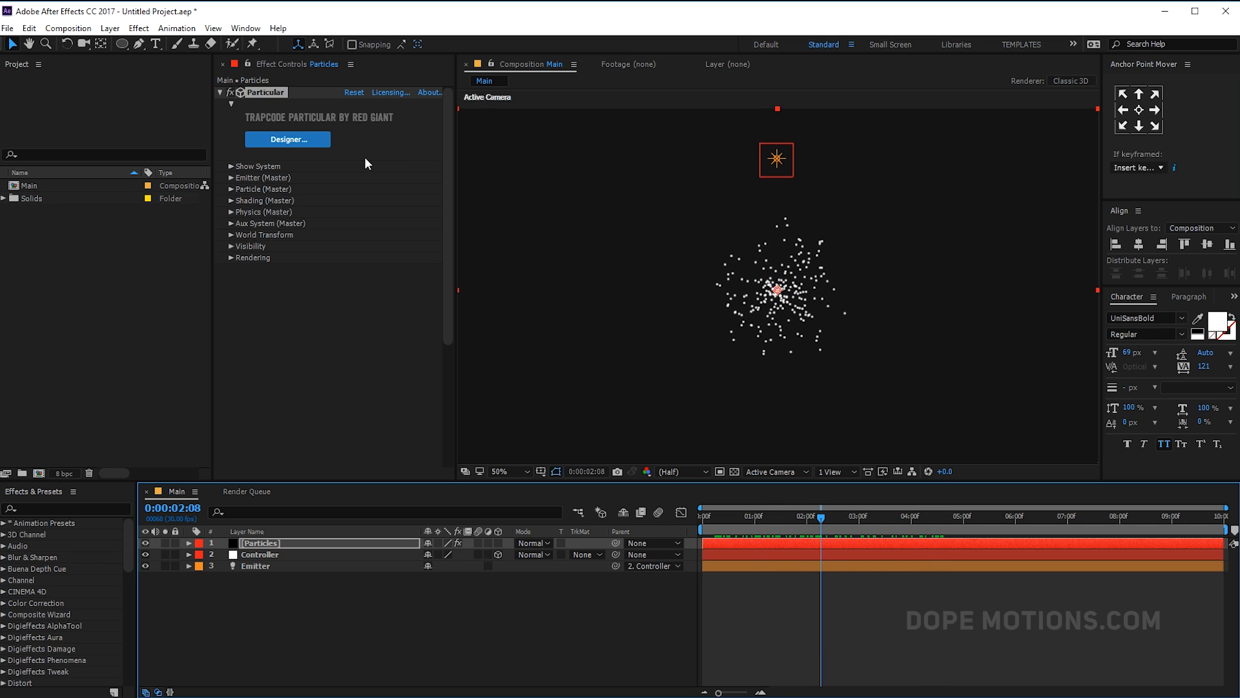
Set Particular's Emitter Type to Light(s) so it emits from the Emitter light.
click(232, 177)
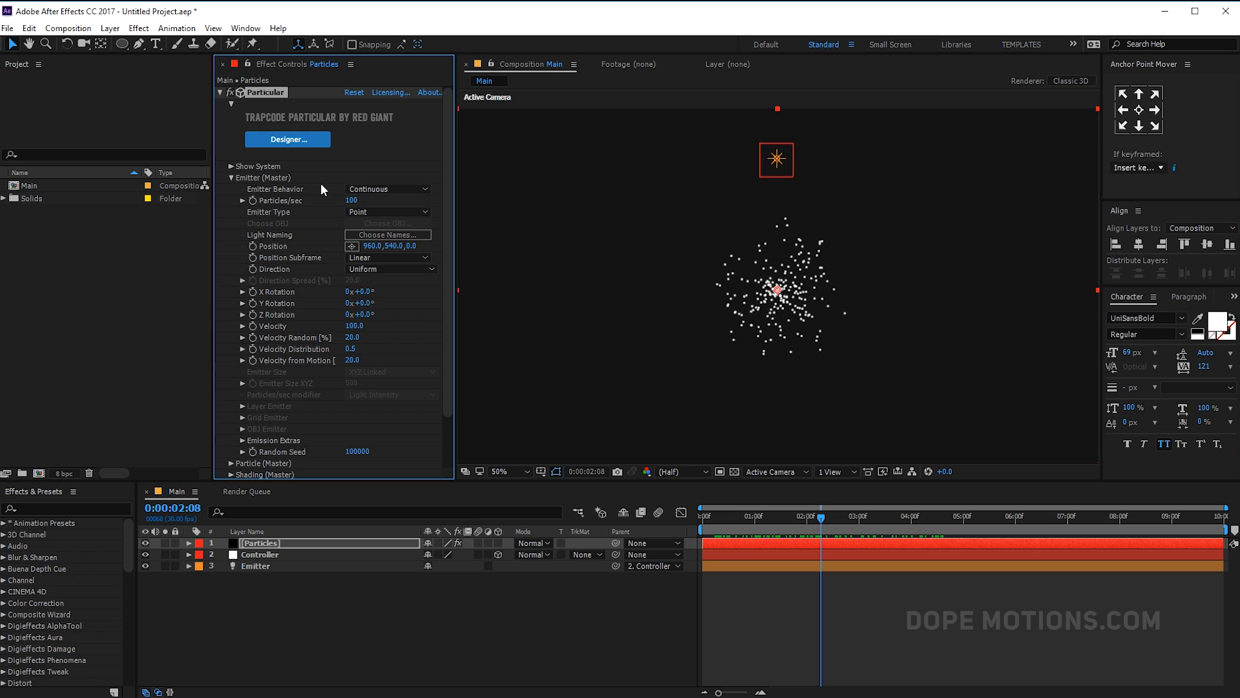
click(388, 211)
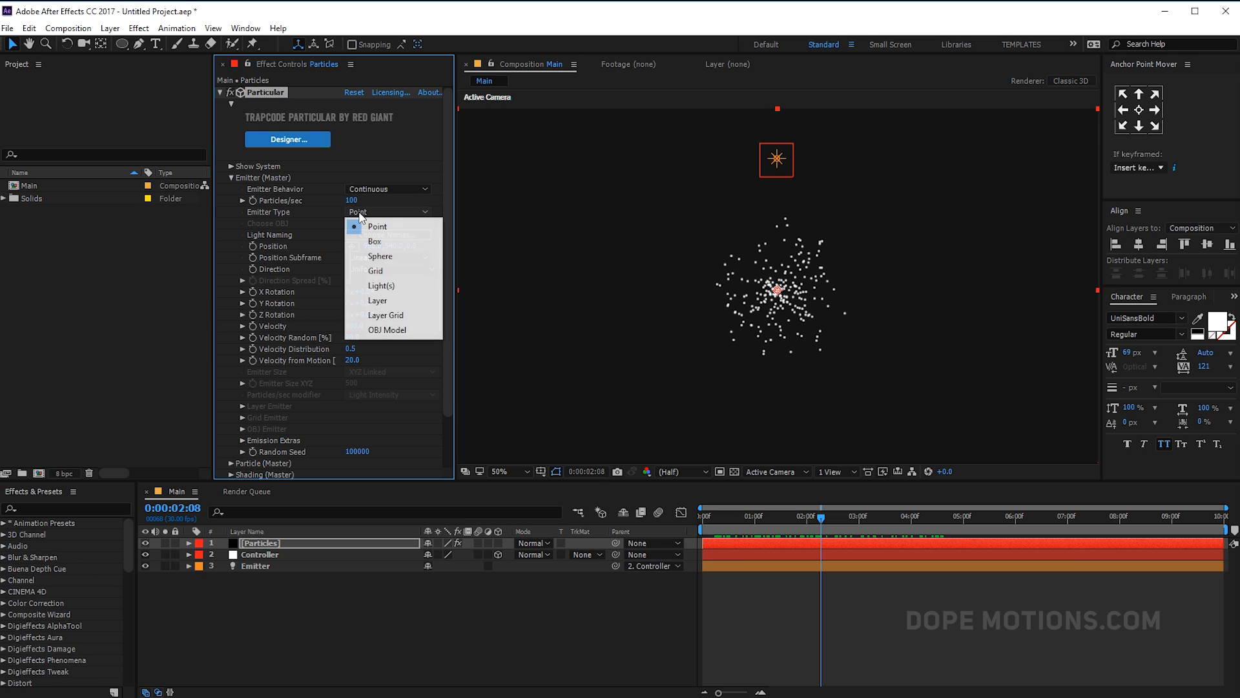
click(381, 284)
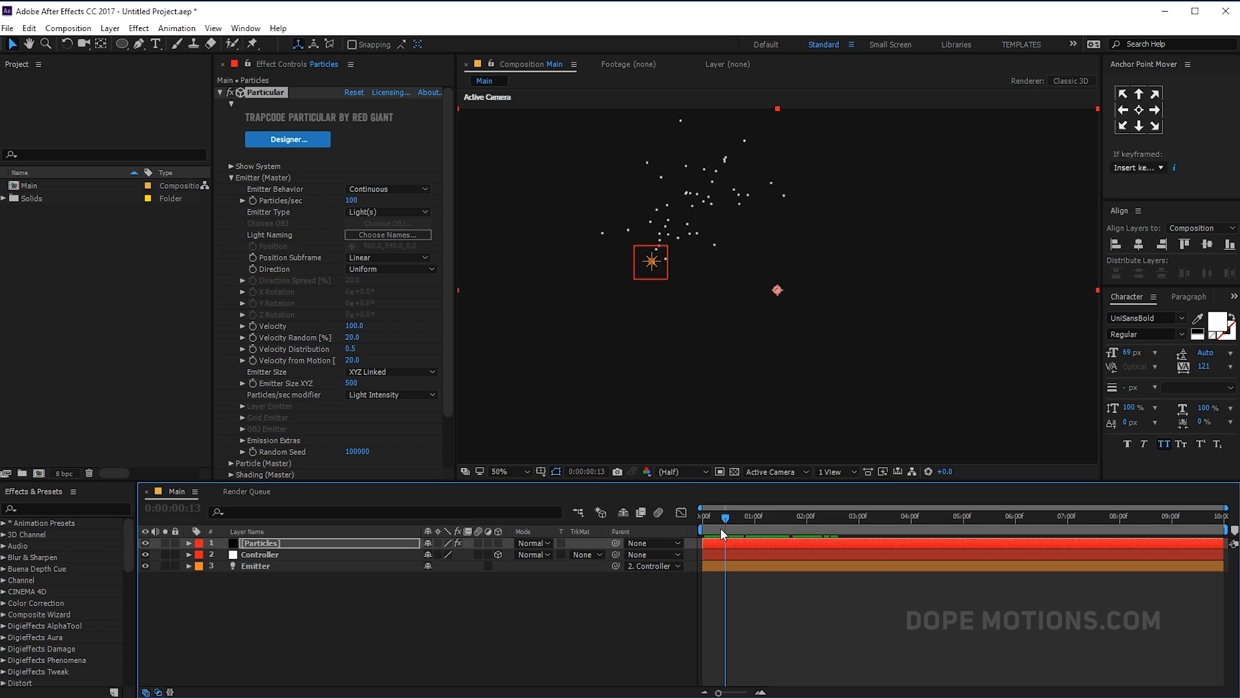
mouse_move(718, 528)
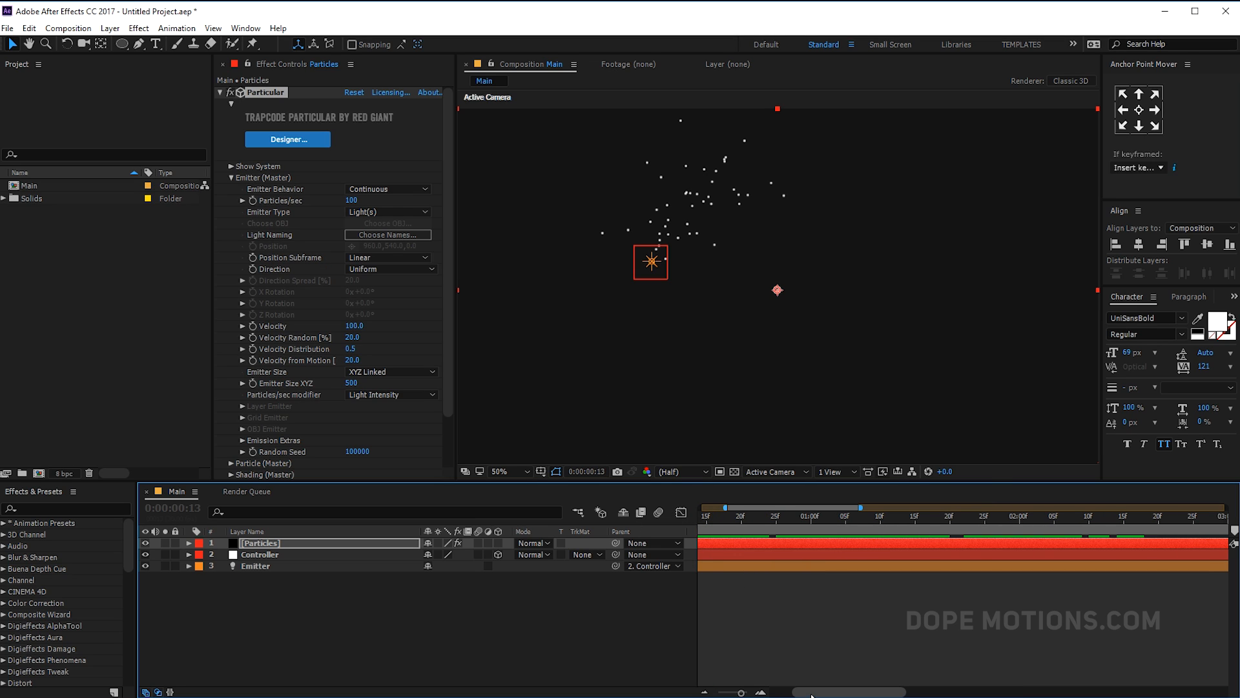
Set Particles/sec to 500 around frame 20, then move later in time to drop it to 0.
click(782, 516)
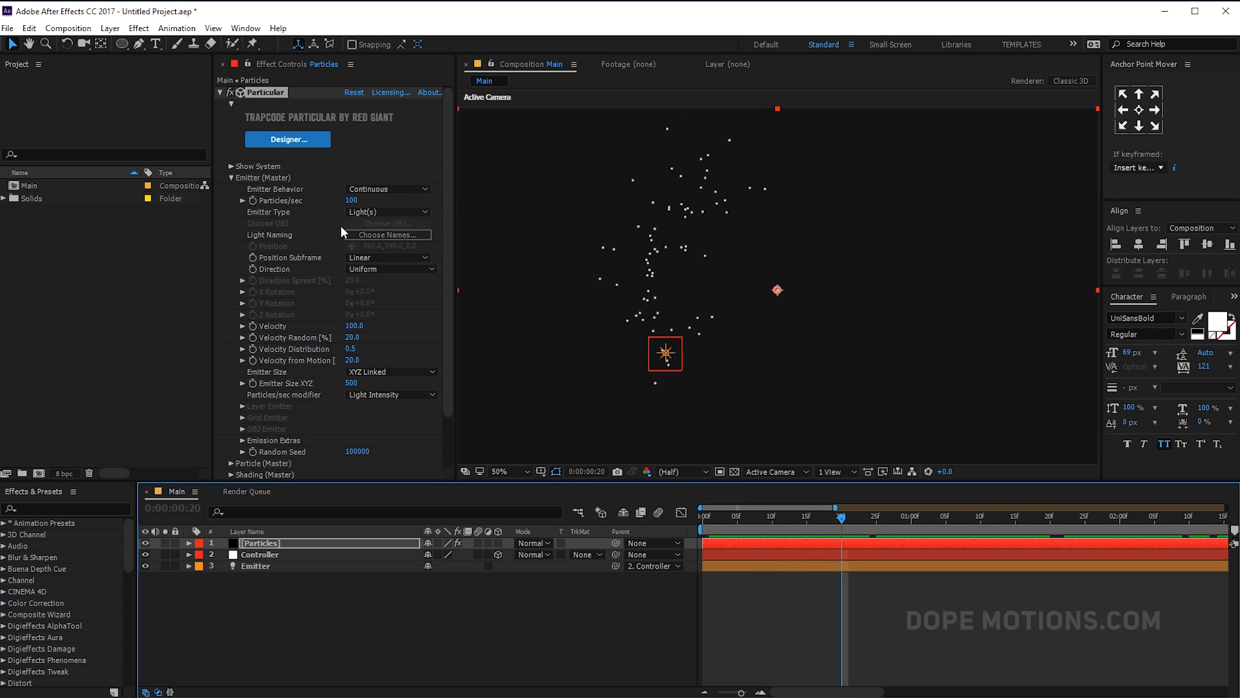
click(356, 201)
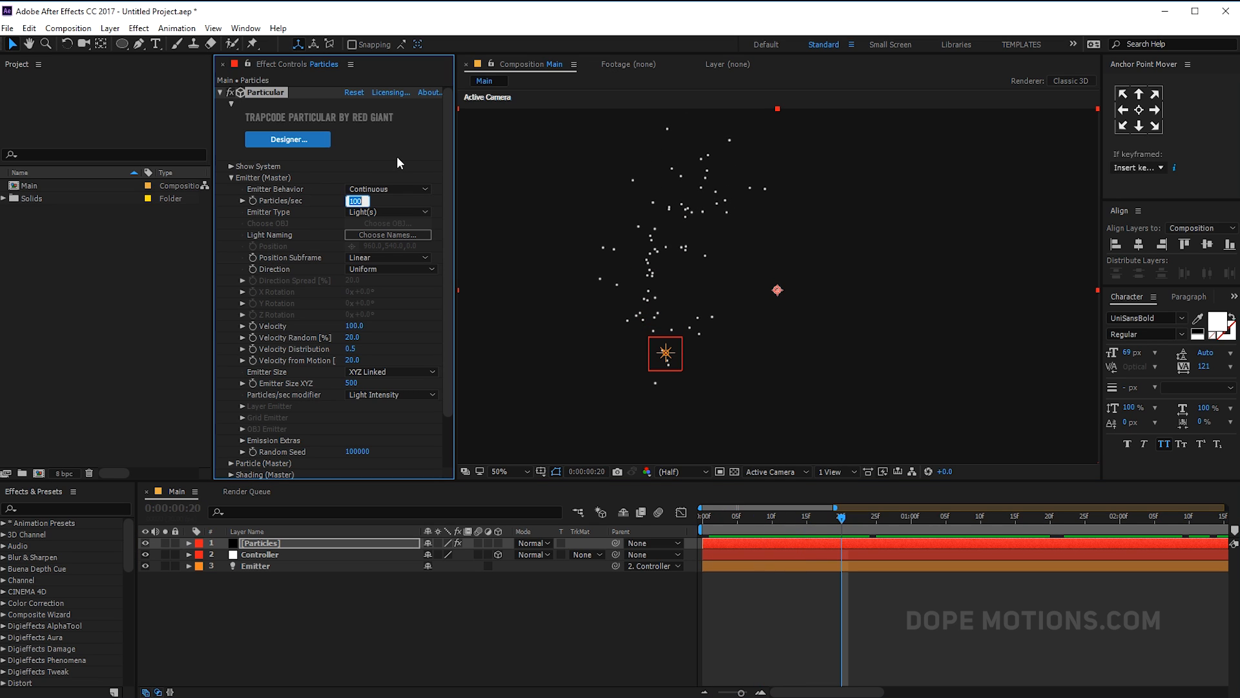
text(500)
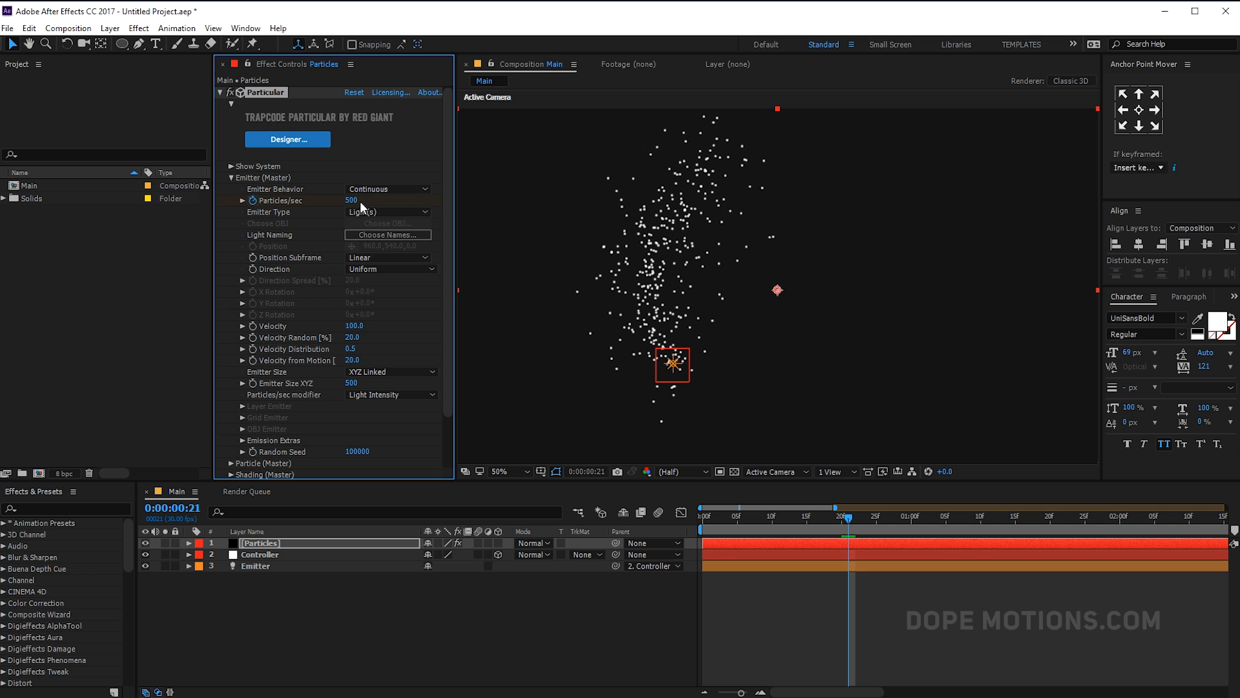
click(354, 200)
text(0)
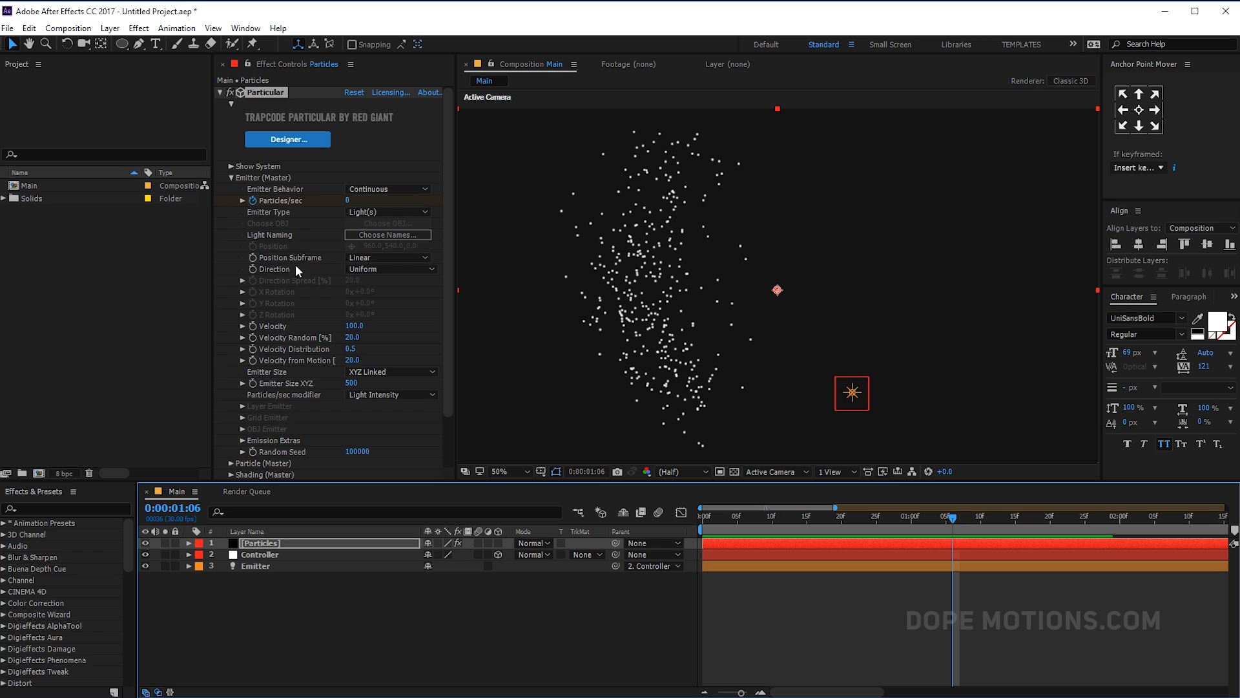
Set Position Subframe to 10x Smooth and change the emission Direction option.
click(388, 257)
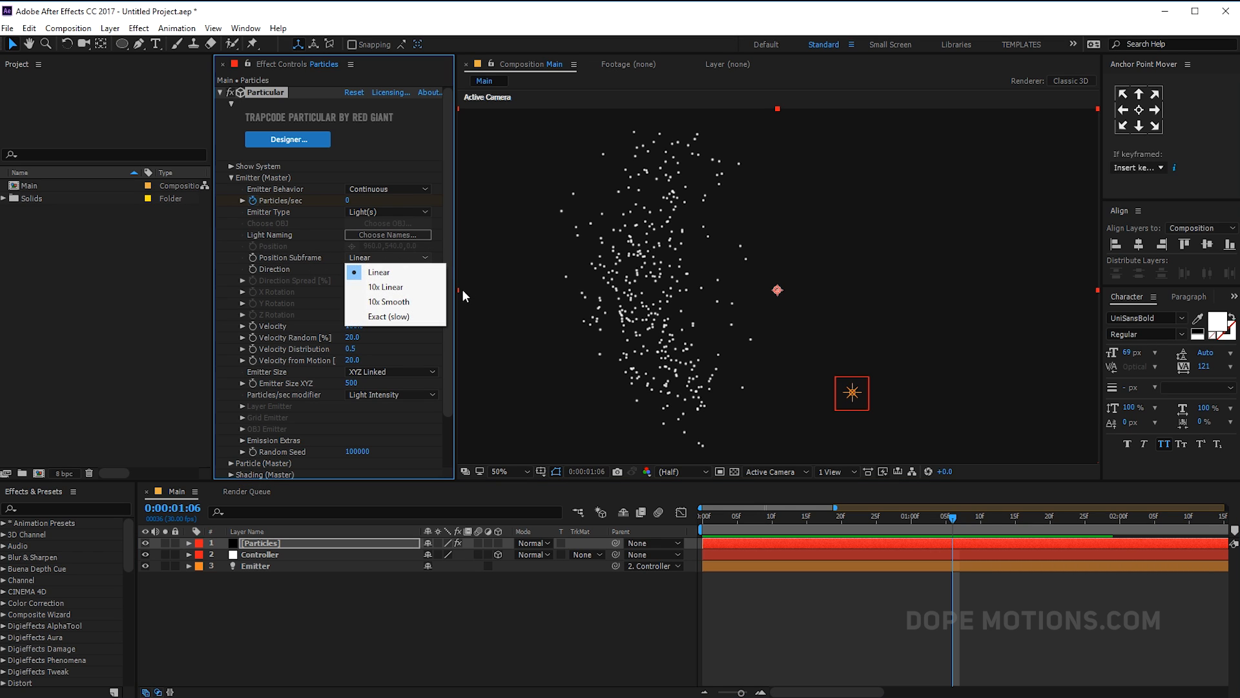
click(389, 301)
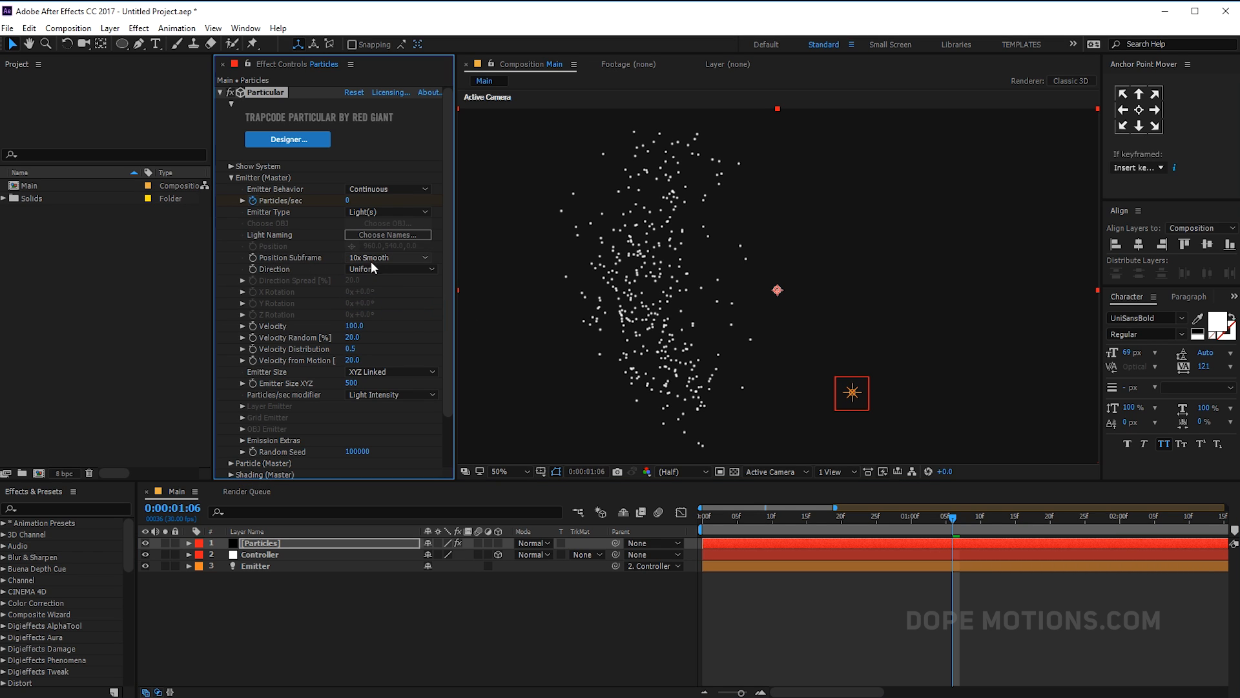
click(388, 269)
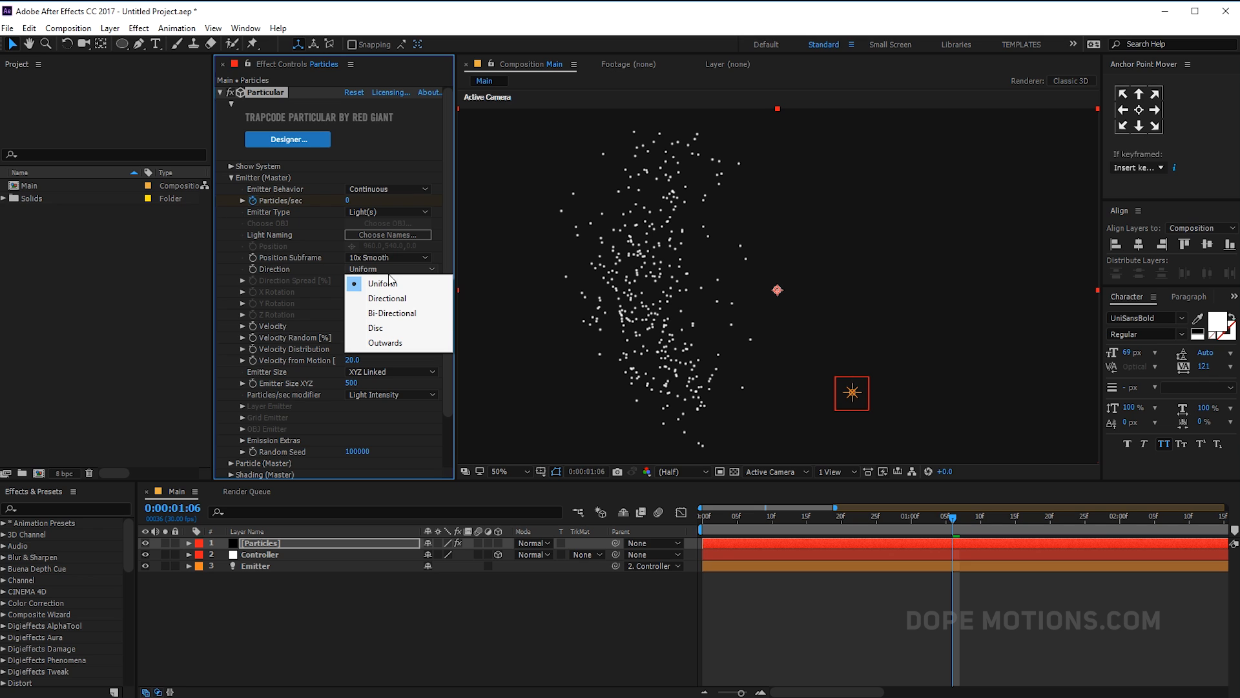
click(392, 313)
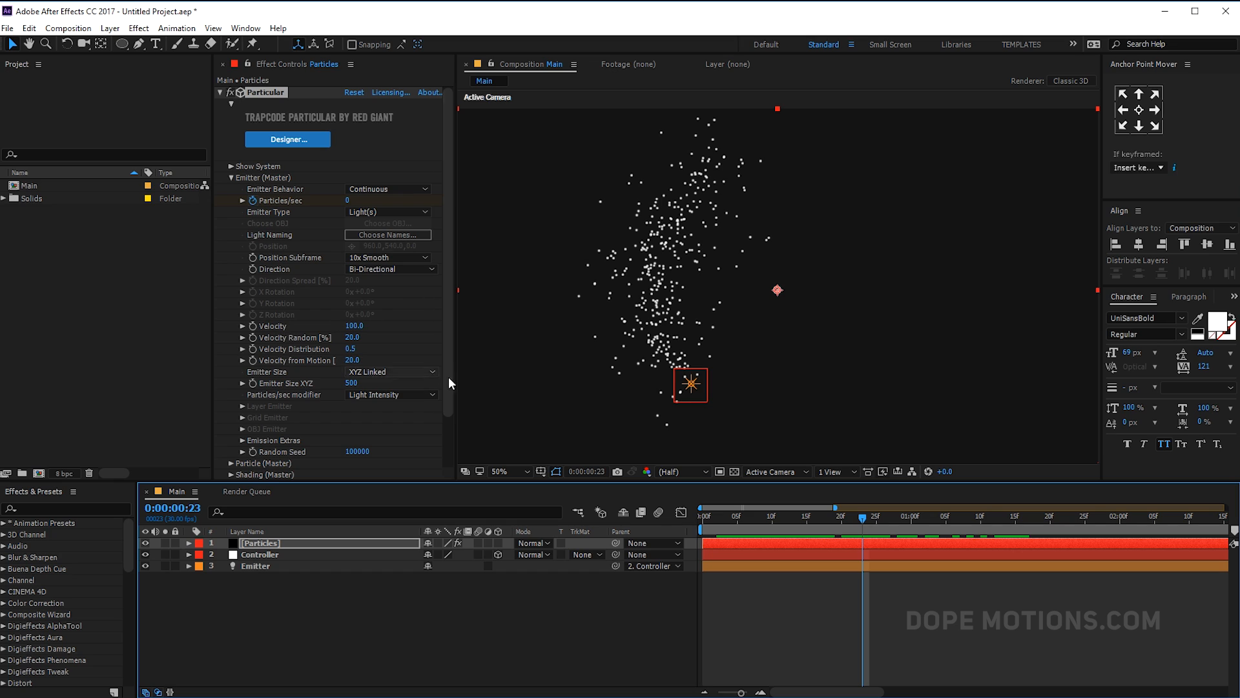
Set Velocity 5, Velocity from Motion 50 and Emitter Size 0 for a thin trailing line.
double_click(357, 327)
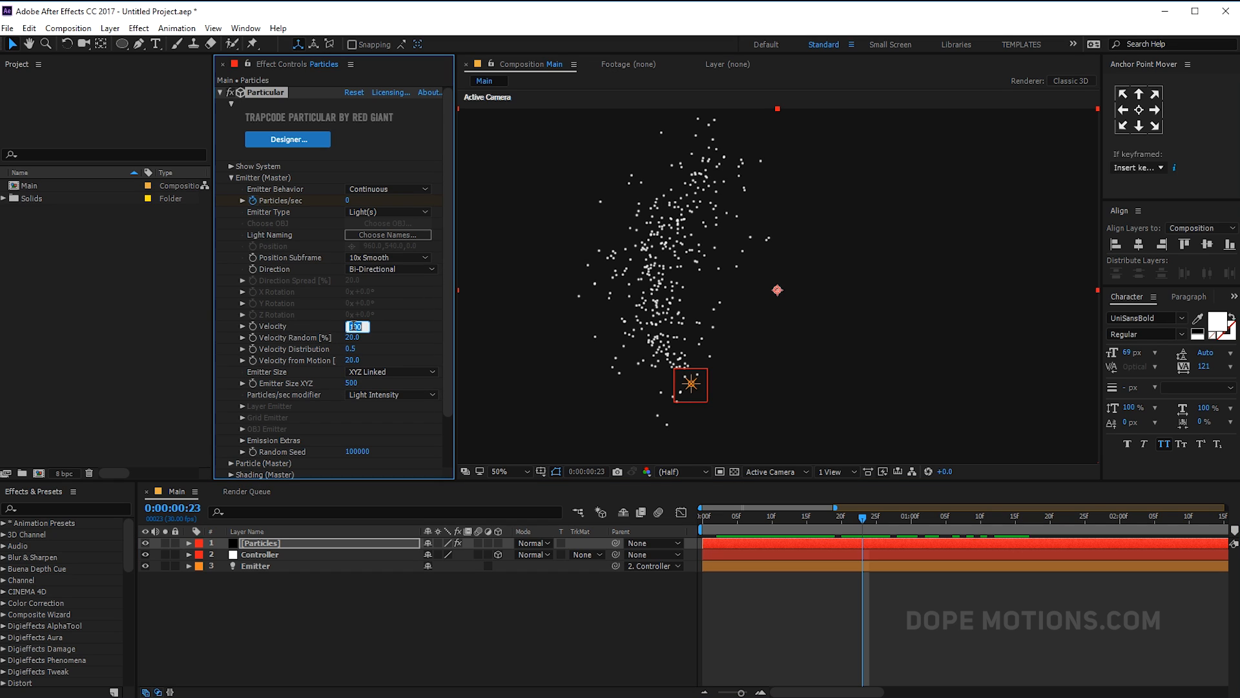
text(5.0)
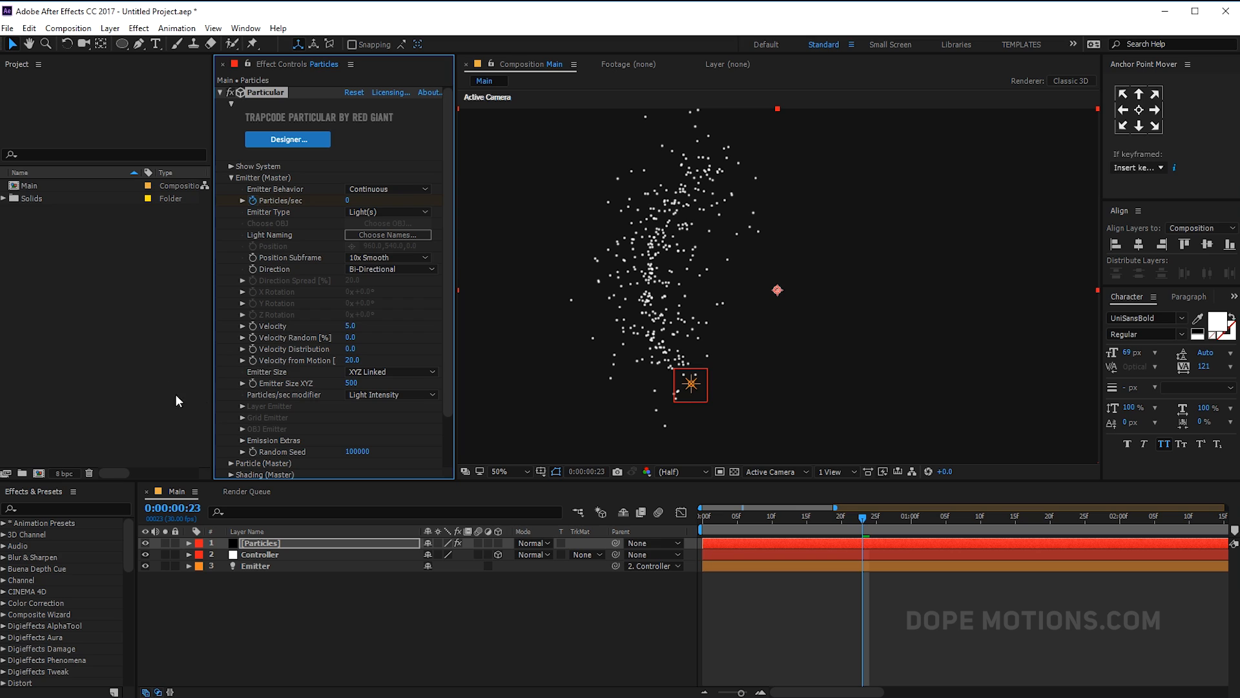
click(355, 361)
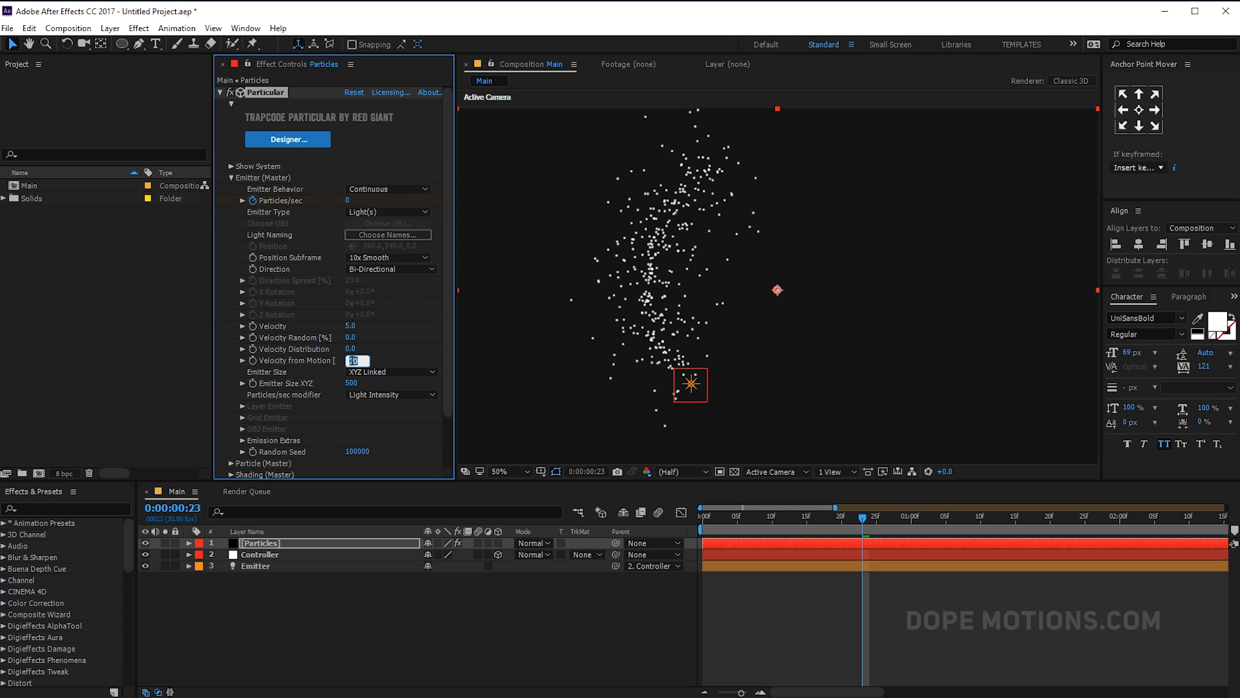
text(50.0)
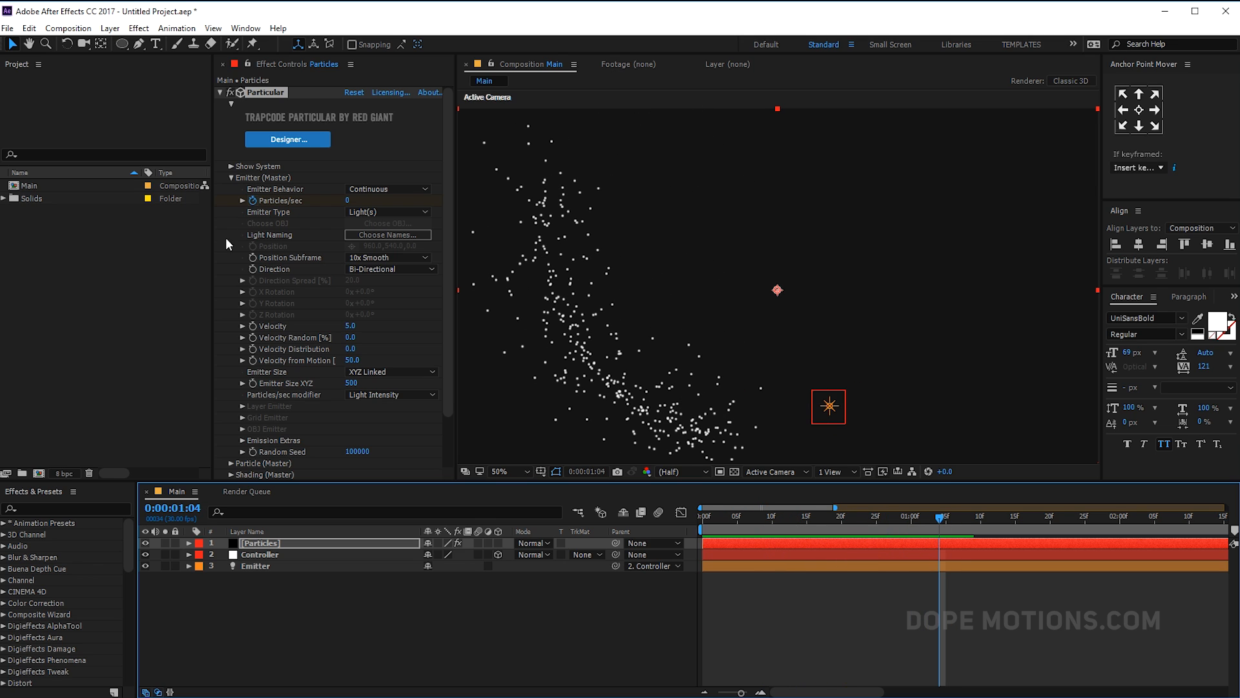
mouse_move(483, 390)
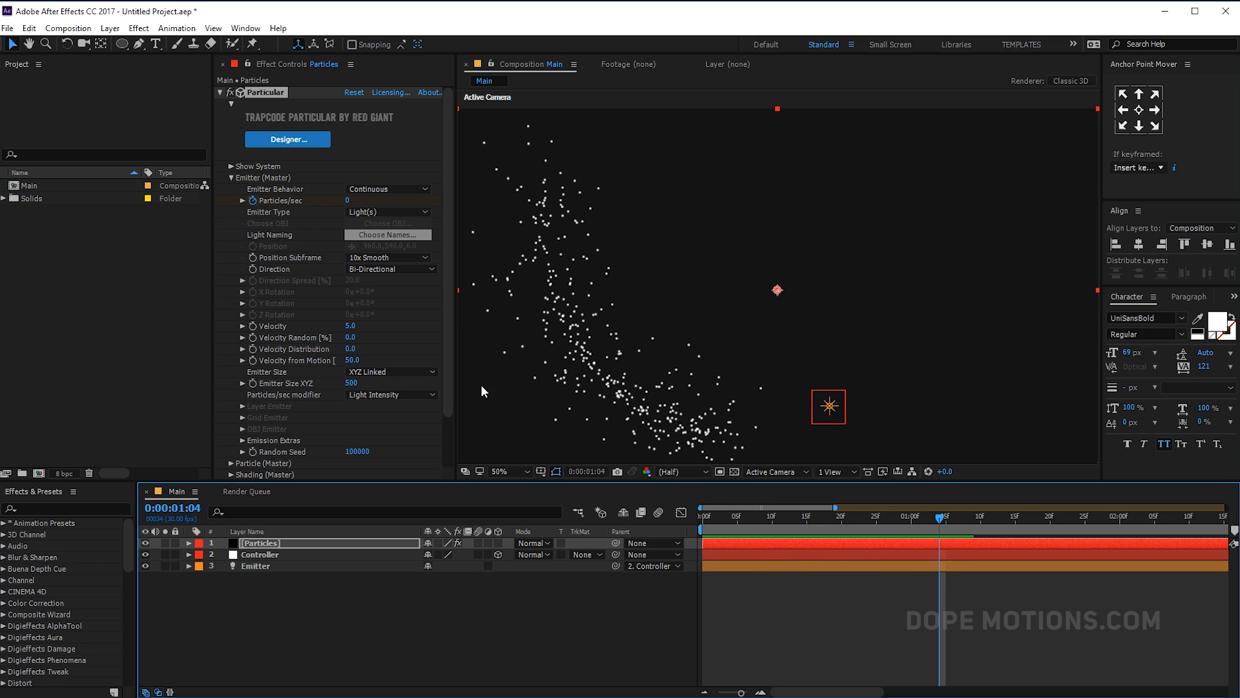
click(242, 382)
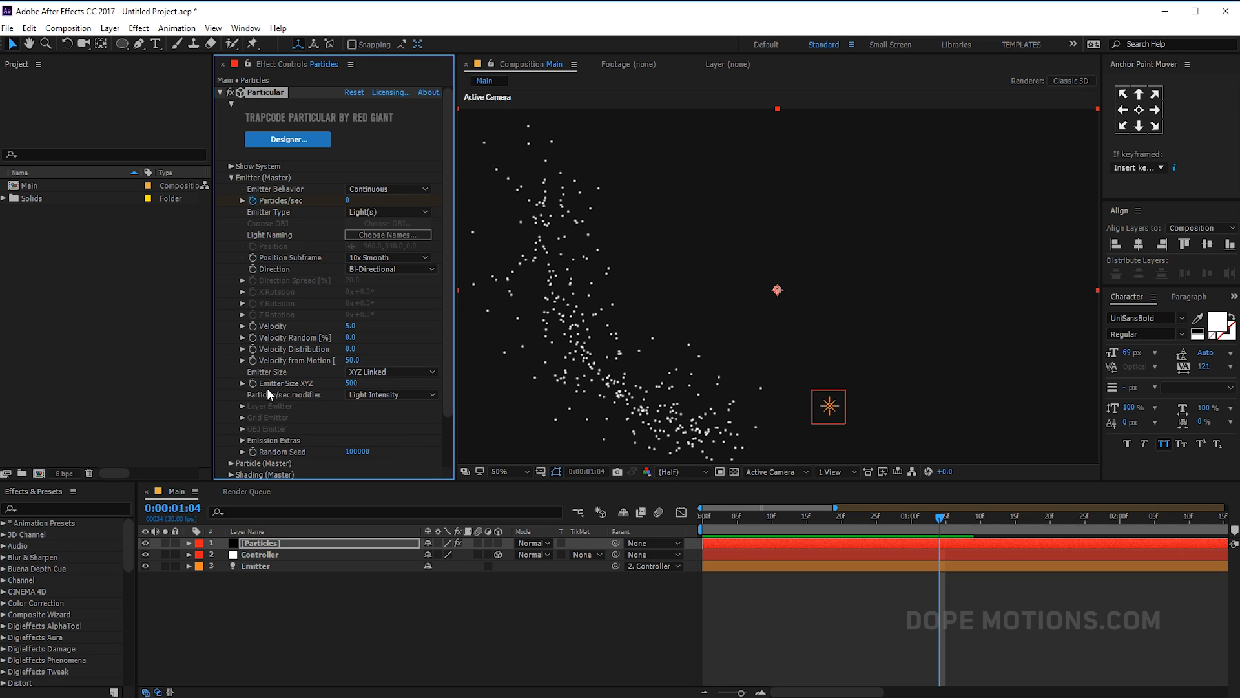
double_click(356, 382)
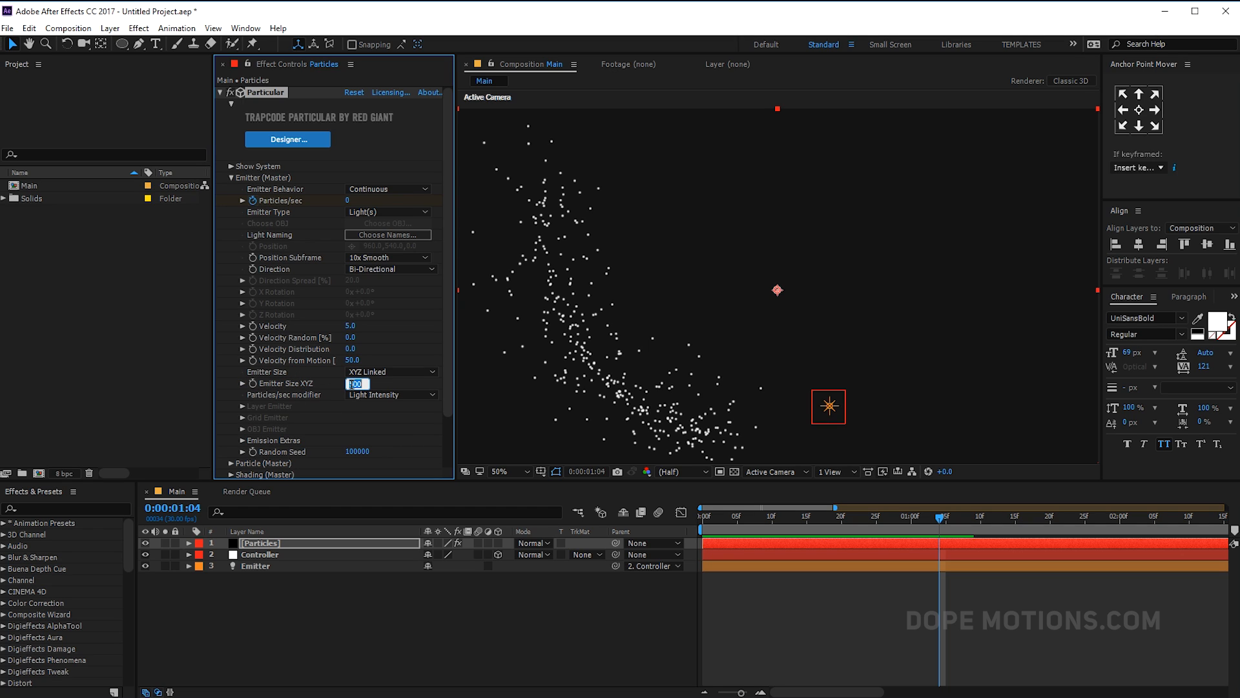
text(0)
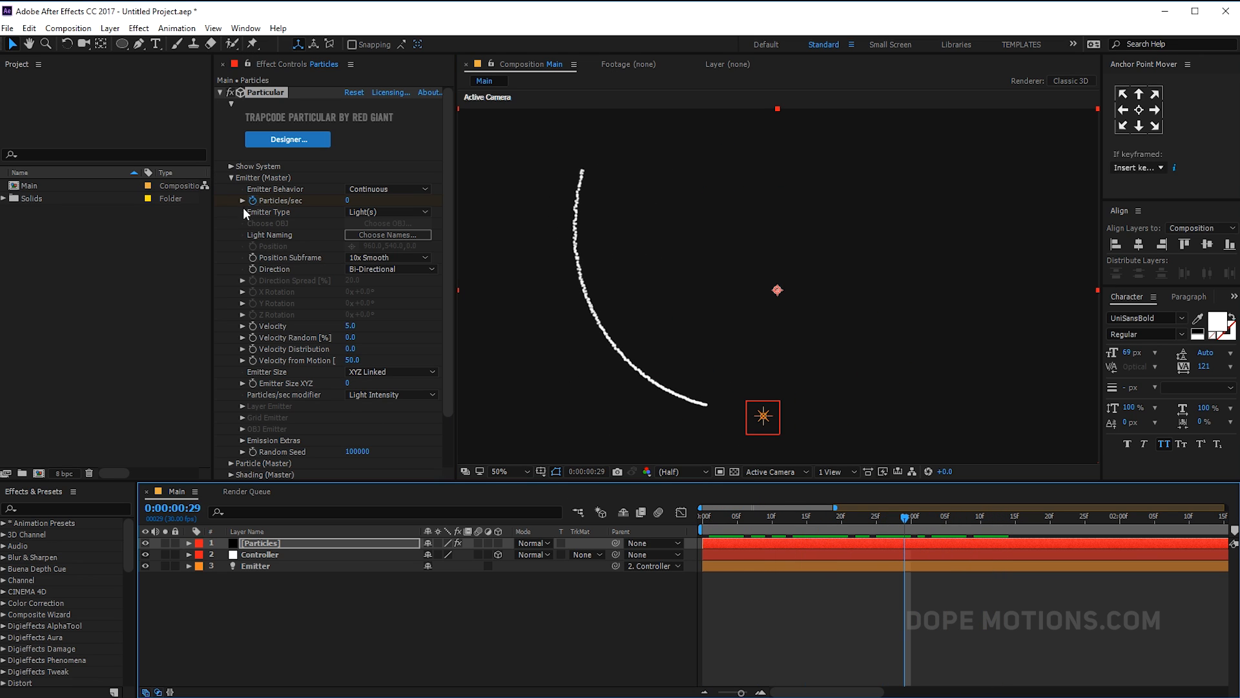
Set the main particles to Life 2.0 and Size 0 so the arc vanishes, then reveal Aux System.
click(233, 177)
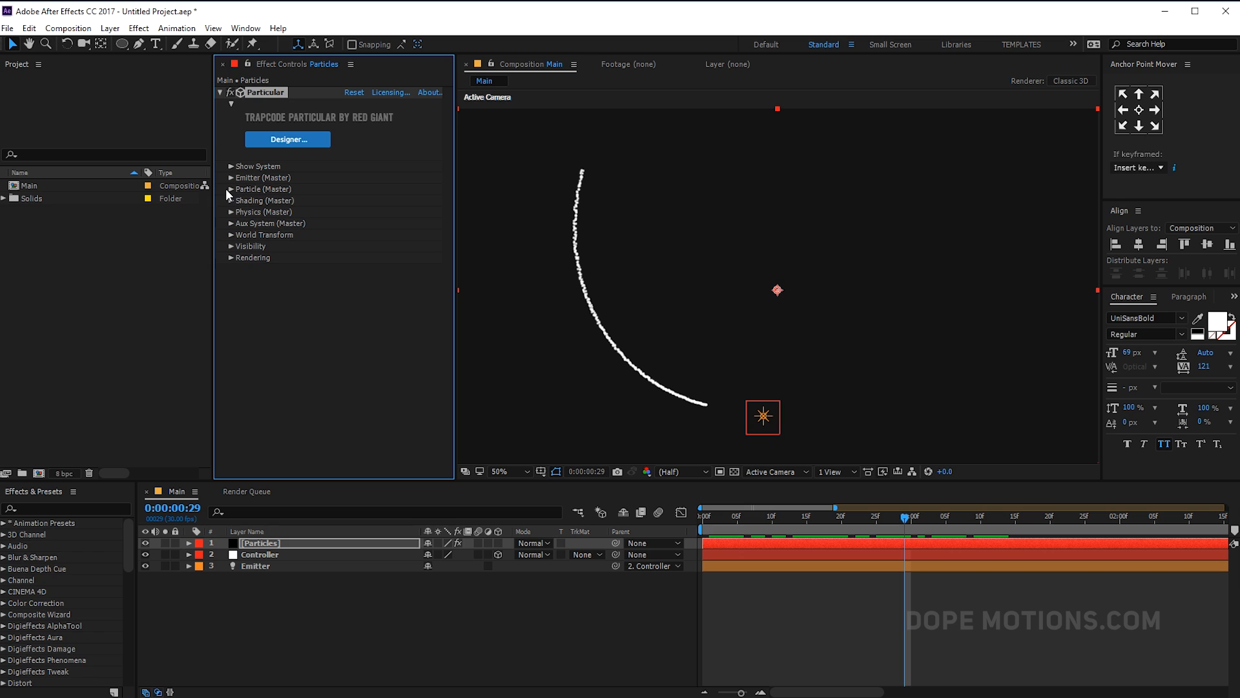
click(231, 188)
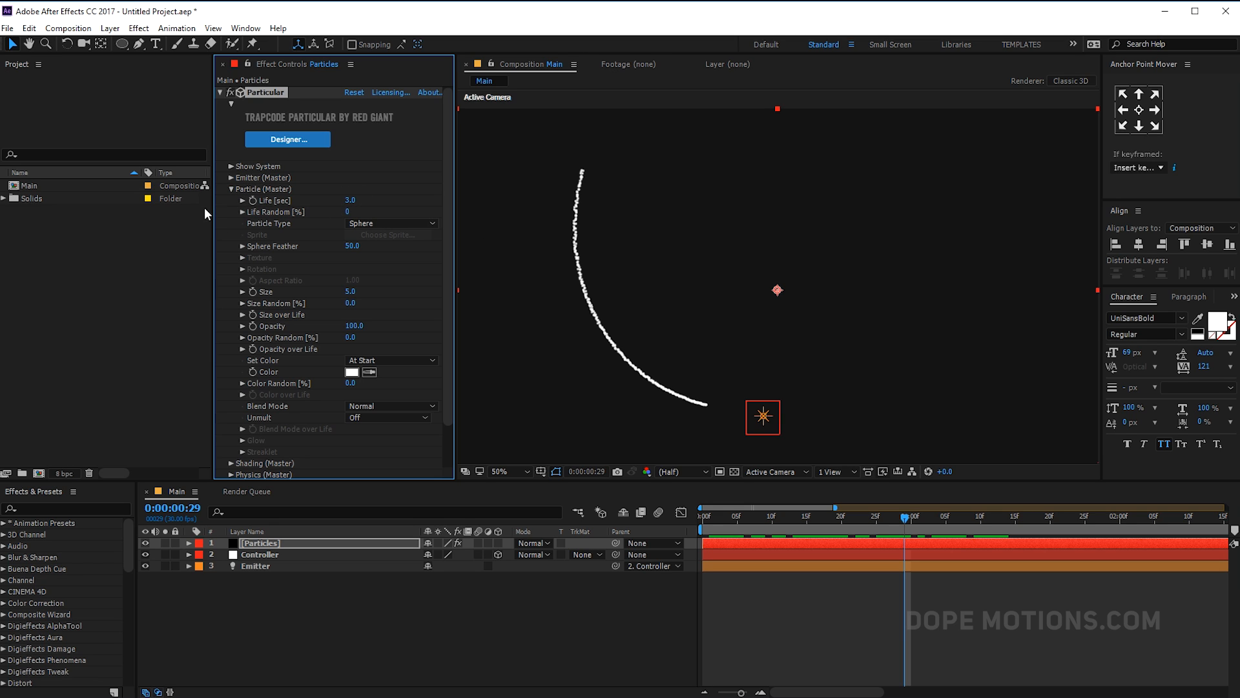
click(356, 200)
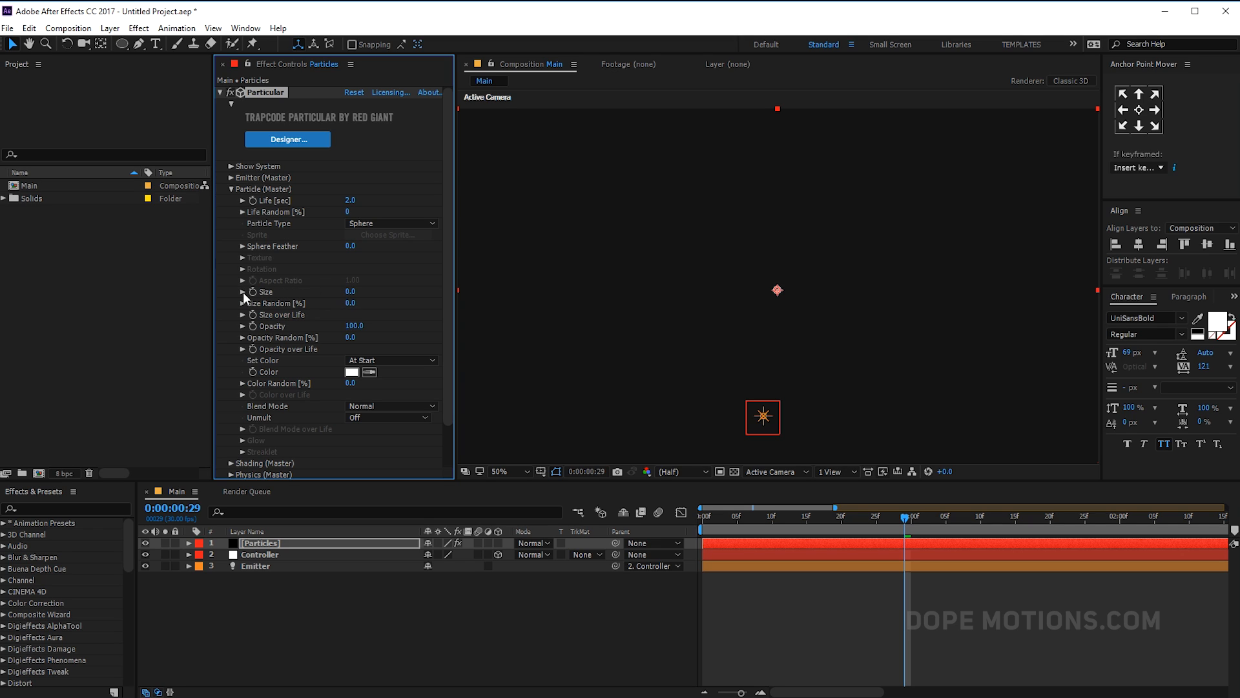
mouse_move(336, 351)
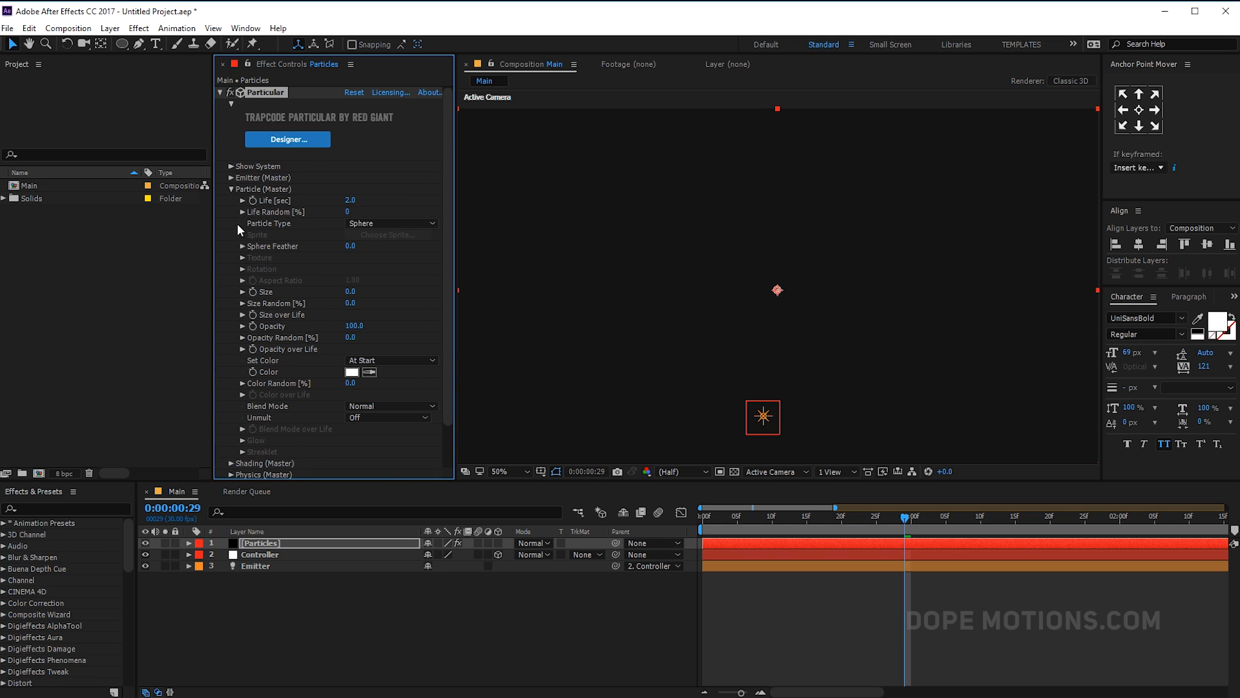
click(232, 189)
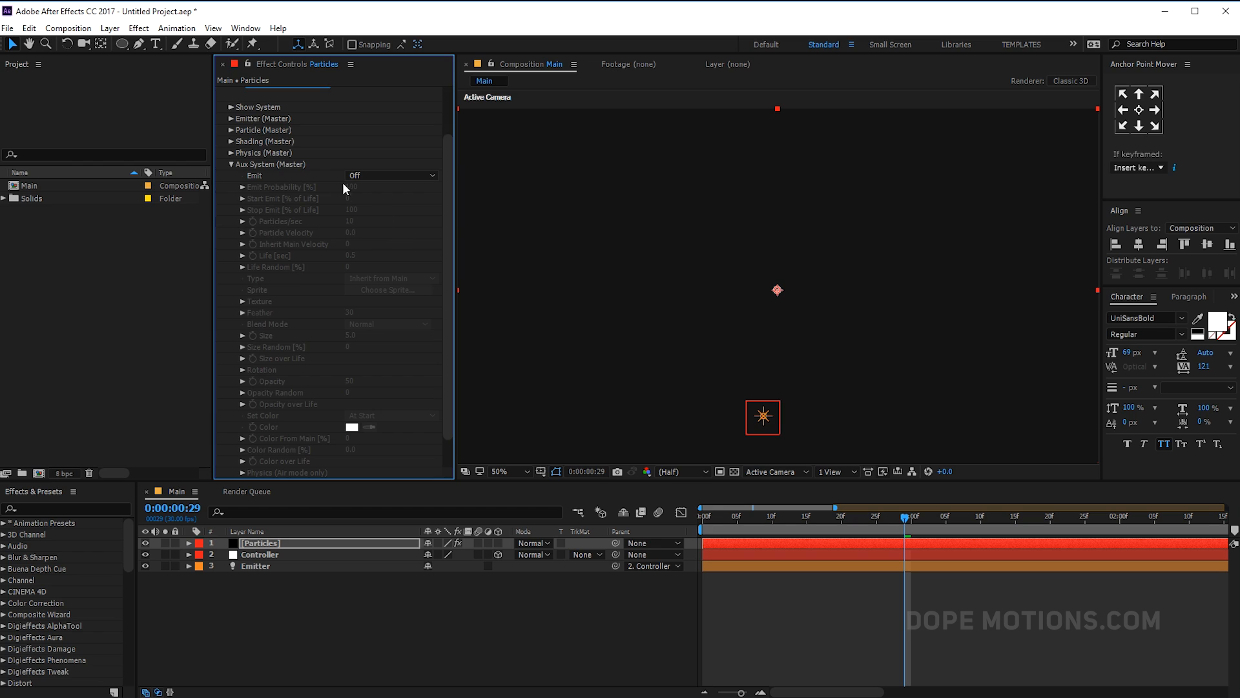
Make the aux system emit continuously at 500 particles/sec.
click(391, 174)
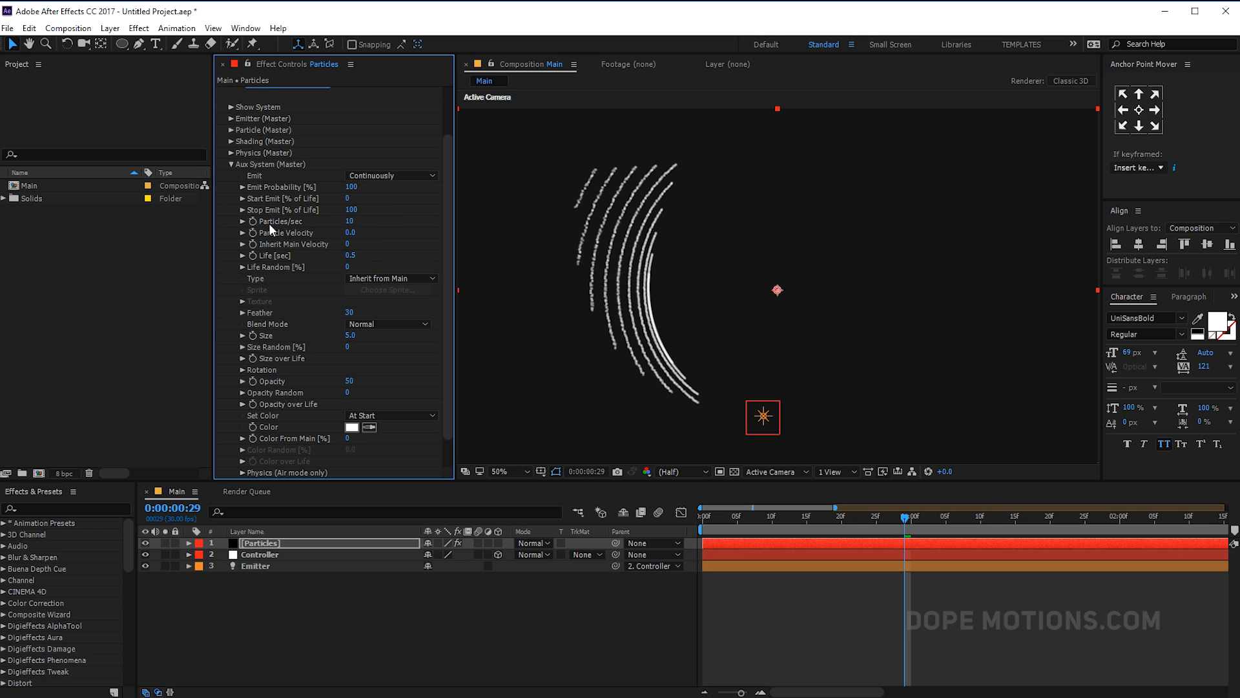
mouse_move(297, 233)
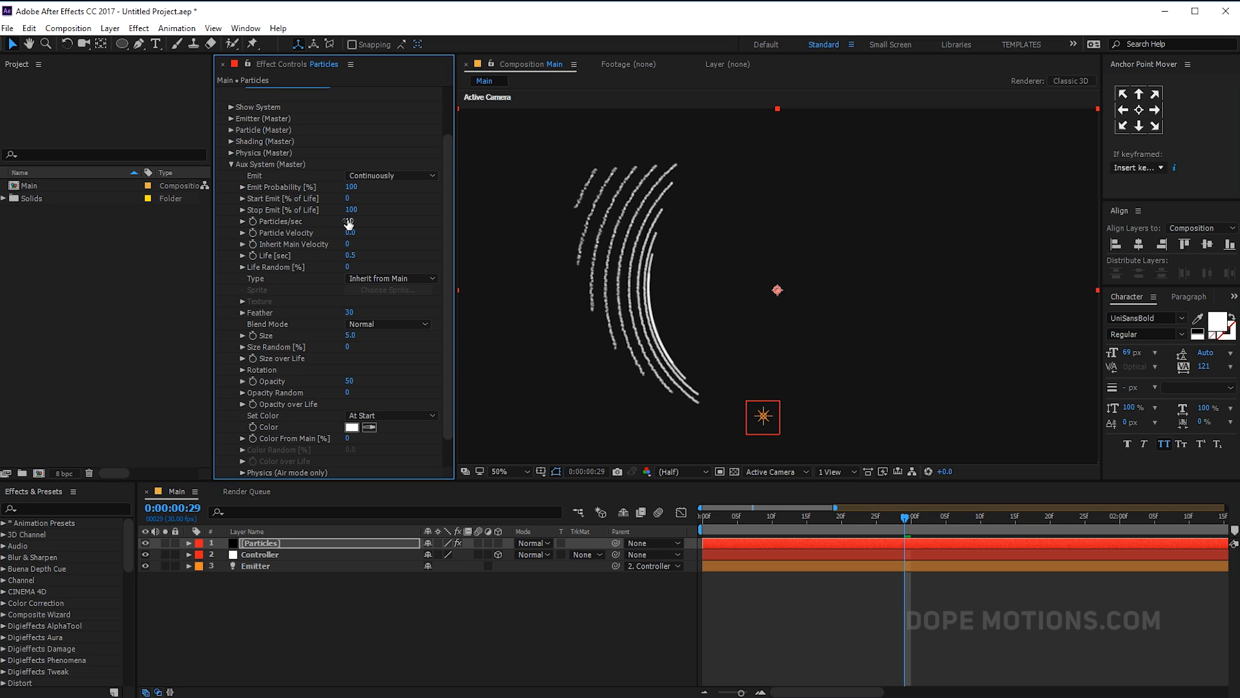
click(350, 220)
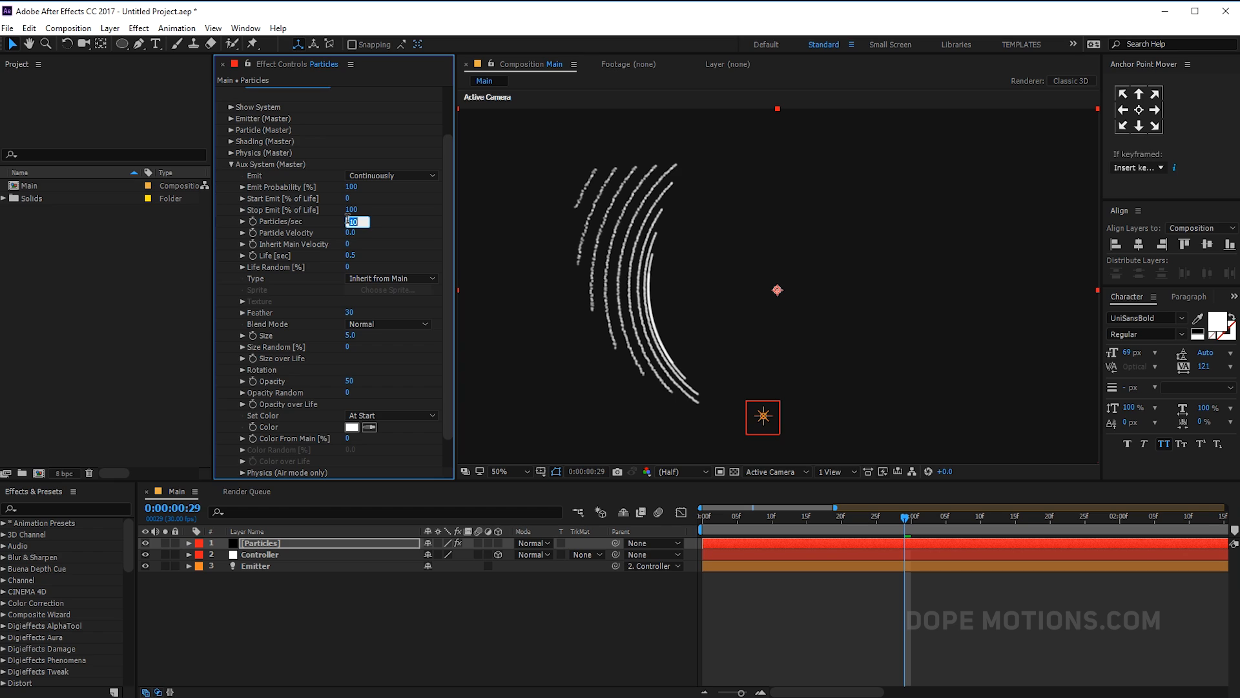
text(5)
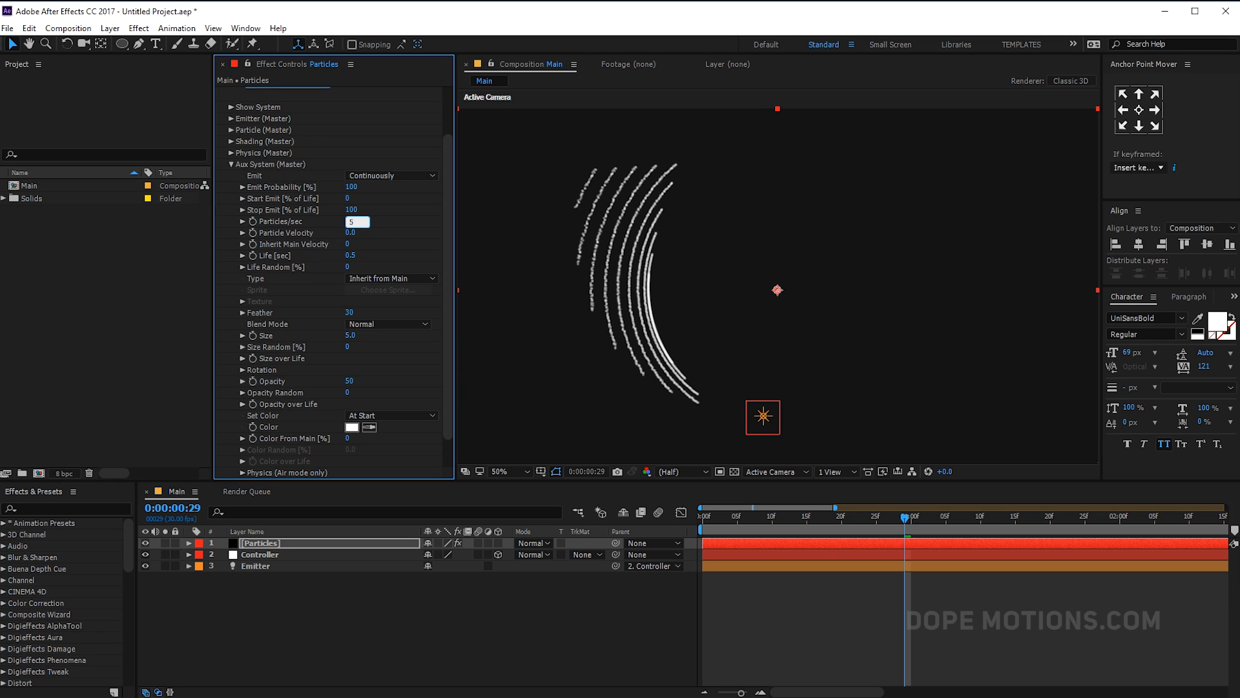
text(500)
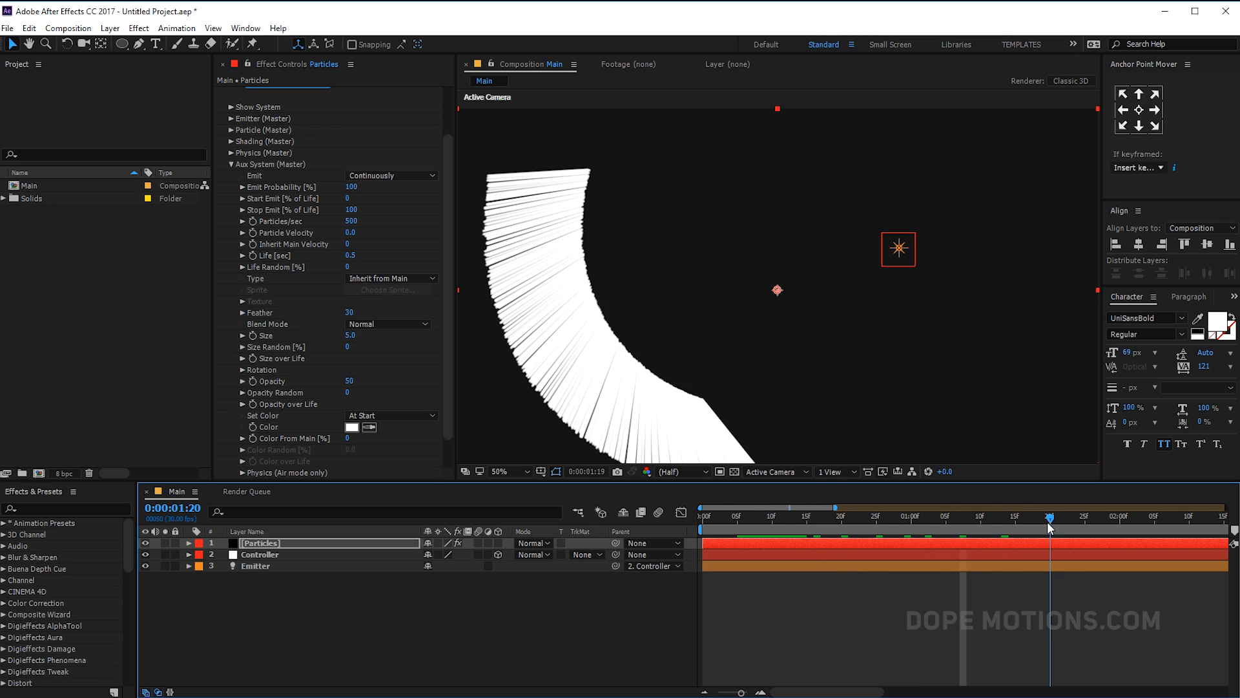
click(892, 517)
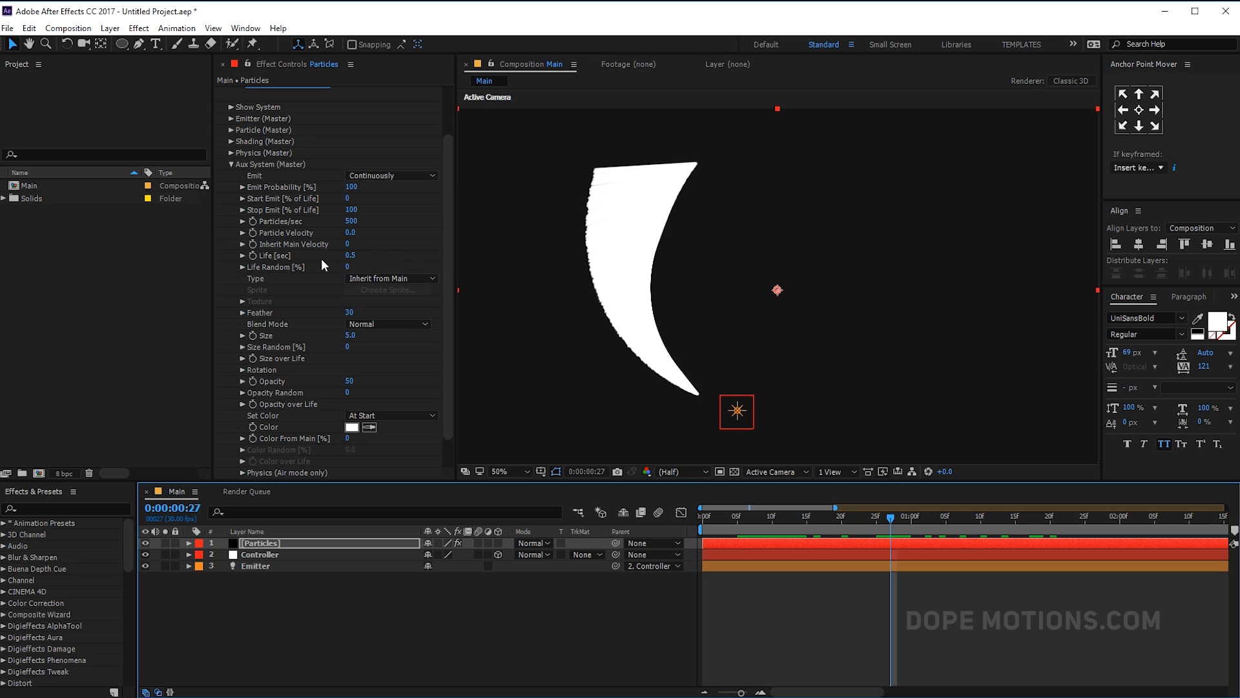
mouse_move(287, 269)
text(2)
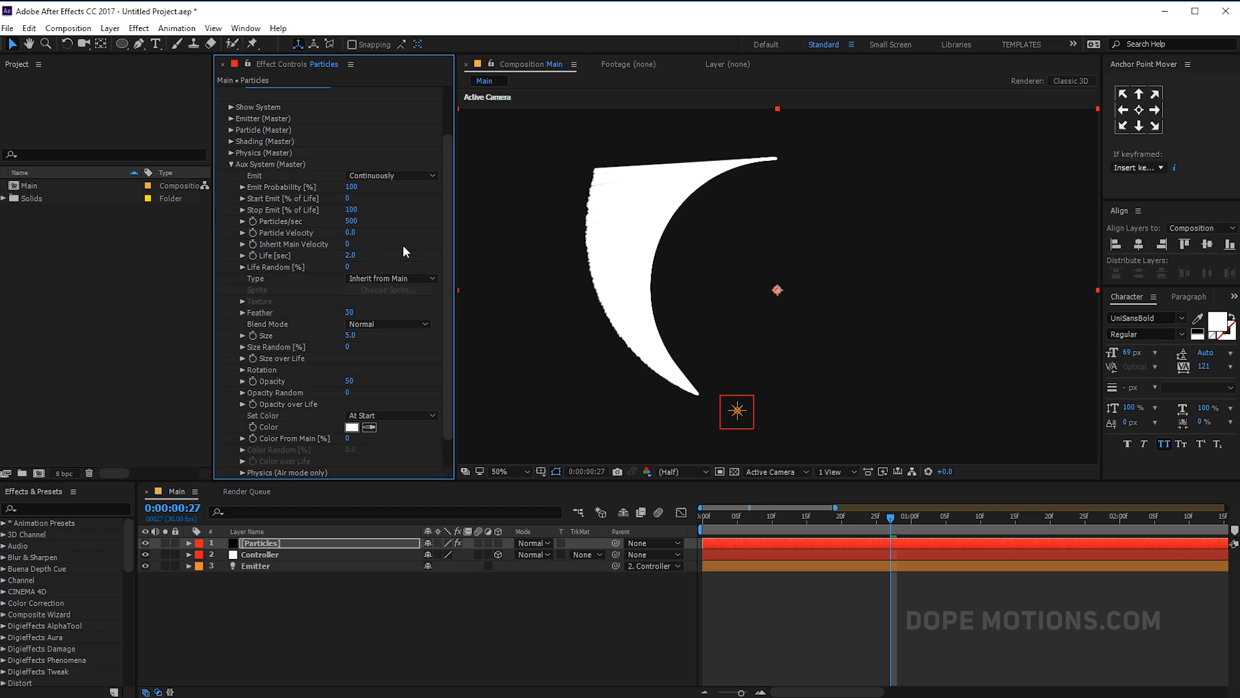
mouse_move(358, 258)
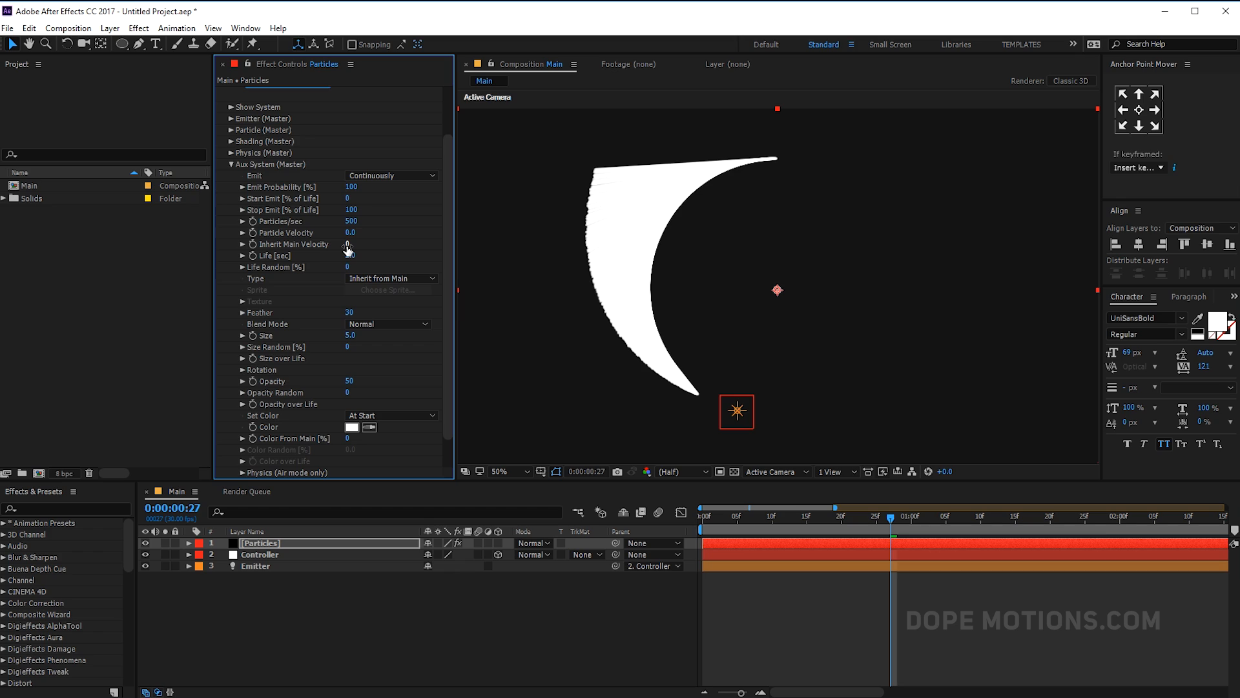
Give aux particles Inherit Main Velocity 100, Size 0.5 and colour set over life.
text(10)
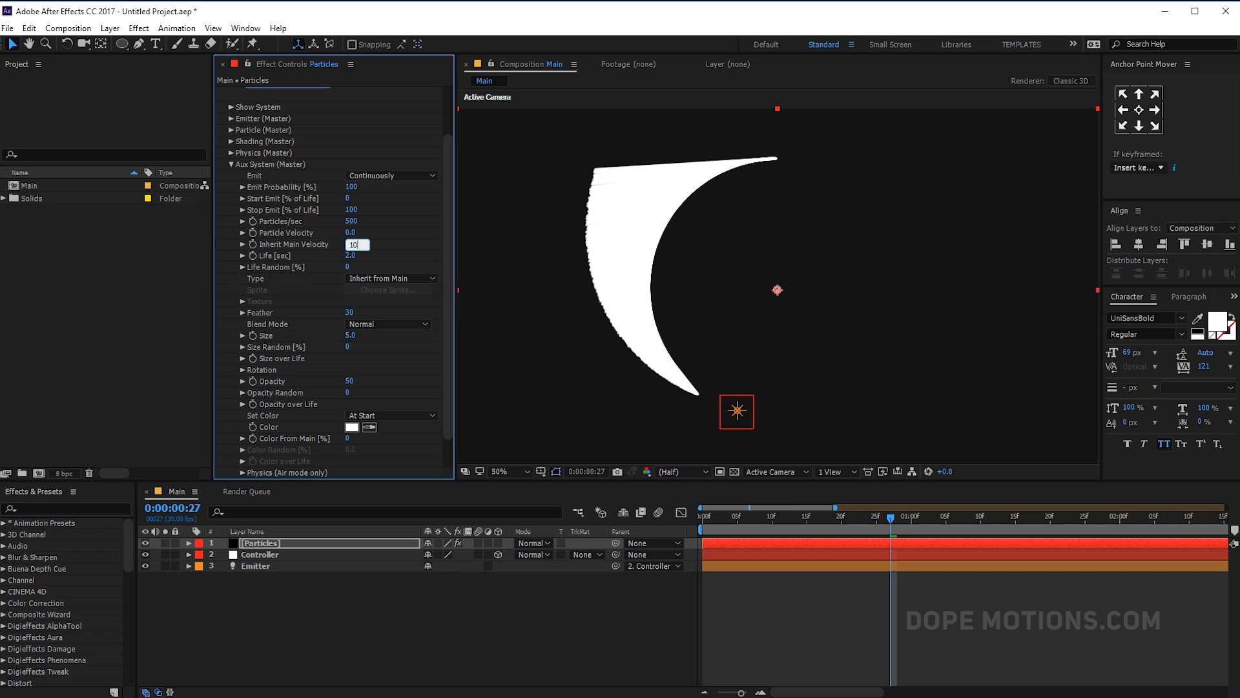
text(100)
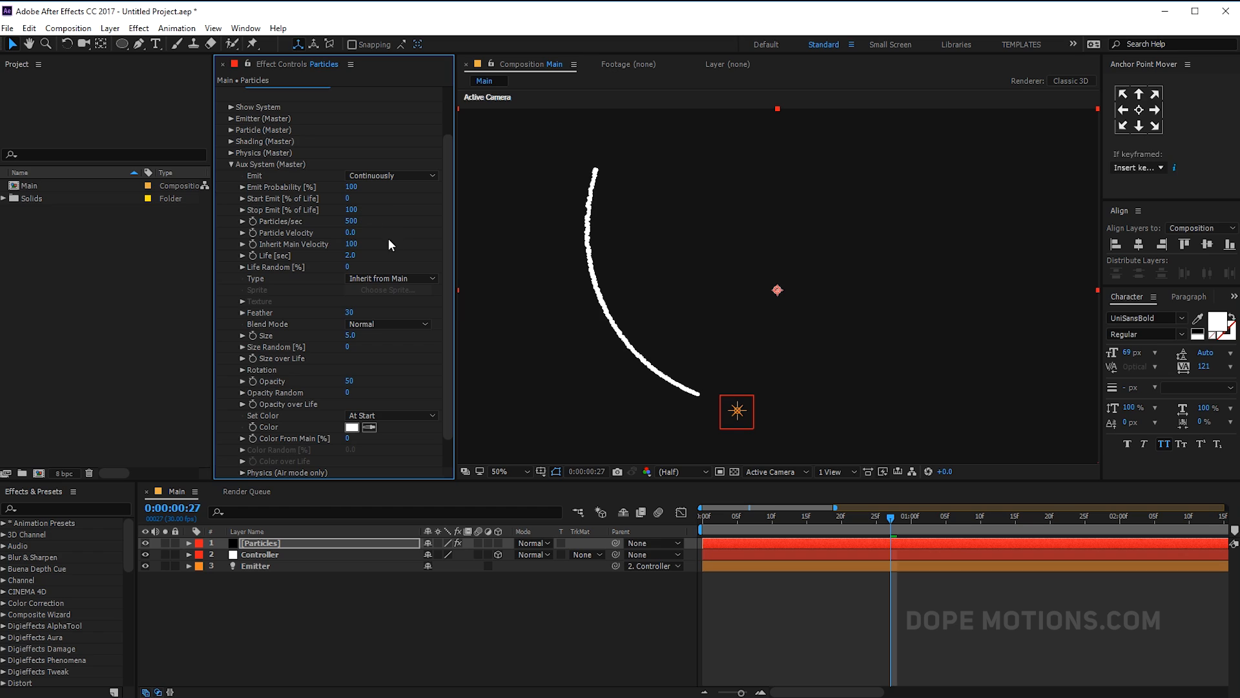
mouse_move(335, 257)
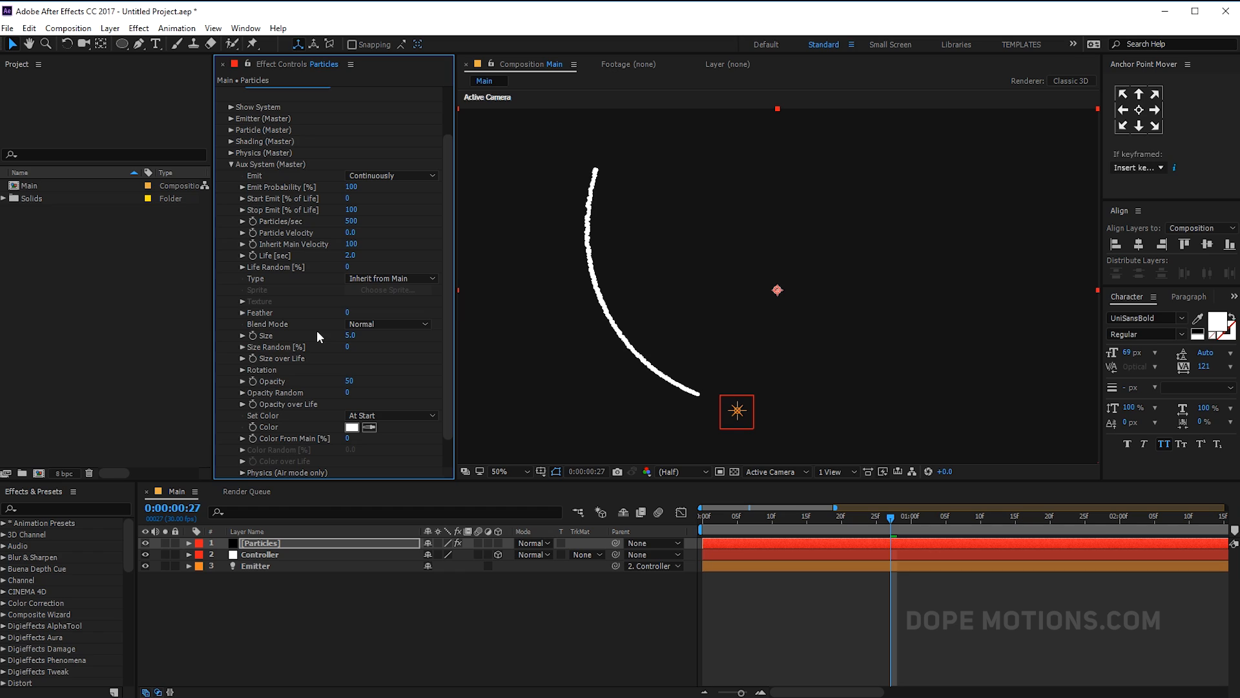
click(350, 336)
text(0.5)
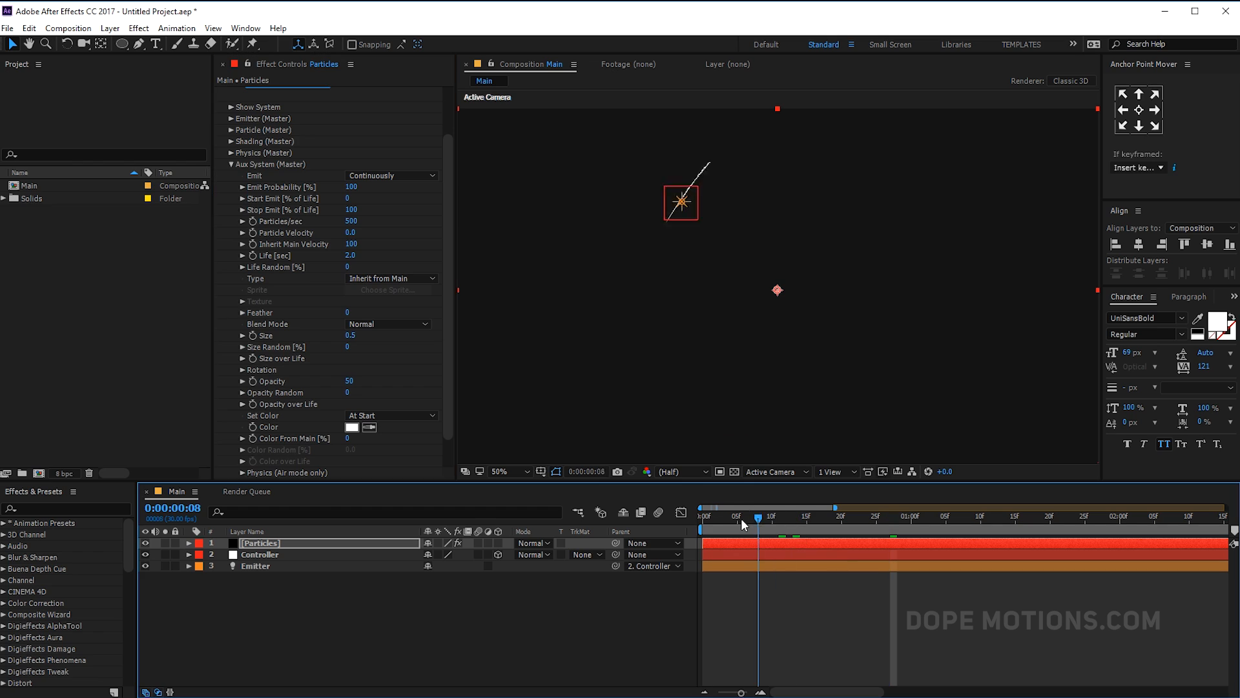
drag(756, 516, 880, 515)
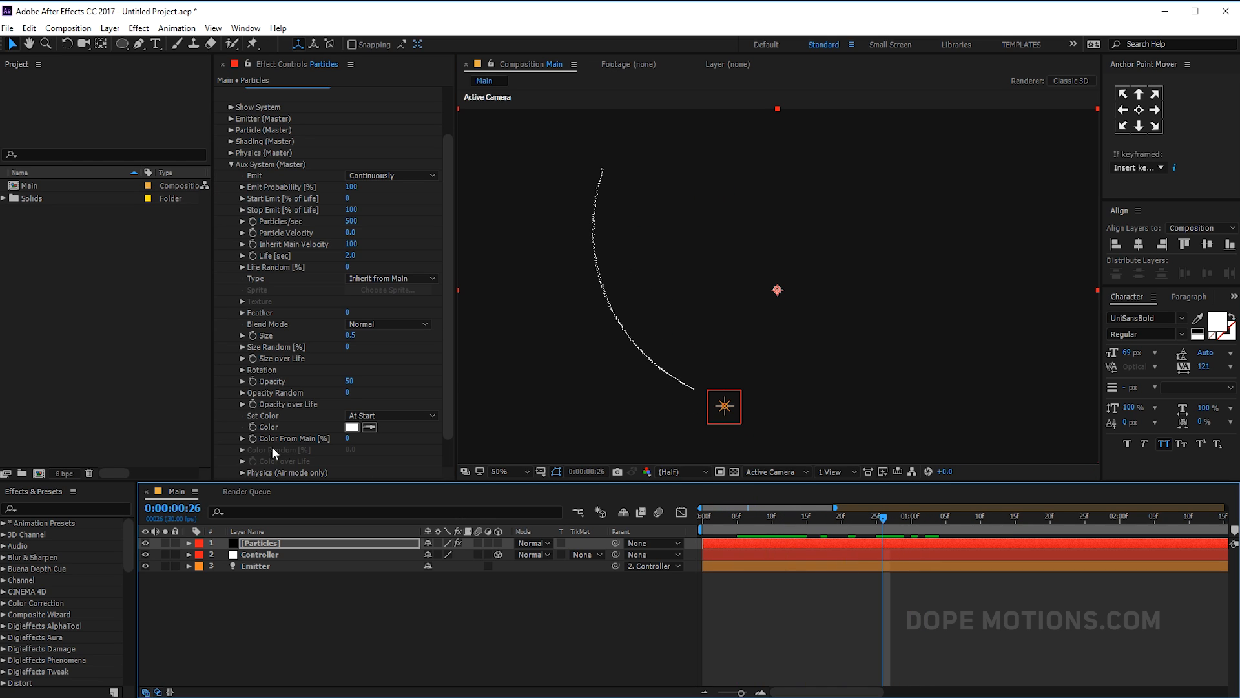
click(391, 415)
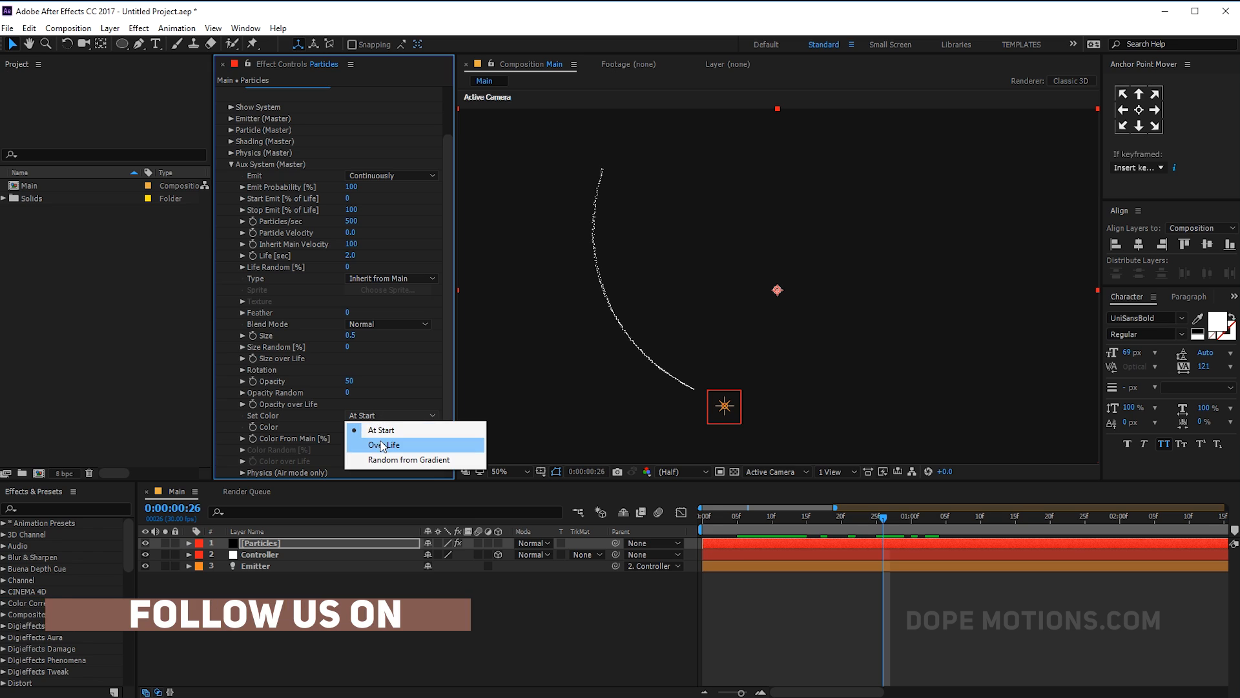
click(385, 445)
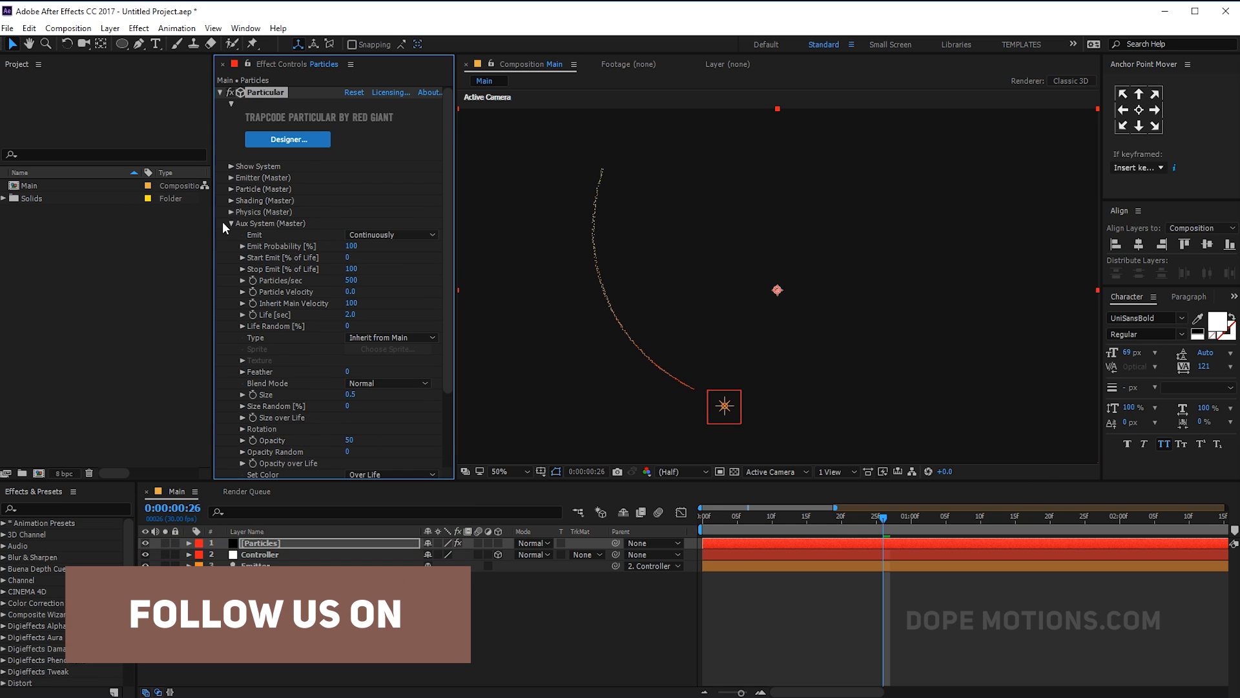
Under Physics > Air, enable air resistance rotation and set Air Resistance 2.0.
click(230, 212)
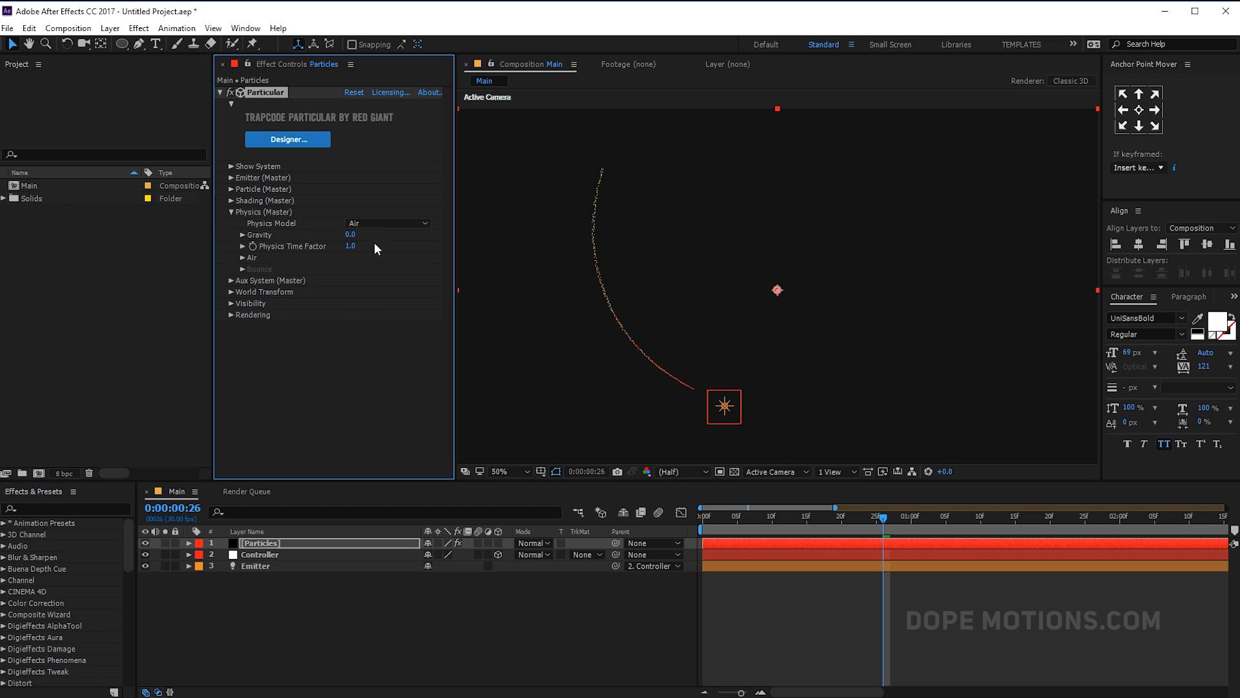
click(253, 257)
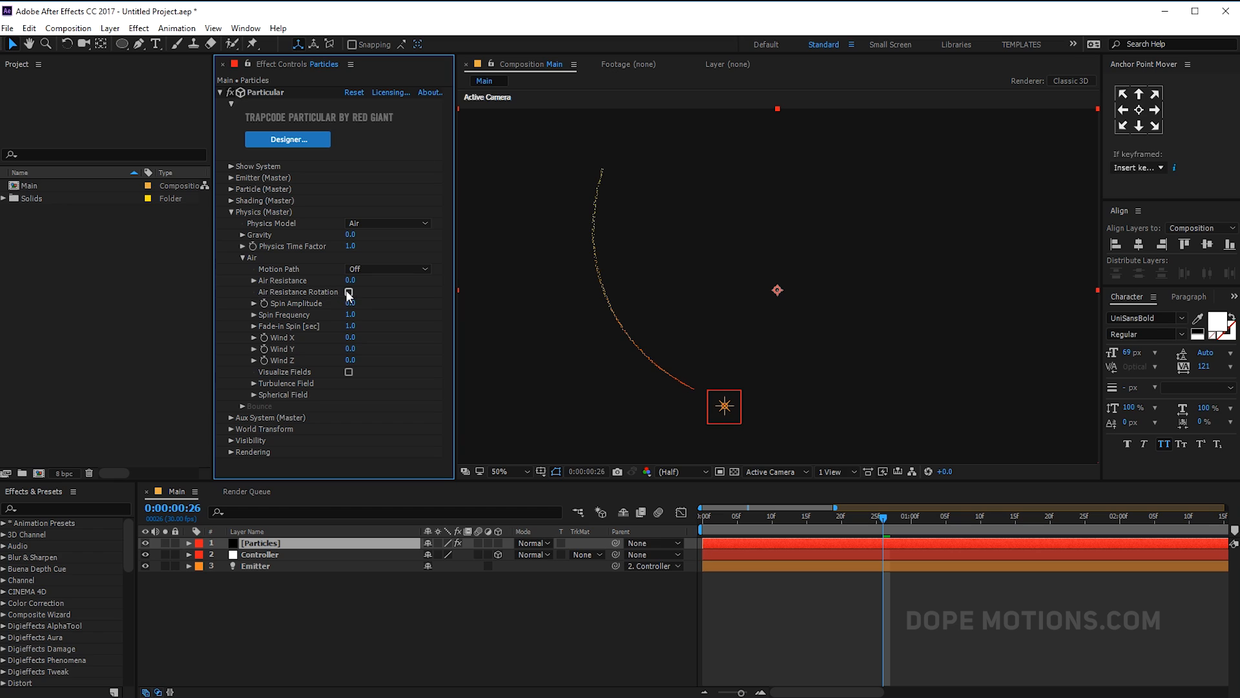
click(348, 291)
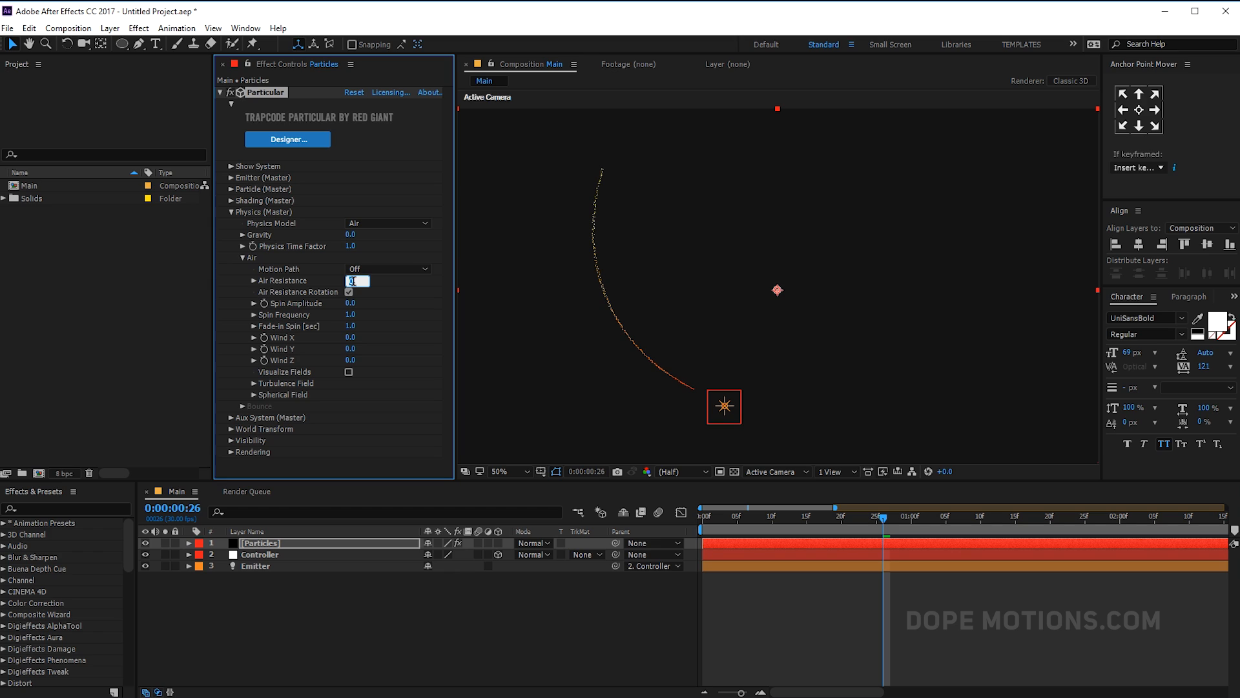
text(2.0)
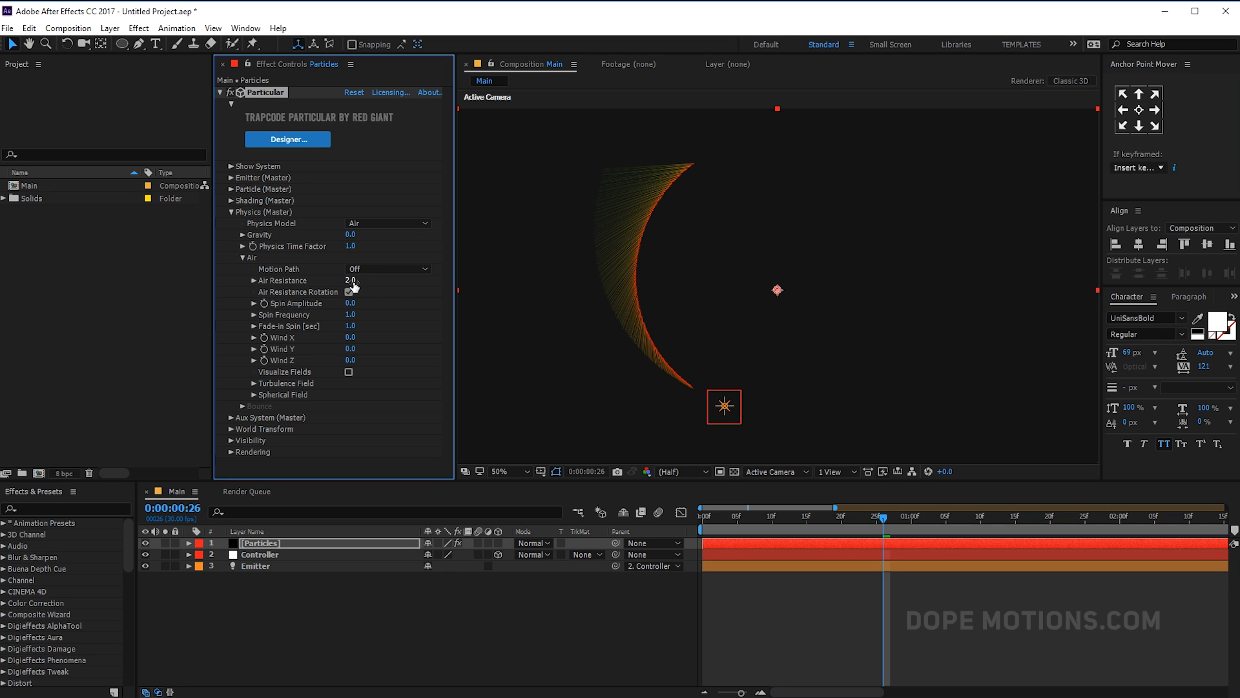
Set Spin Amplitude 5.0, fanning the arc into streaks, and reveal the Turbulence Field.
click(347, 290)
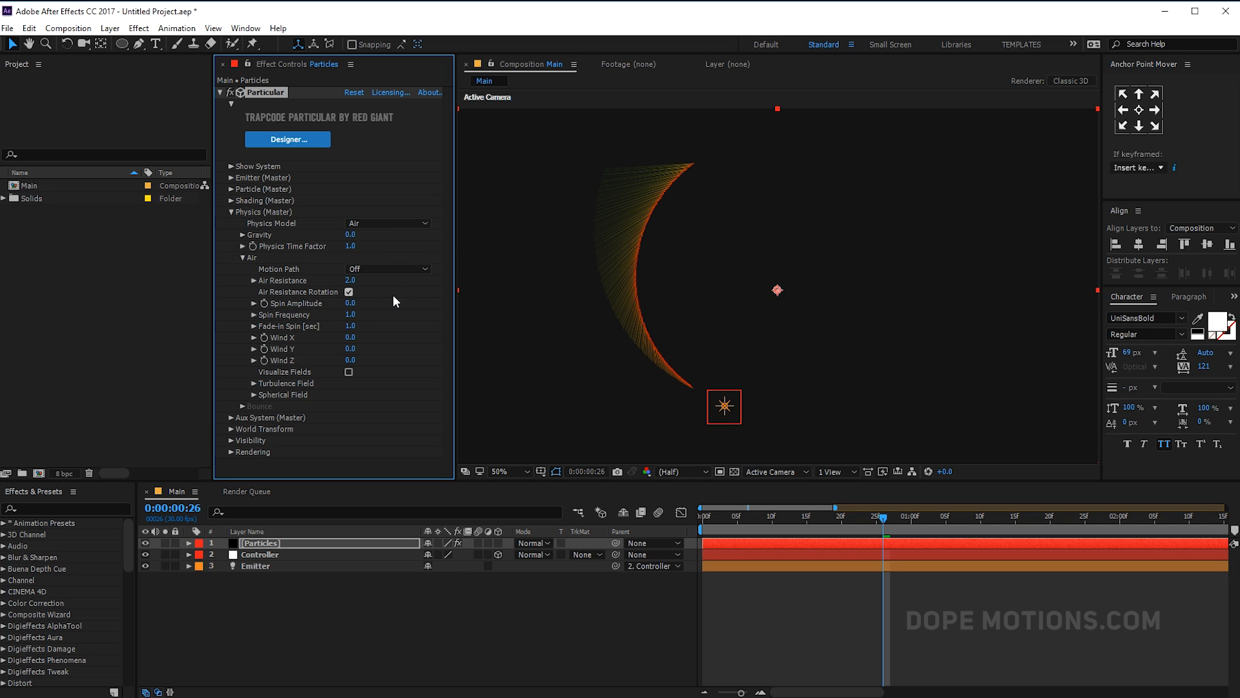
mouse_move(342, 317)
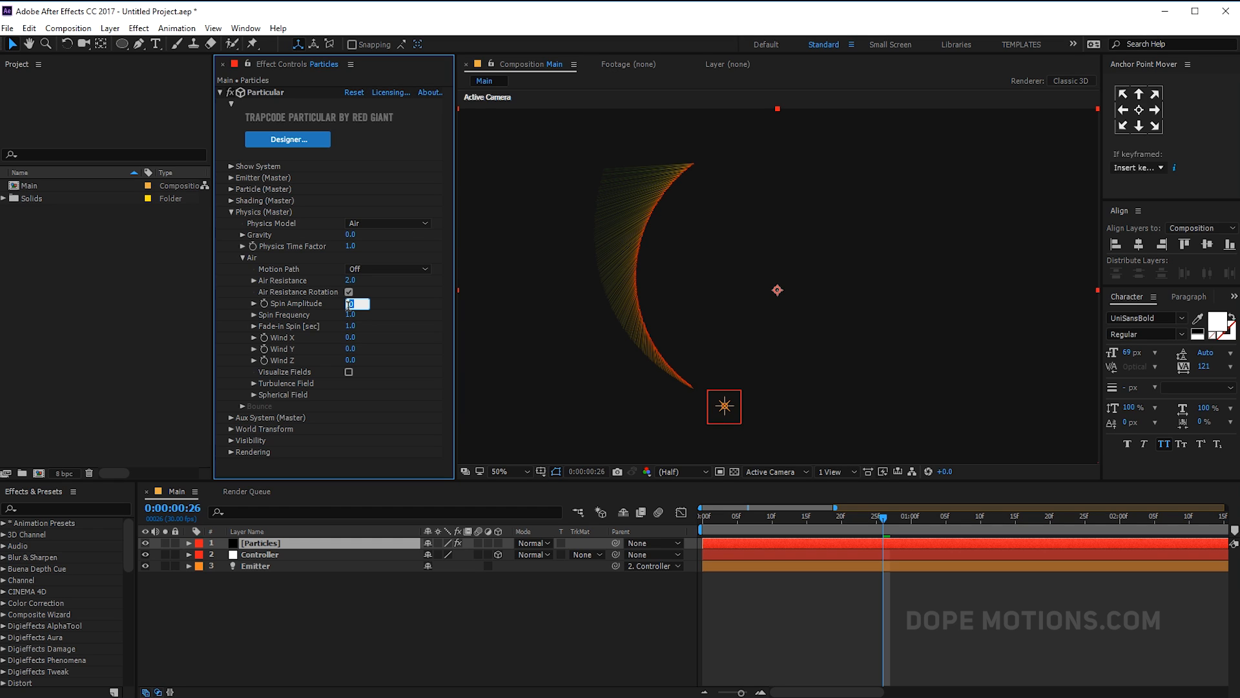
text(5.0)
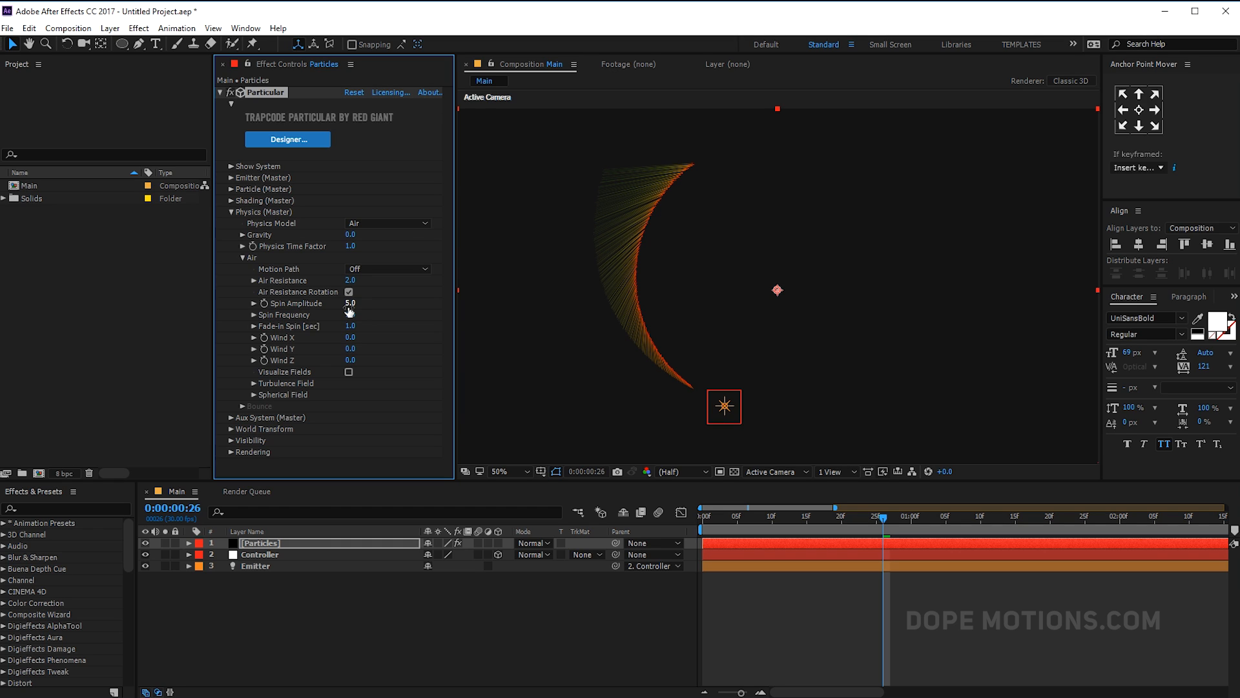
mouse_move(353, 320)
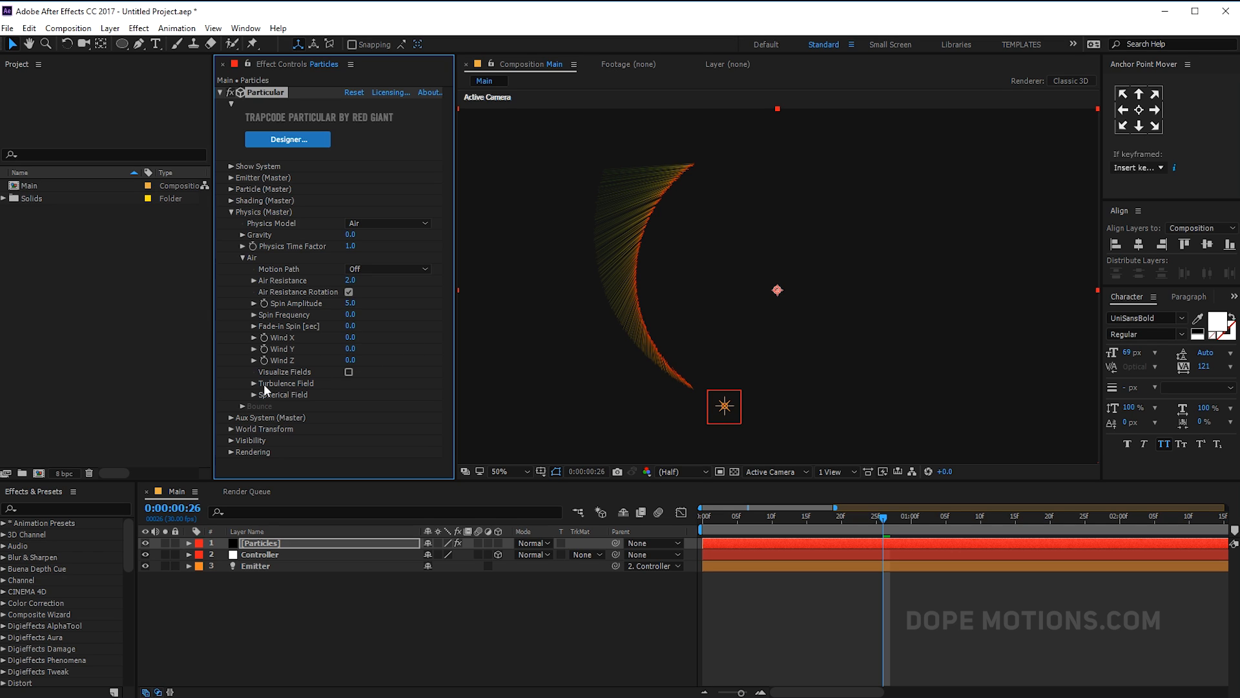
click(241, 382)
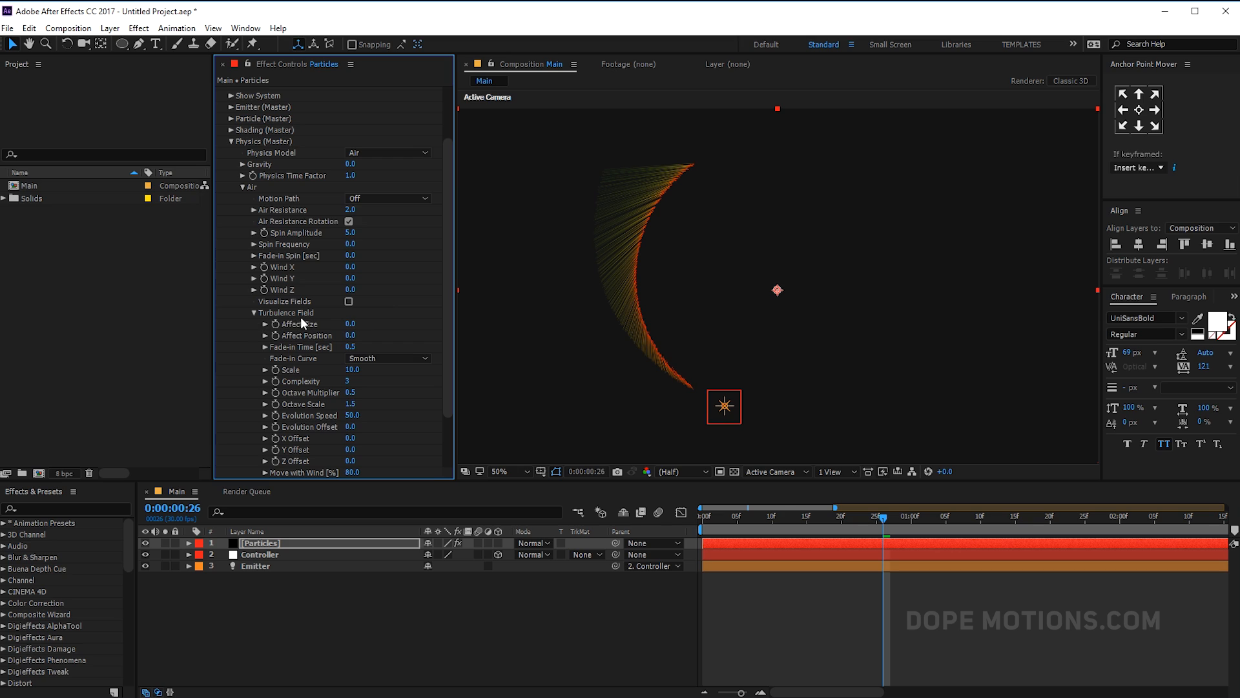
mouse_move(335, 344)
text(150)
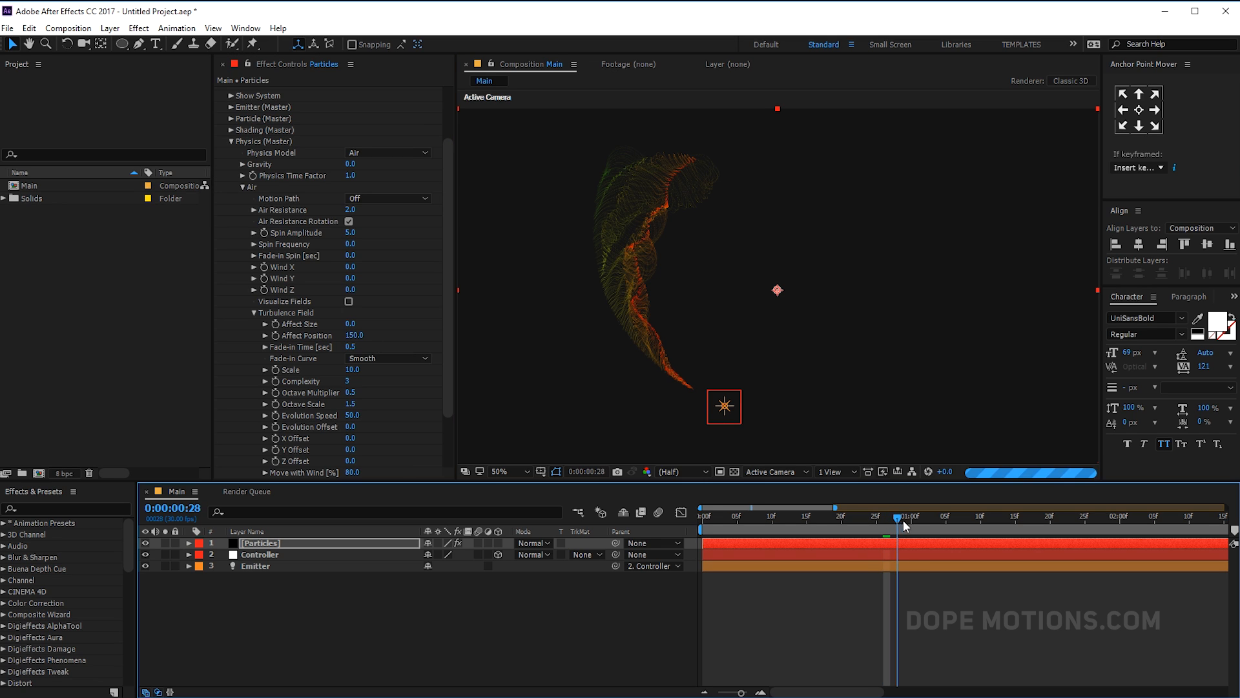
Apply Turbulence Affect Position 150 and scrub around one second to preview the wavy ribbons.
drag(906, 524, 854, 525)
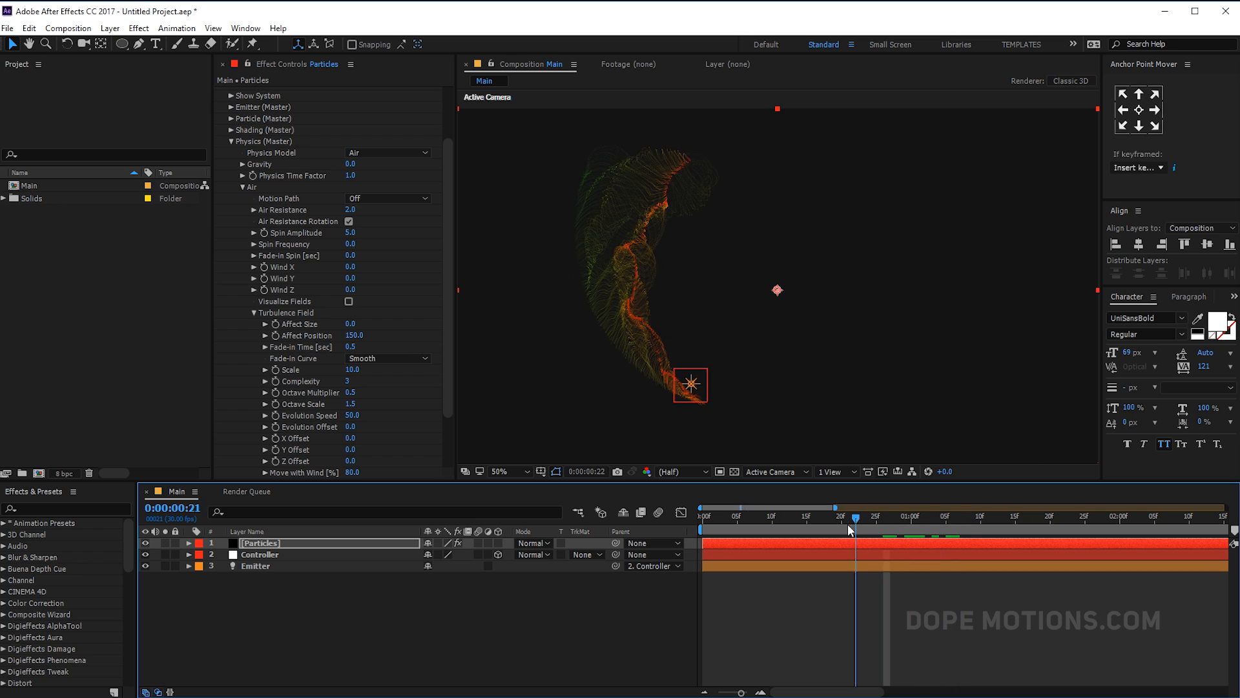
click(947, 516)
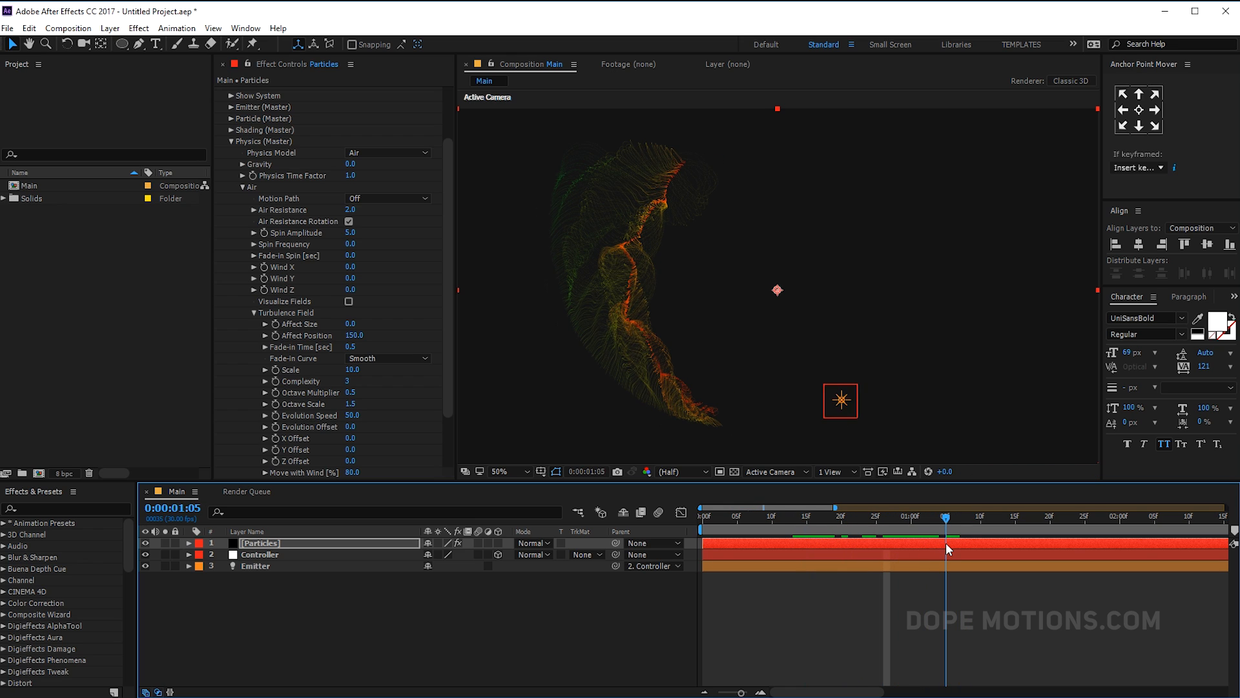
drag(947, 548, 890, 548)
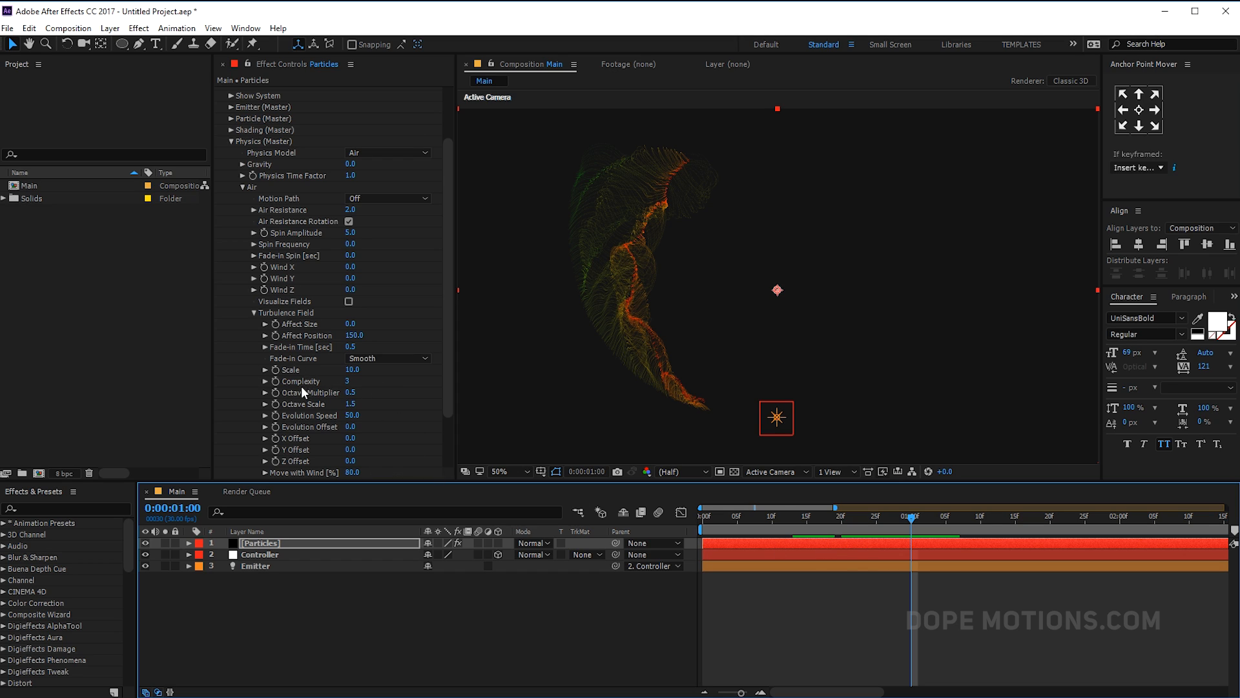
mouse_move(301, 395)
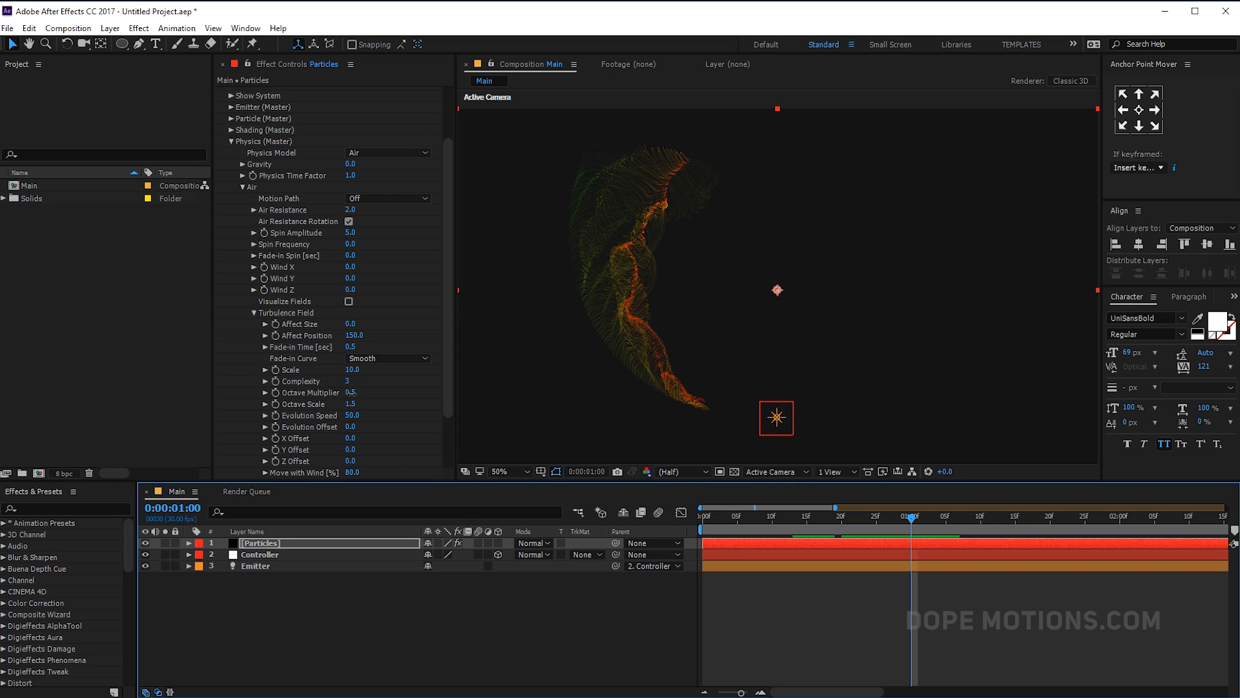
click(352, 393)
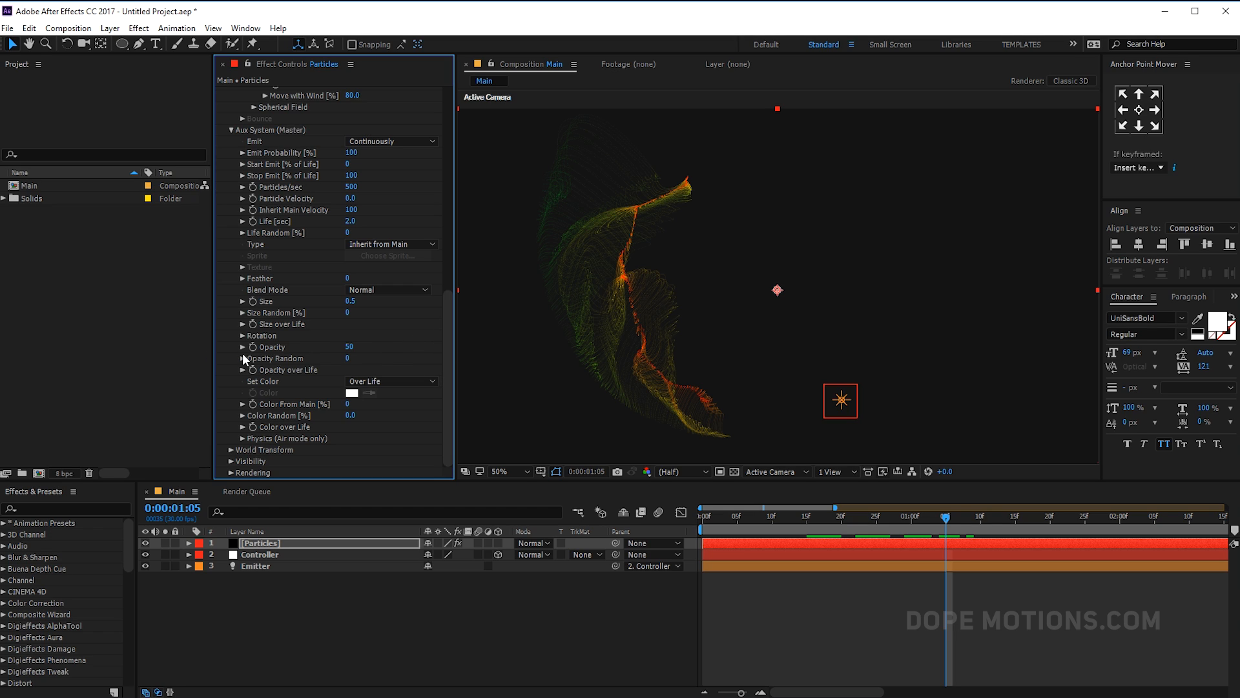
mouse_move(276, 465)
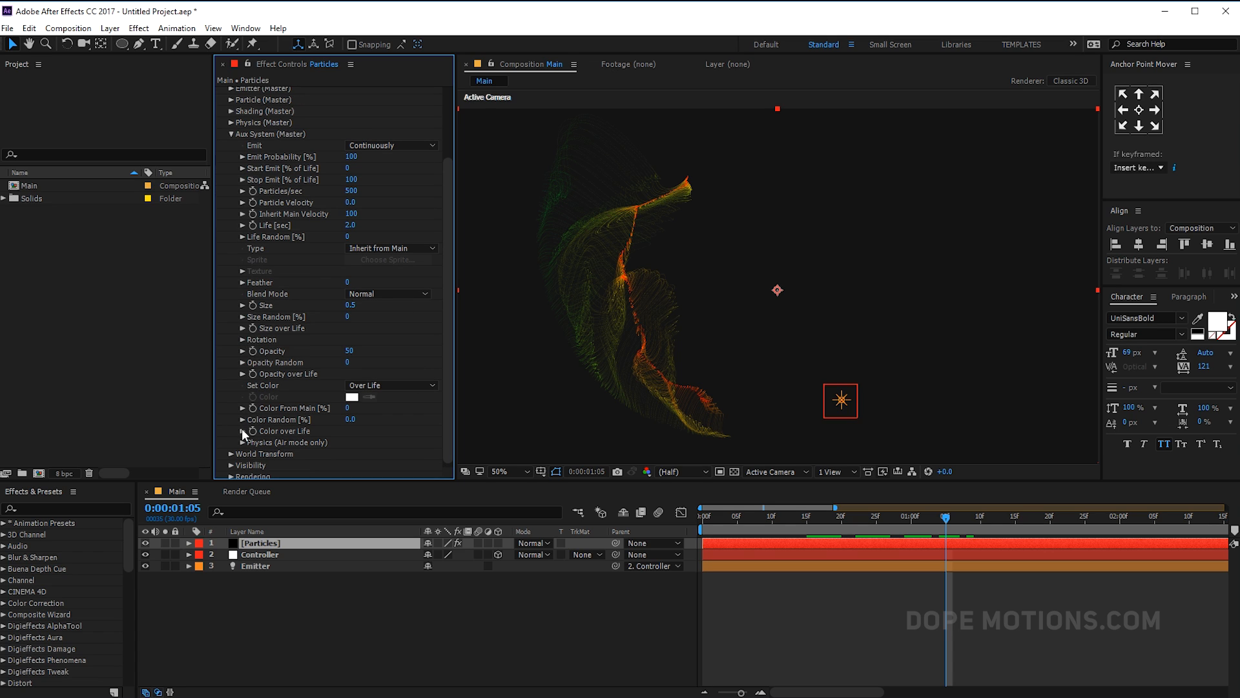
Set the Color over Life ramp from pink at the start to blue at the end.
click(243, 333)
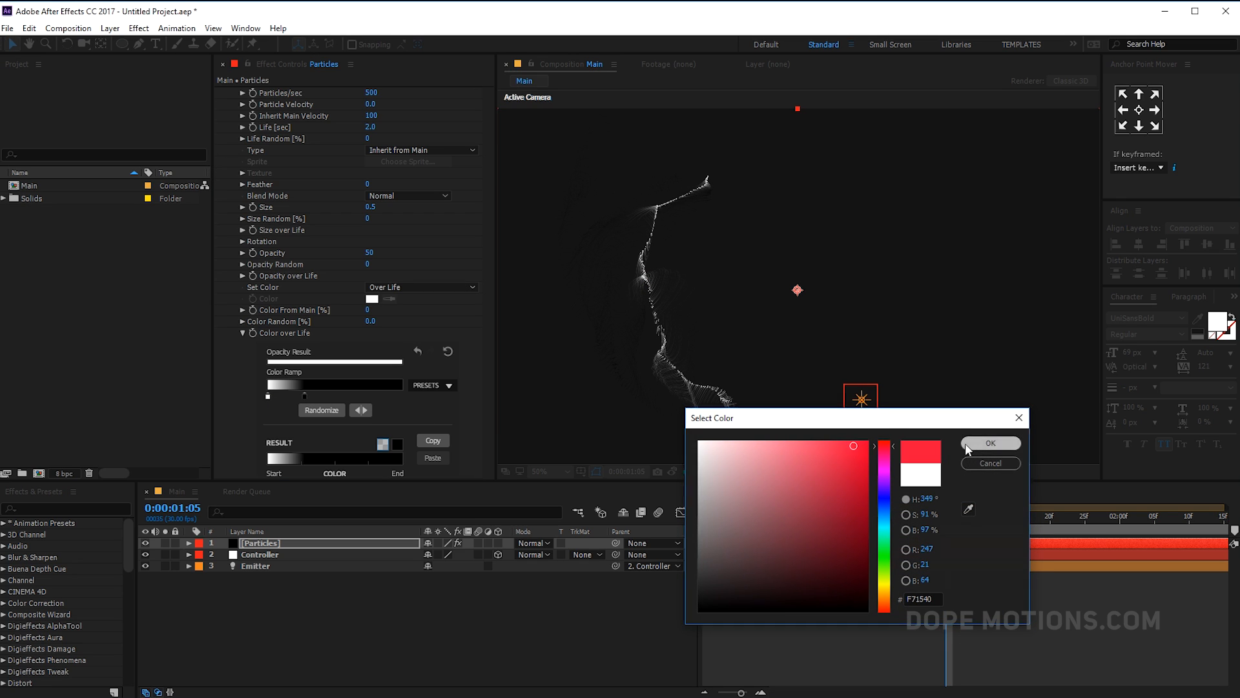
click(990, 442)
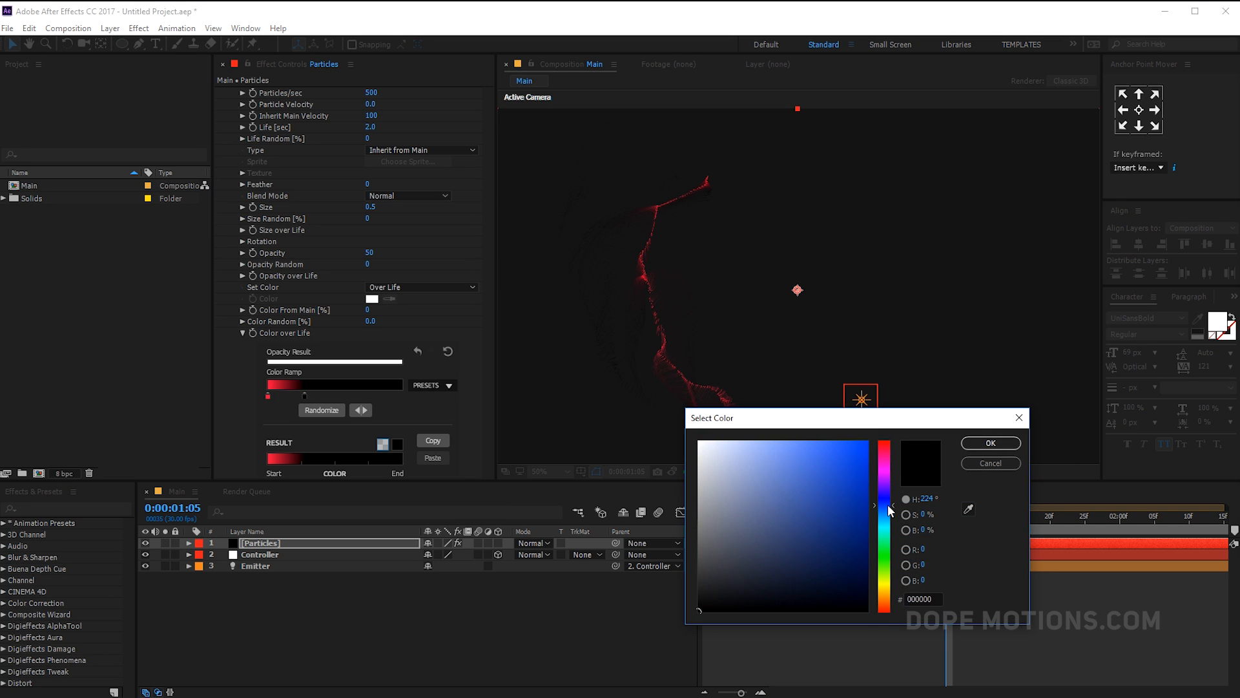
click(989, 442)
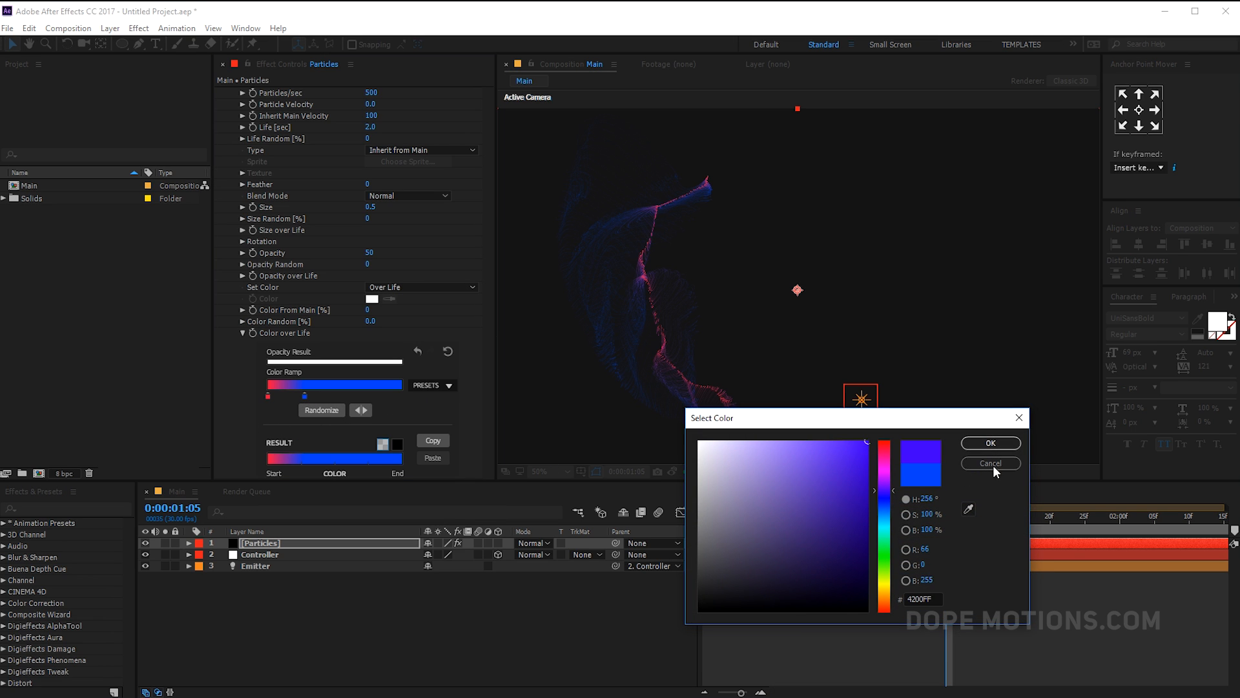
click(988, 442)
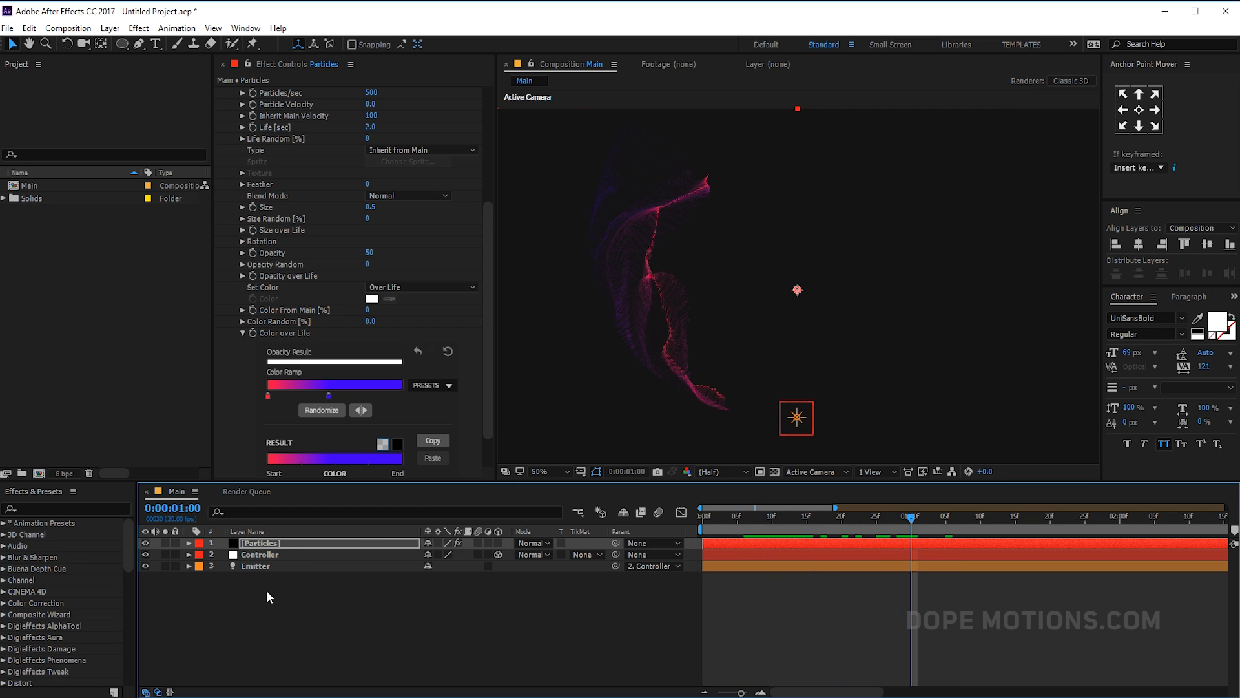
Add a new 20mm camera layer and reveal its Camera Options.
right_click(269, 593)
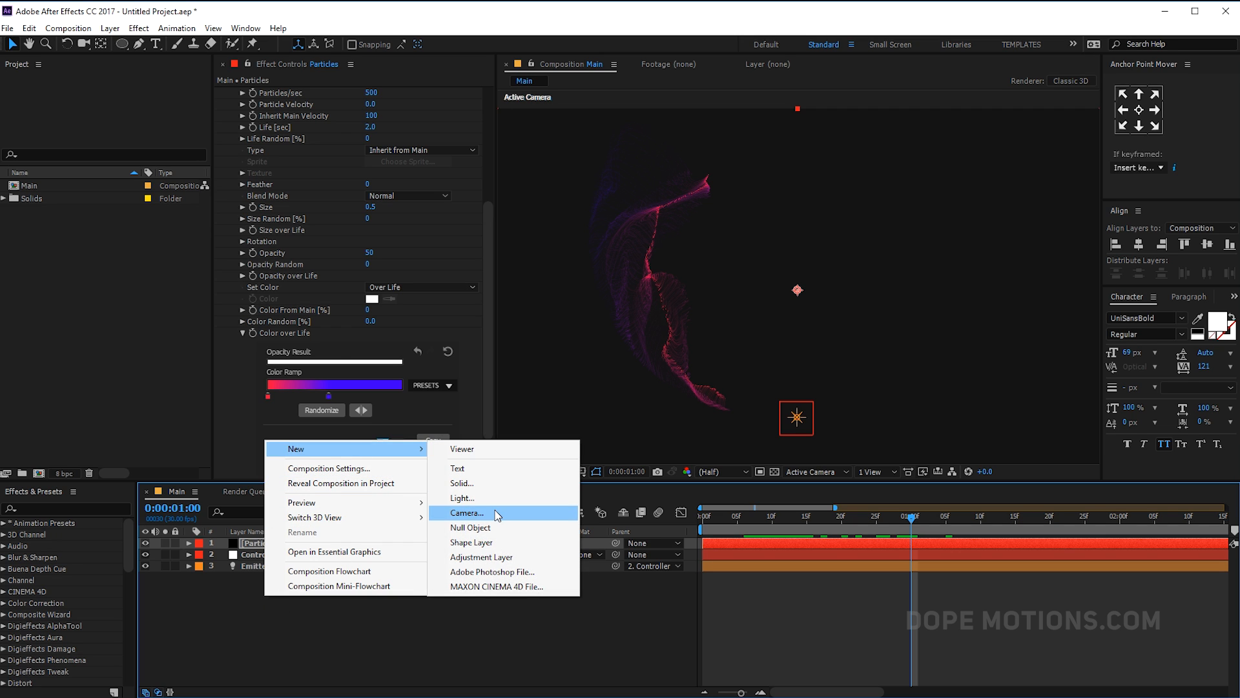
click(467, 513)
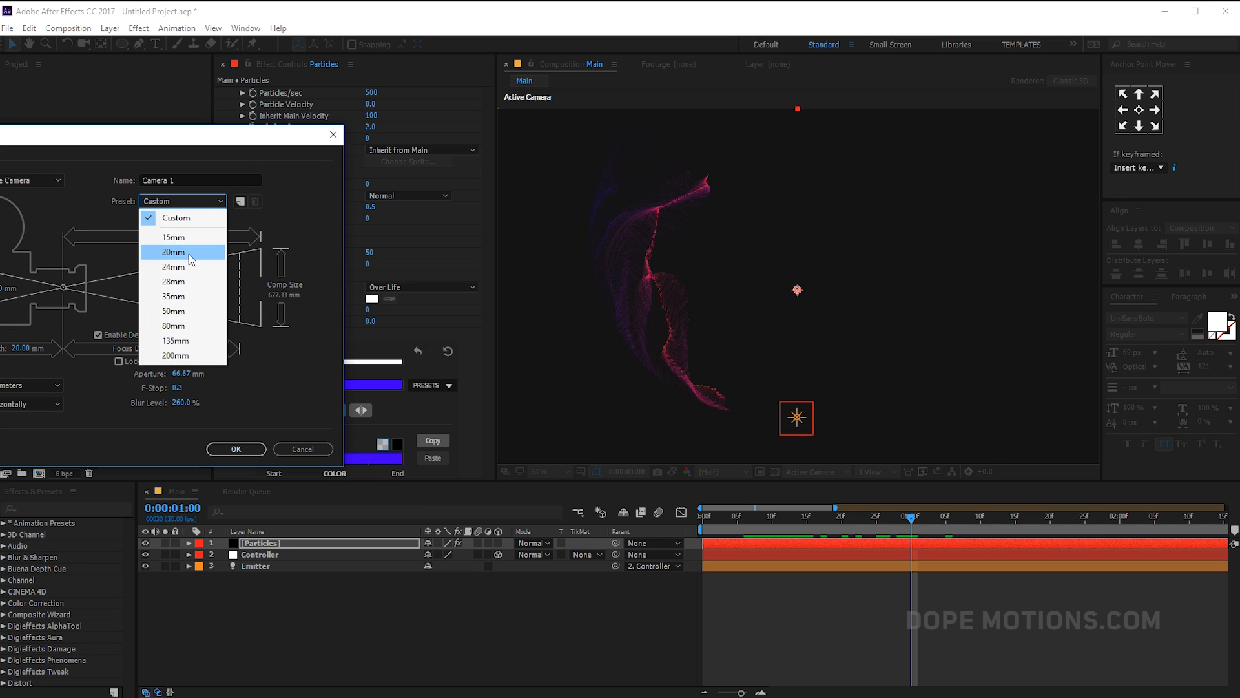
click(236, 449)
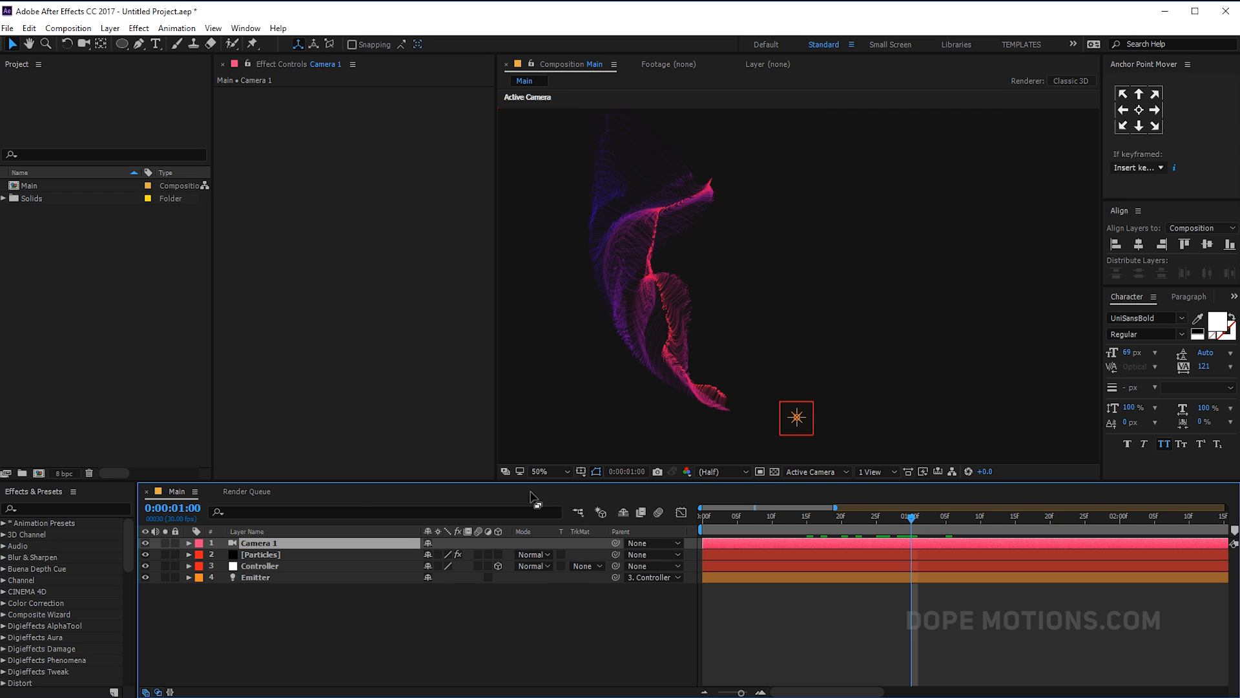
click(166, 543)
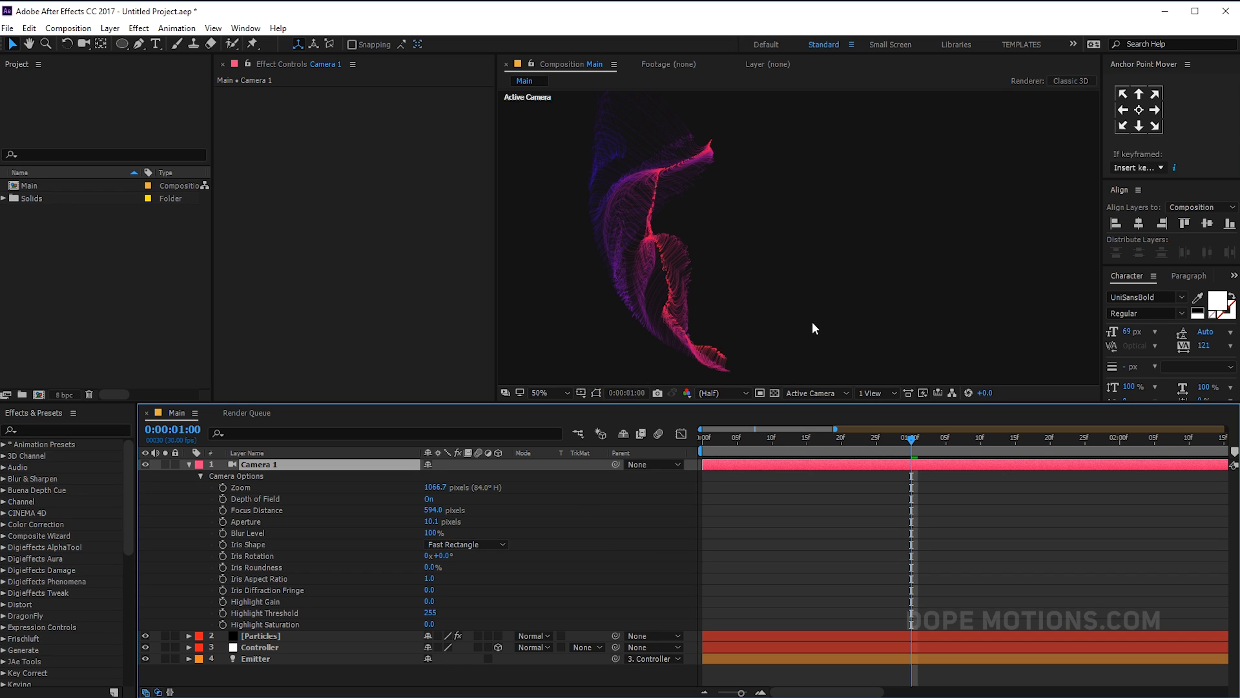
mouse_move(234, 544)
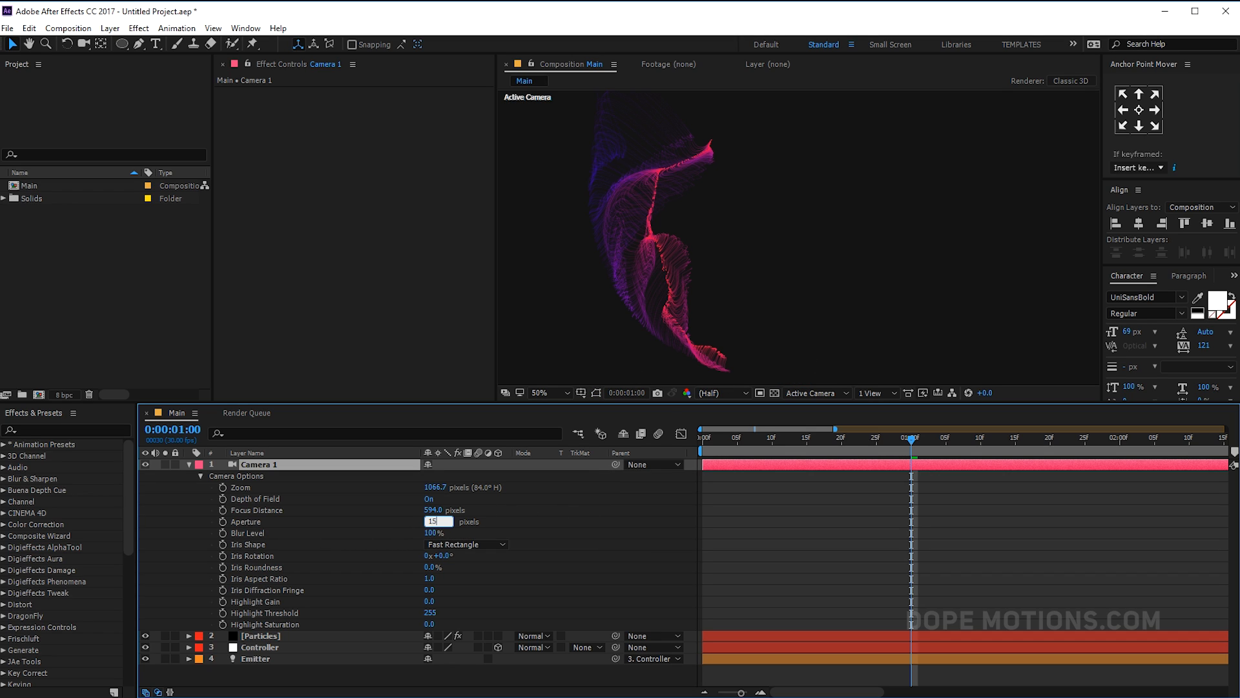
Set the camera's Aperture to 150 and raise Focus Distance for depth-of-field blur.
text(150.0)
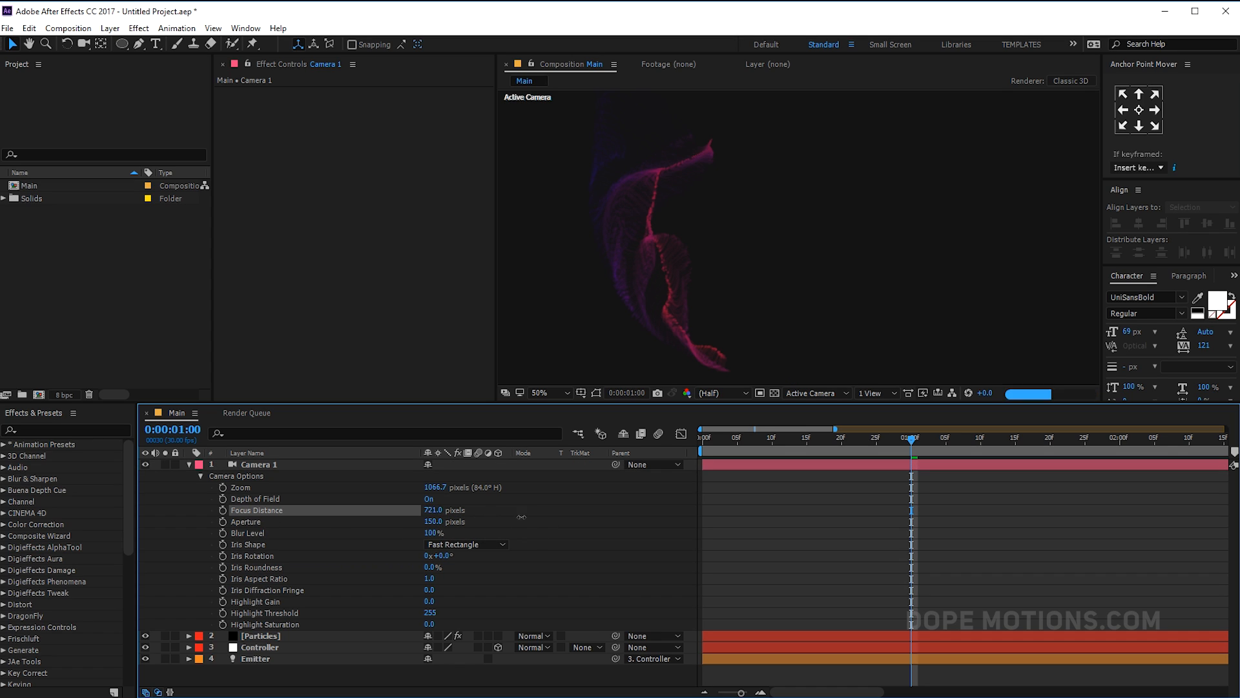
drag(434, 510, 467, 509)
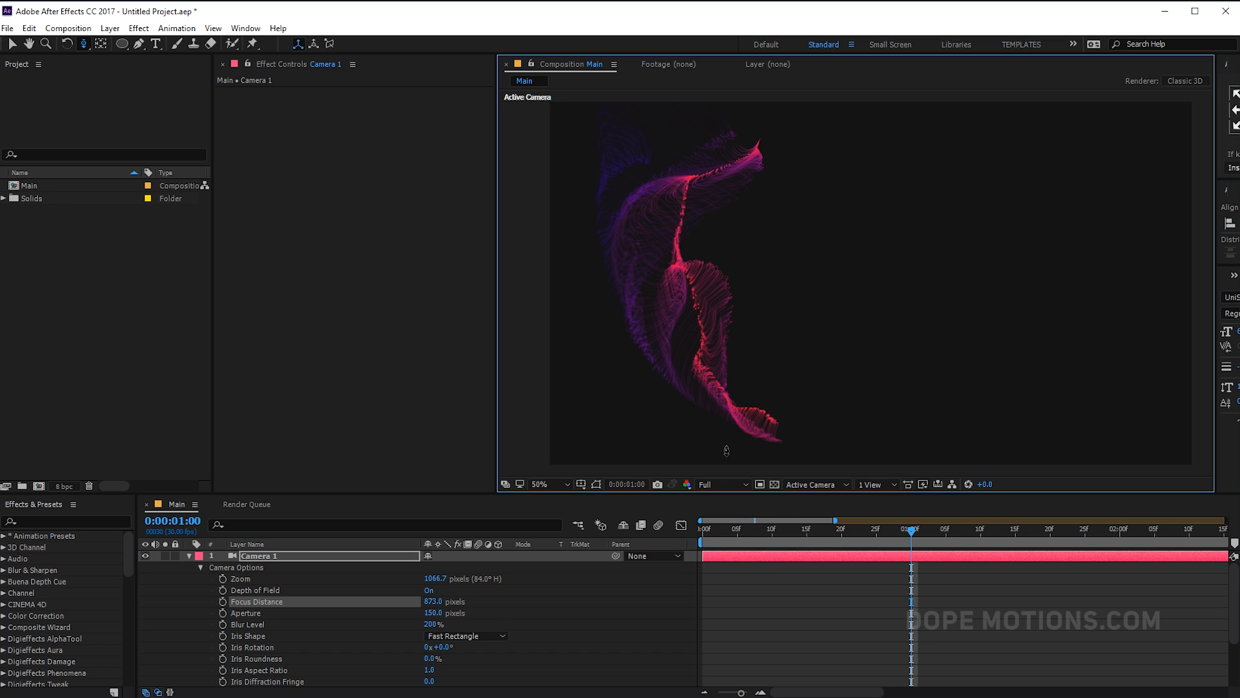
Move the time to frame 28 and select the Particles layer to show its effects.
click(828, 529)
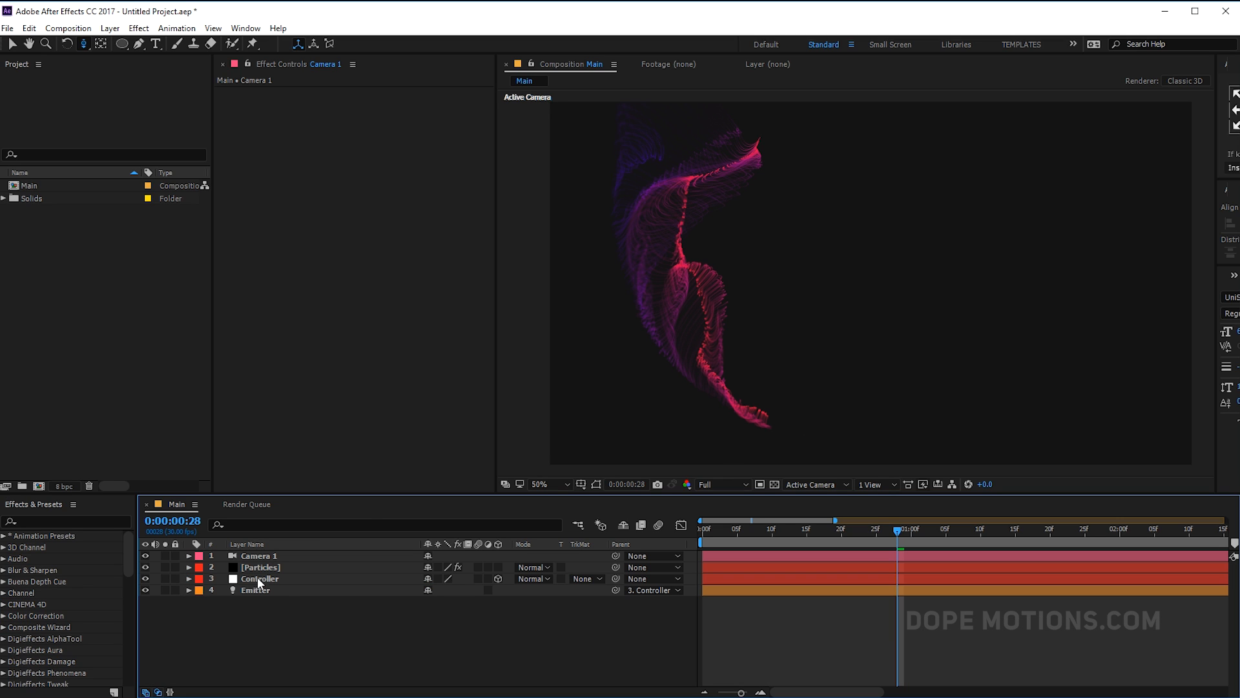
click(260, 567)
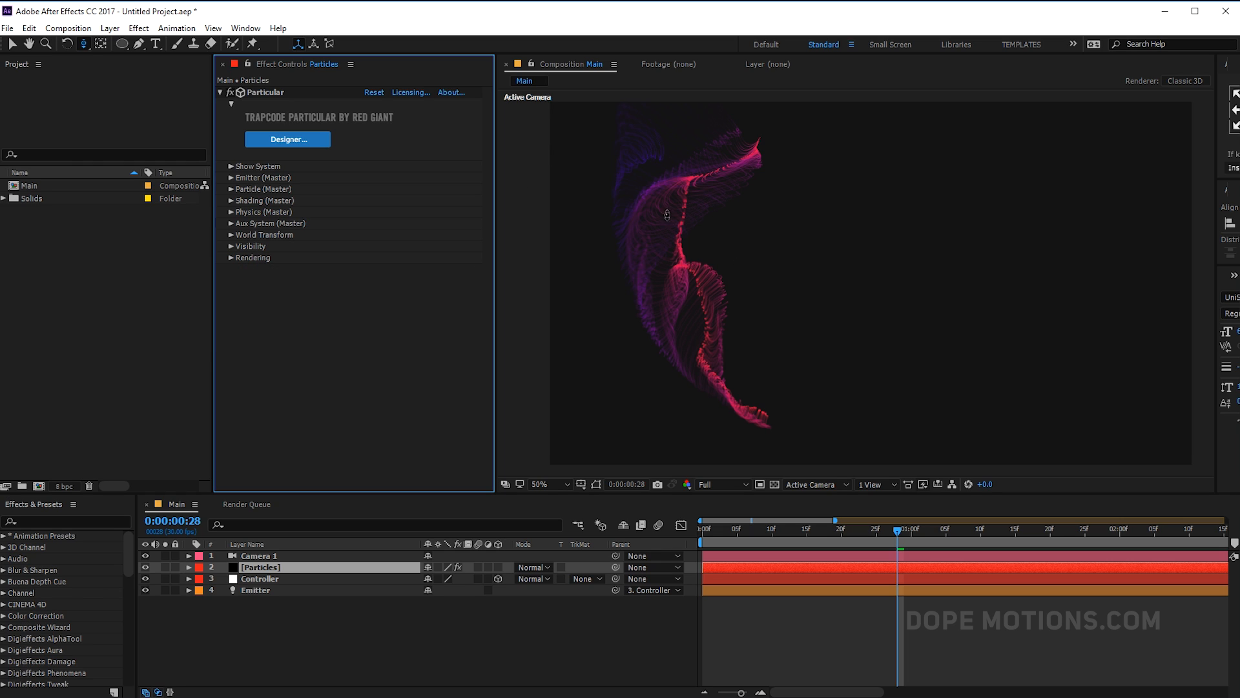
mouse_move(741, 223)
text(v)
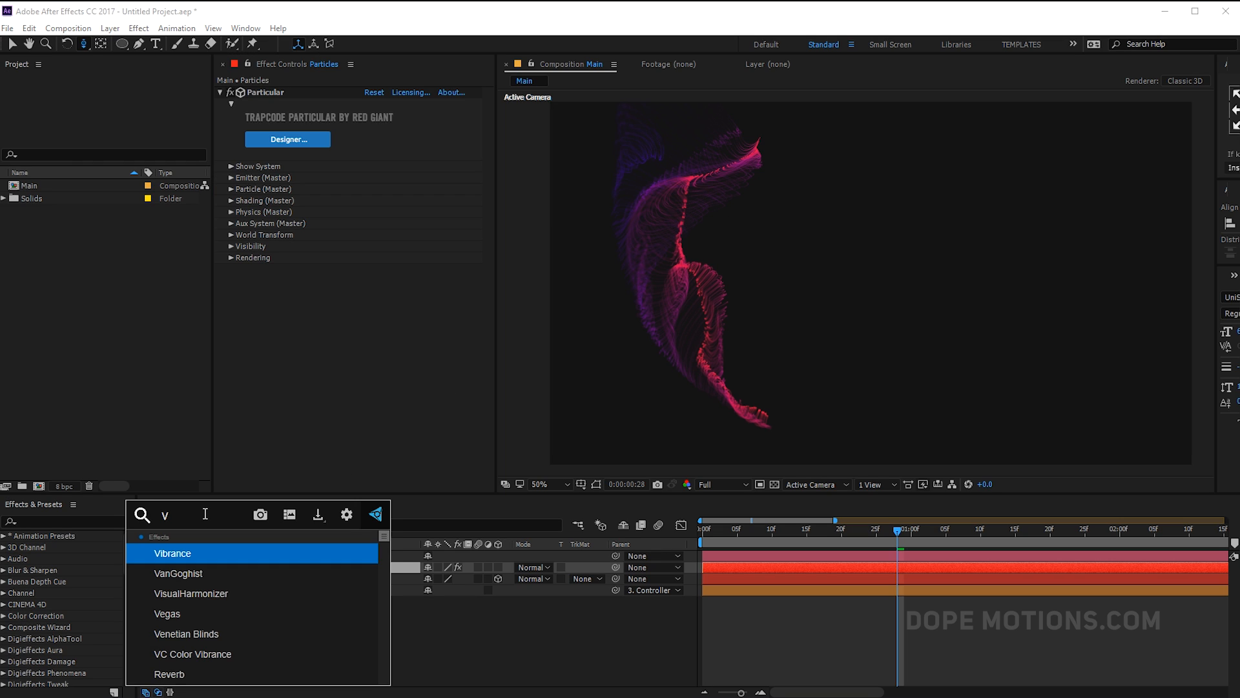
Add Vibrance to the Particles layer with Vibrance 30 and Saturation 10, previewing just past one second.
double_click(172, 553)
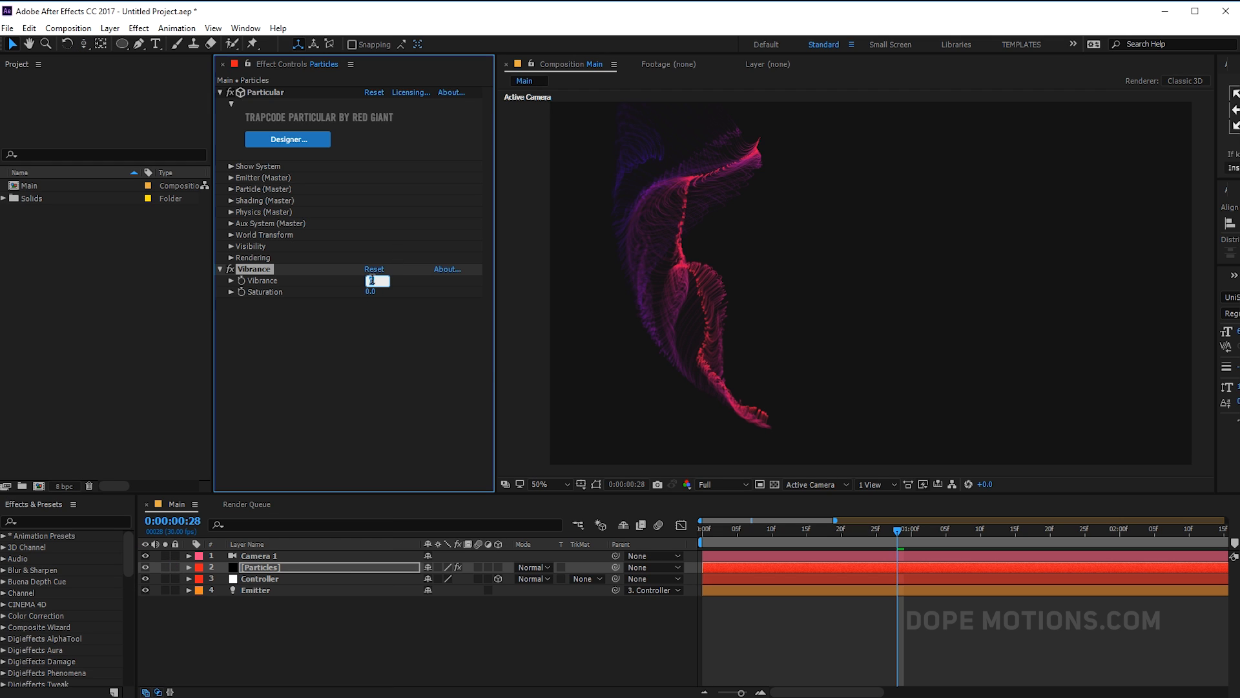
text(30.0)
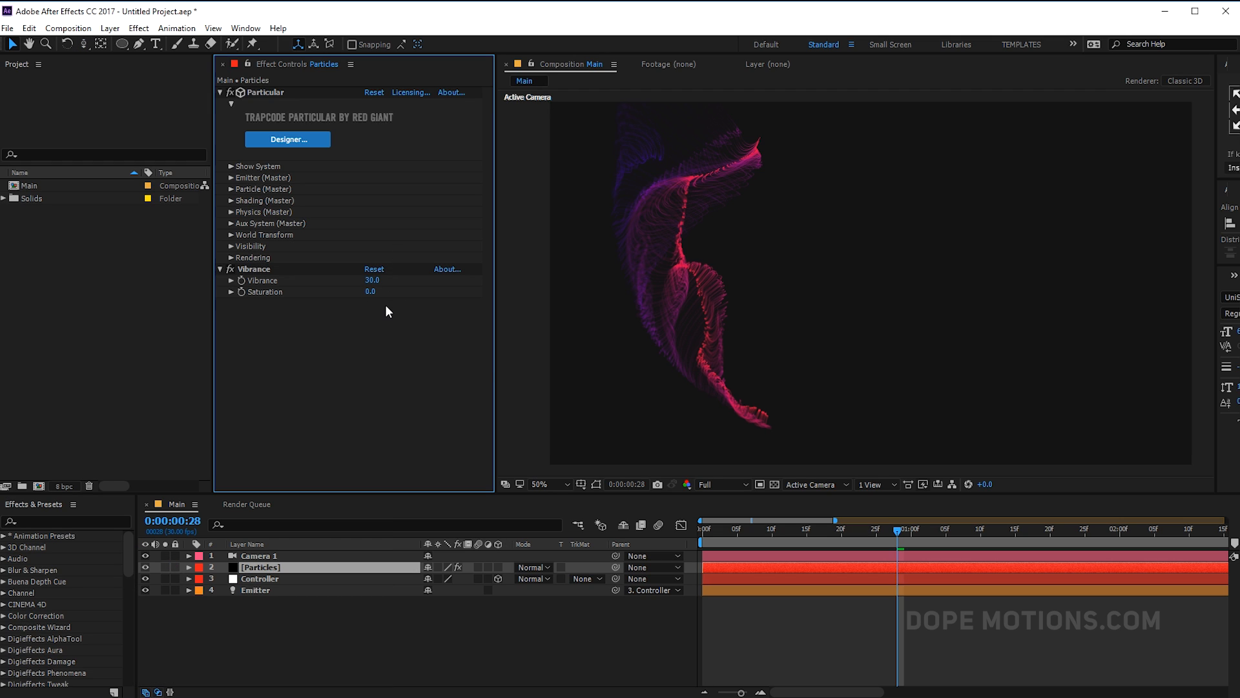
click(373, 290)
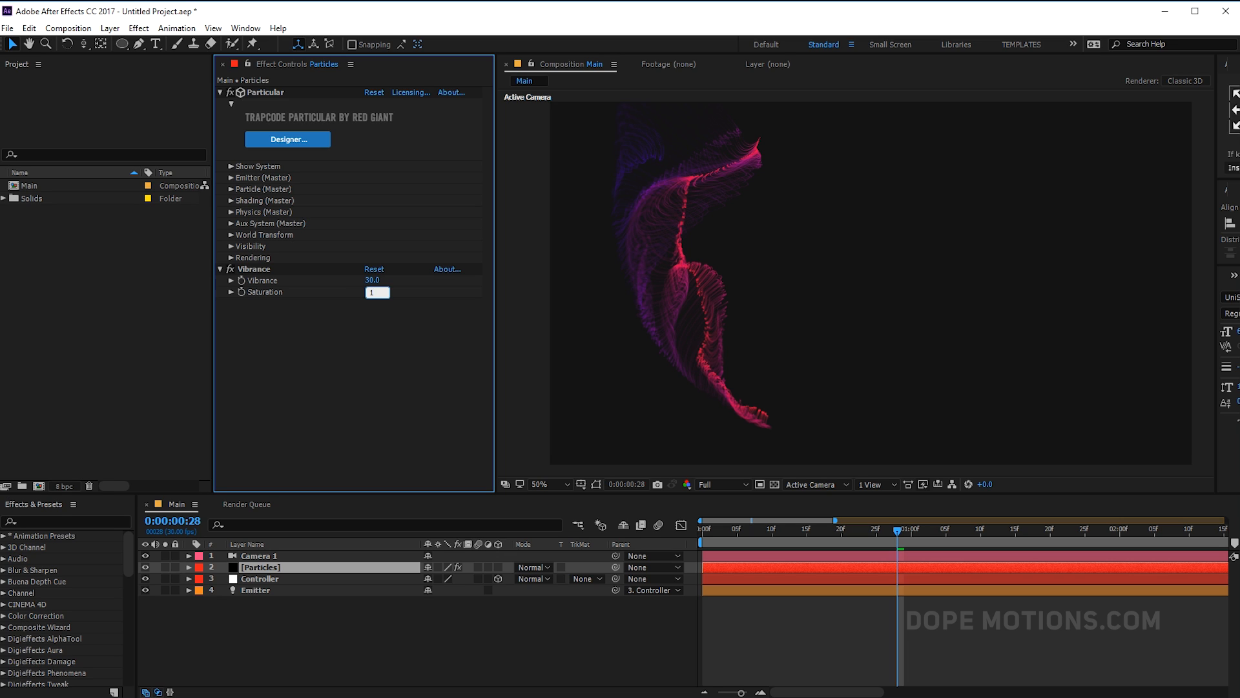
text(10.0)
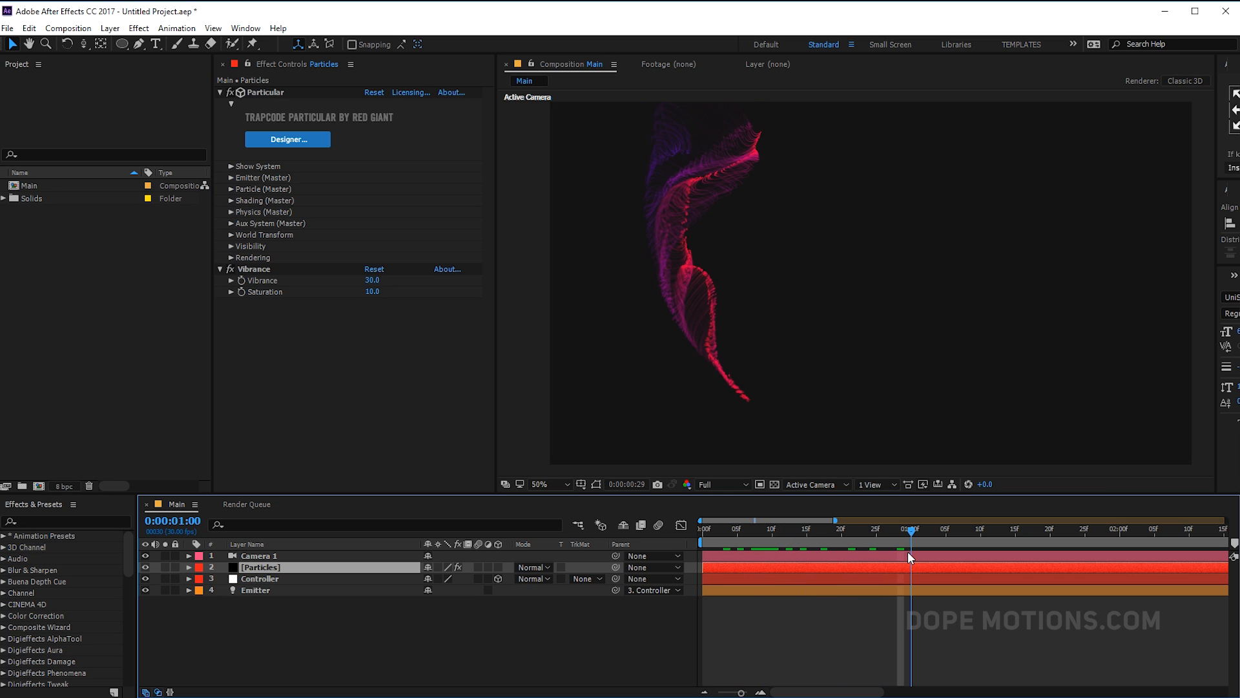
click(916, 529)
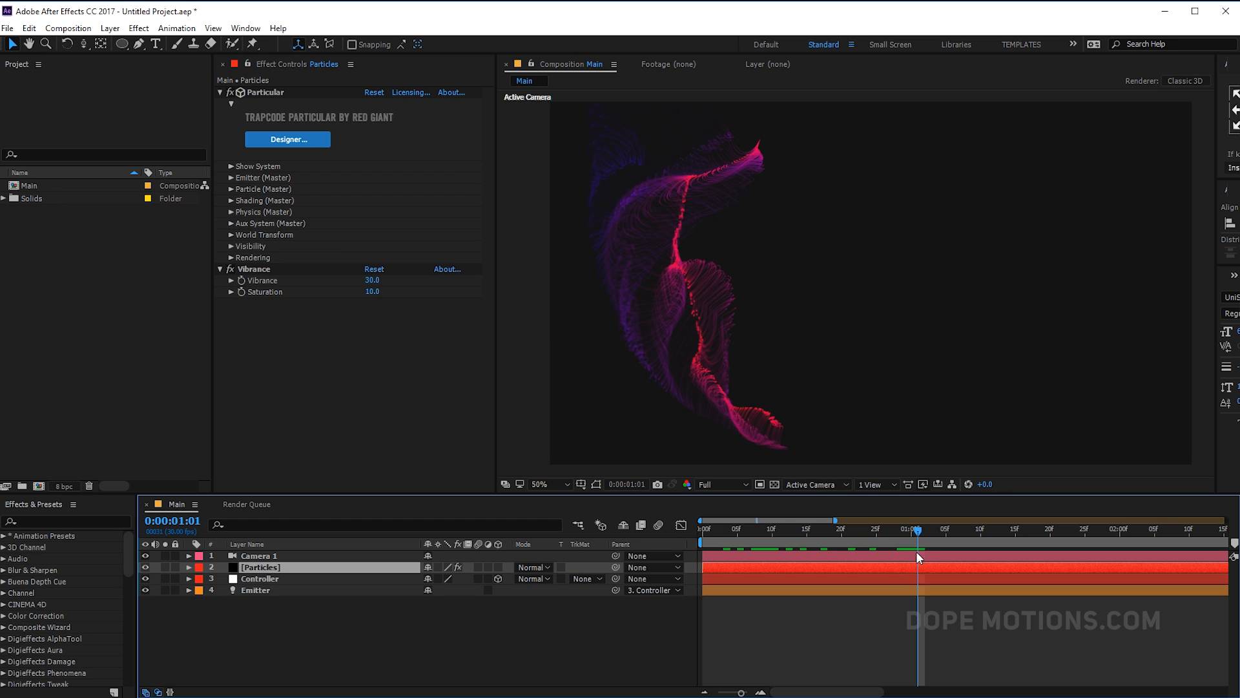
click(257, 554)
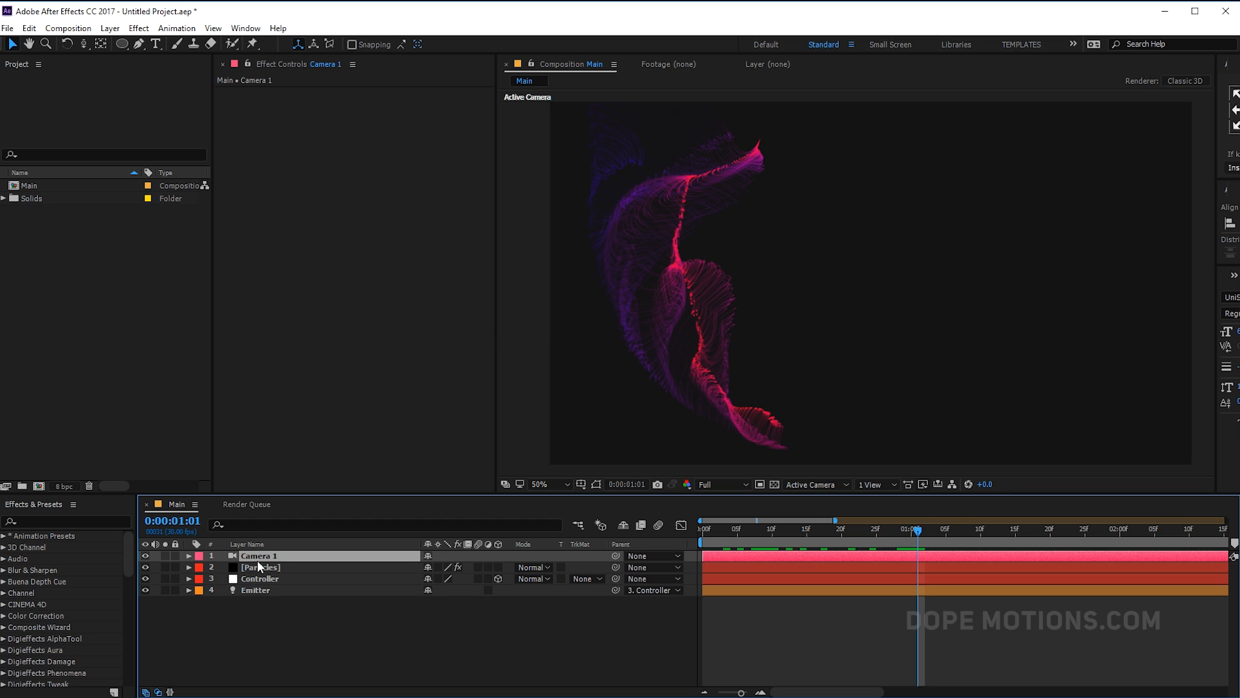
Scrub Camera 1's Focus Distance to 885 and check ribbon sharpness by zooming the viewer in and back.
click(188, 556)
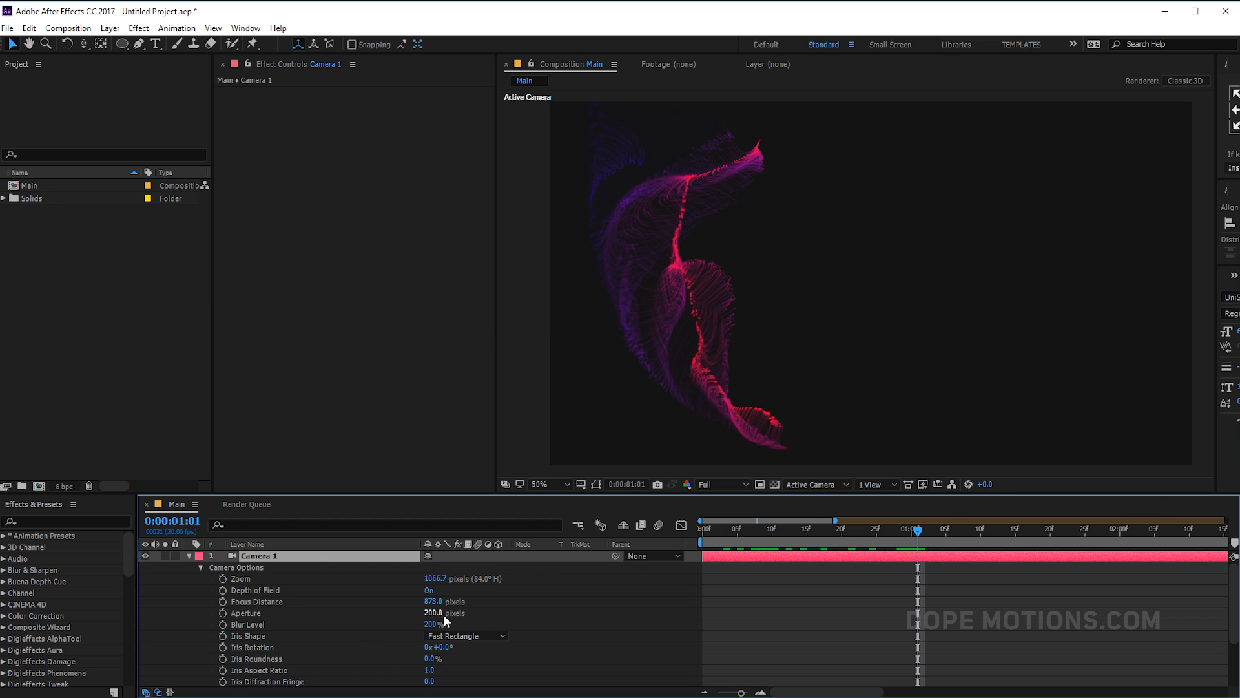
drag(433, 601, 411, 600)
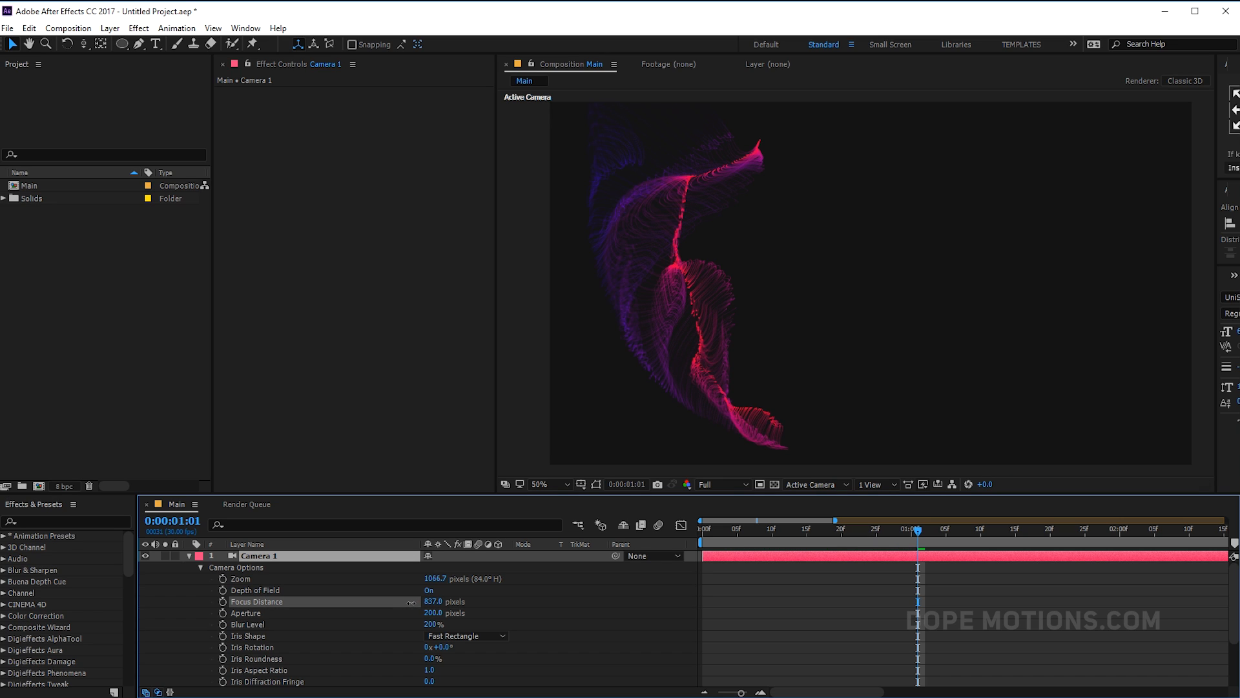
drag(433, 601, 443, 601)
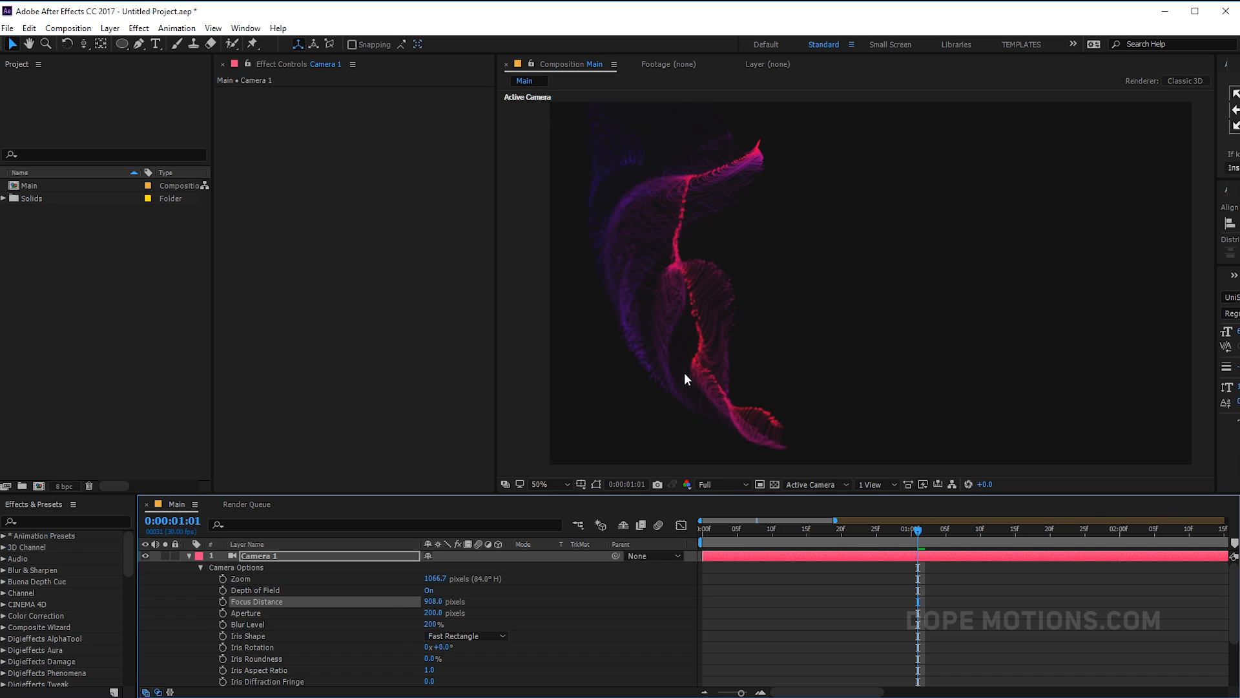
click(540, 483)
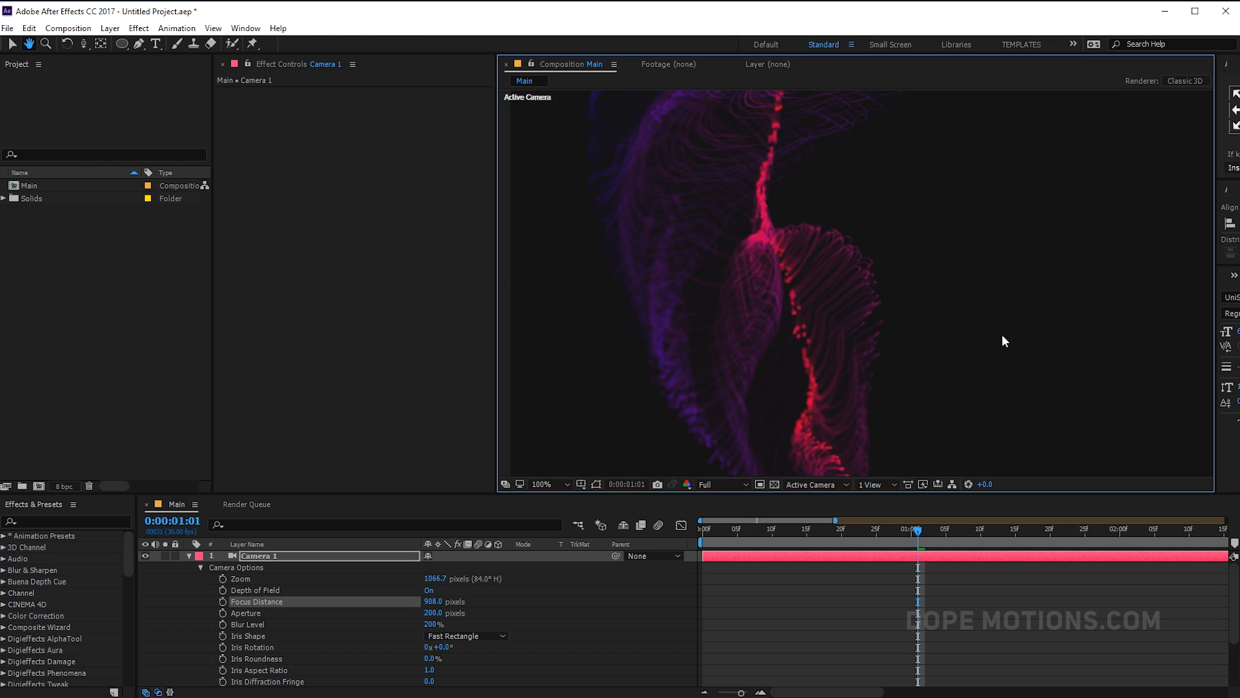
click(555, 484)
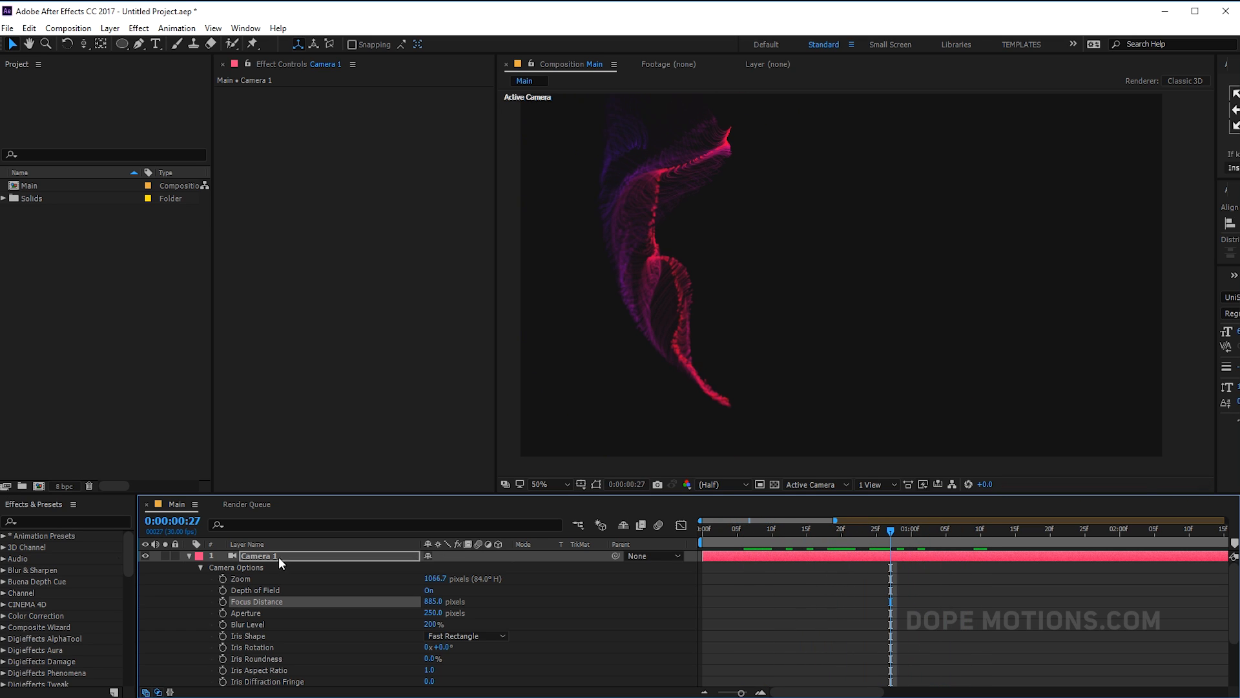
Pre-compose the camera, particle, controller and emitter layers into a composition named Animation.
click(189, 555)
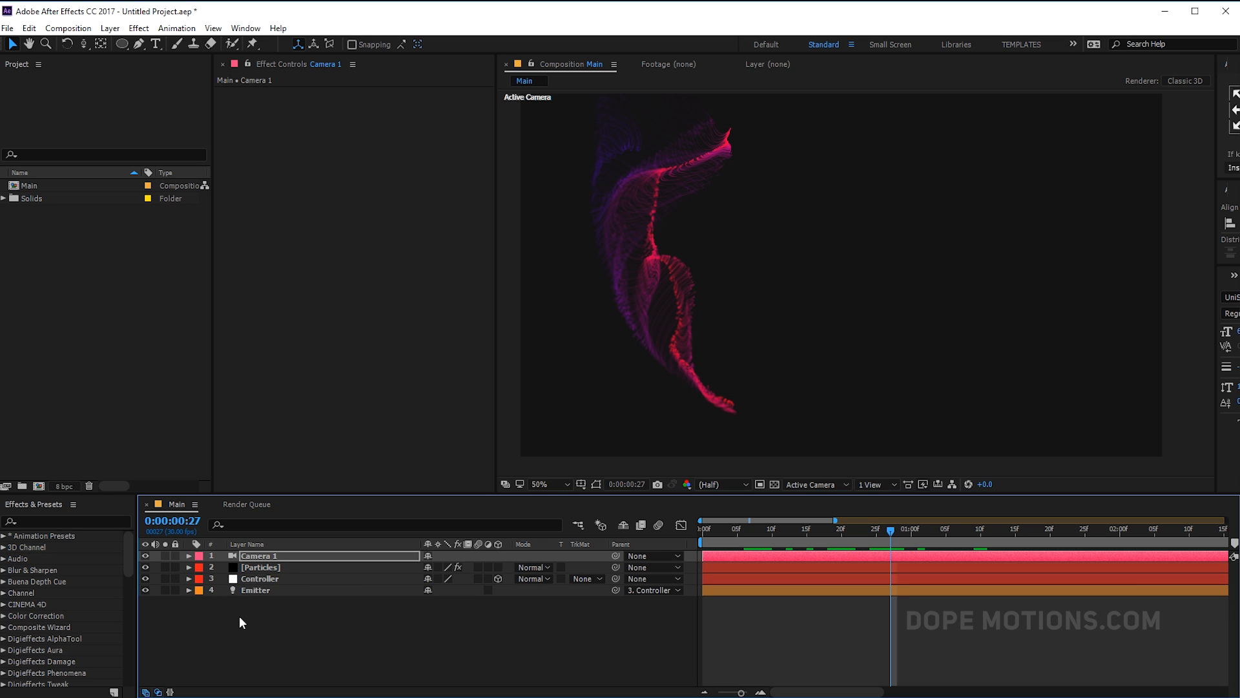
right_click(259, 556)
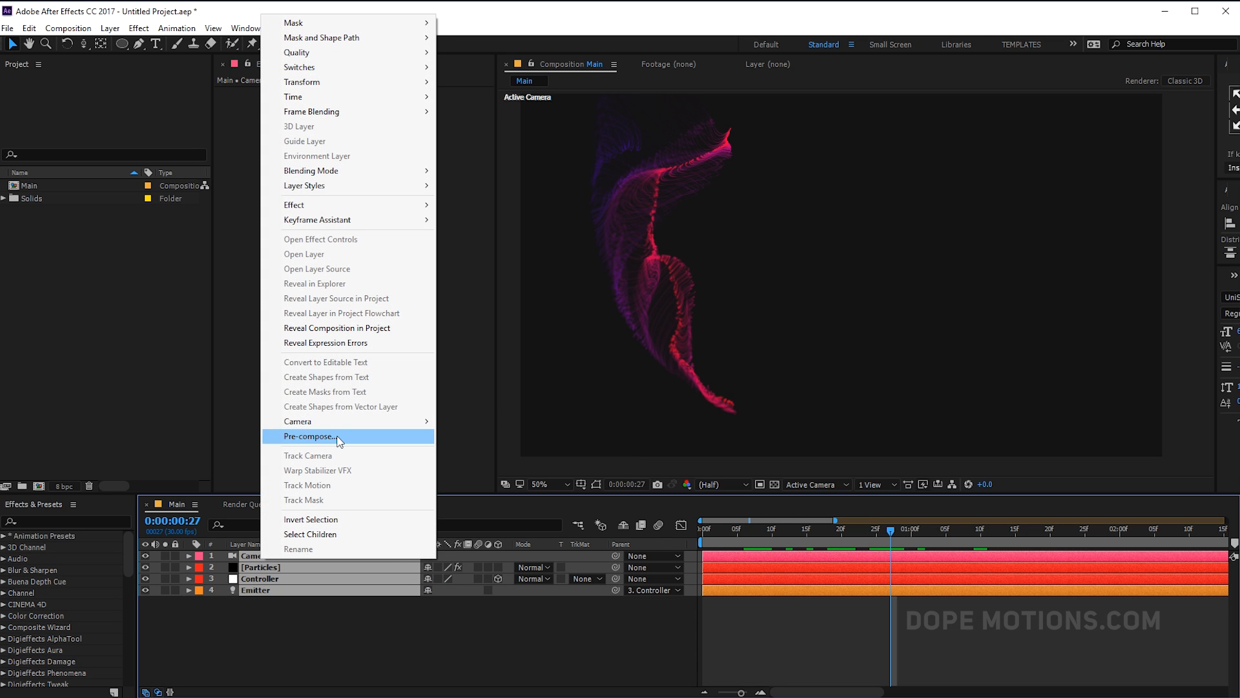
click(309, 436)
text(Animation)
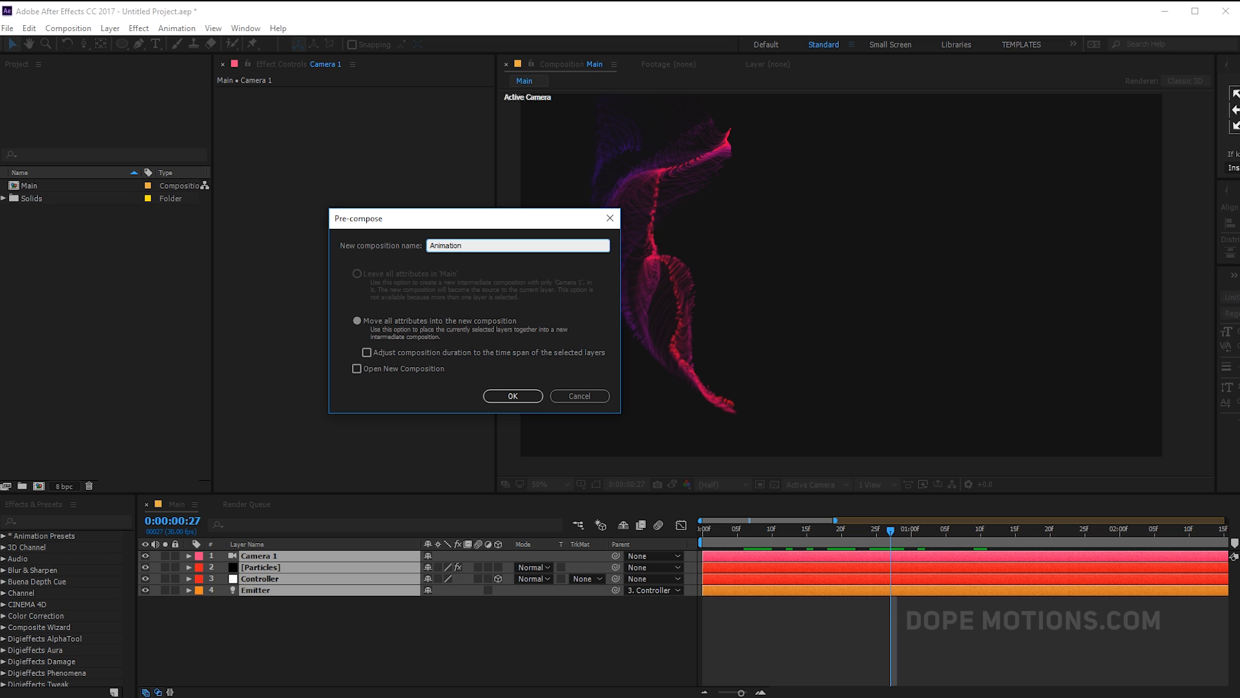
click(513, 396)
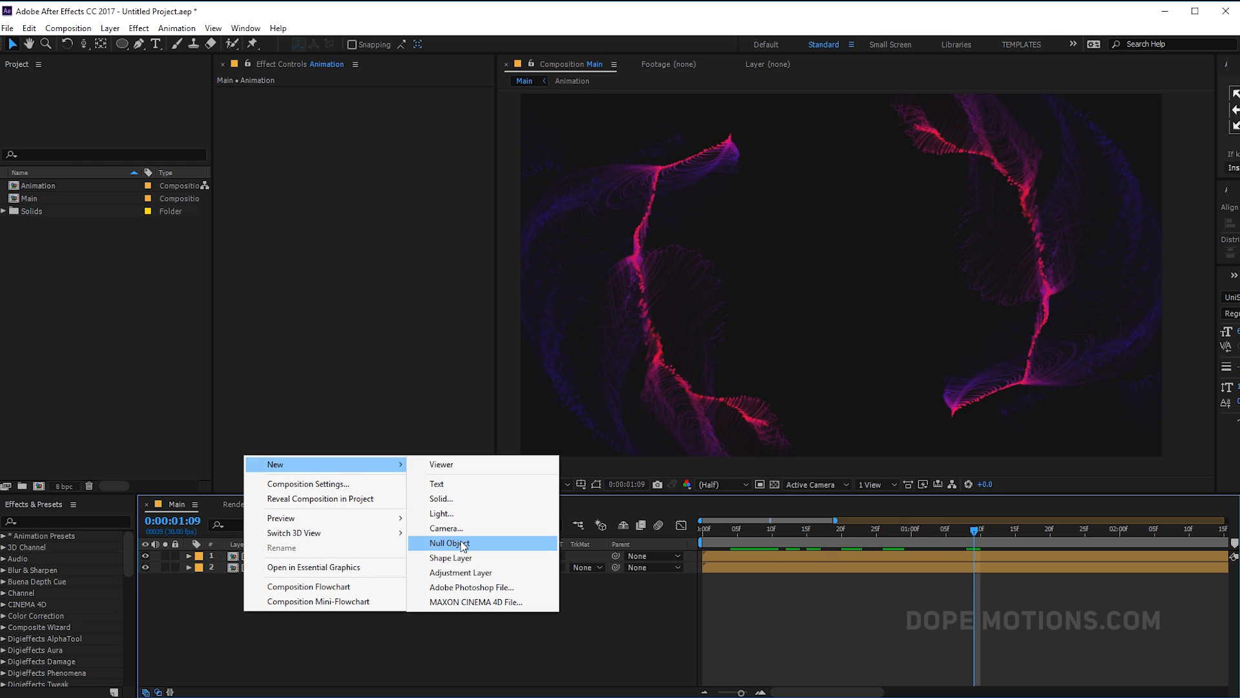
Create a black solid named OP and apply Optical Flares to it via the FX Console.
click(460, 573)
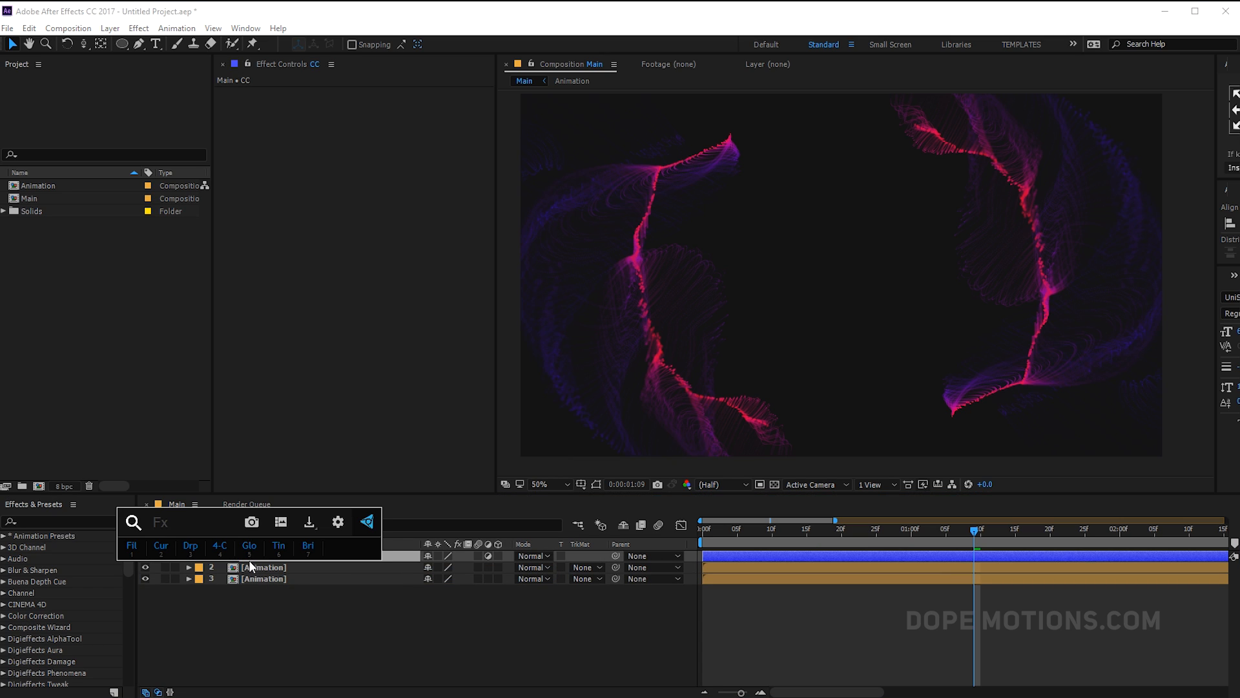
text(op)
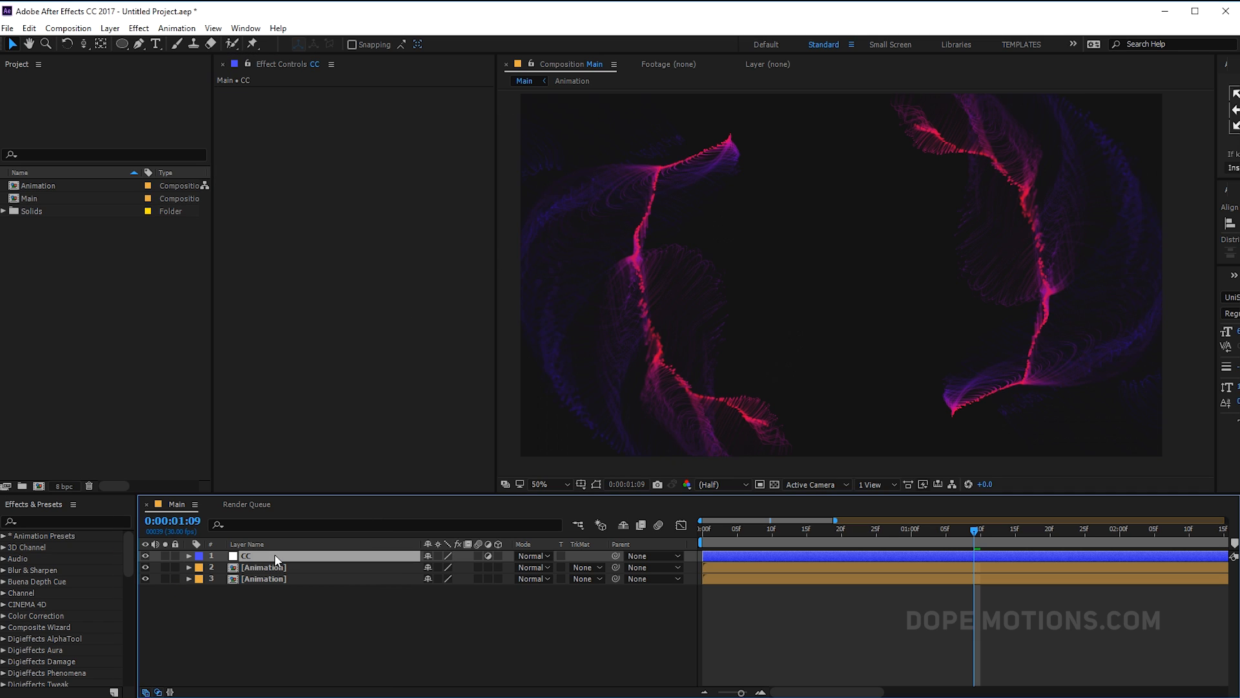
right_click(317, 562)
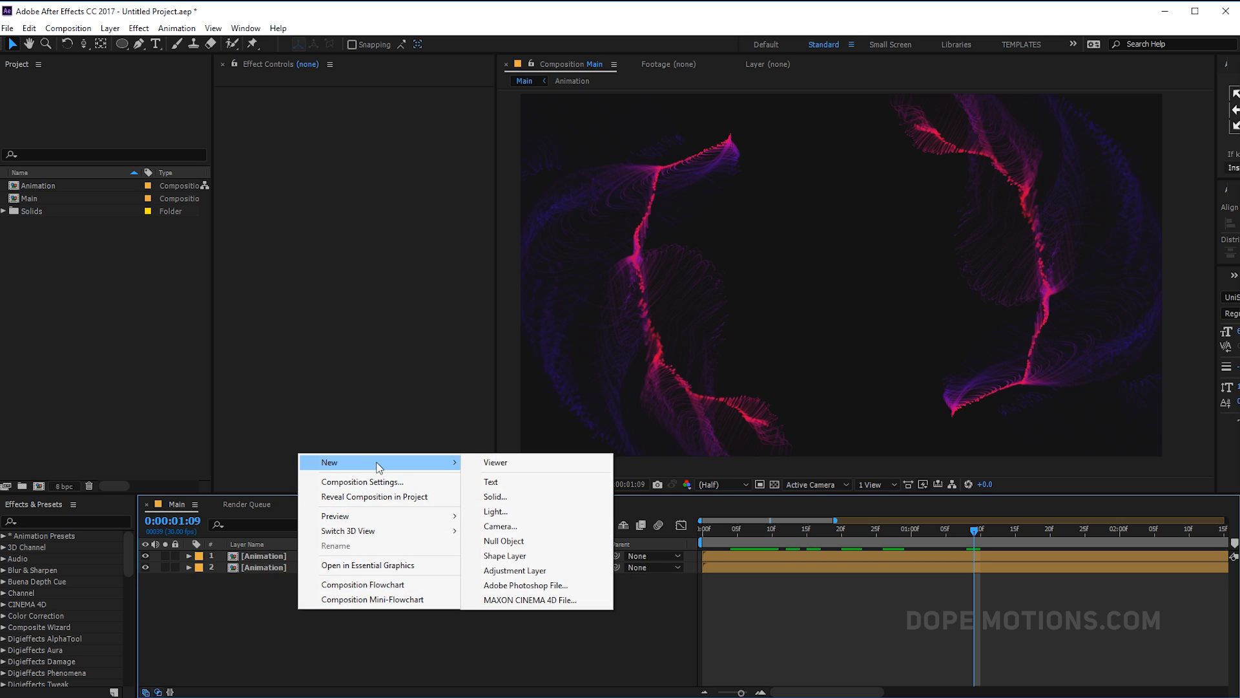
click(495, 496)
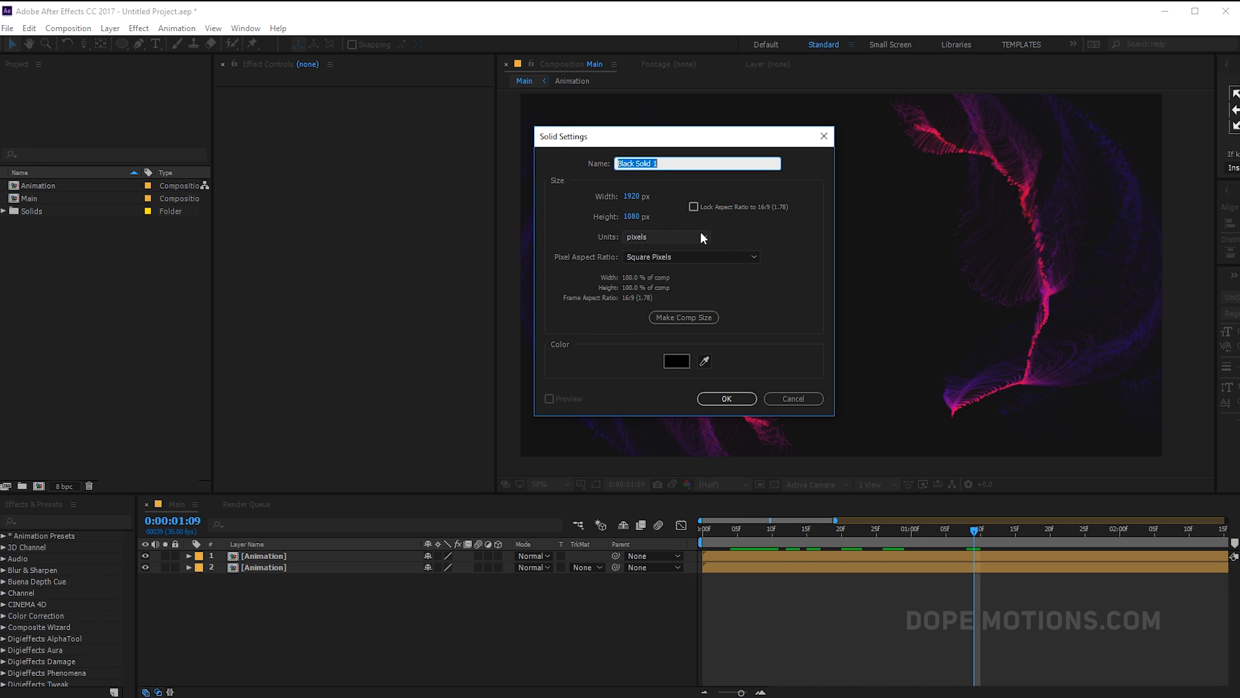
text(OP)
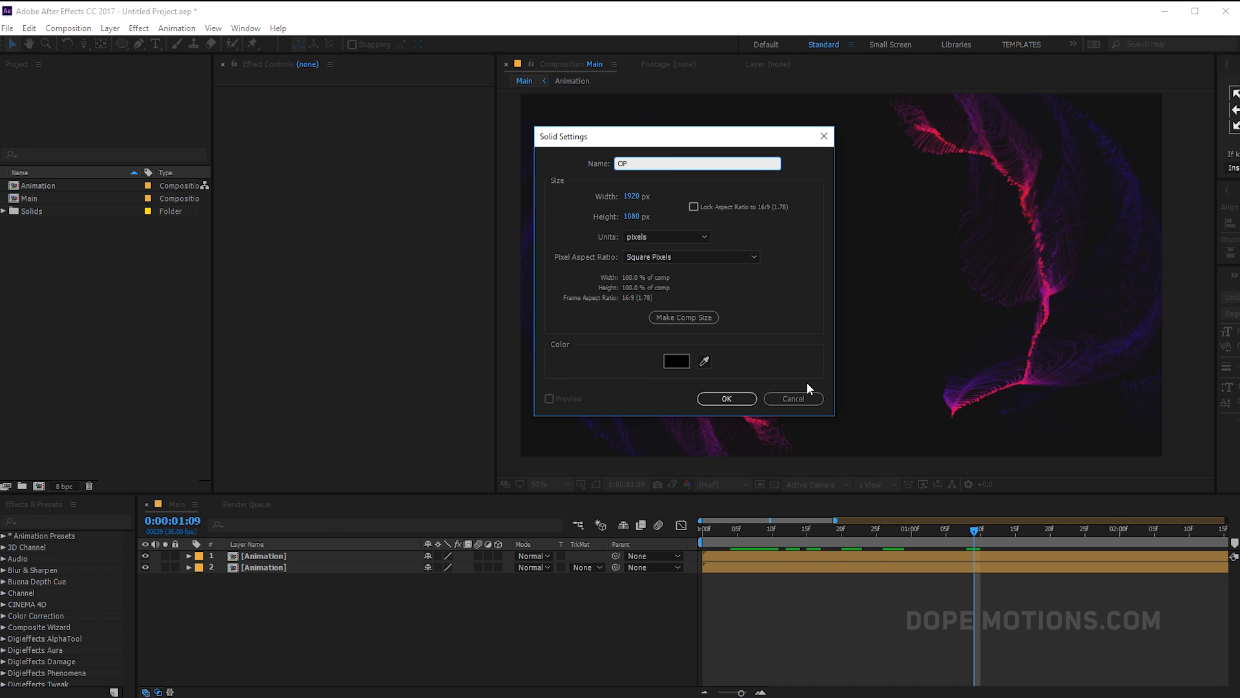
click(725, 398)
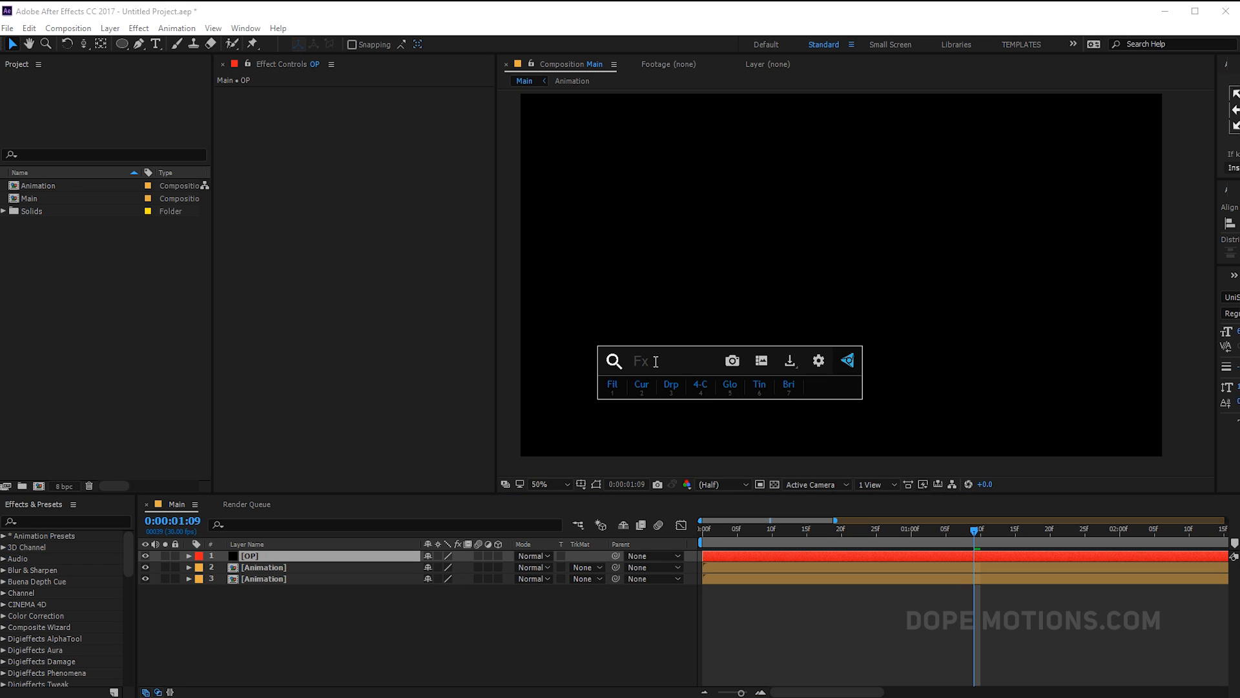
text(op)
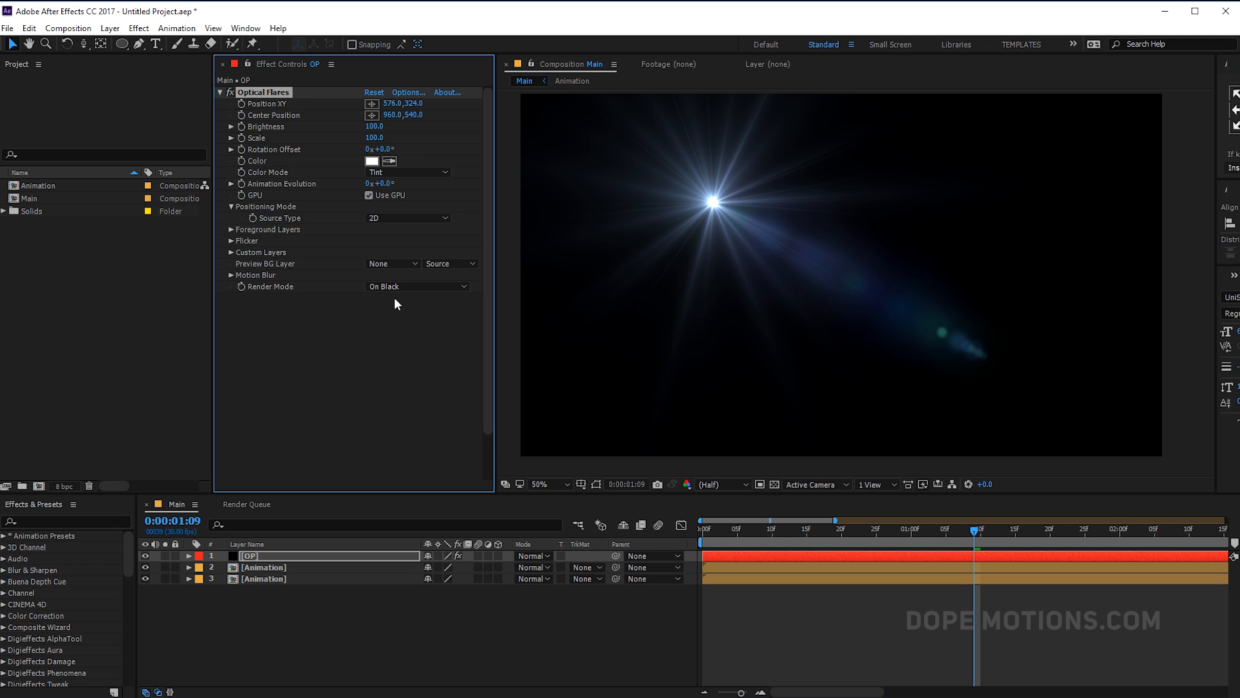
Clear all default lens elements in the Optical Flares editor, leaving a single soft glow.
click(417, 287)
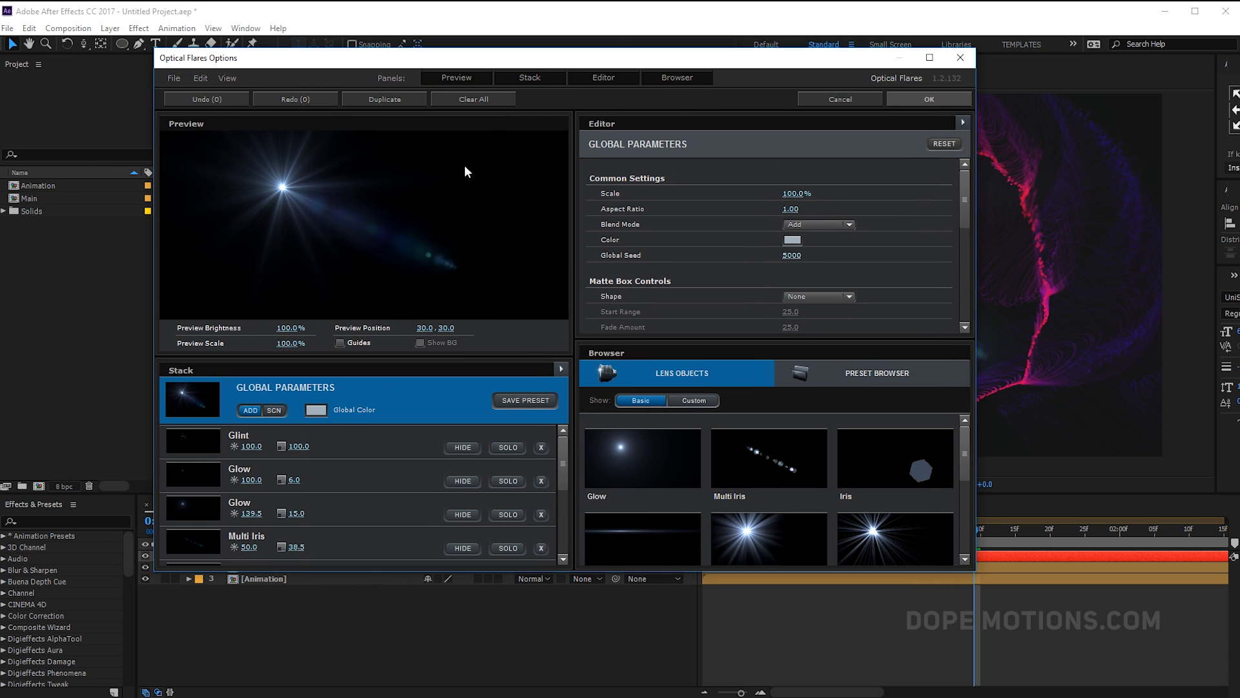
click(472, 99)
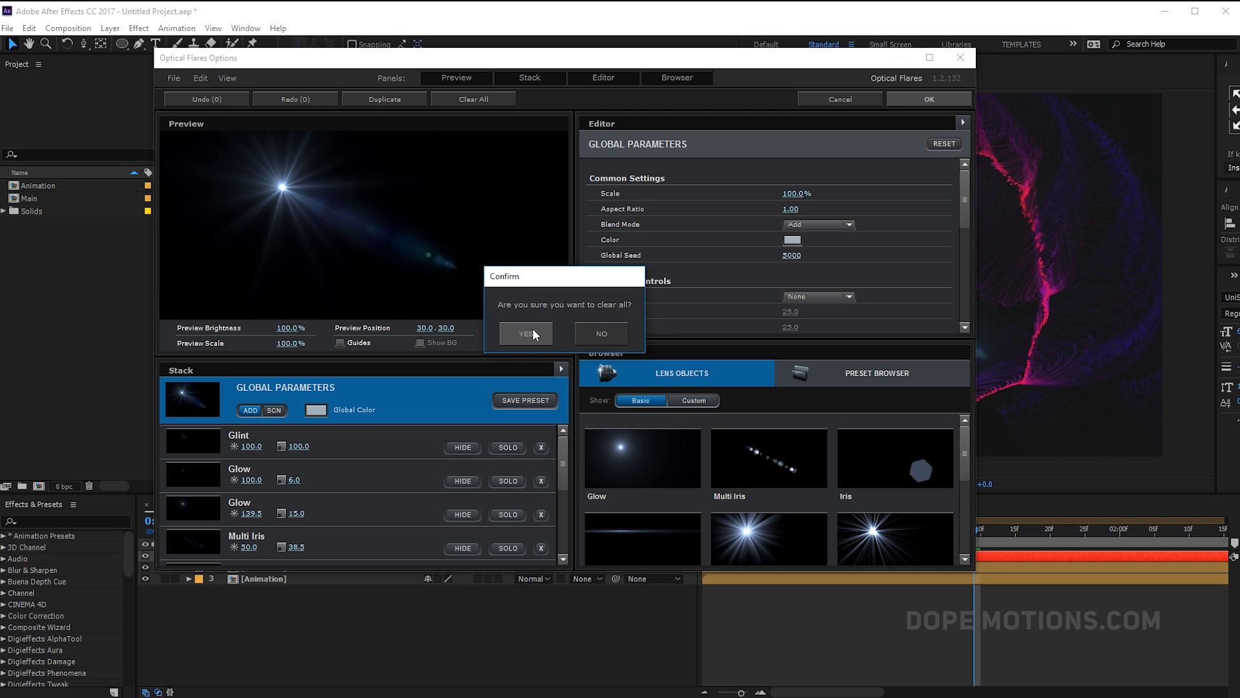
click(523, 332)
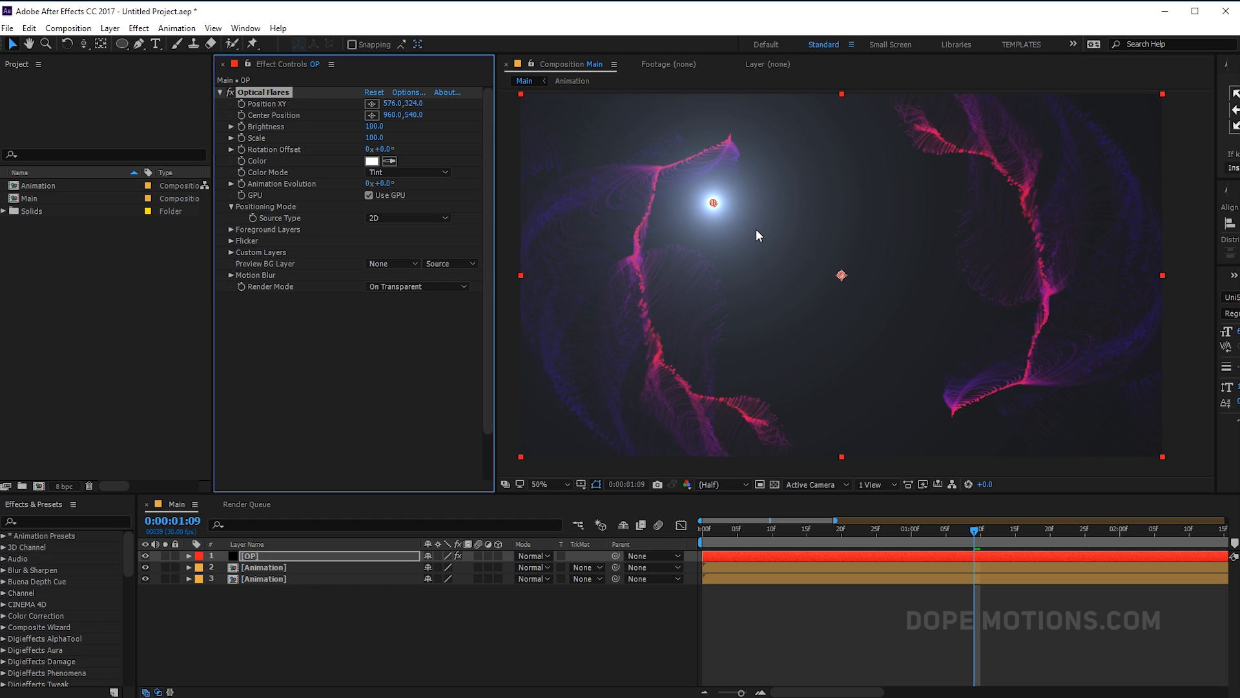
Move the flare to the top-left corner, tint it pink FF3B89 and scale it to 80.
drag(711, 202, 525, 100)
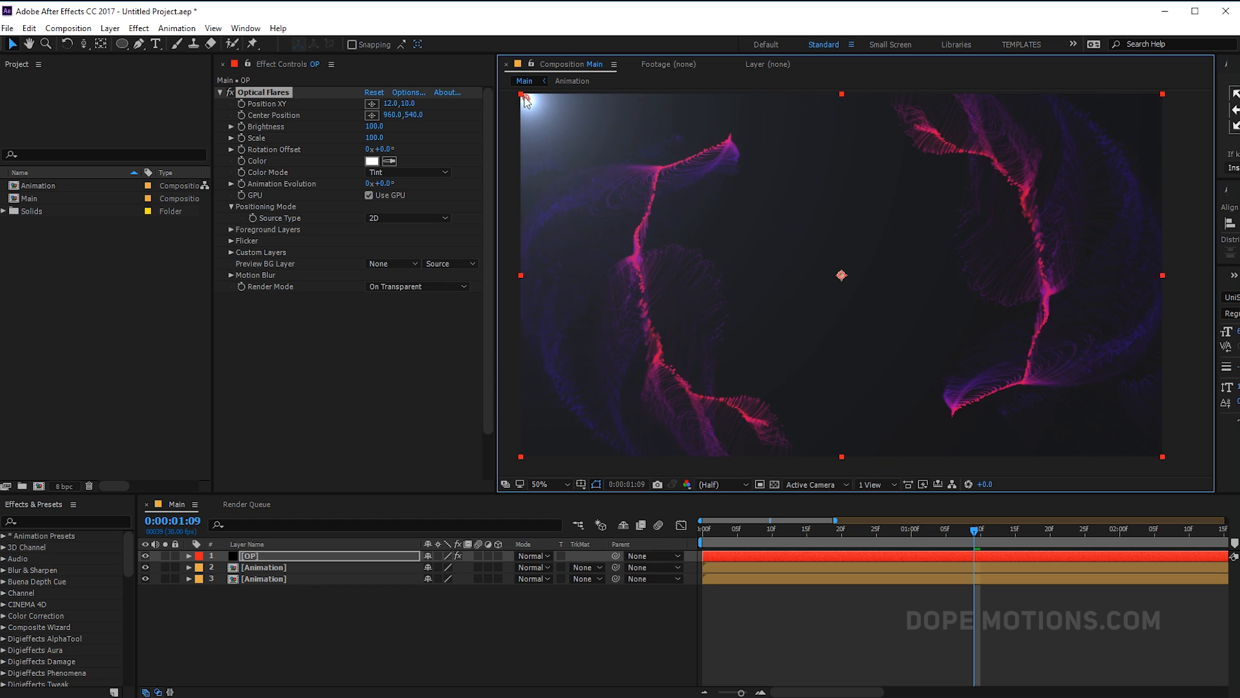
drag(526, 100, 516, 93)
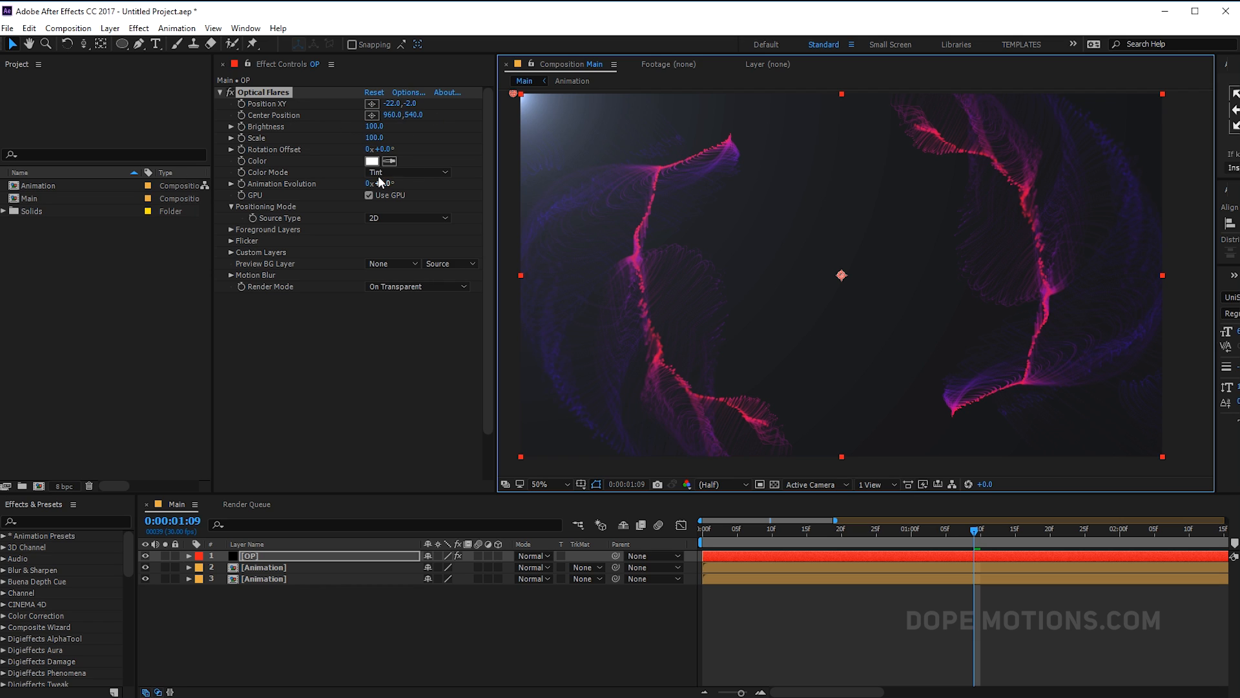
click(373, 161)
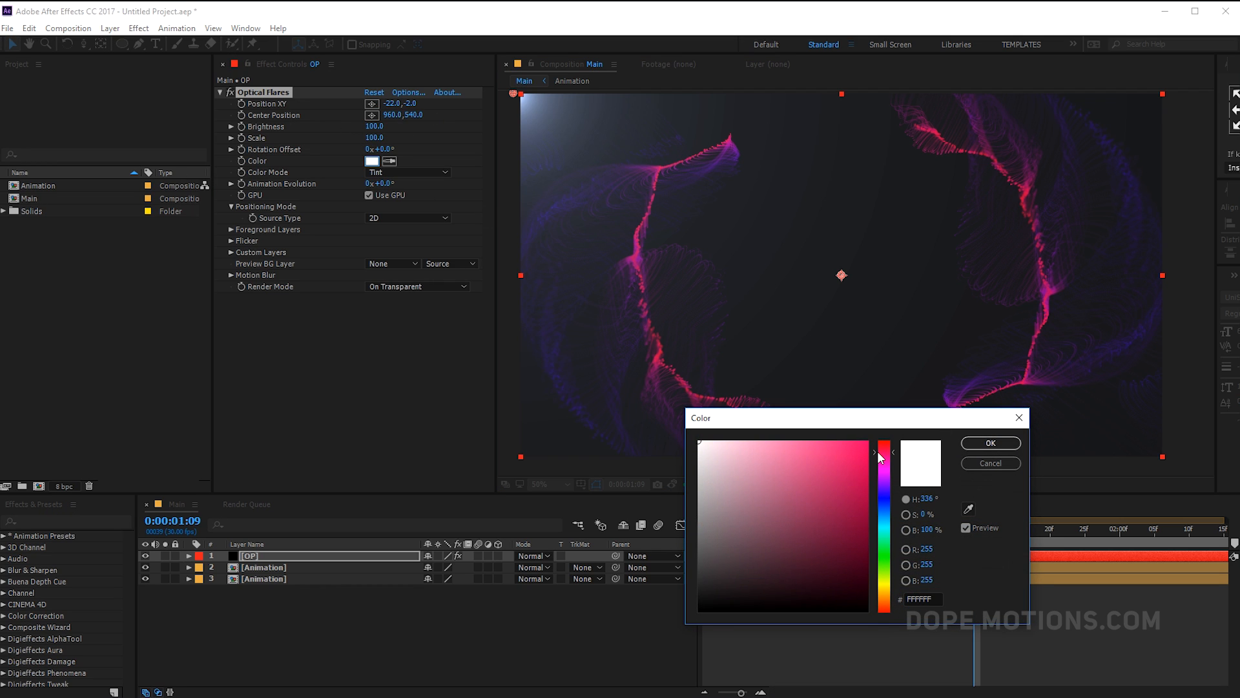
click(875, 489)
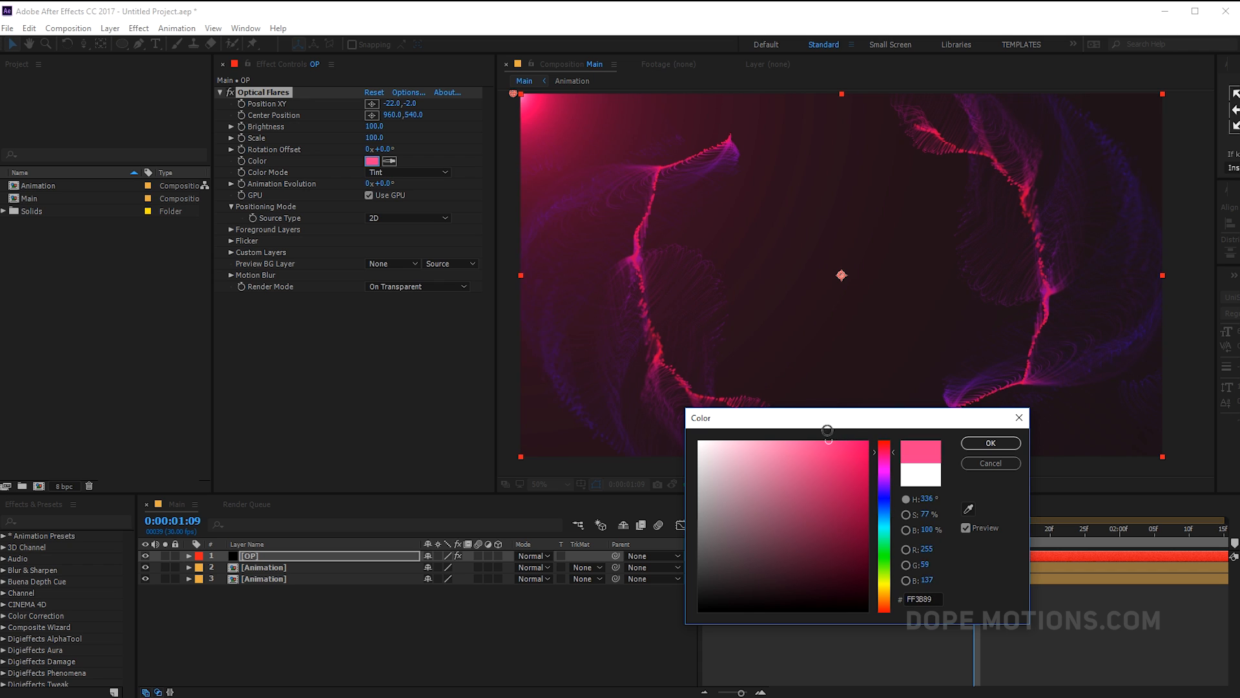
click(990, 441)
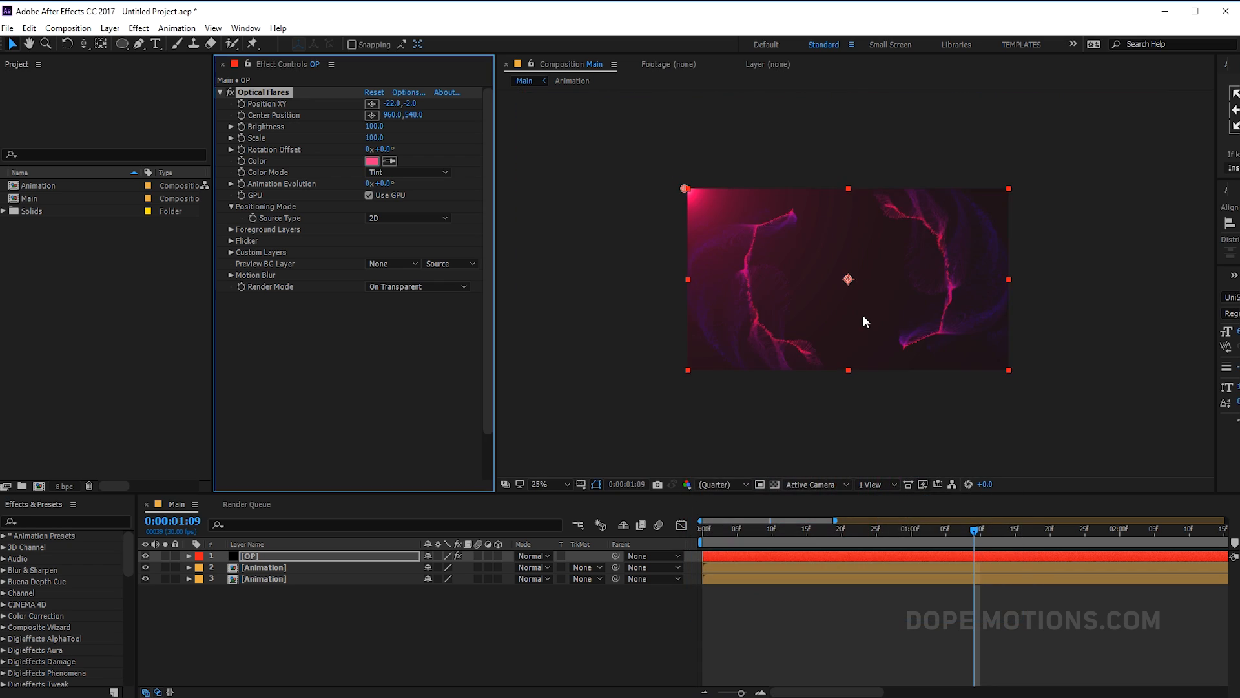
drag(686, 189, 671, 165)
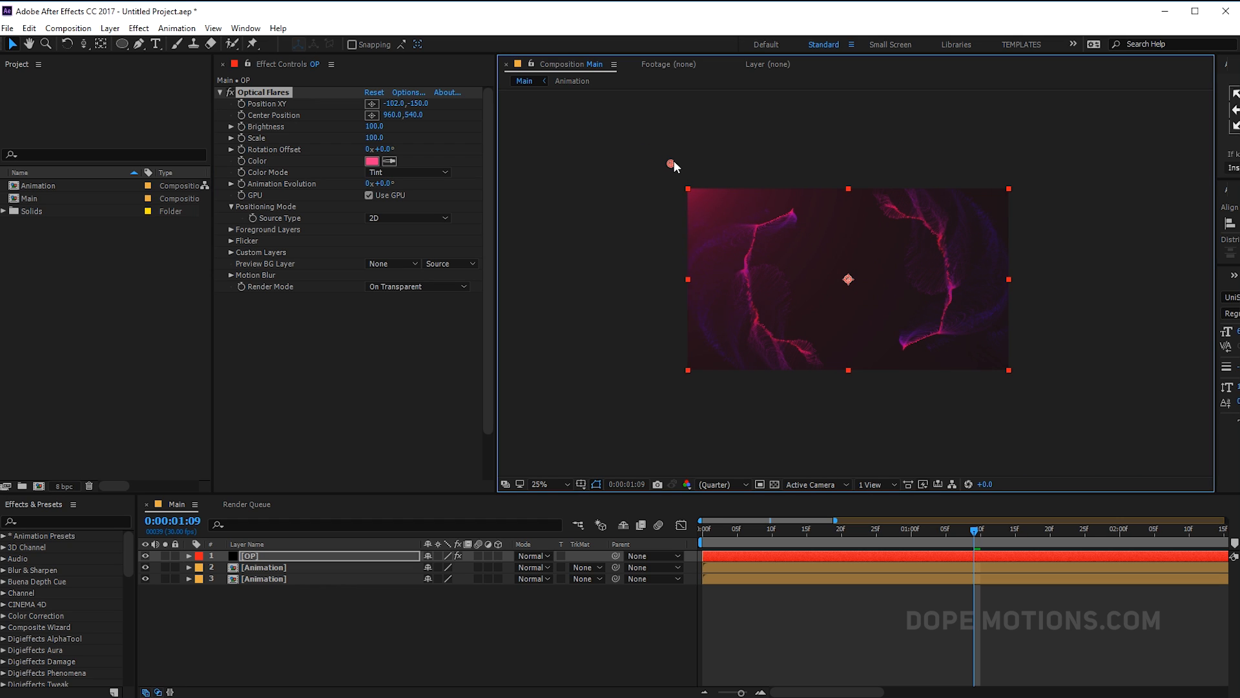
click(544, 483)
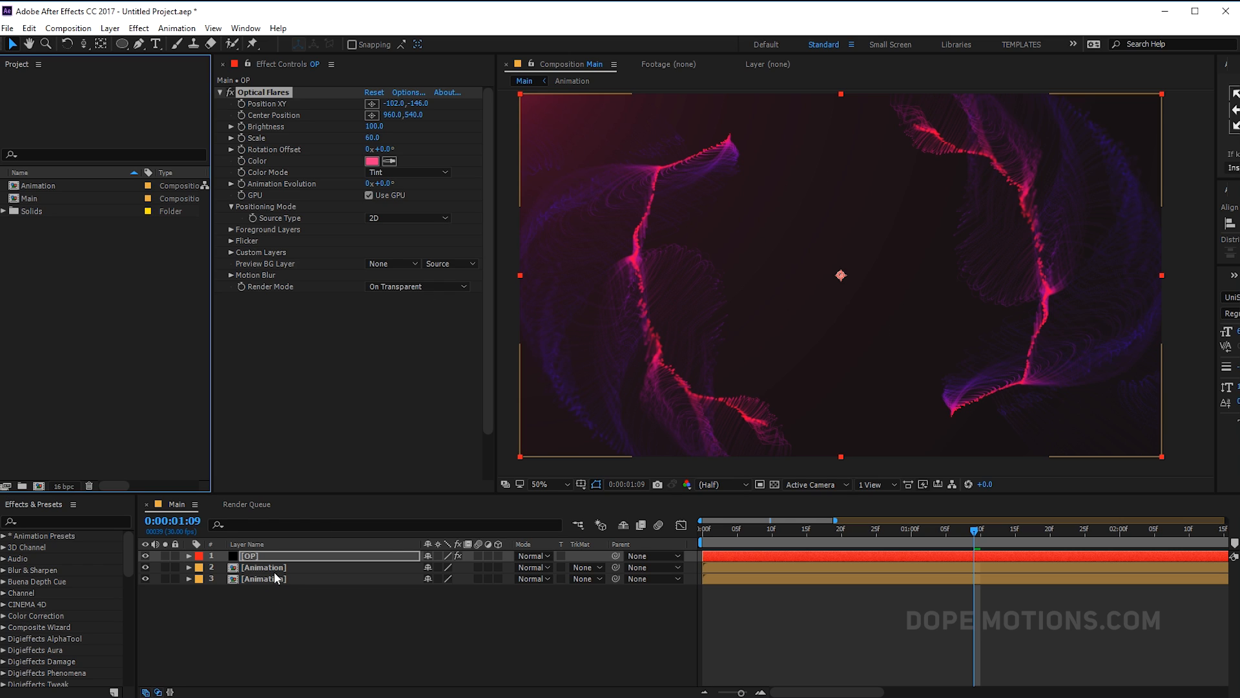
Apply a Noise effect to the OP layer with Amount of Noise set to 3.0%.
text(n)
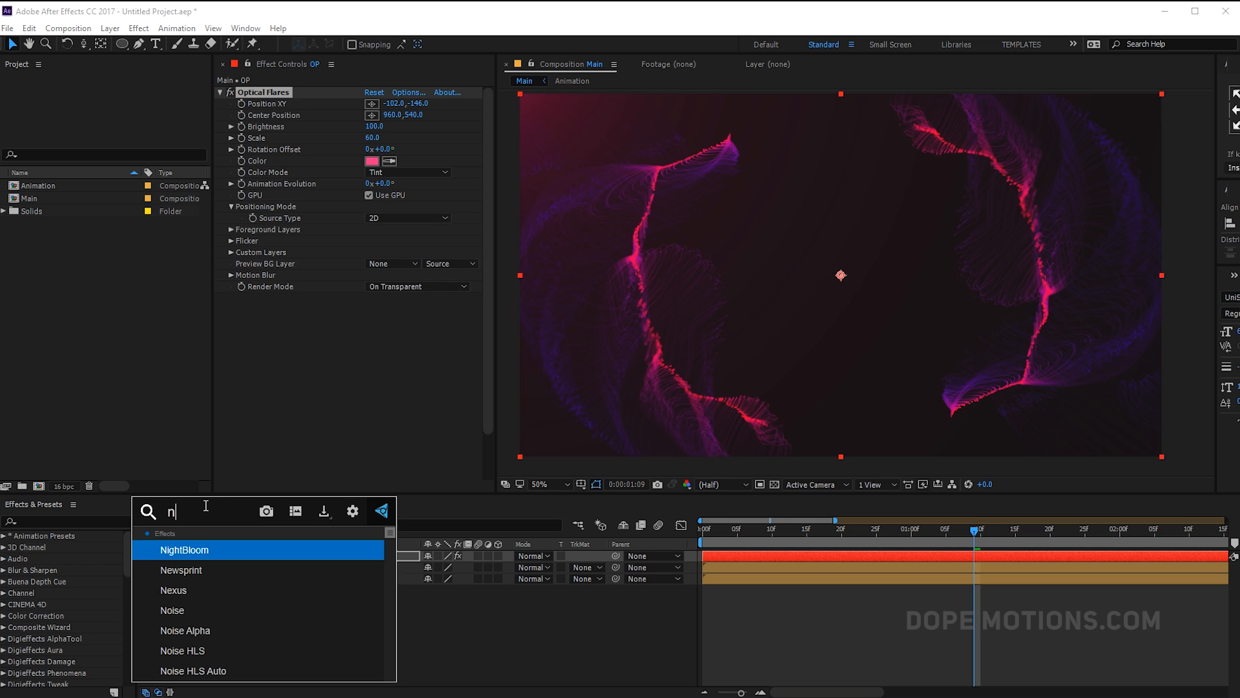
click(332, 354)
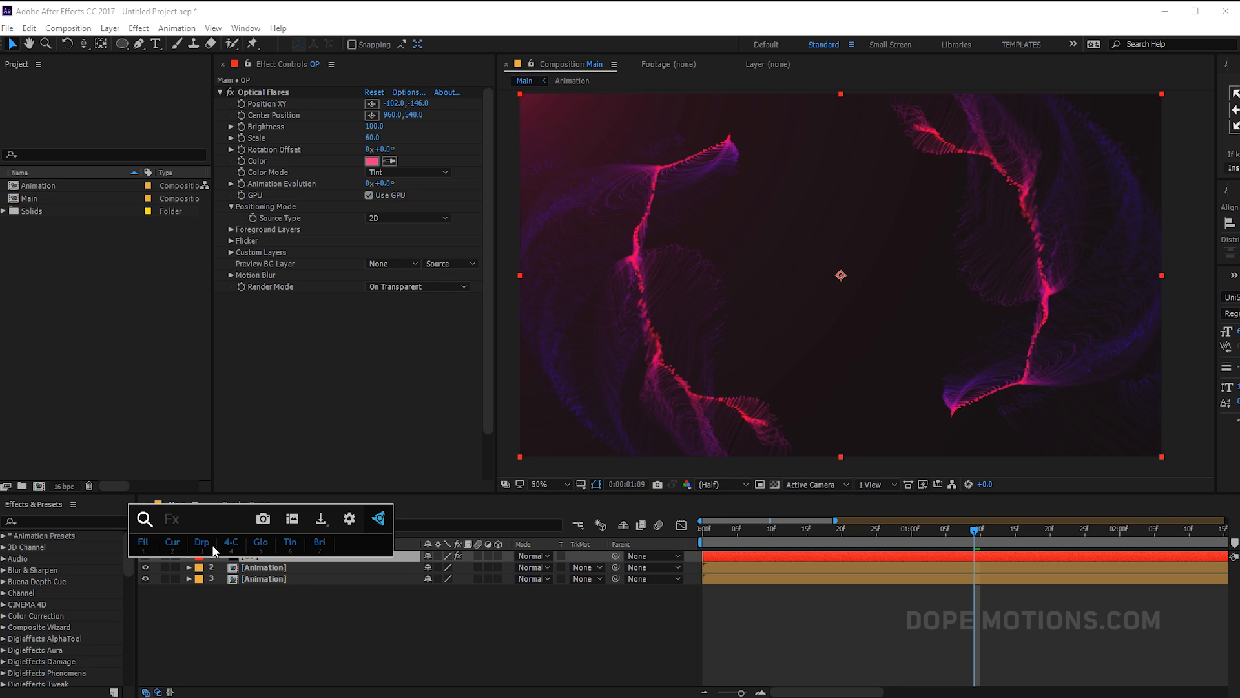
text(noi)
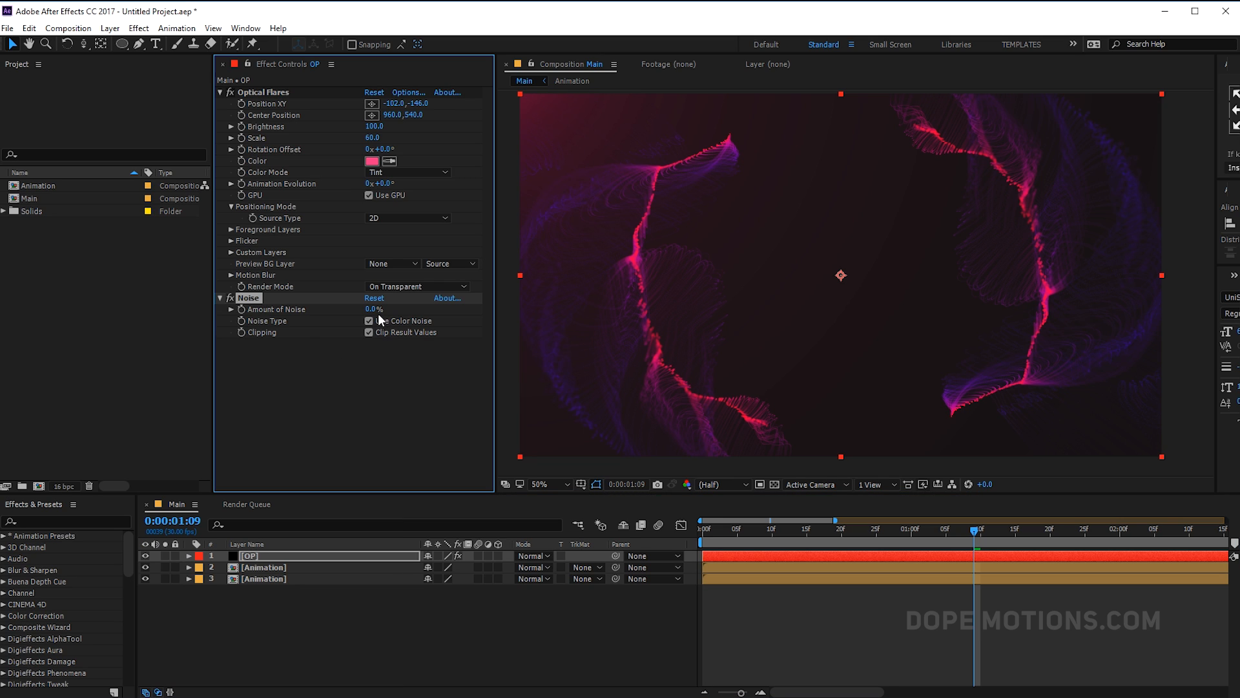
click(375, 309)
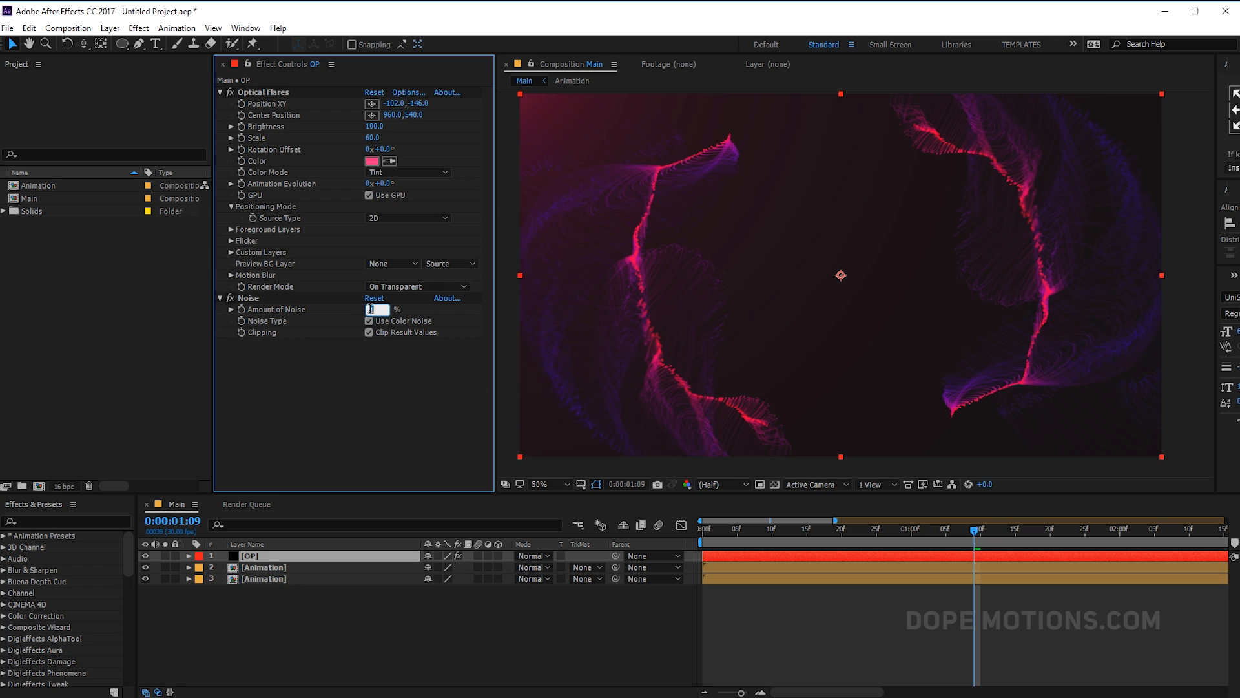
text(3.0)
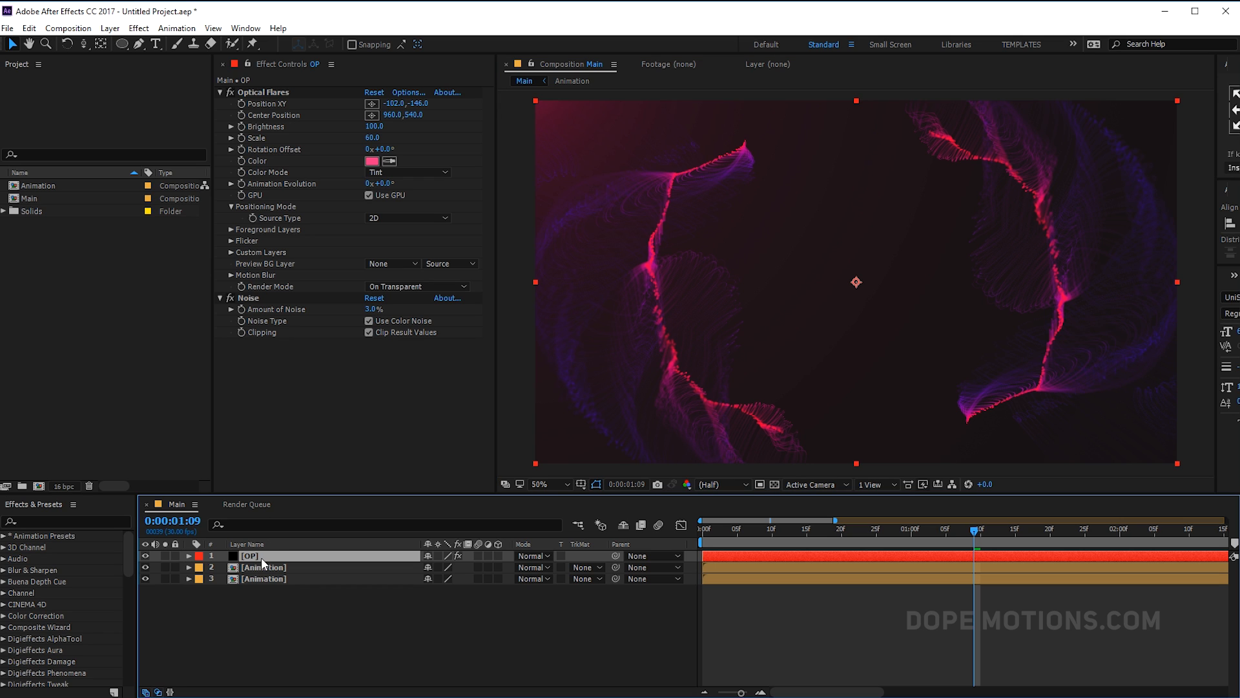
Tint the duplicated flare's colour blue 5F34FF in the colour picker.
click(374, 160)
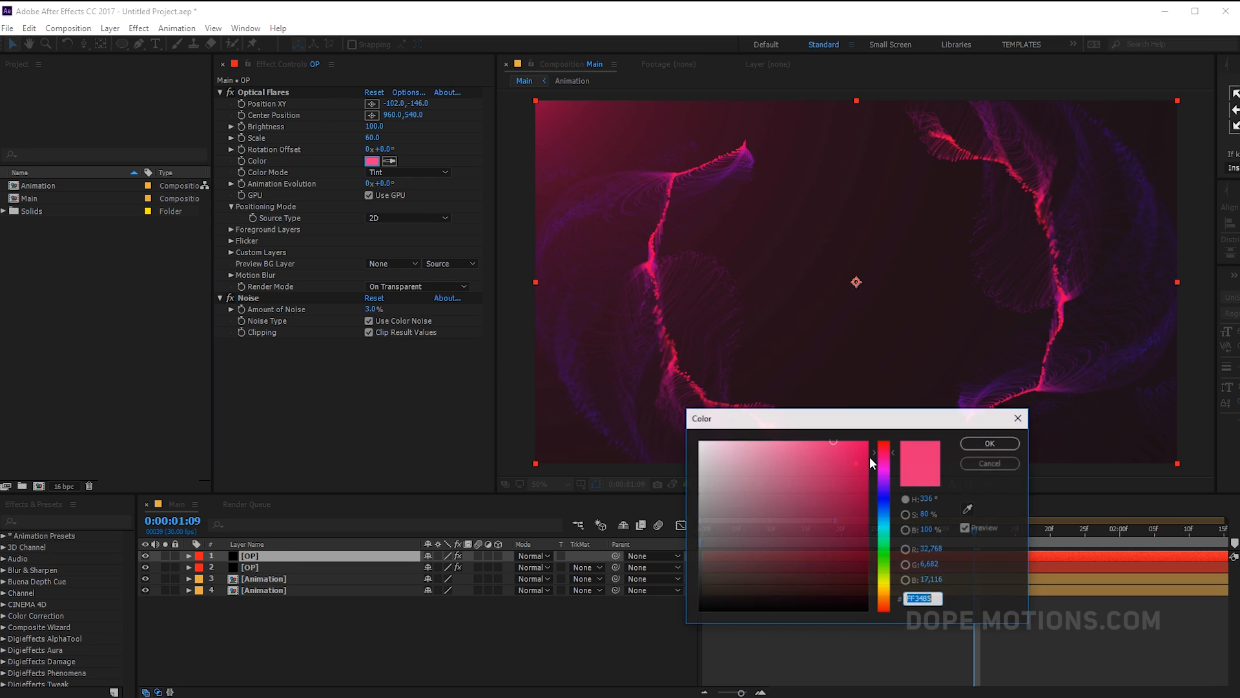
drag(883, 462, 882, 496)
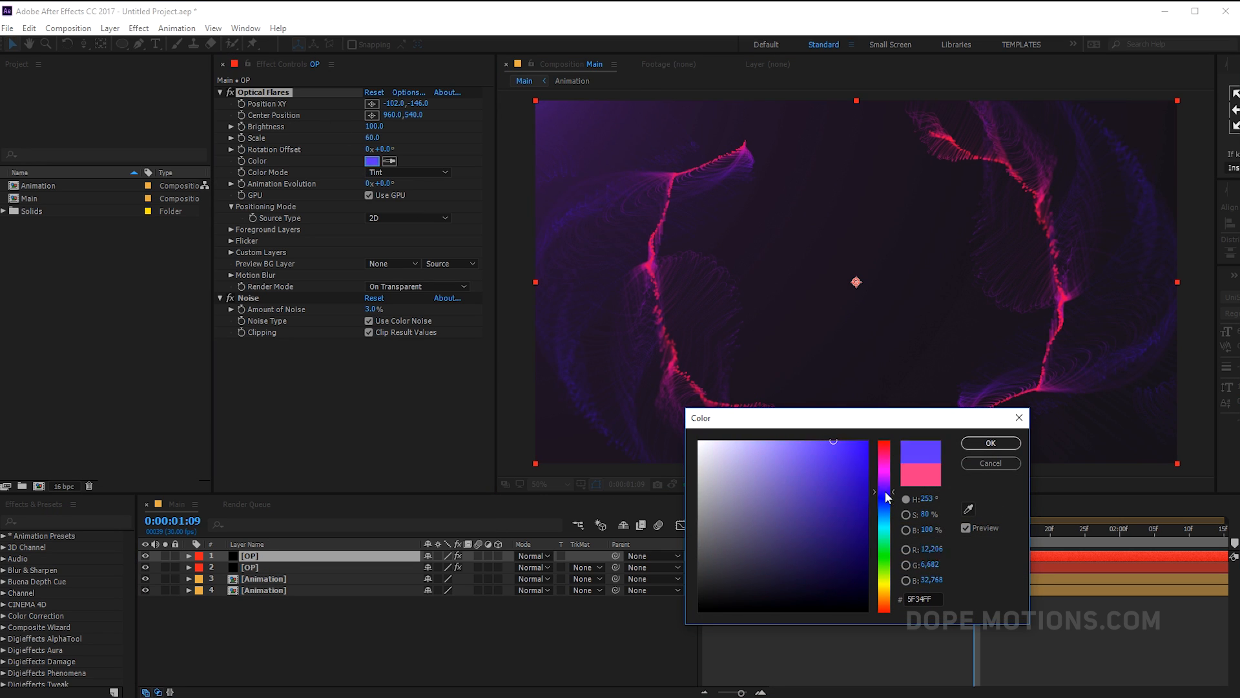
click(989, 442)
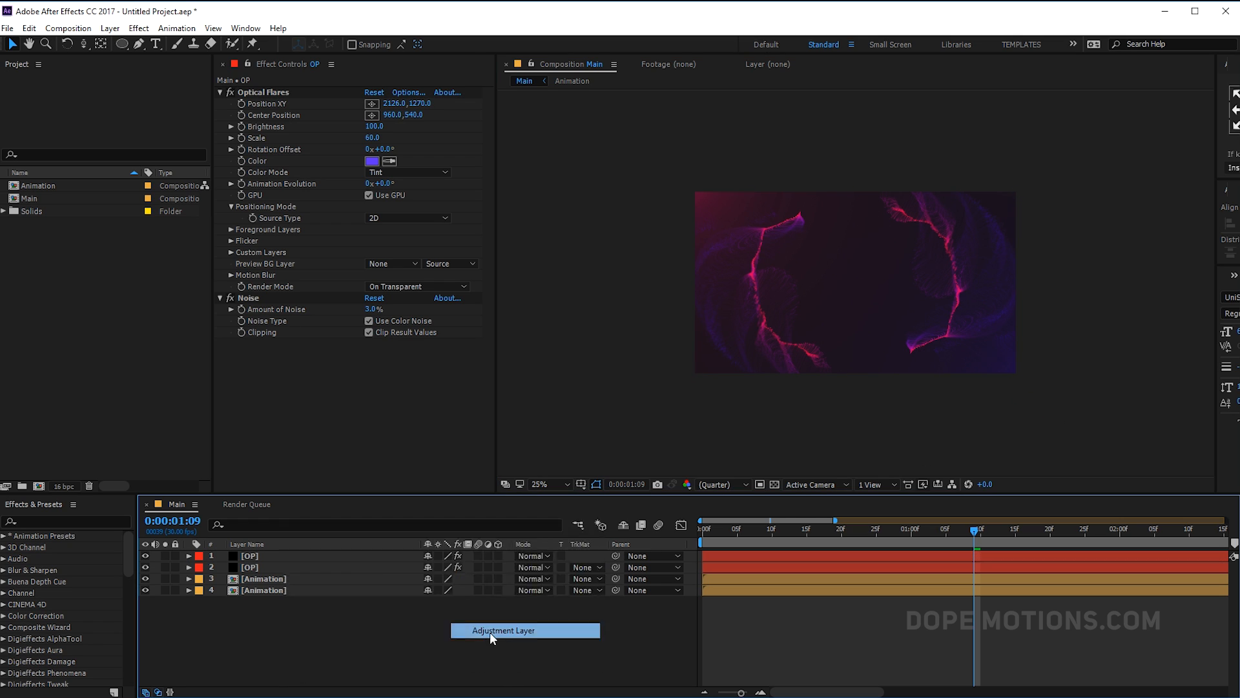
Add an adjustment layer with a Curves effect bent into a slight S shape.
click(525, 630)
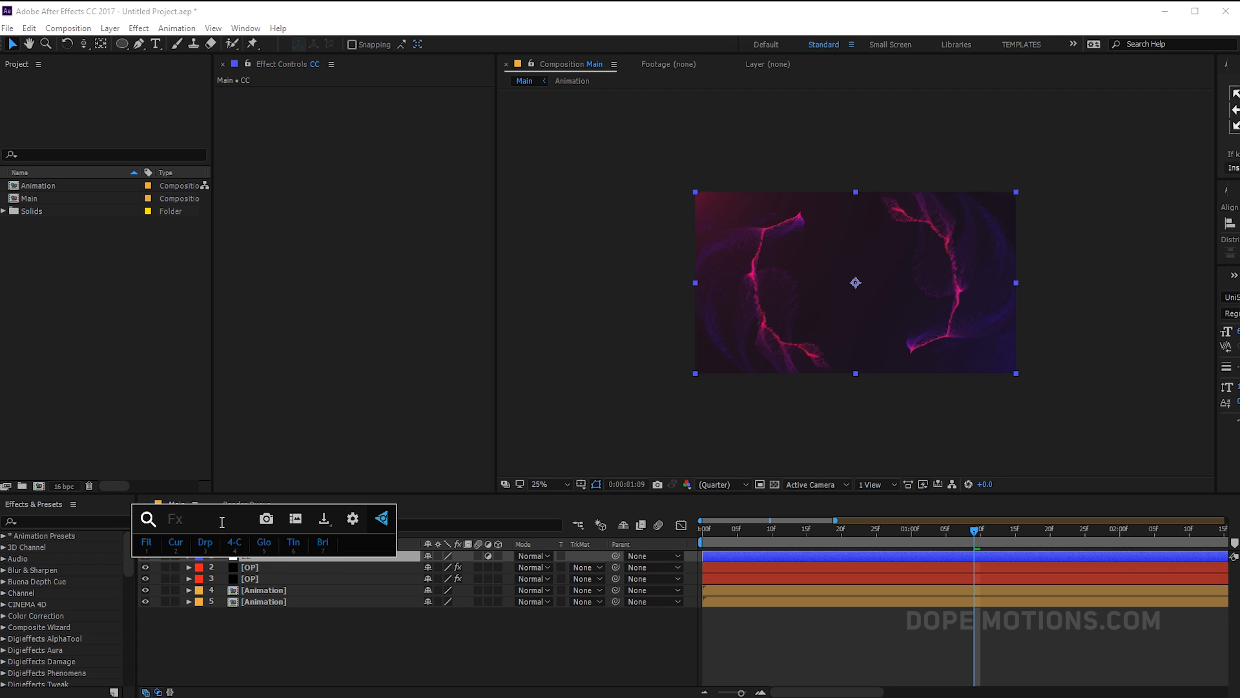
text(cu)
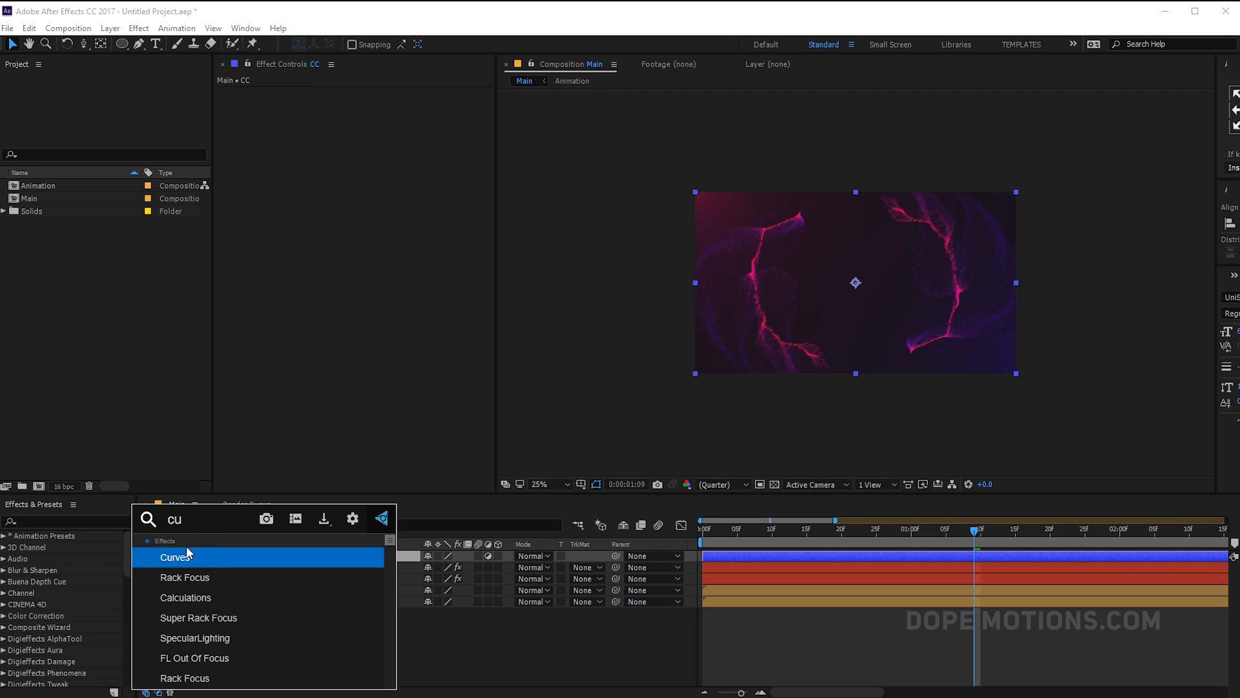
double_click(175, 555)
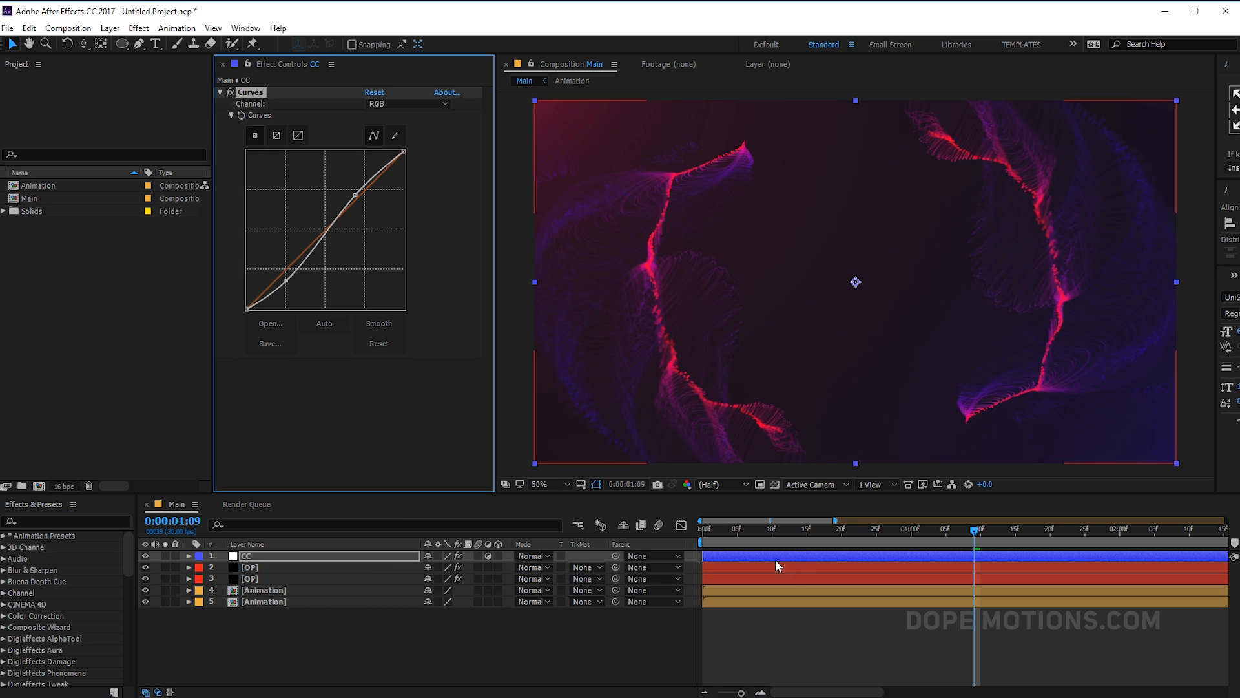
click(870, 527)
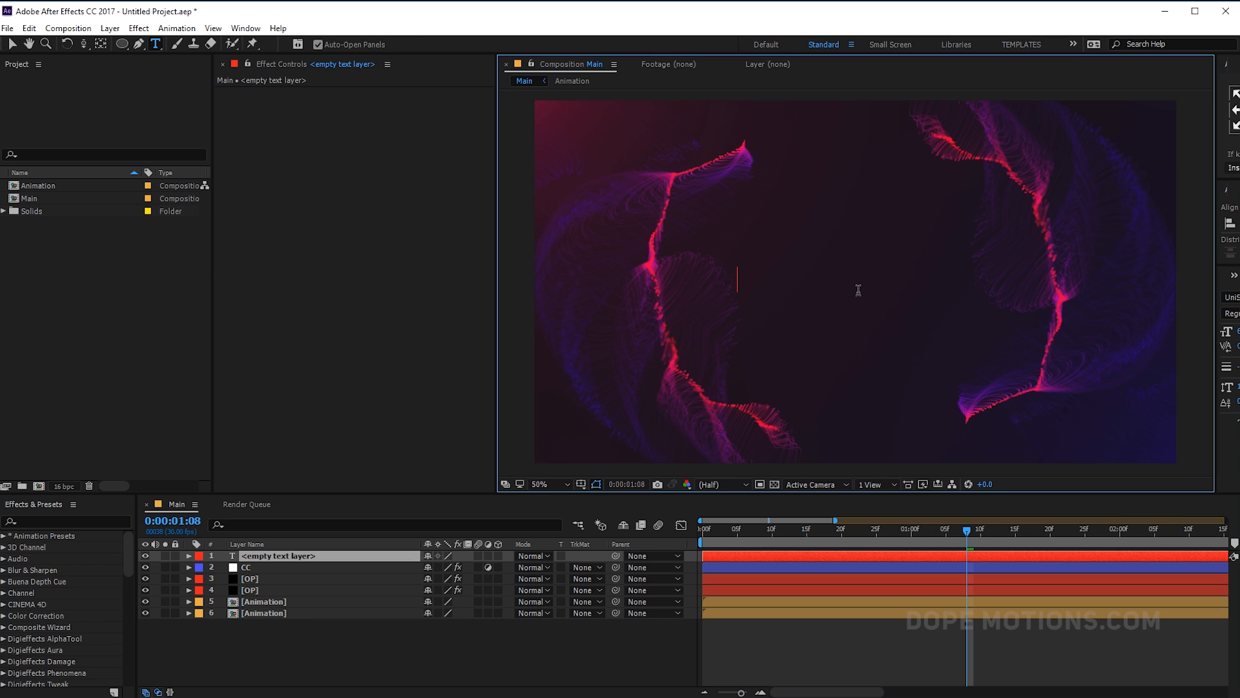
Type the title ABSTRACT TITLES and set it in the UniSansLight font.
text(AB)
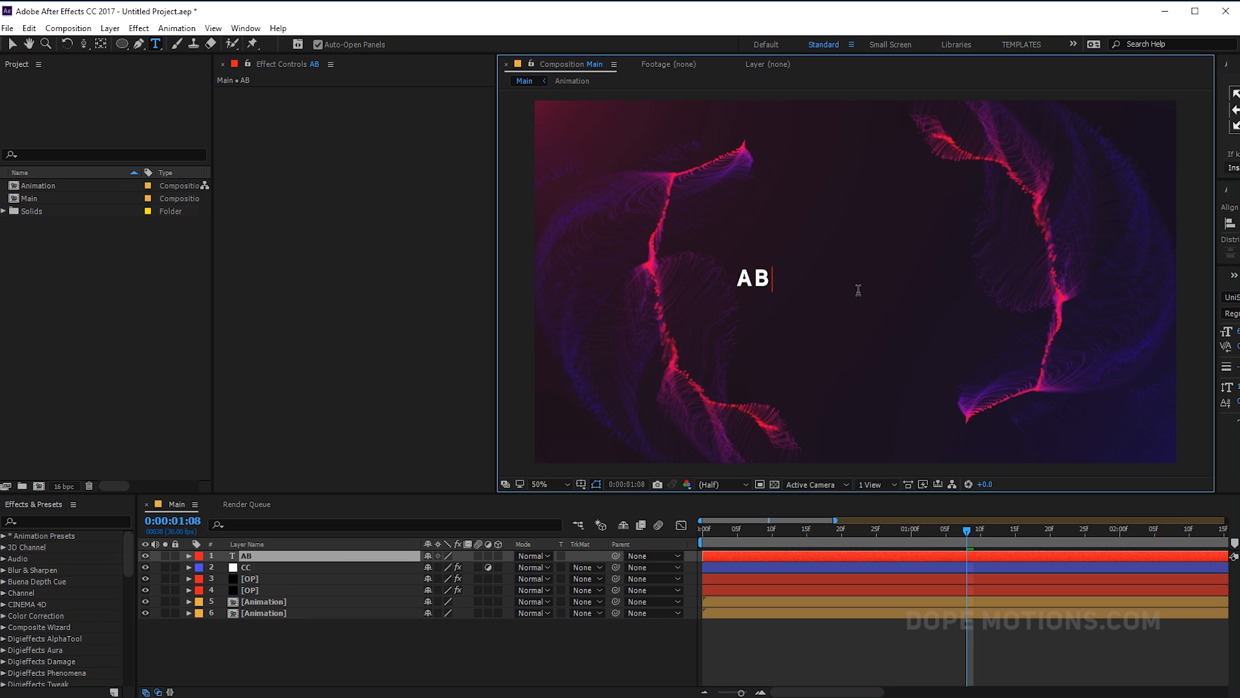
text(BSTRACT T)
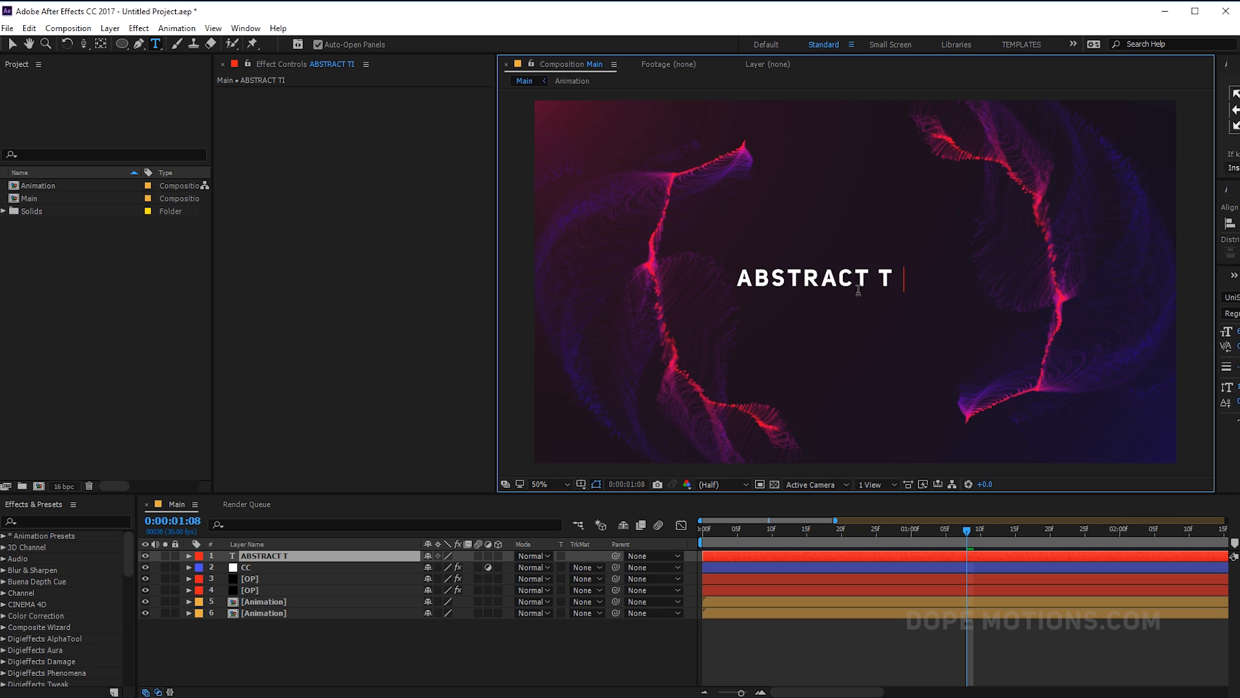
text(ITLES)
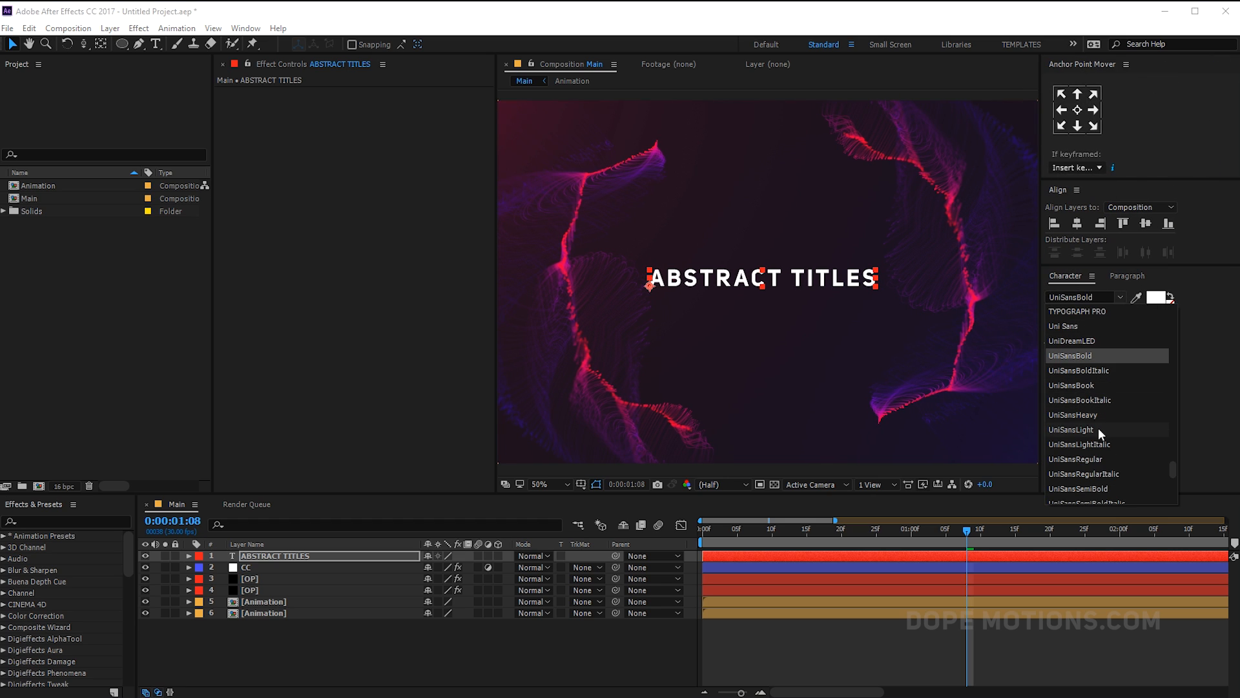
click(1071, 429)
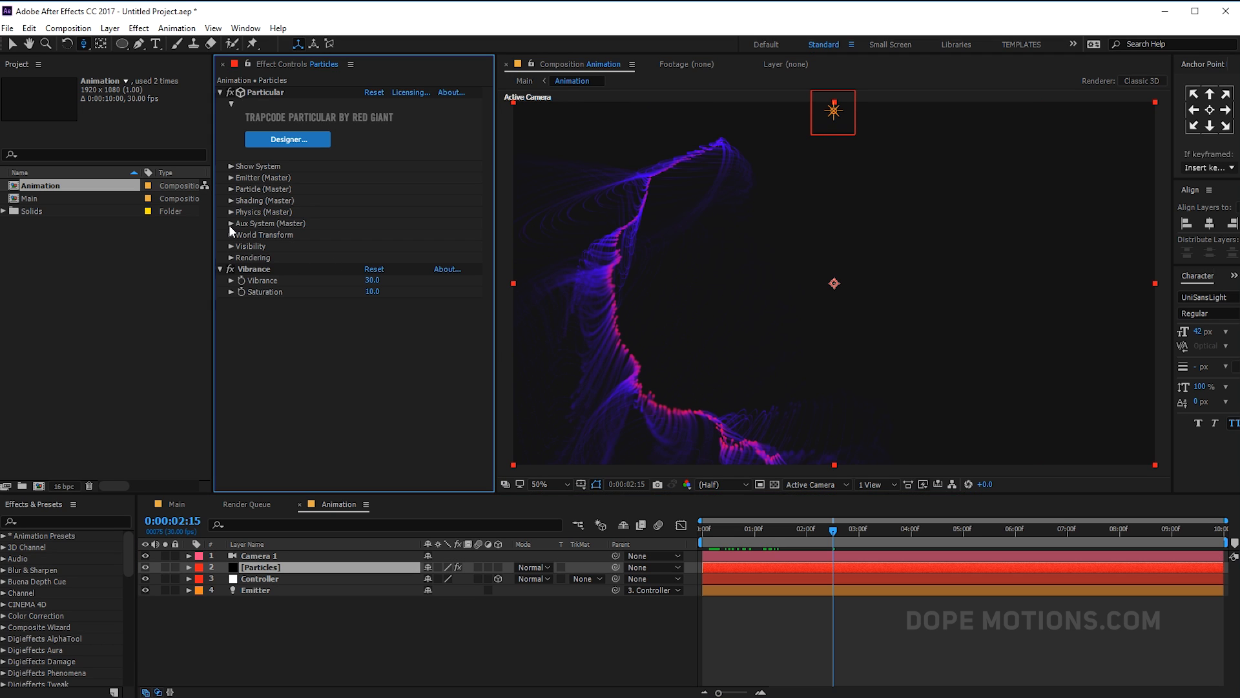
Raise Particular's Turbulence Field Evolution Offset to 1030 and scrub to check the reshaped ribbons.
click(230, 131)
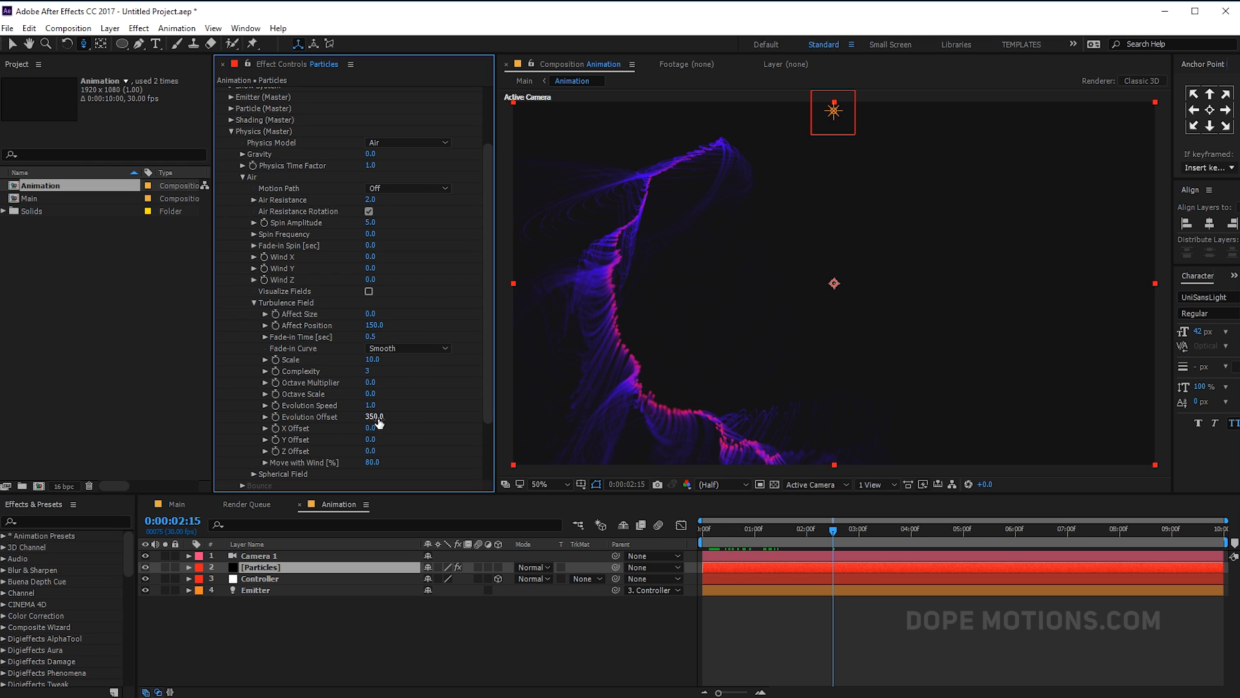
drag(374, 416, 403, 416)
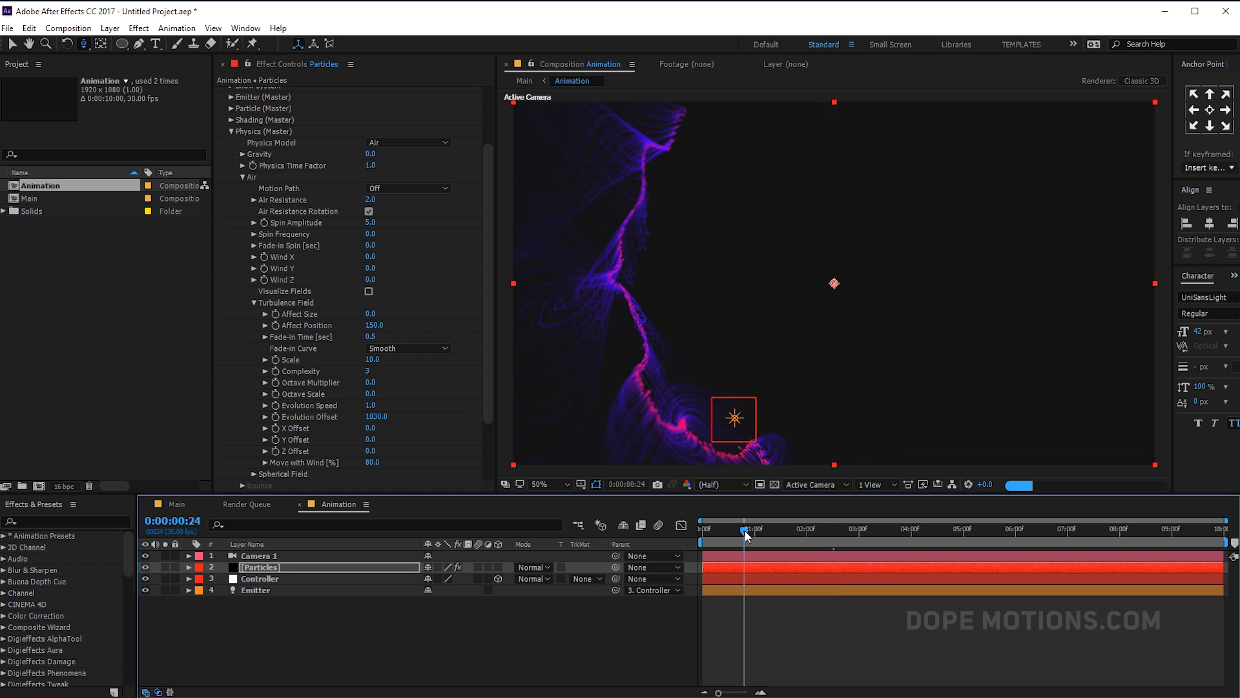
drag(744, 529, 792, 528)
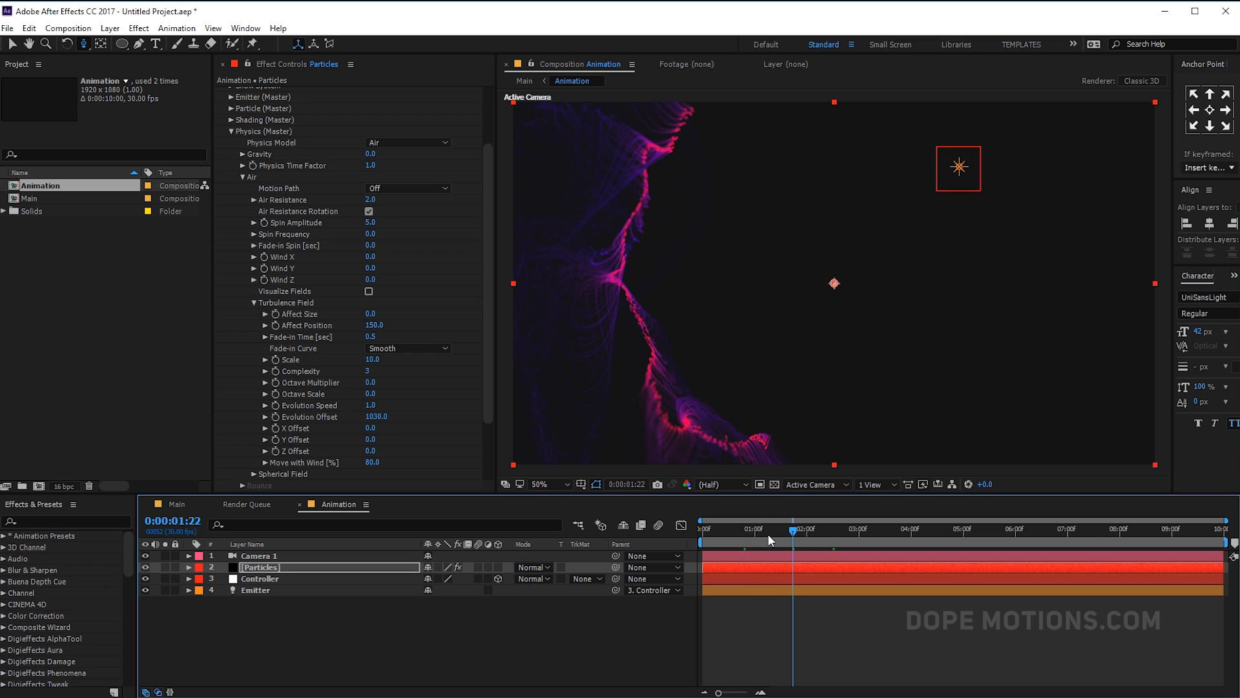
drag(791, 529, 768, 528)
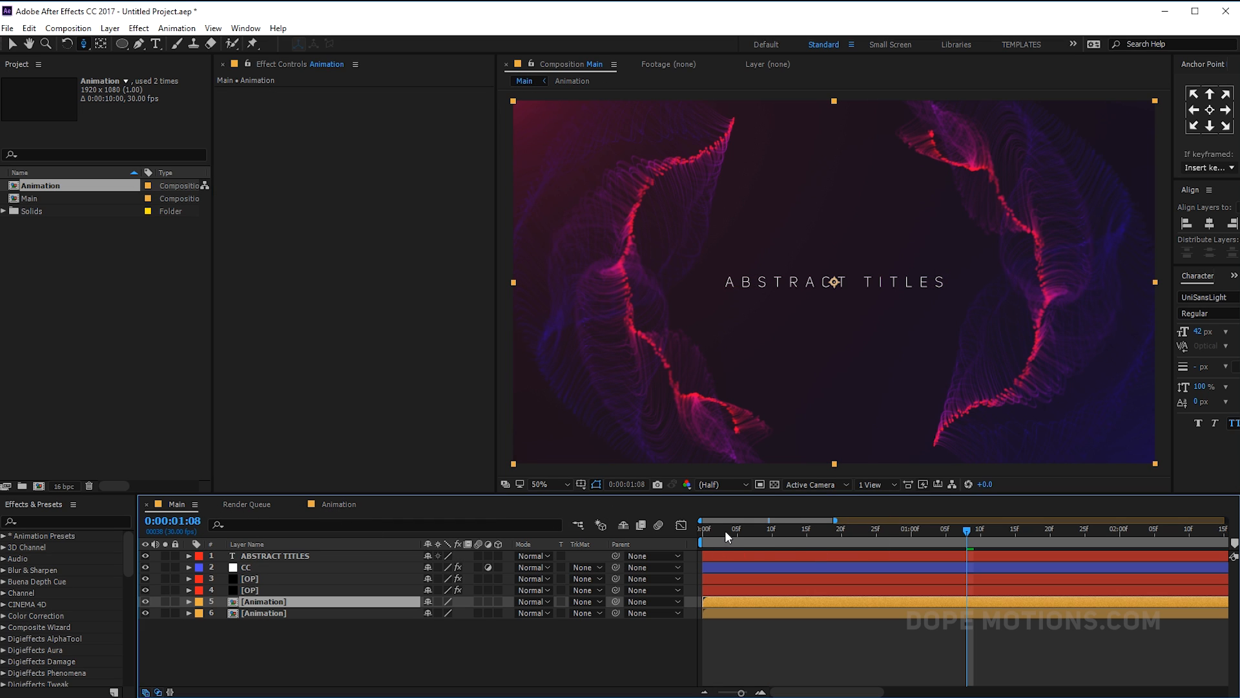
Scrub the Main comp timeline to frame 28 to preview the ribbons around the title.
click(898, 529)
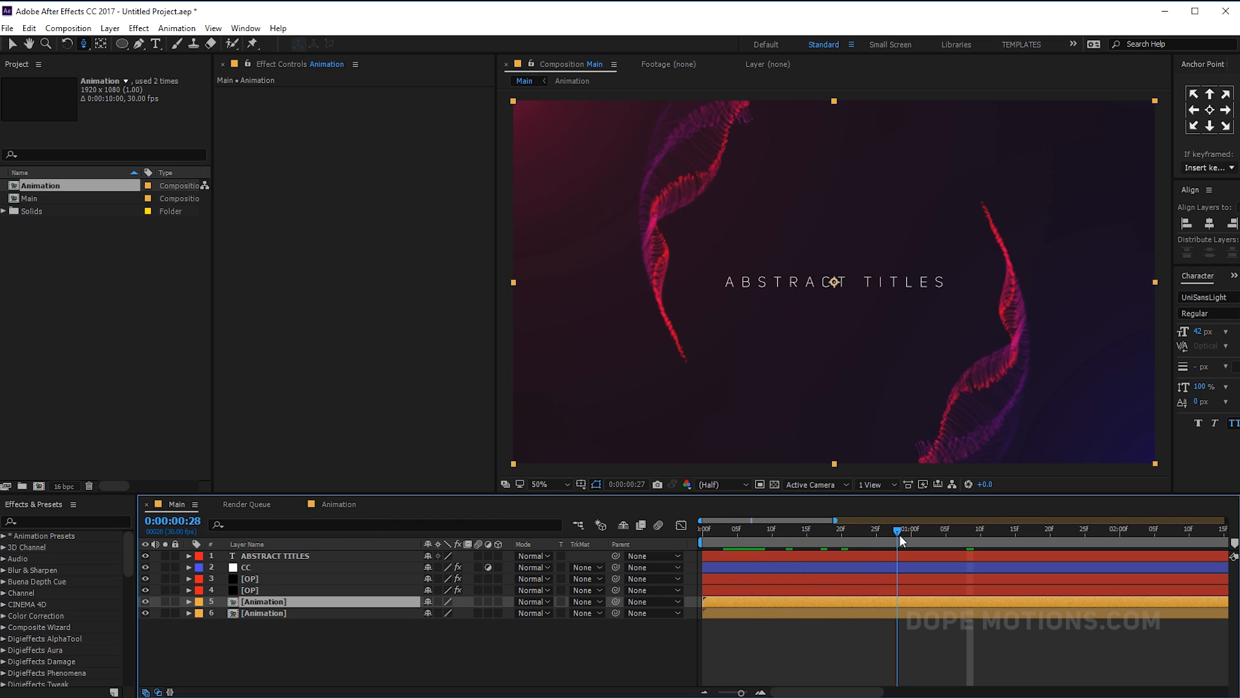